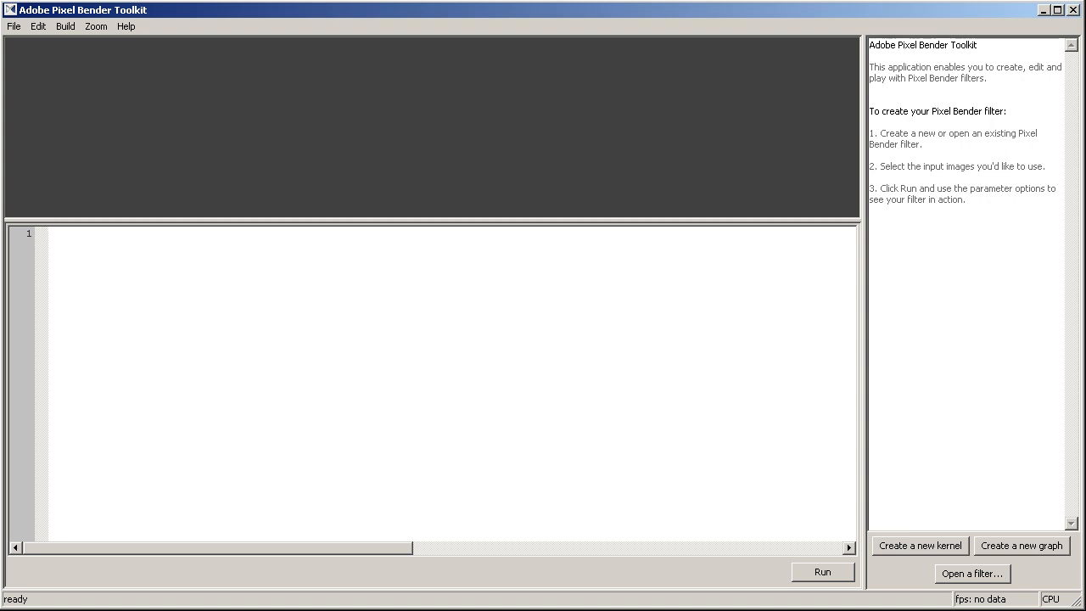
Create a new filter kernel from the template.
click(53, 234)
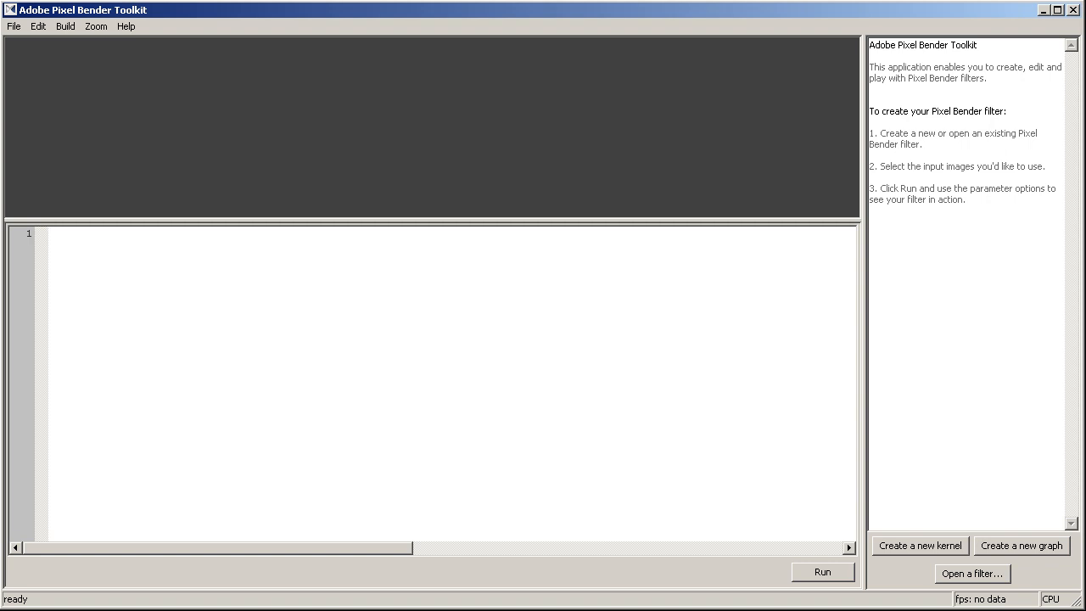
click(68, 237)
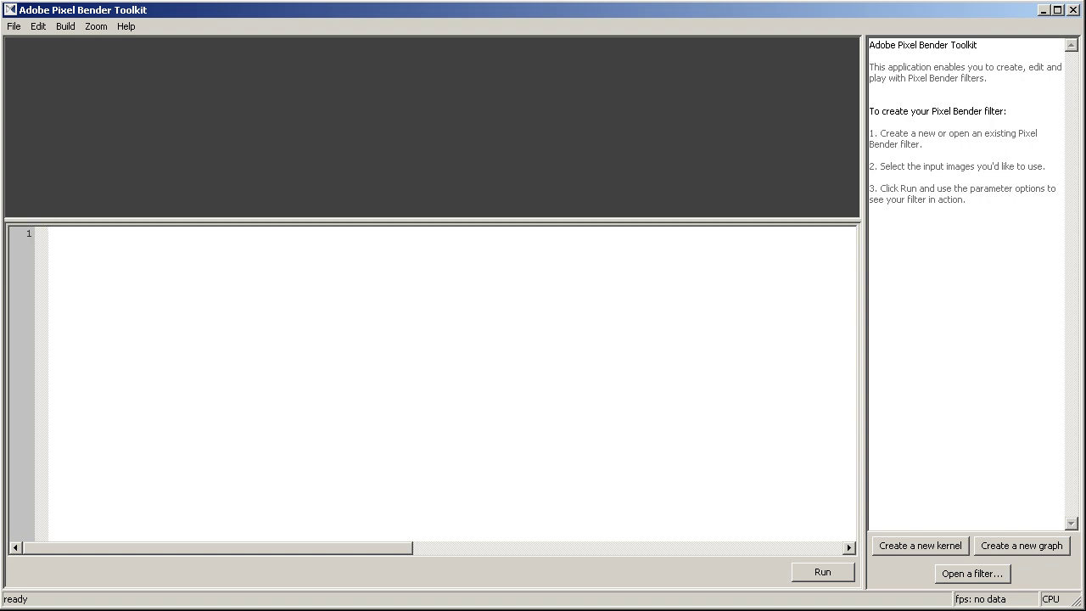
click(59, 233)
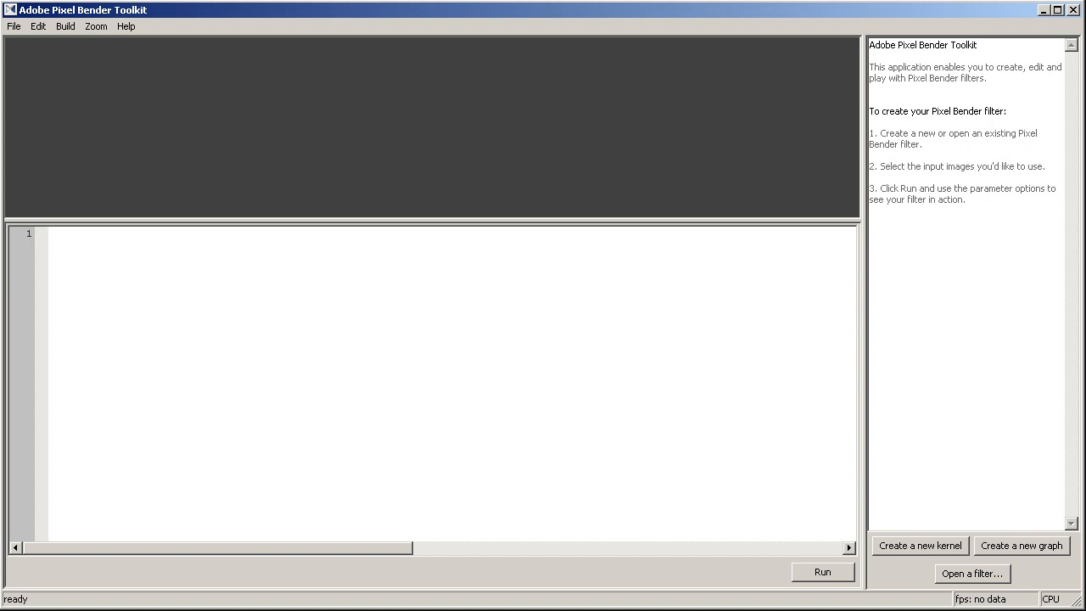
click(60, 237)
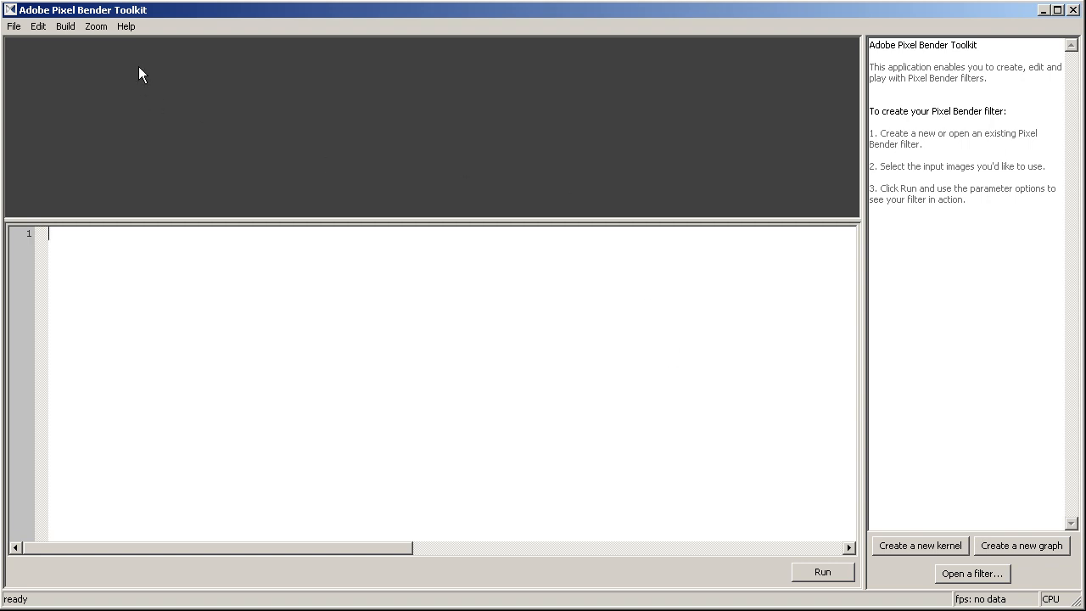
mouse_move(787, 364)
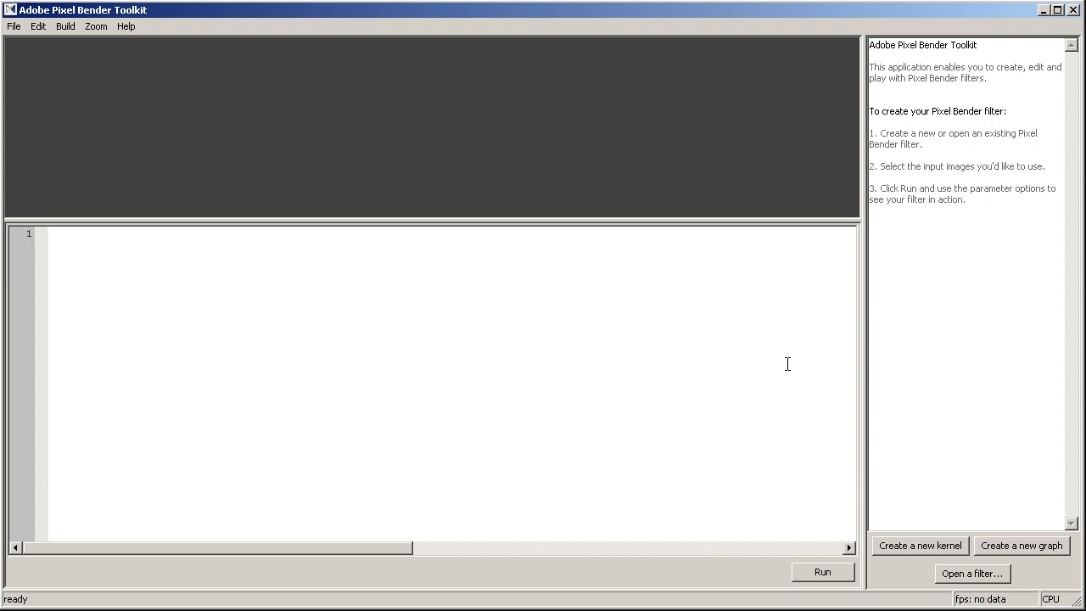
mouse_move(950, 551)
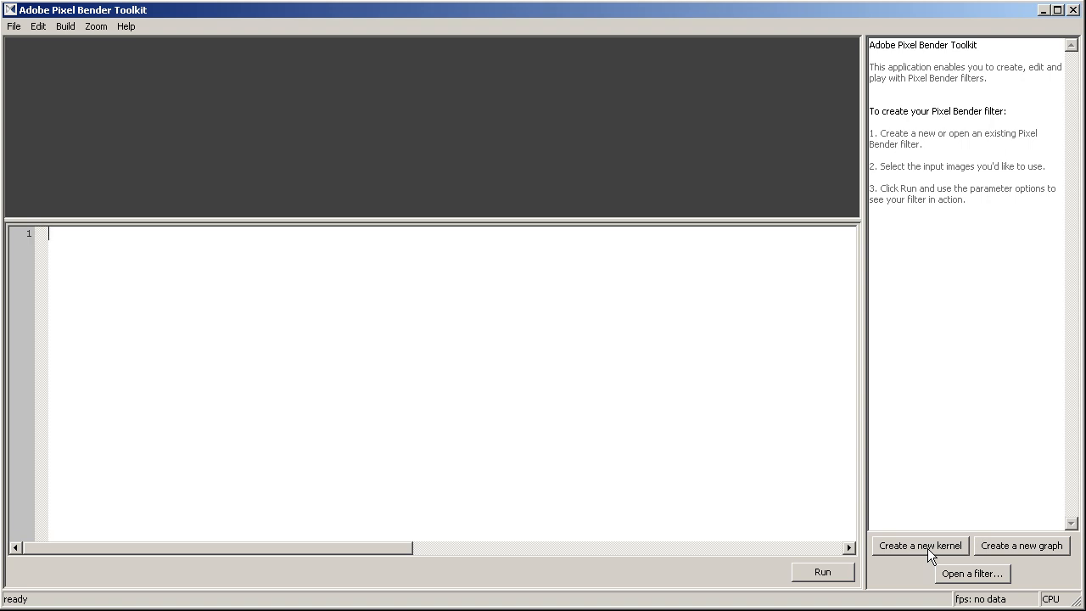
mouse_move(1014, 563)
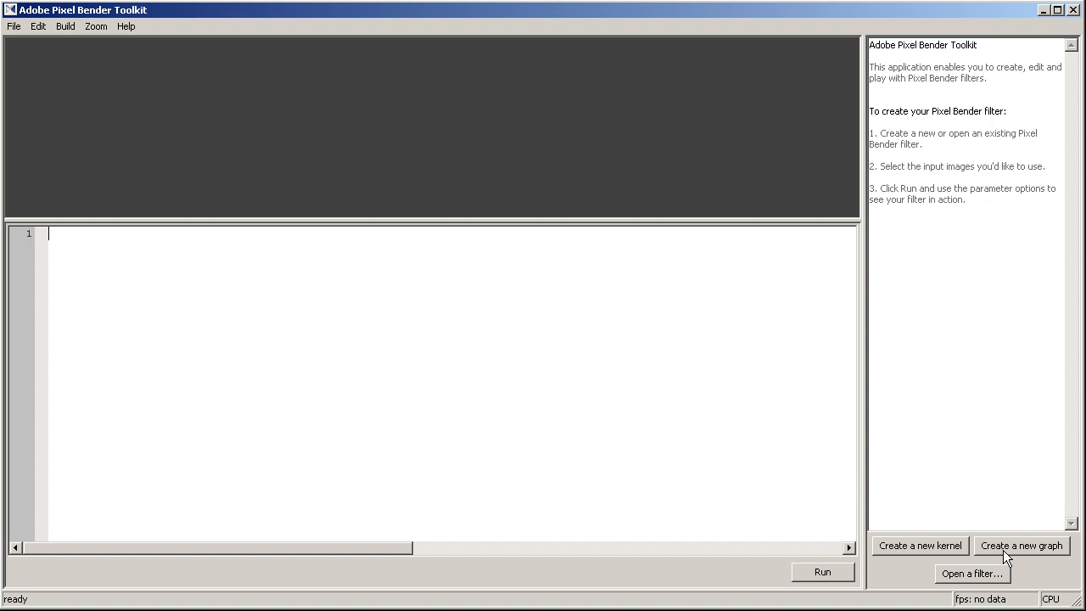
mouse_move(934, 554)
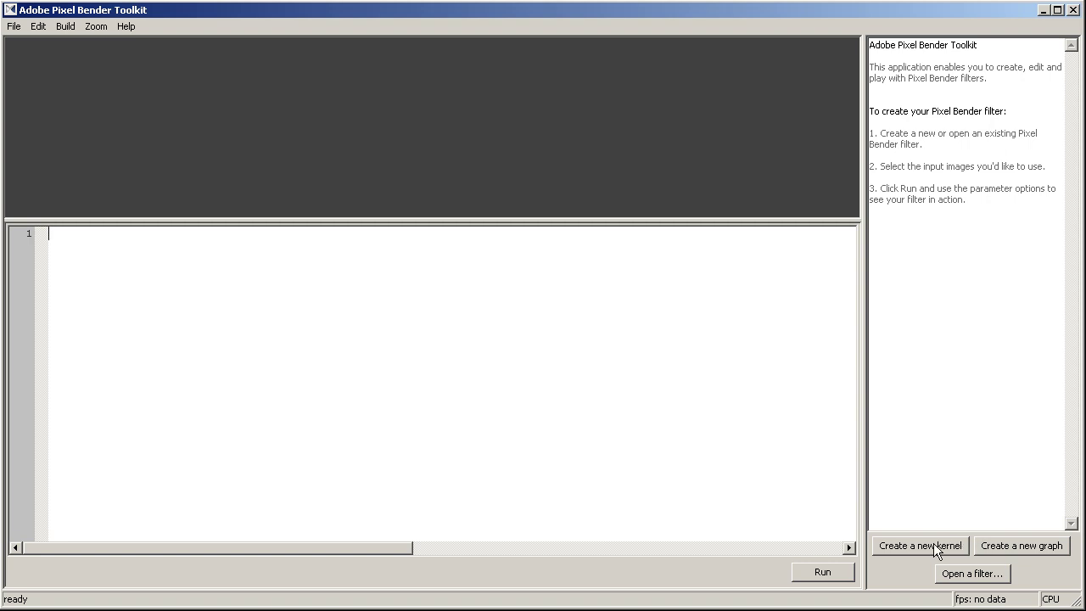
click(918, 546)
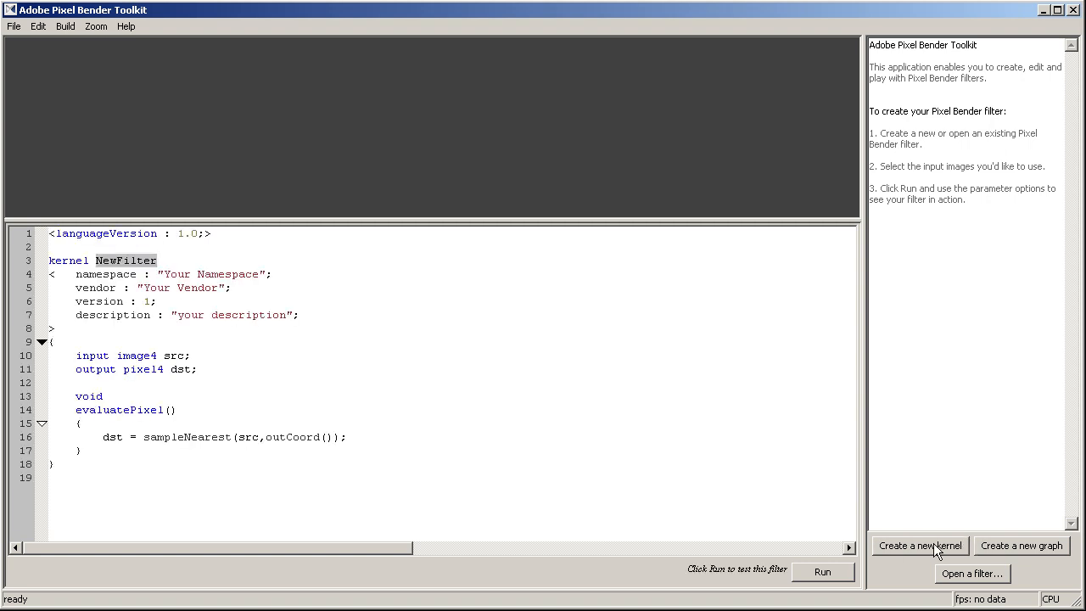
mouse_move(232, 304)
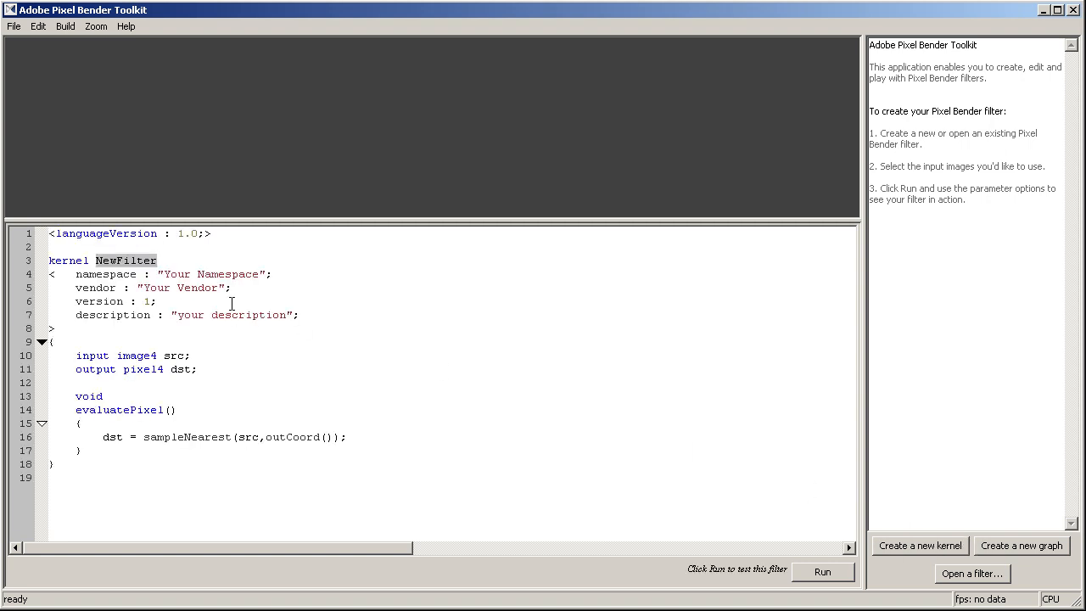
Replace NewFilter with Cropping in the kernel declaration.
text(Cro)
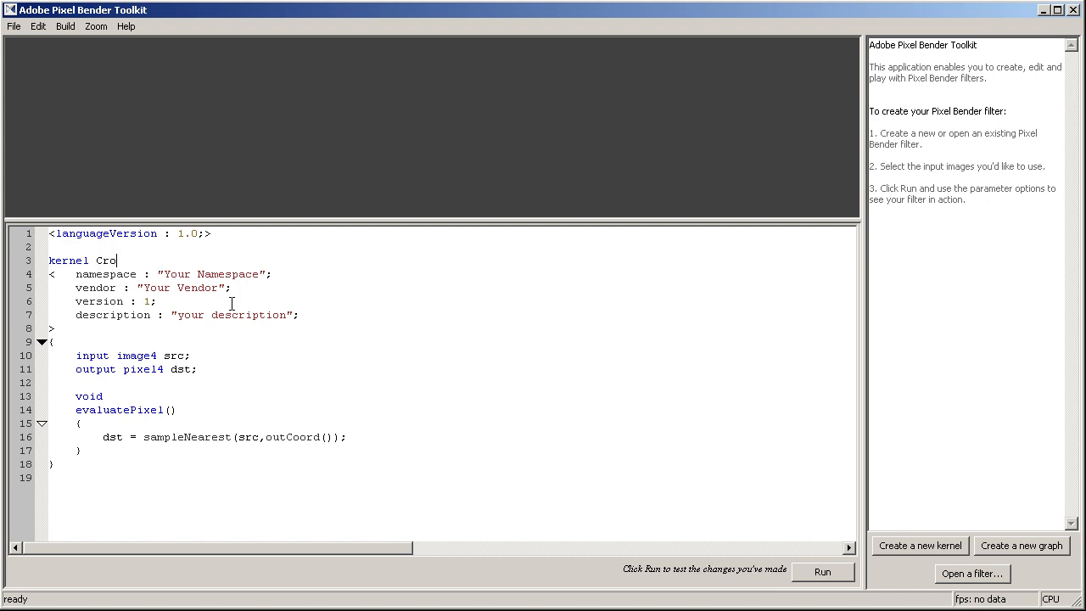
text(pping)
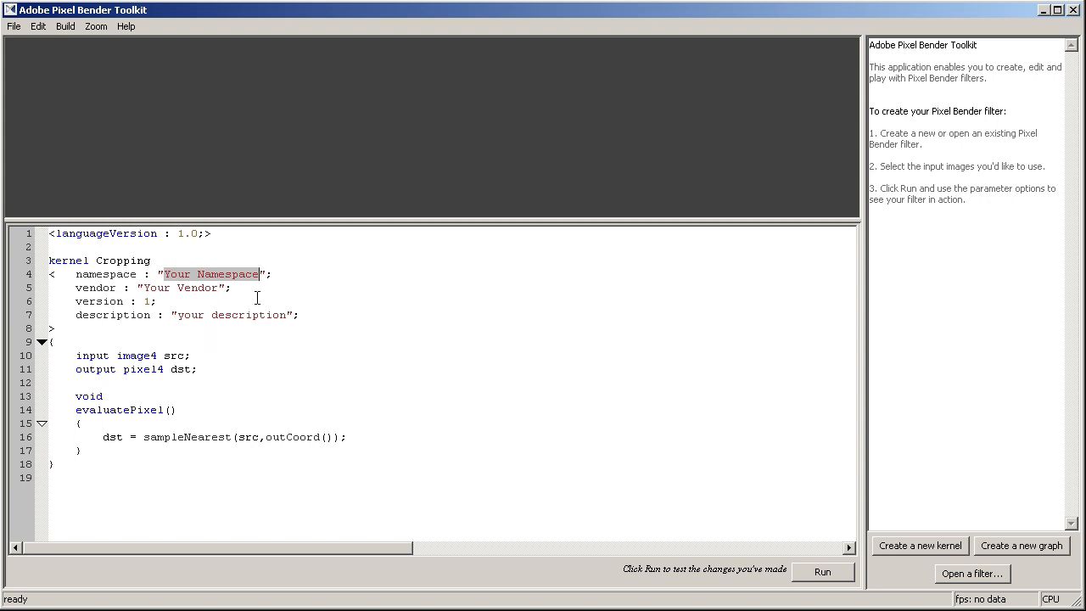
click(259, 274)
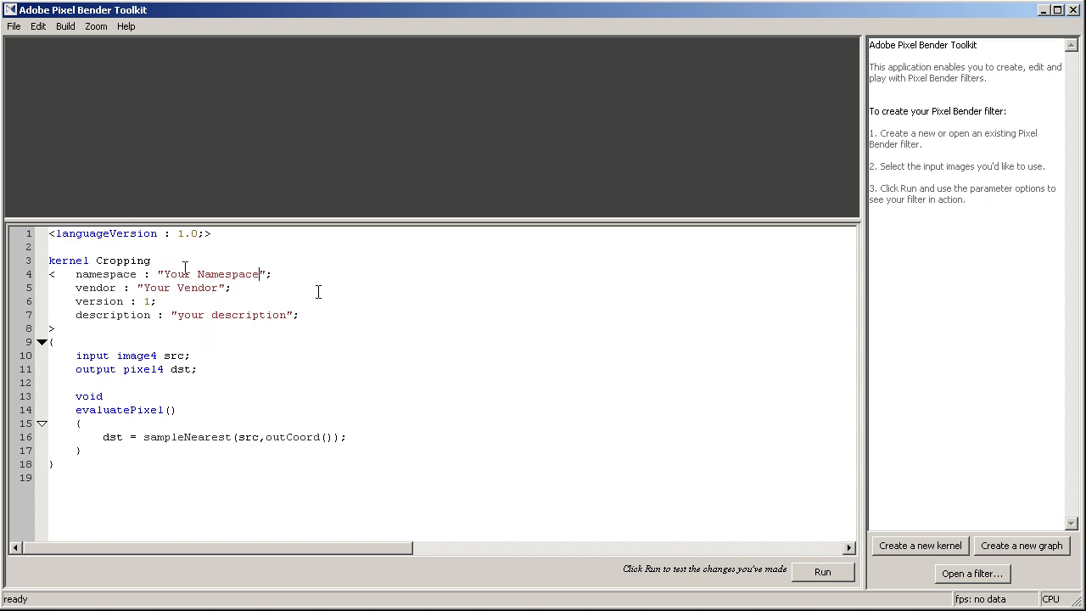
click(14, 31)
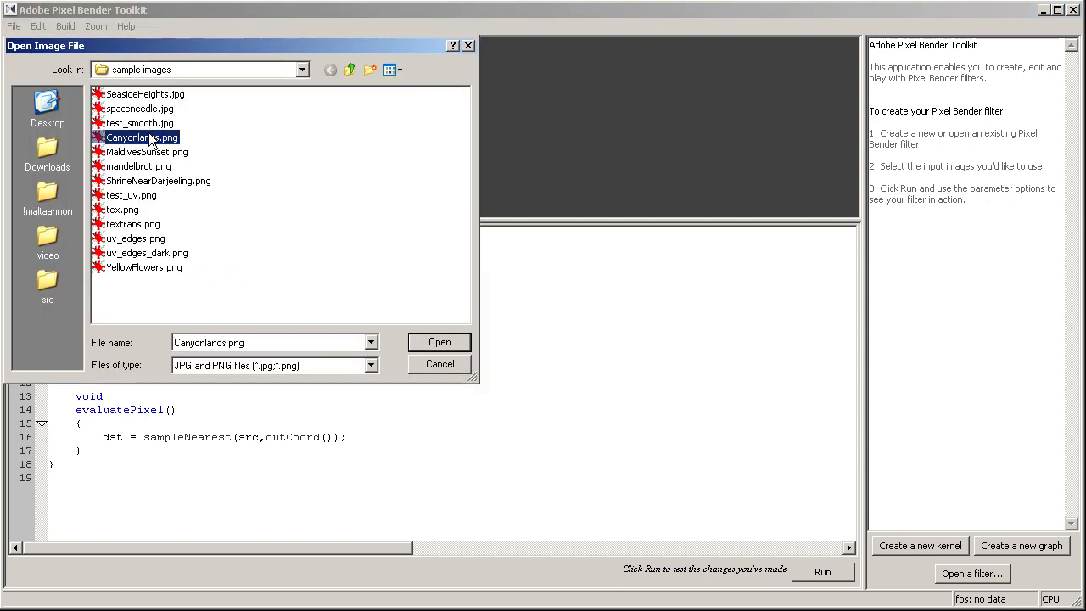
Choose Canyonlands.png from the sample images folder as the input image.
right_click(140, 137)
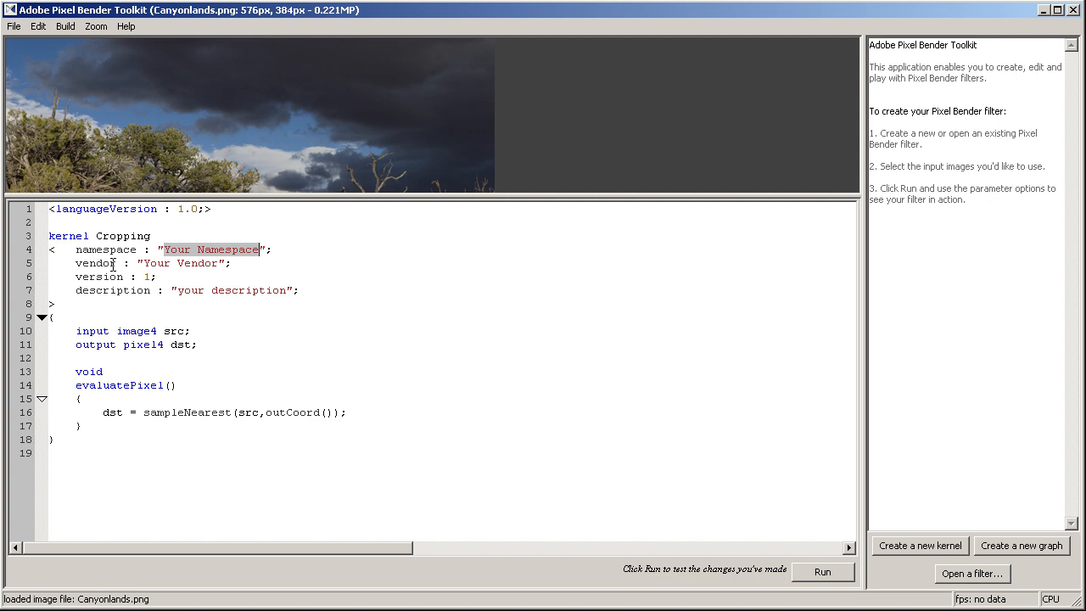
mouse_move(122, 167)
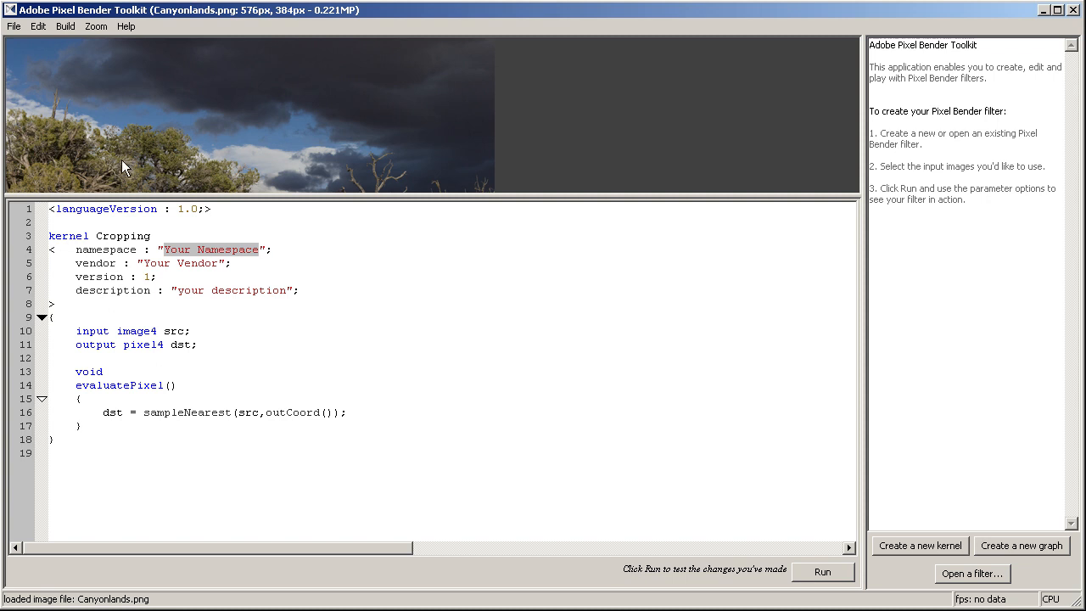
mouse_move(84, 88)
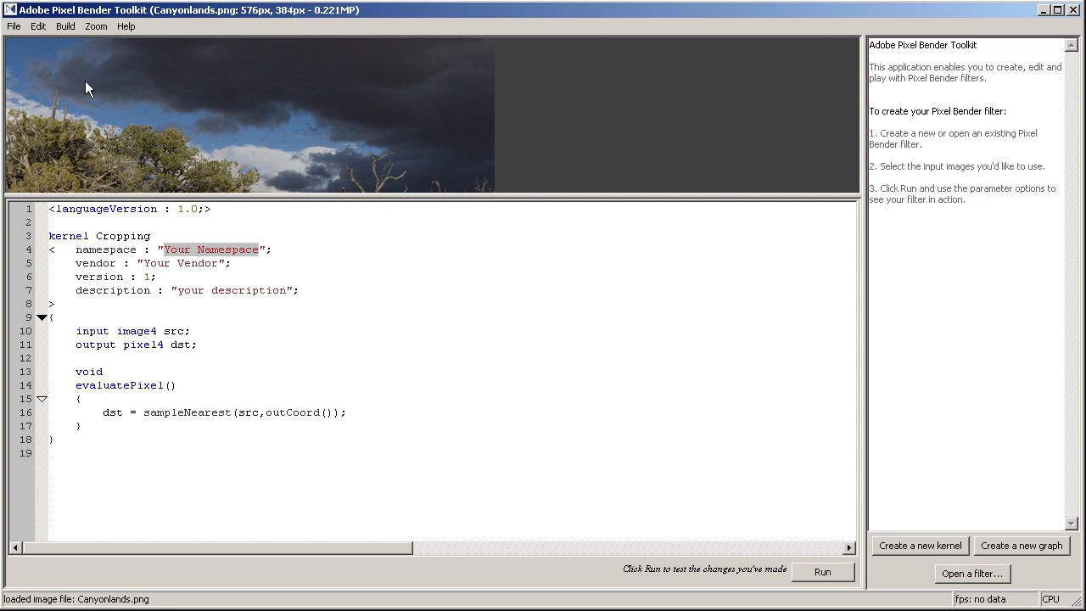
mouse_move(261, 186)
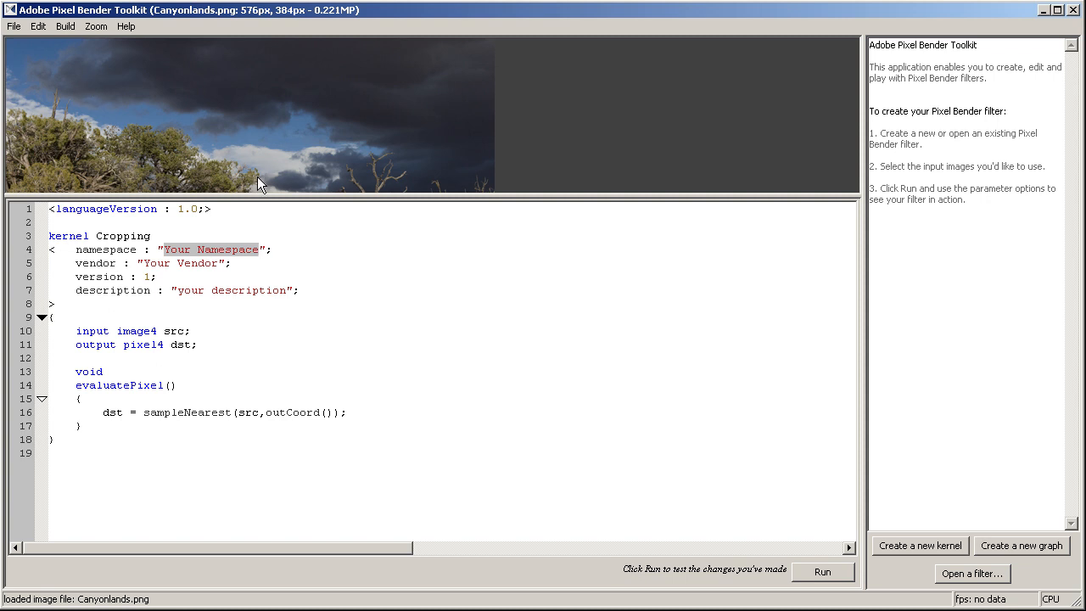
mouse_move(250, 179)
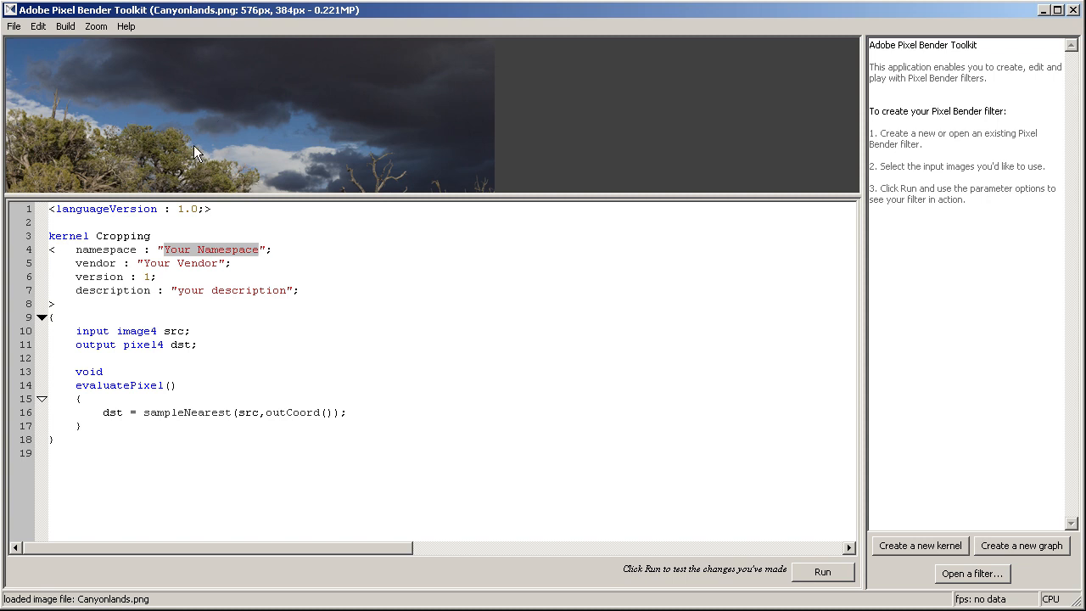
mouse_move(243, 164)
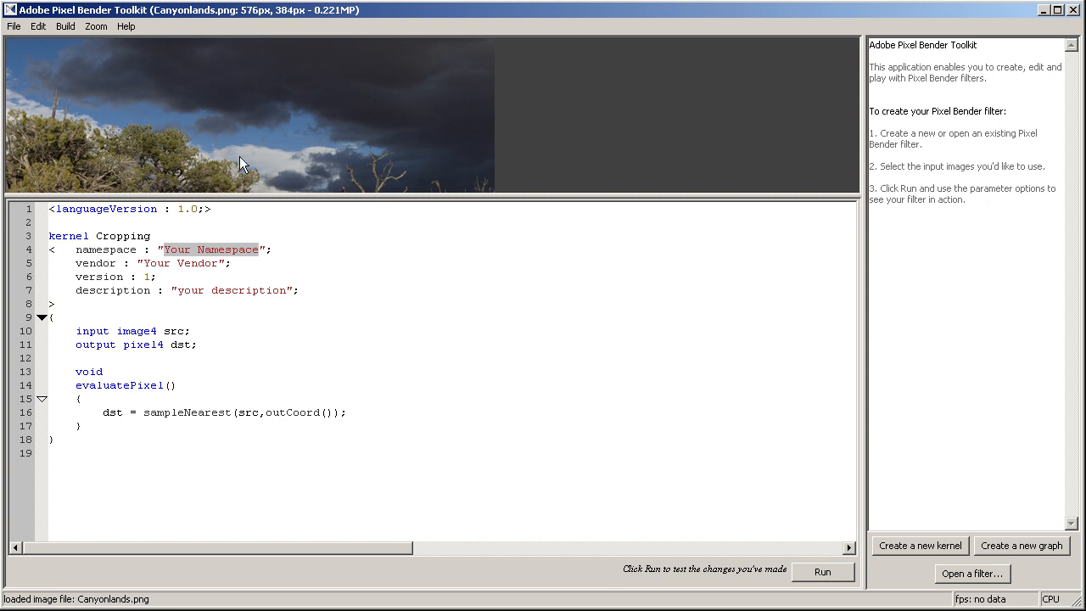
mouse_move(249, 157)
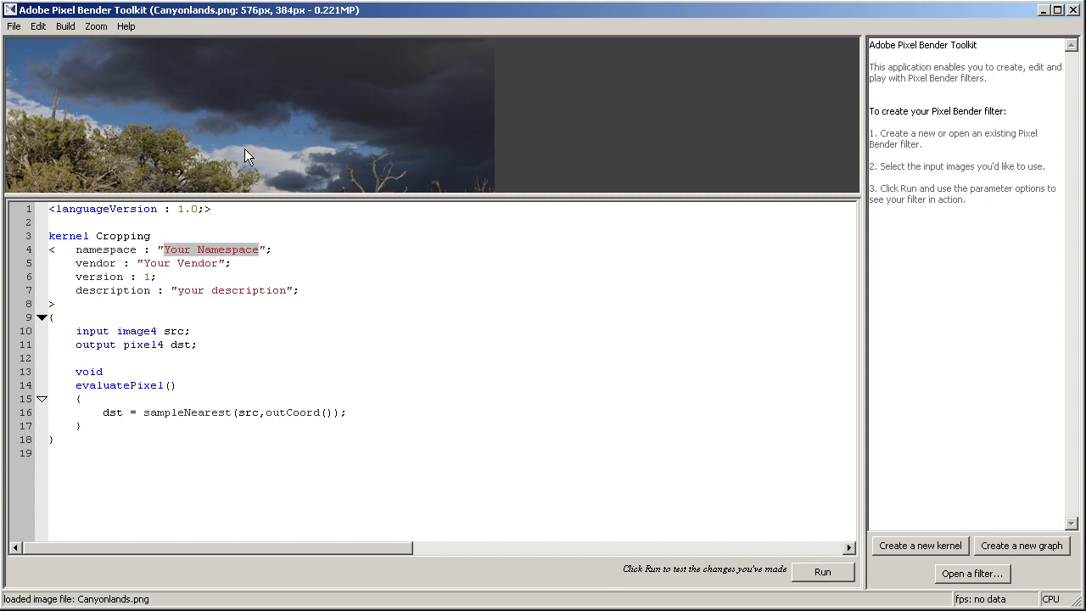
mouse_move(164, 144)
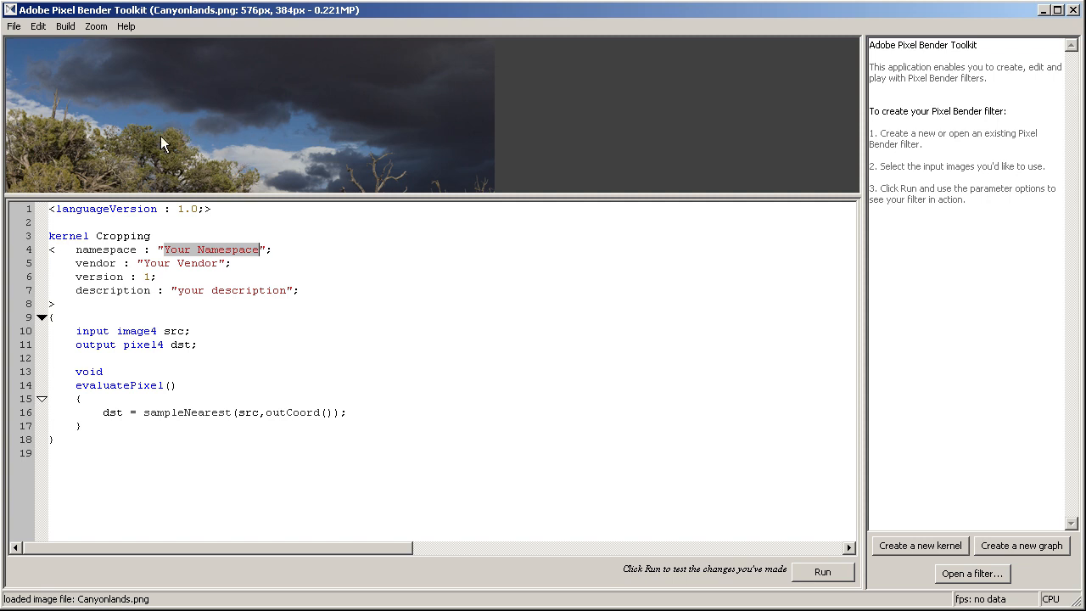
mouse_move(144, 129)
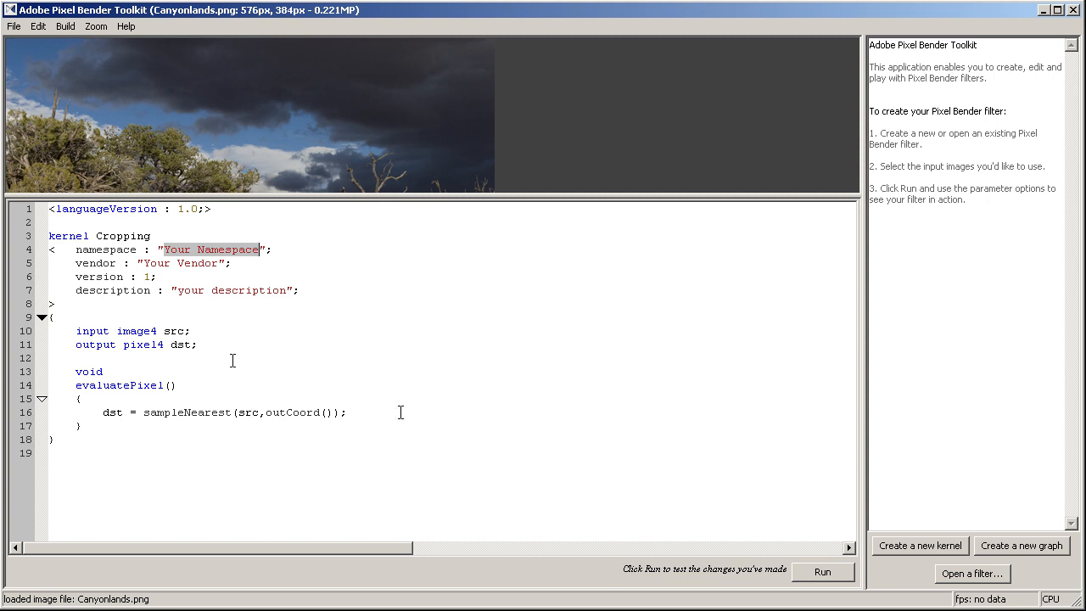
Select the sampleNearest expression on line 16 and compile the kernel with Run.
click(347, 412)
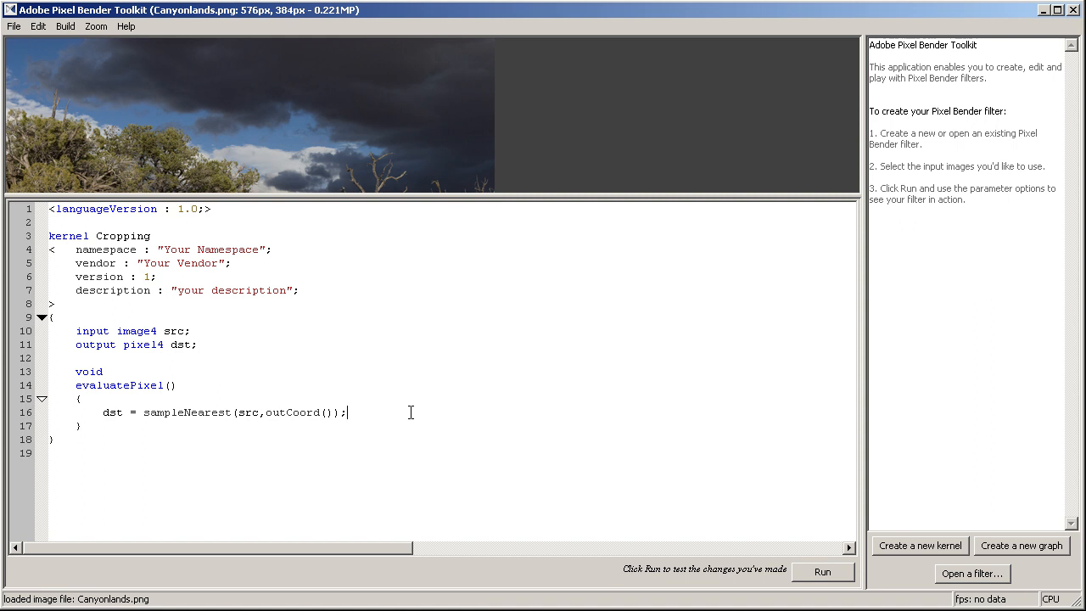
double_click(185, 412)
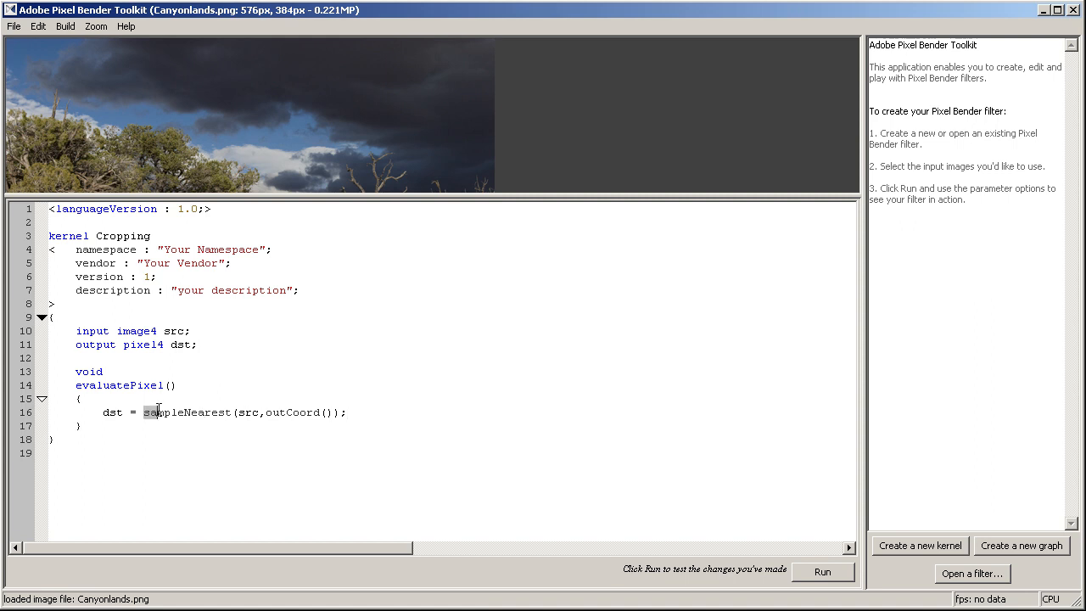
drag(143, 411, 346, 411)
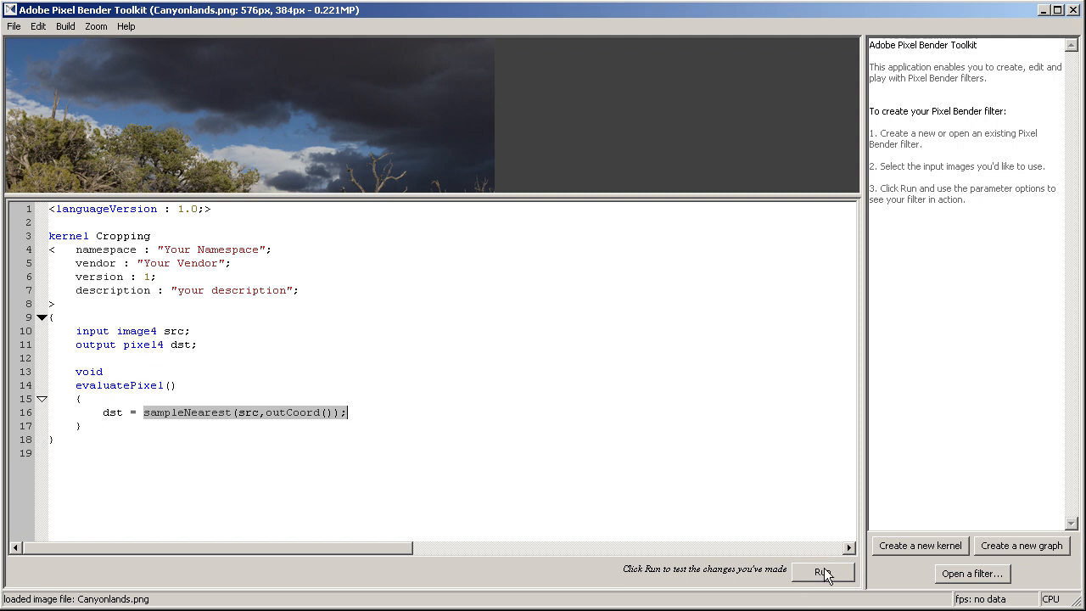
click(821, 572)
text( + )
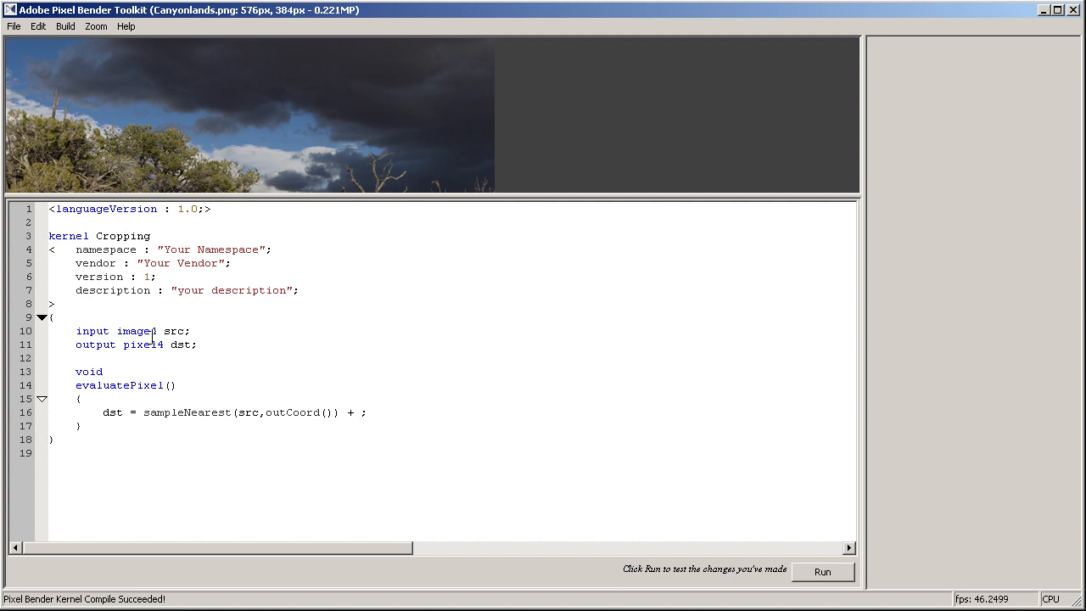
Add + float4(1.0, 0.0, 0.0, 0.0) to the output line and run the red tint.
text([ ])
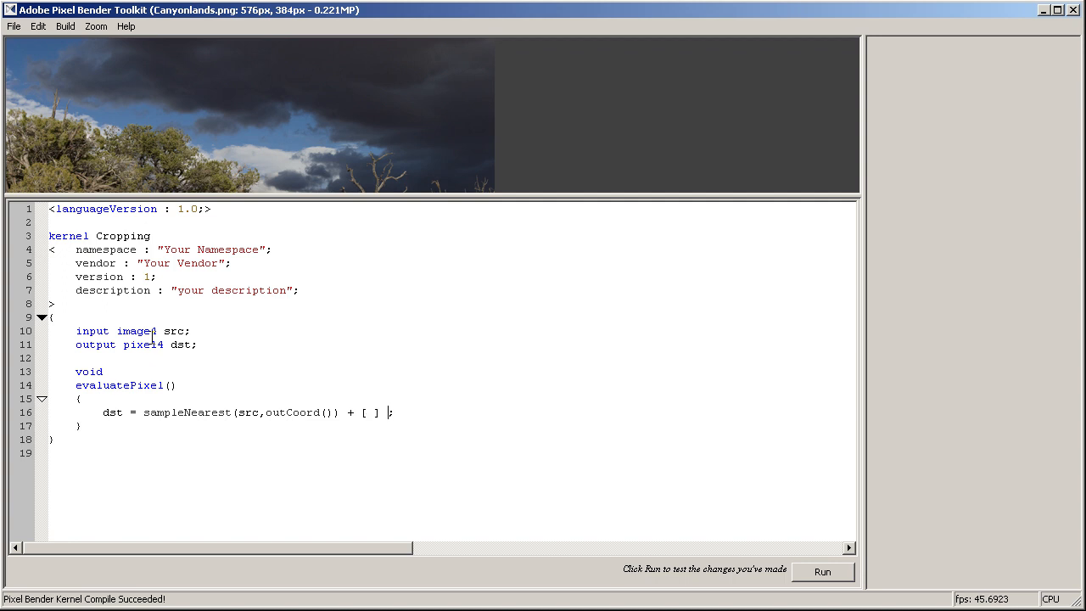
key(BackSpace)
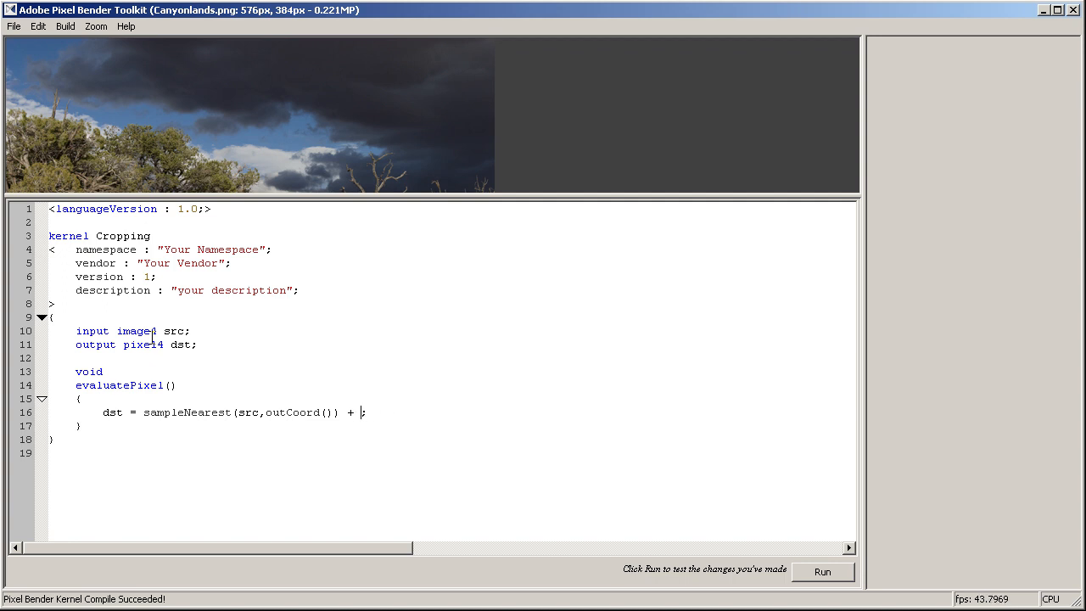
text(float)
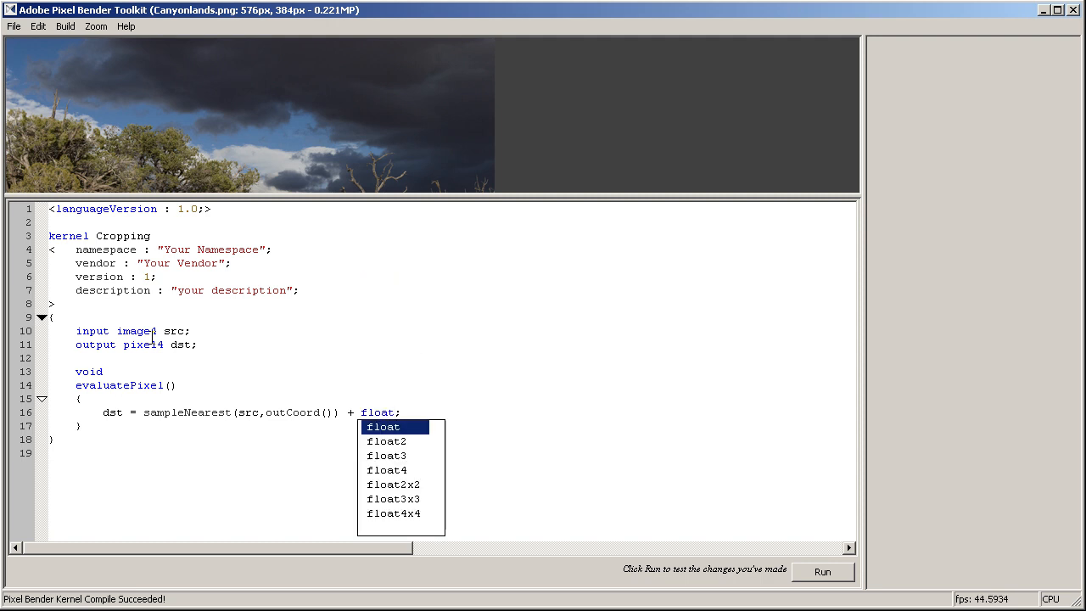
click(387, 470)
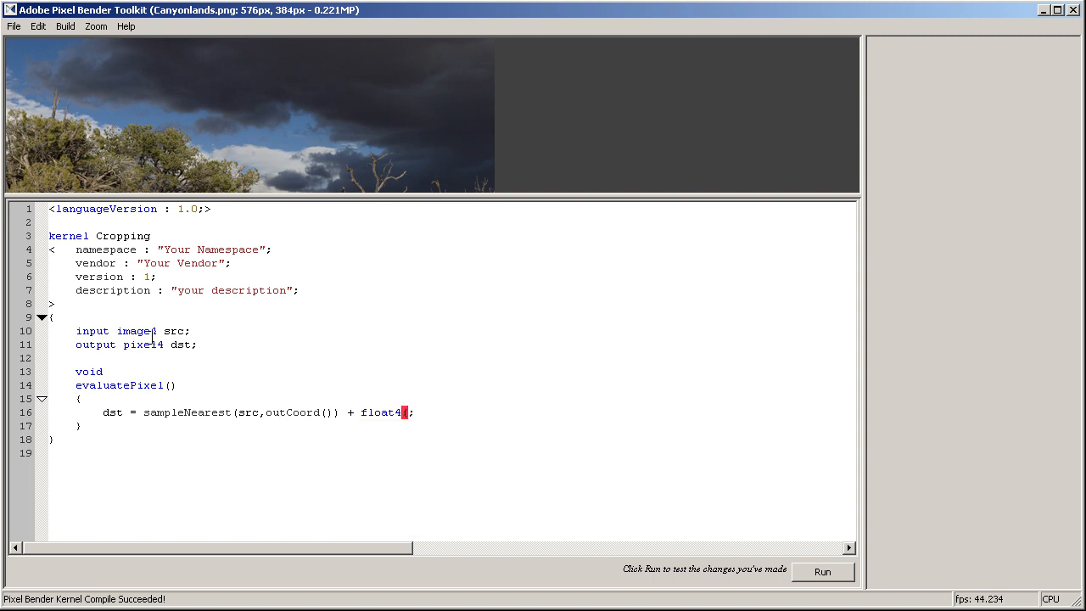
text((1.0)
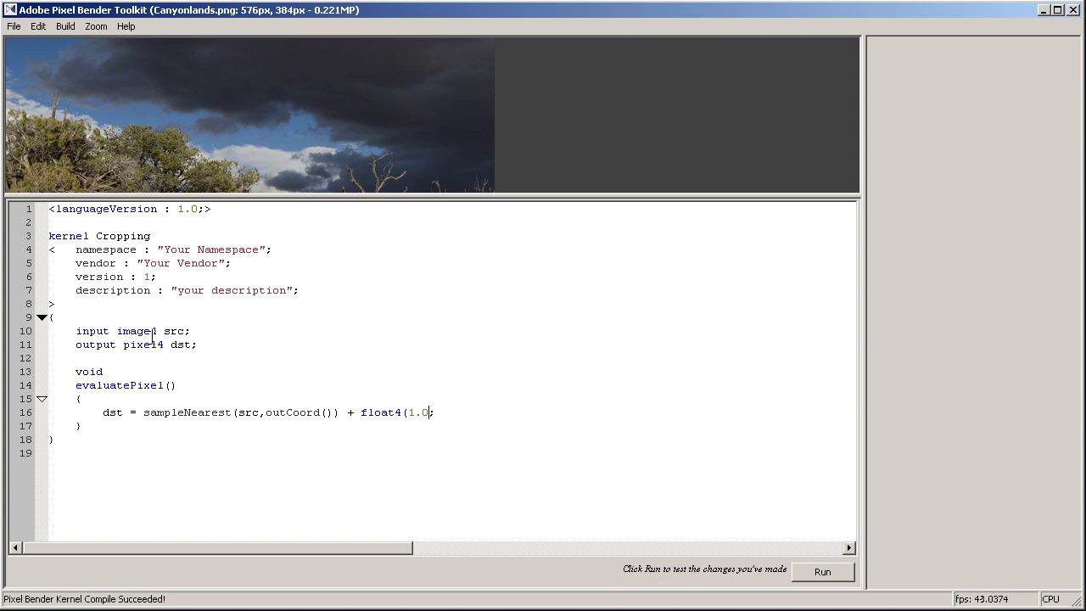
text(,)
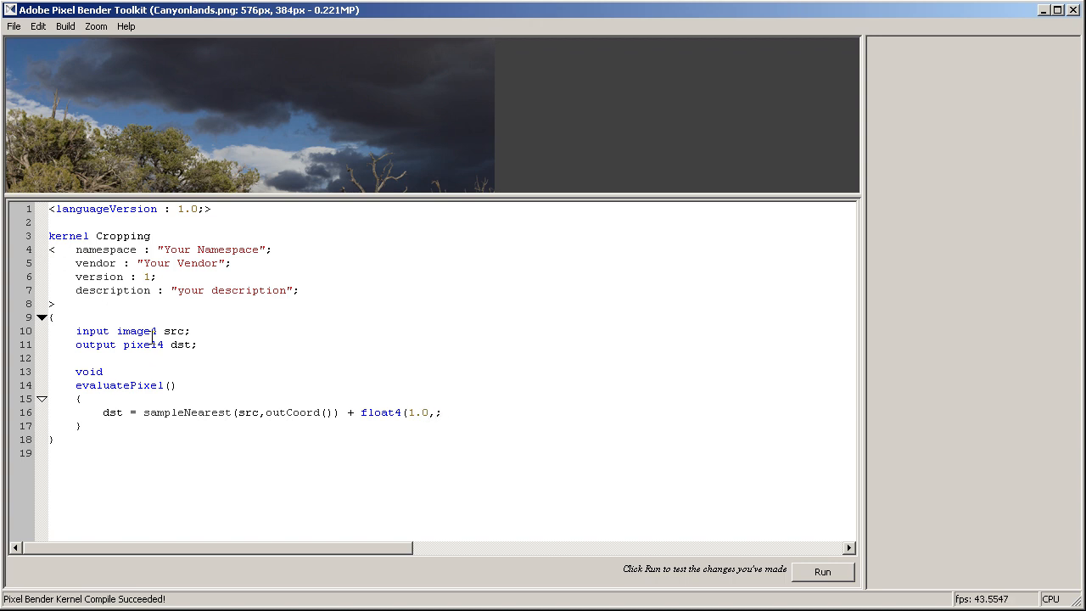
text(0.0,)
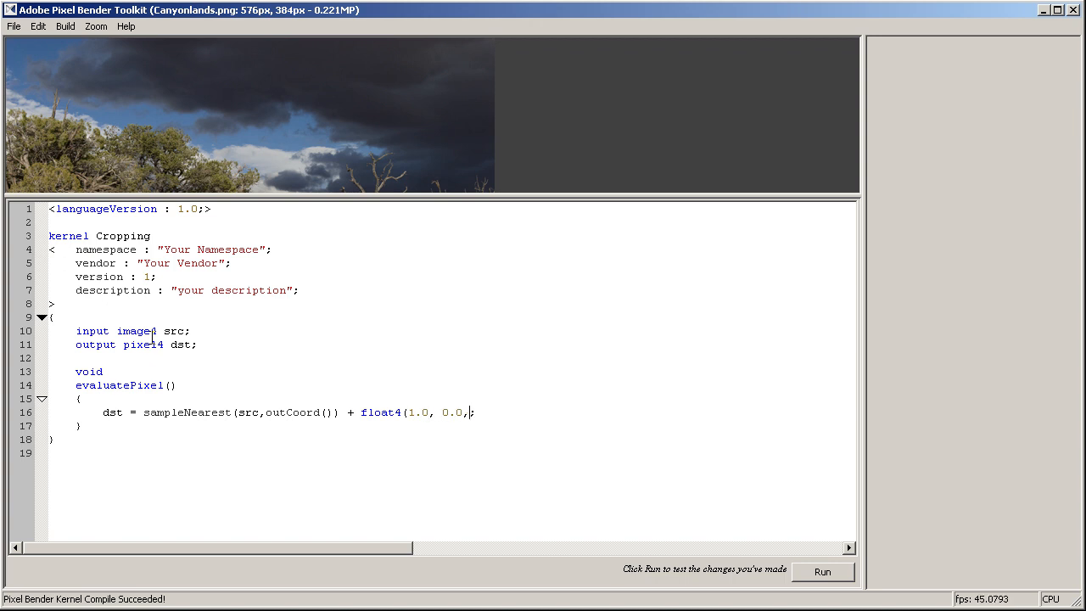
text(0.0)
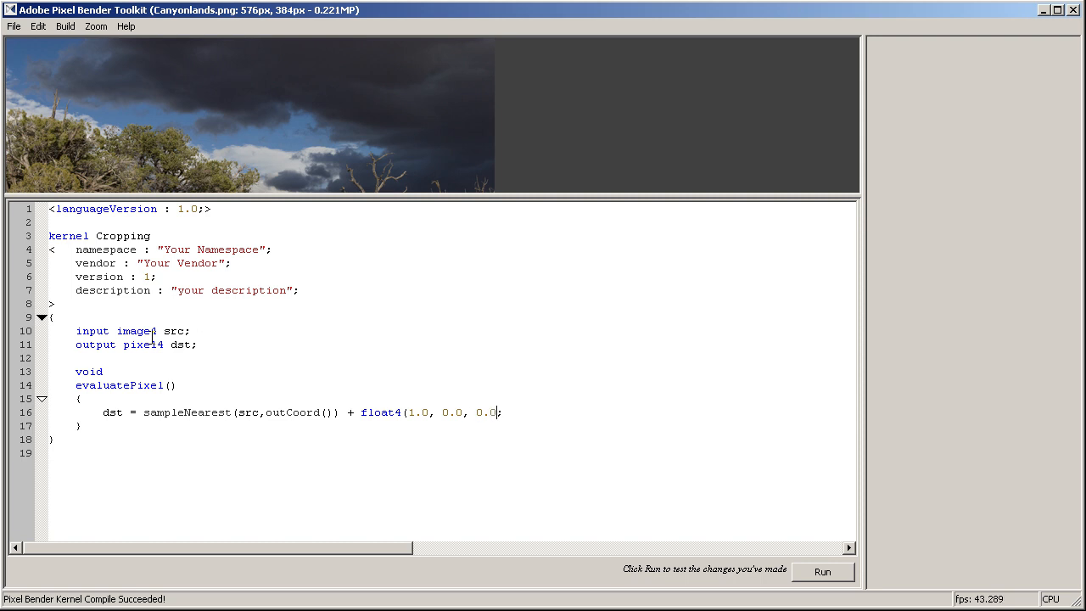
text(,)
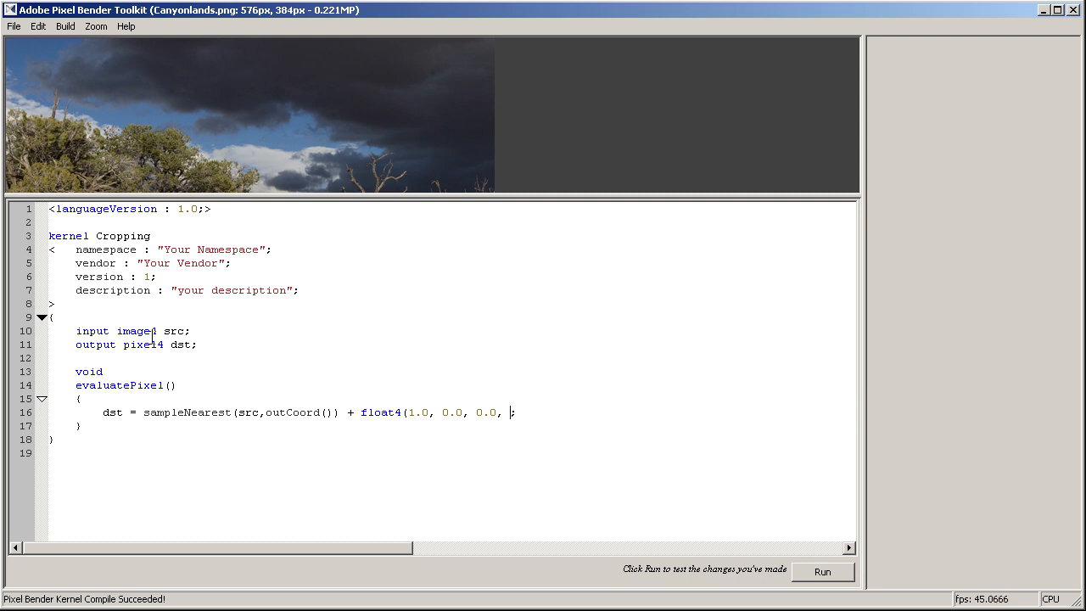
text(0.0)
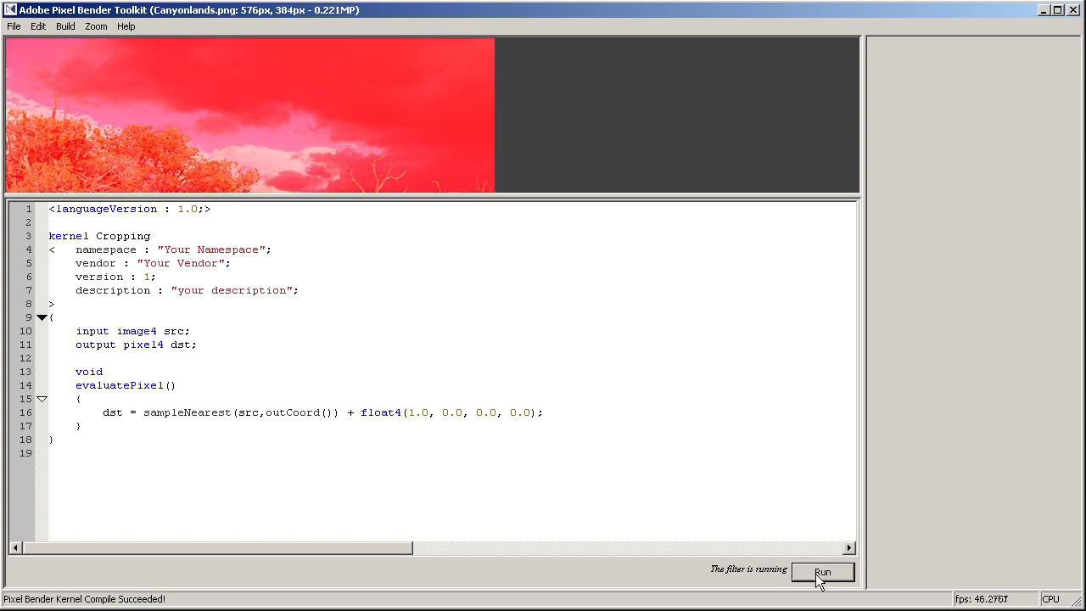
click(425, 412)
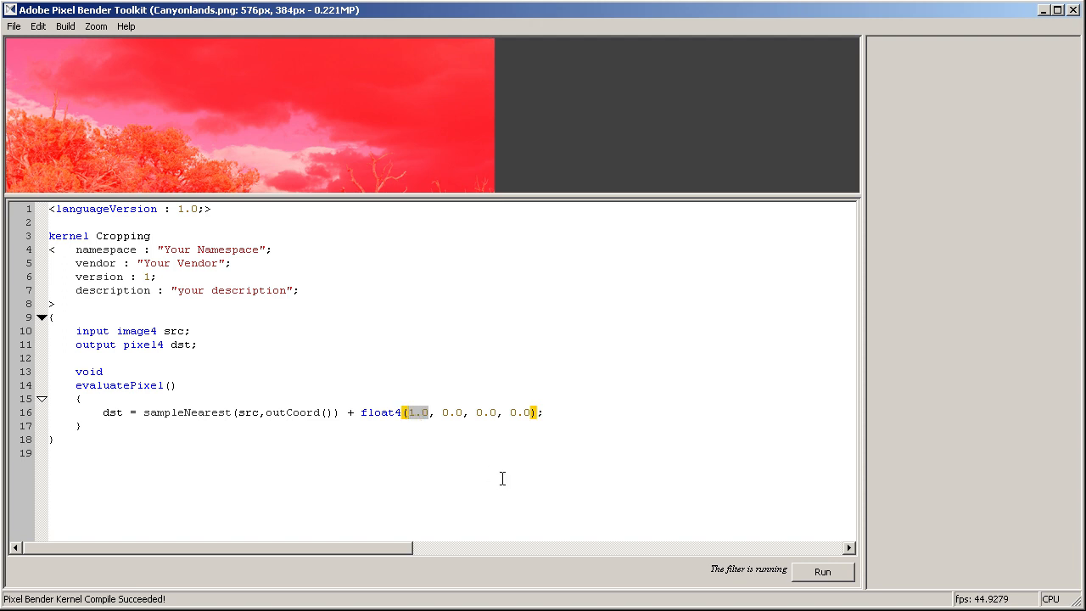
Weaken the red value to 0.3, rerun, and select the tint expression for deletion.
text(0.)
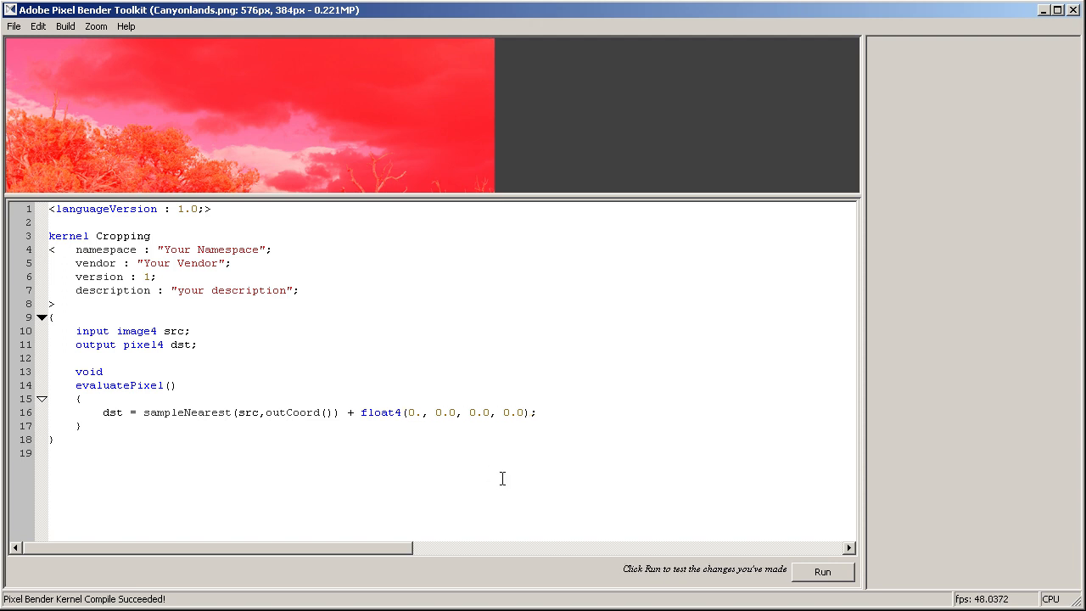
click(821, 572)
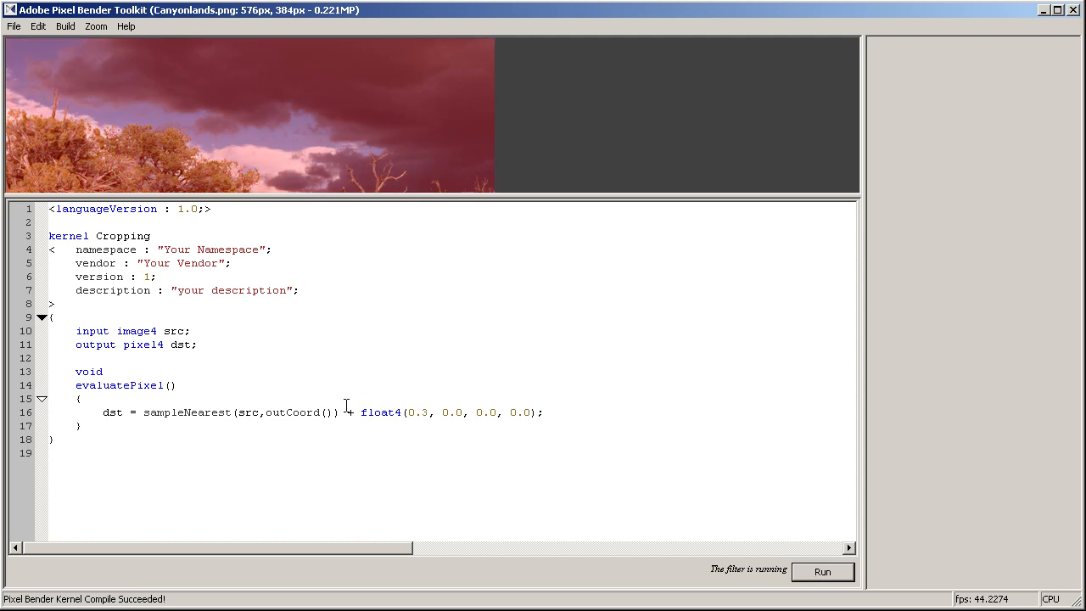
drag(340, 413, 539, 412)
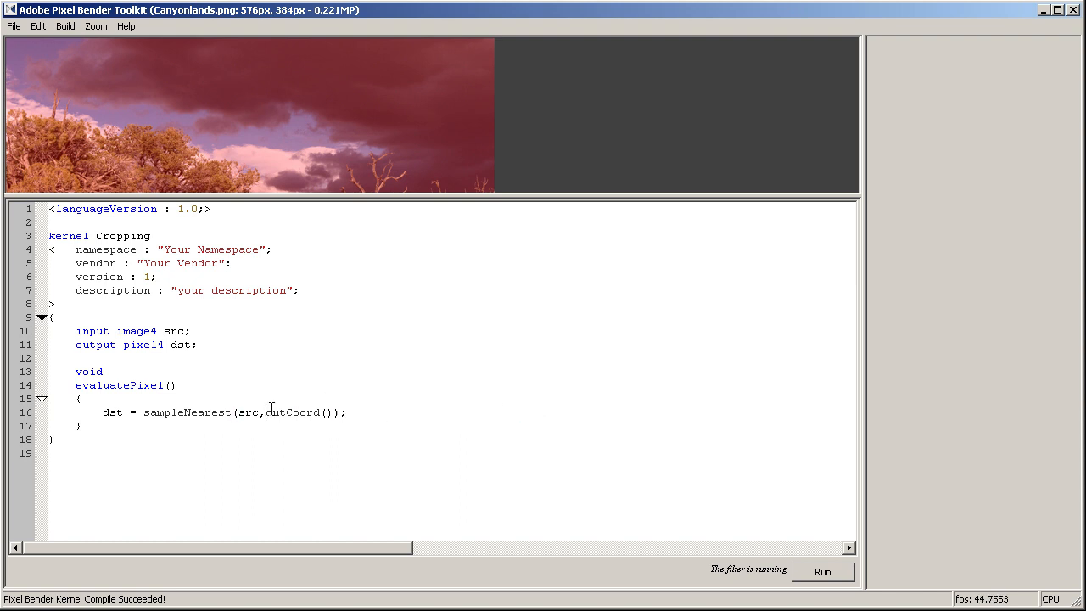
Add 'float2 pos = outCoord();', sample at pos instead of outCoord(), and rerun.
double_click(292, 412)
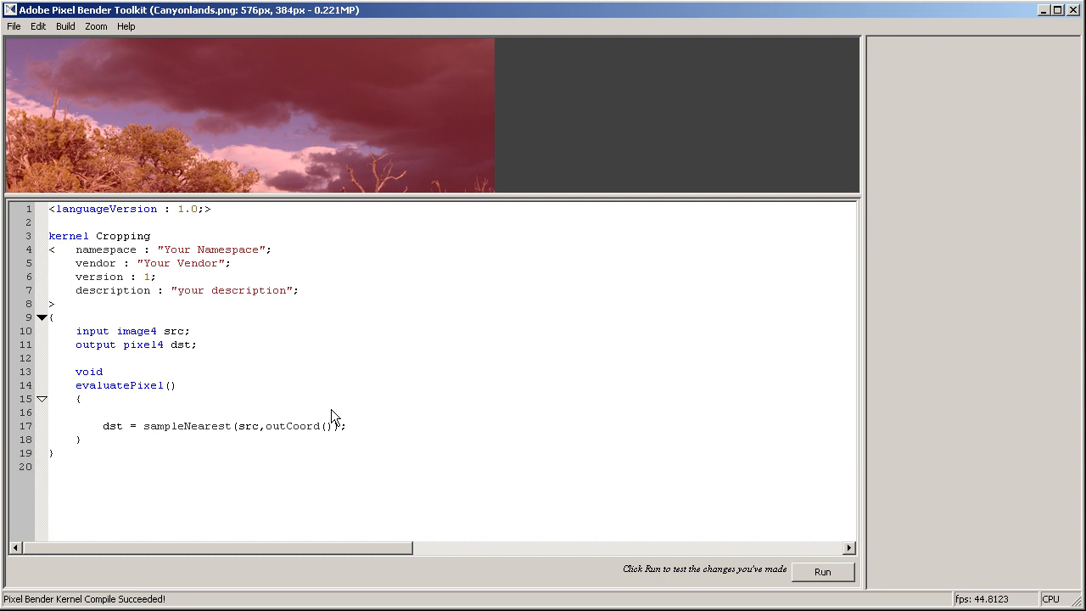
text(float2)
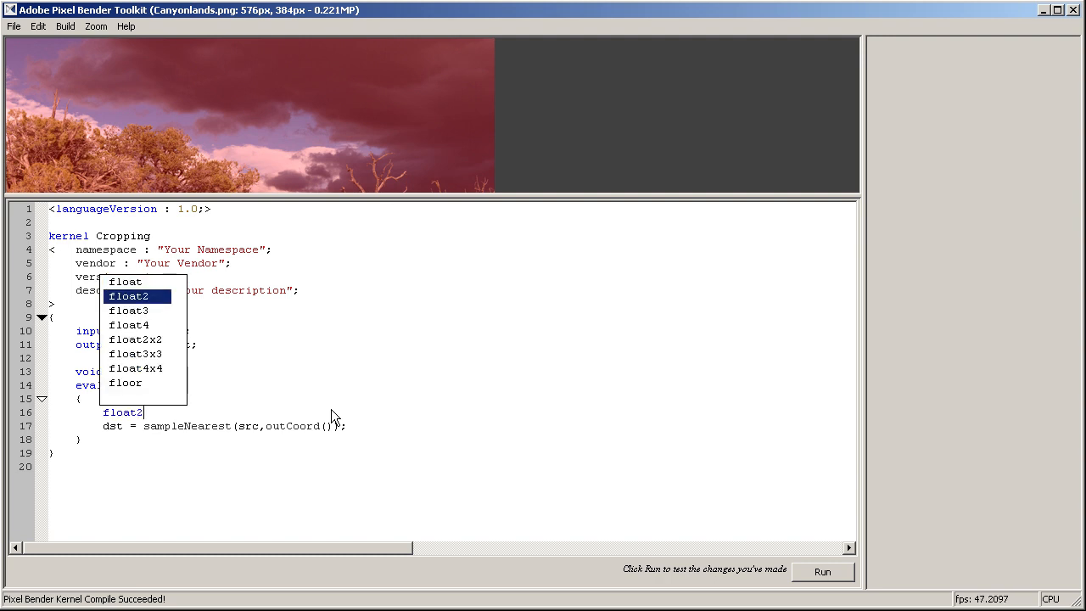
text(p)
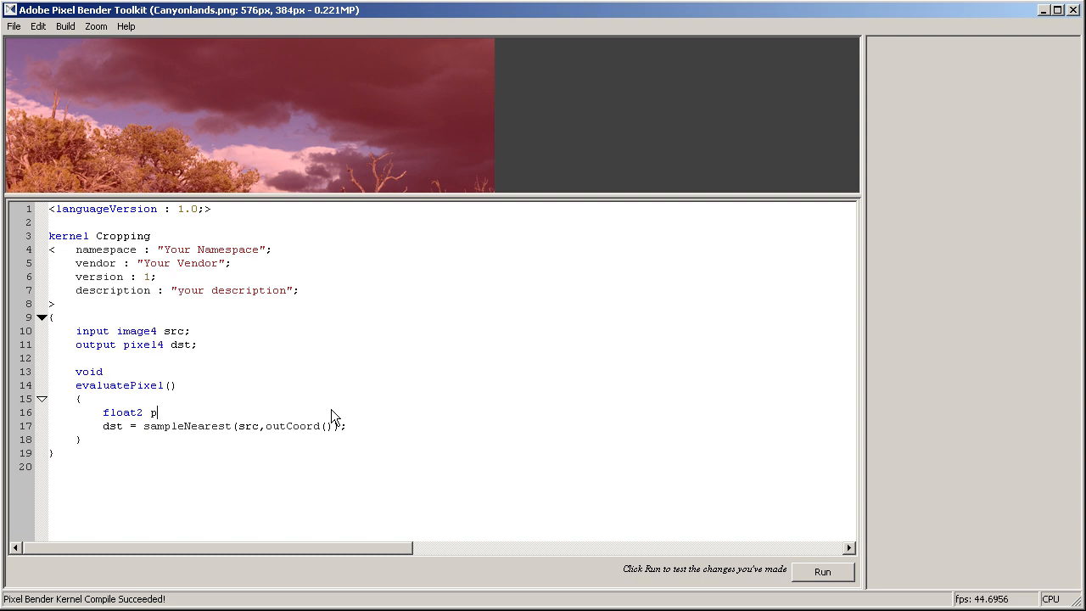
text(os =)
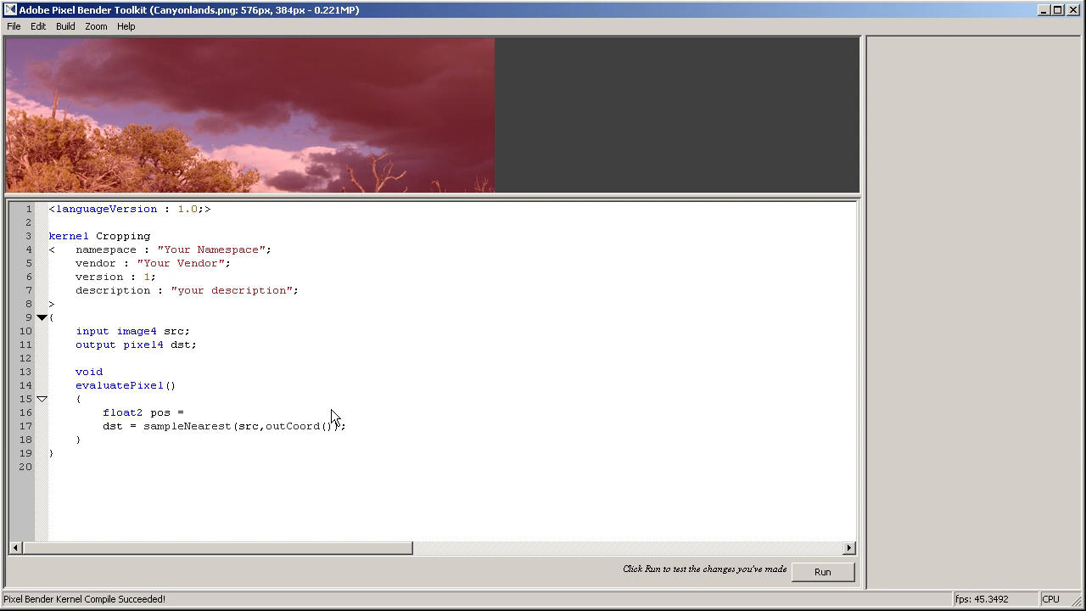
text(outCoord();)
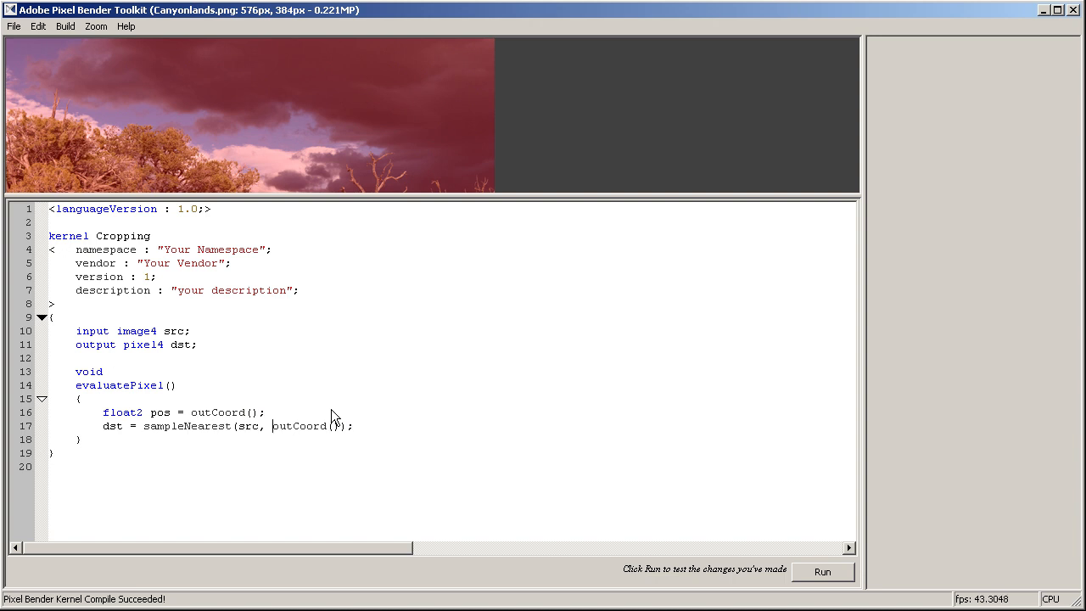
double_click(298, 426)
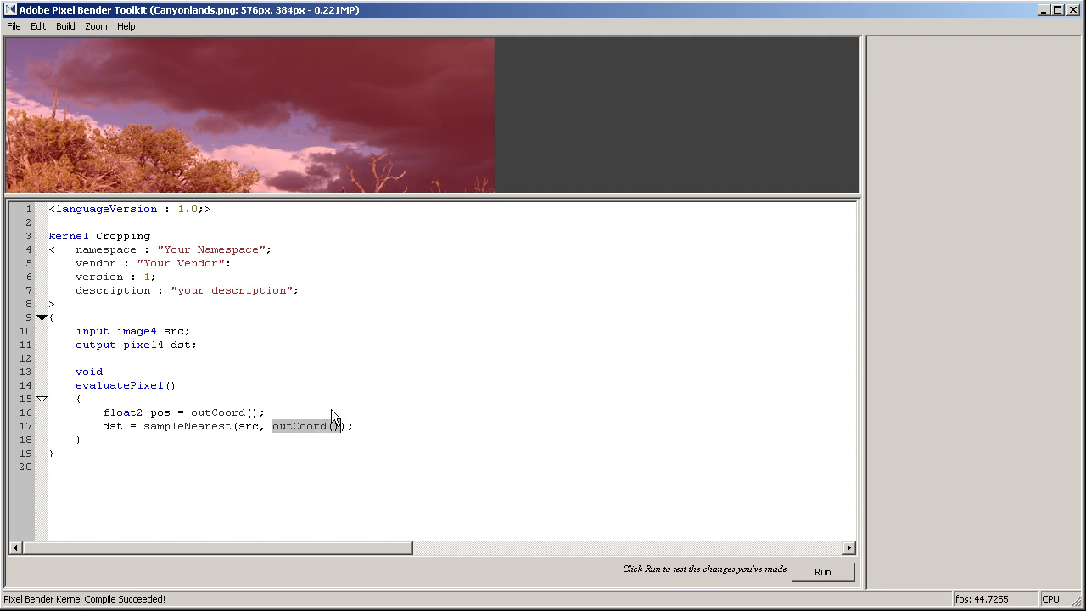
text(pos)
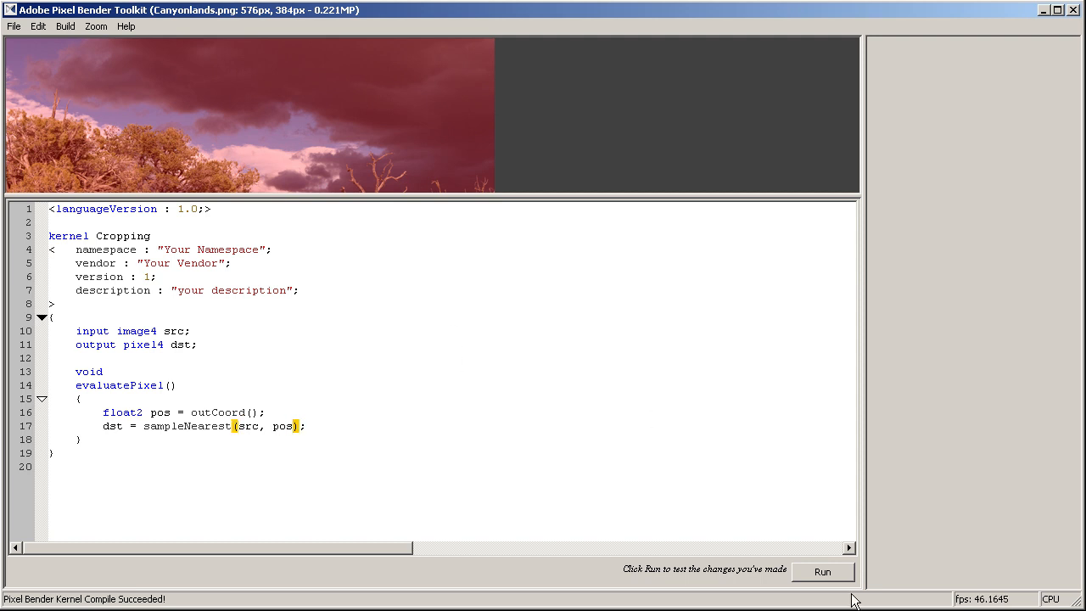
click(826, 572)
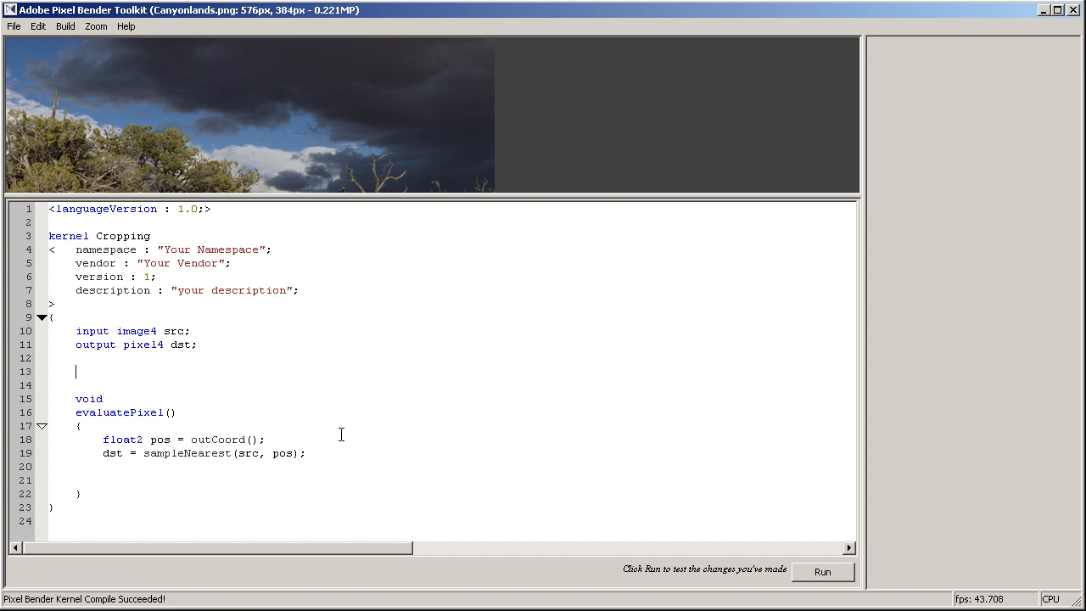
Type 'parameter float2 pCropTop;' and 'parameter float2 pCropBottom;' on separate lines.
text(parameter)
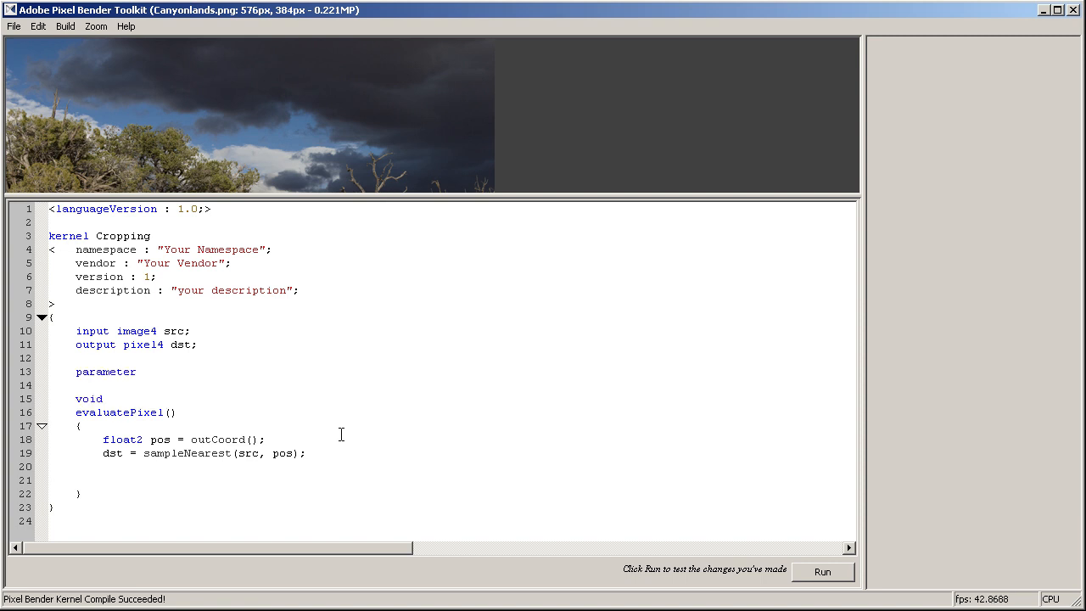
text(fl)
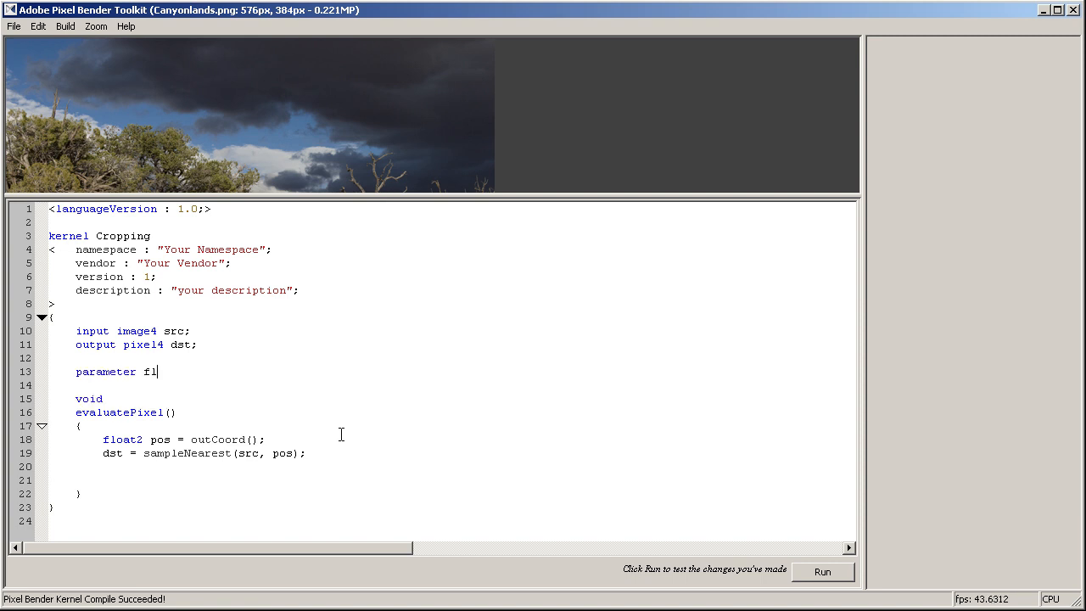
text(oat2 p)
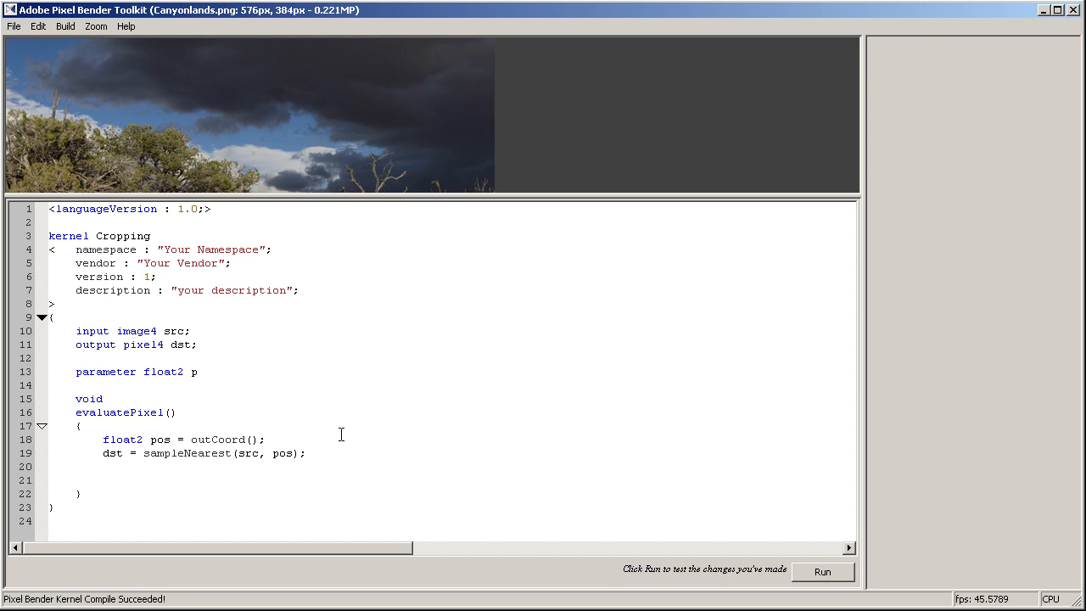
text(Crop)
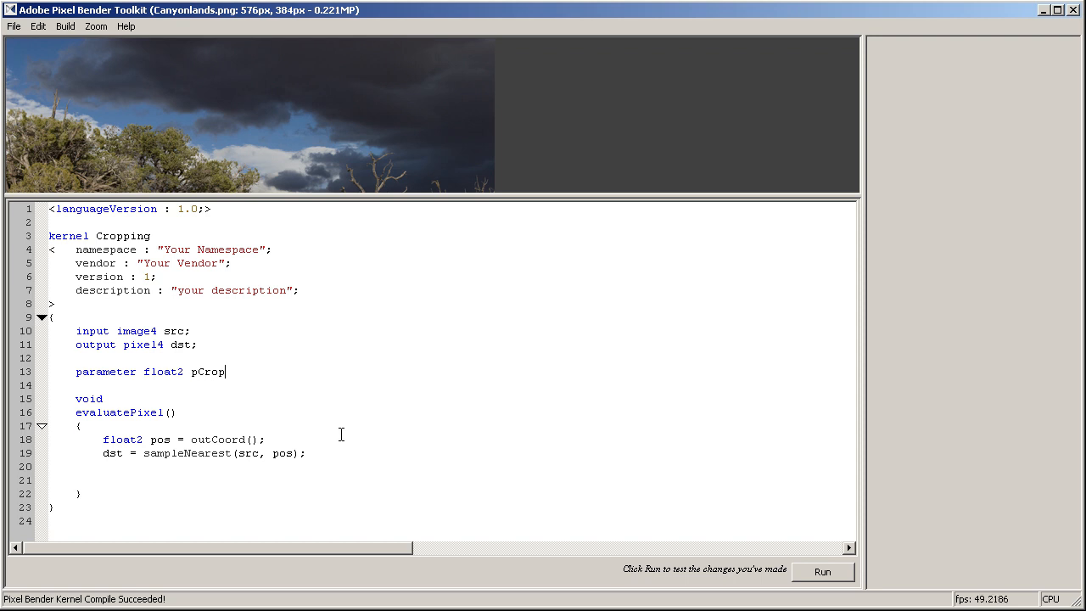
text(Top;)
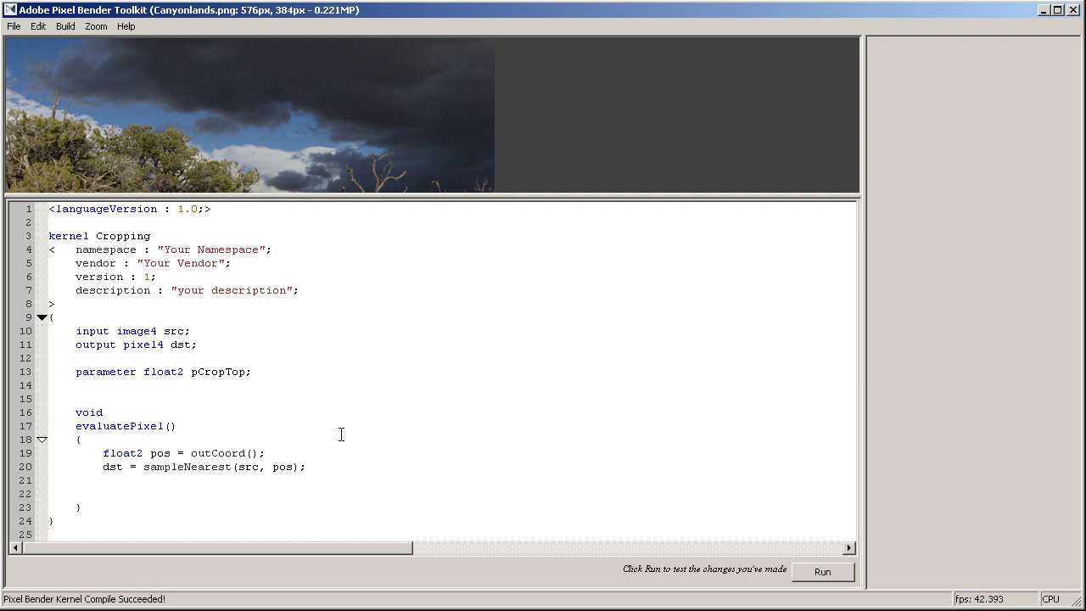
text(parameter)
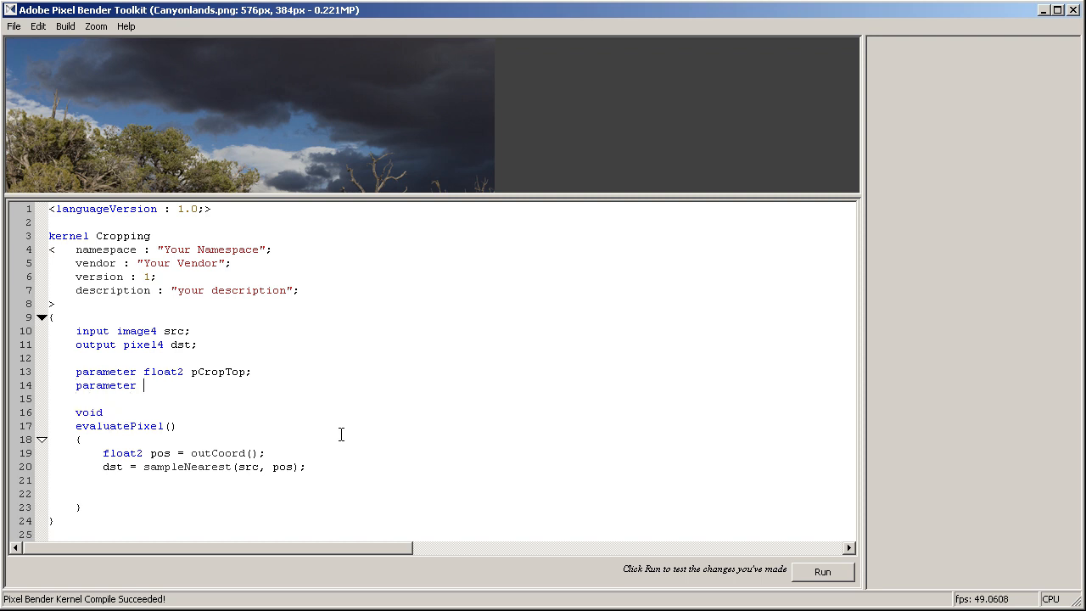
text(float2 pCrop)
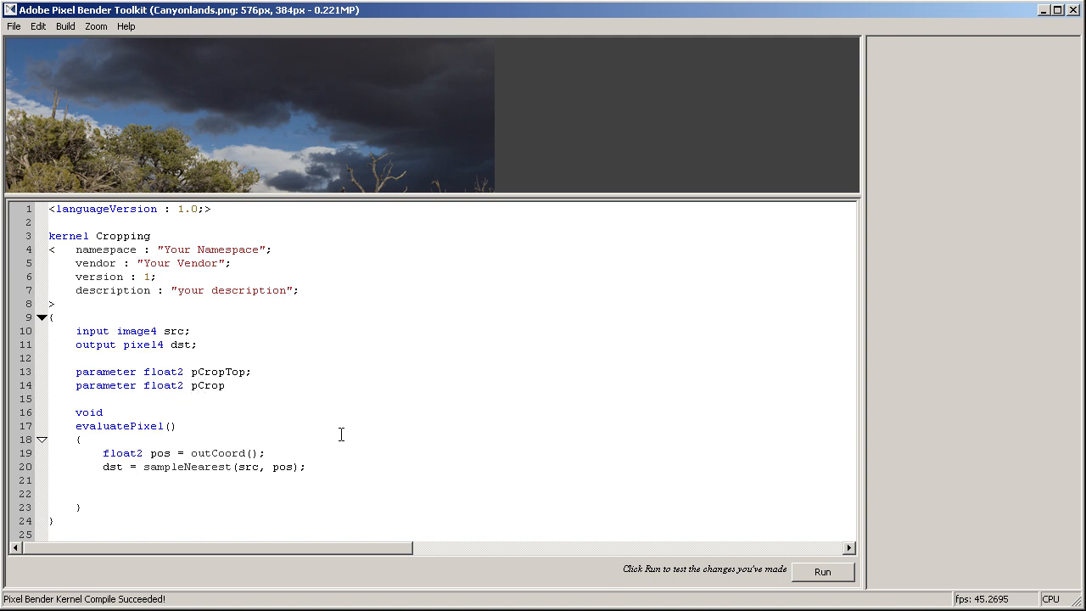
text(Bottom;)
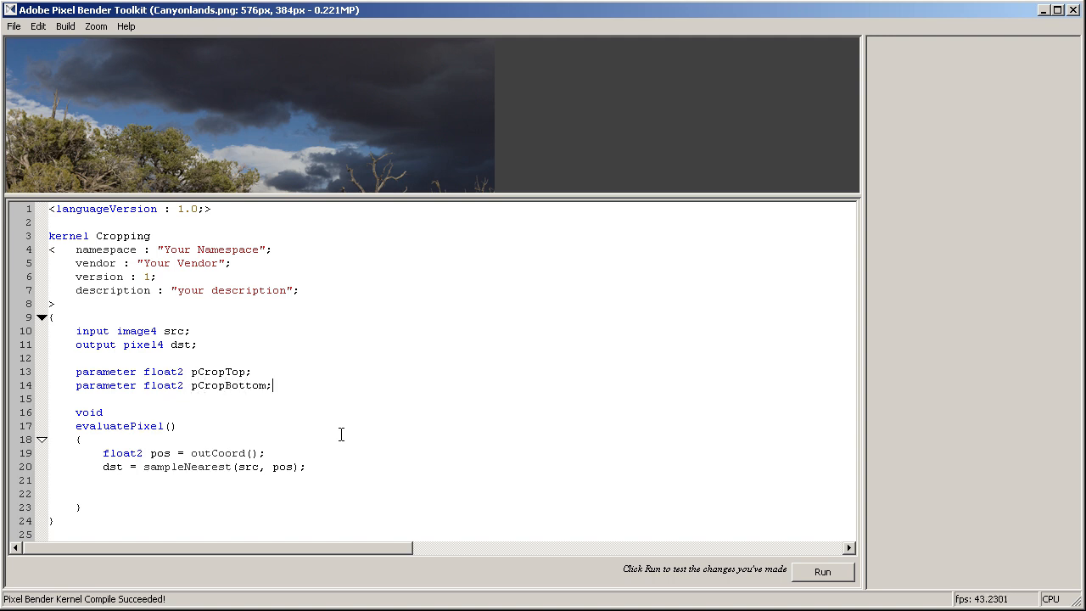
Run the kernel to show parameter sliders and drag pCropBottom [0] to 1.
click(822, 572)
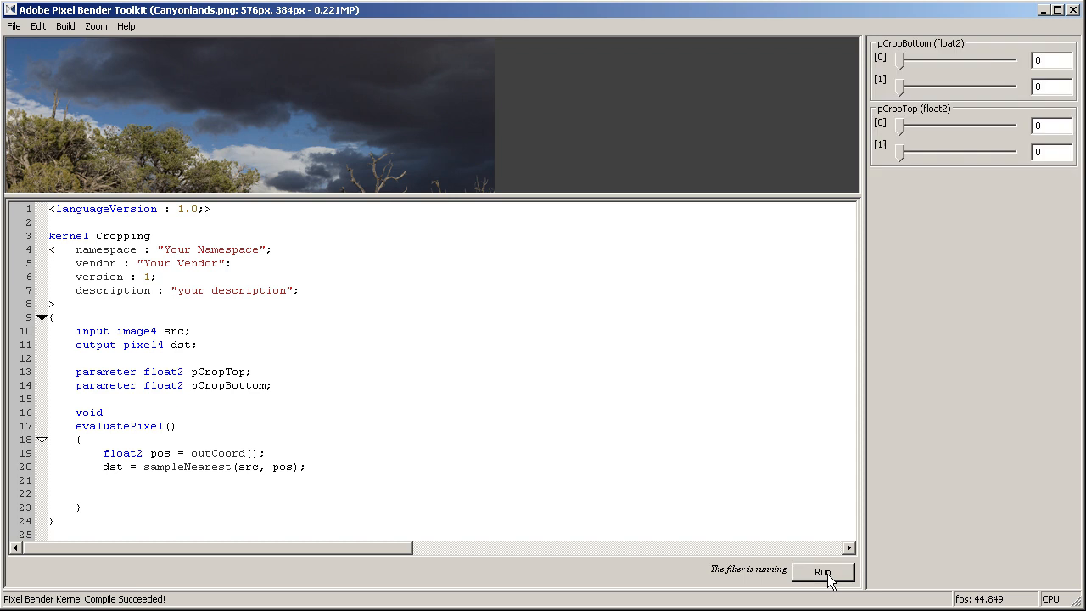
mouse_move(905, 134)
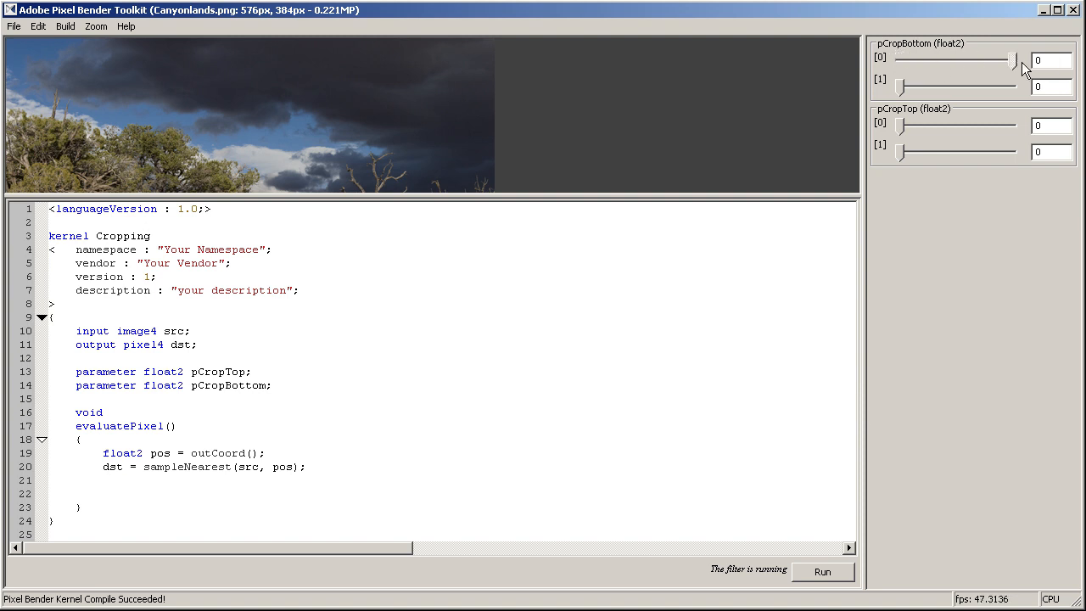
drag(1011, 60, 1013, 60)
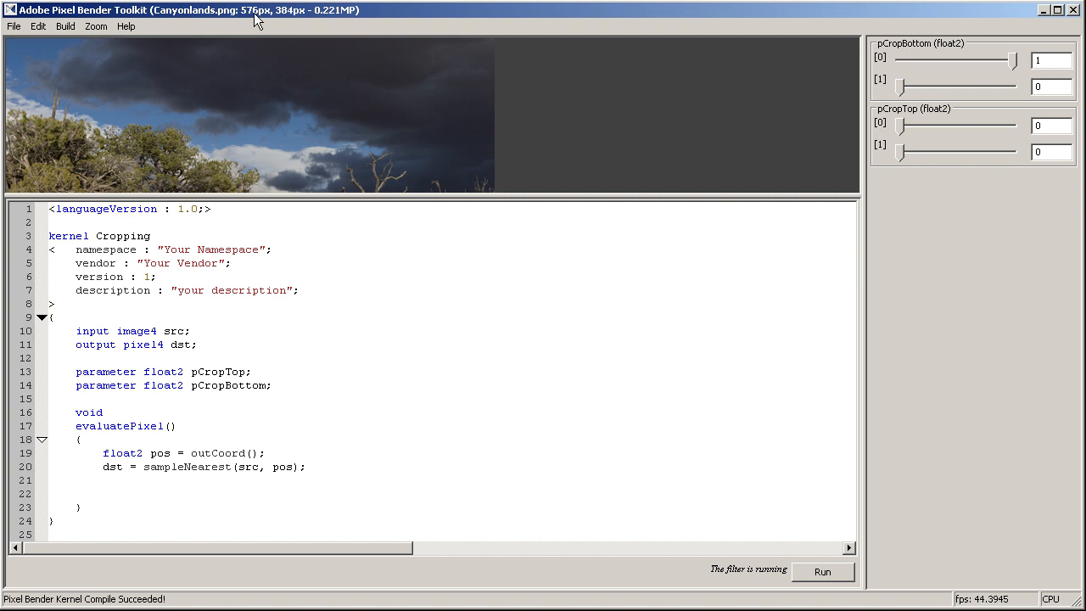
mouse_move(260, 28)
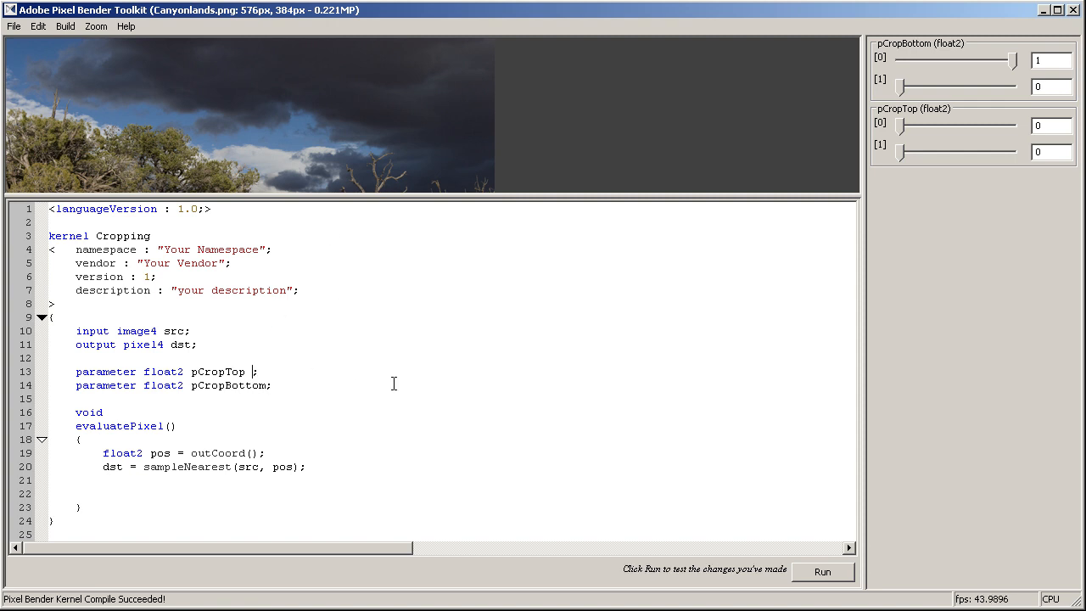
Add minValue: float2(0.0, 0.0) metadata to pCropTop on line 13.
text(<min)
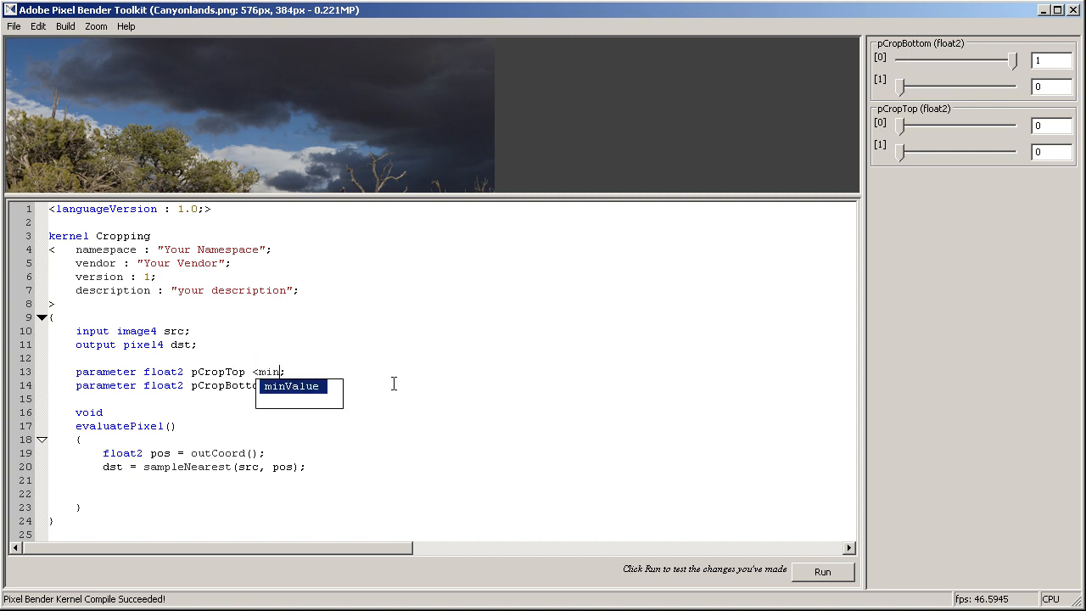
key(Tab)
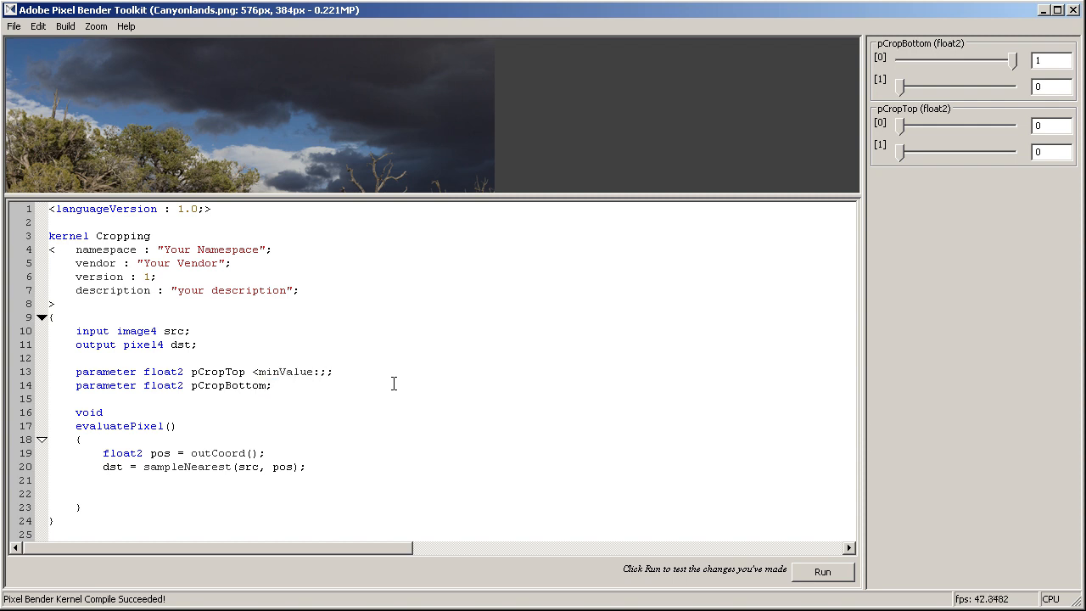
text(float2)
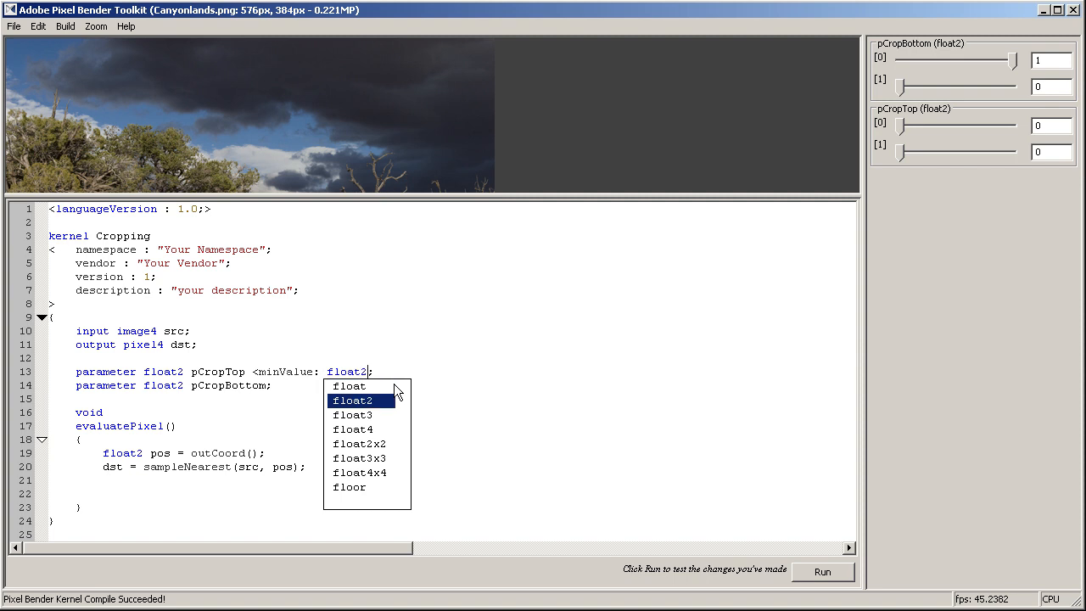
click(352, 400)
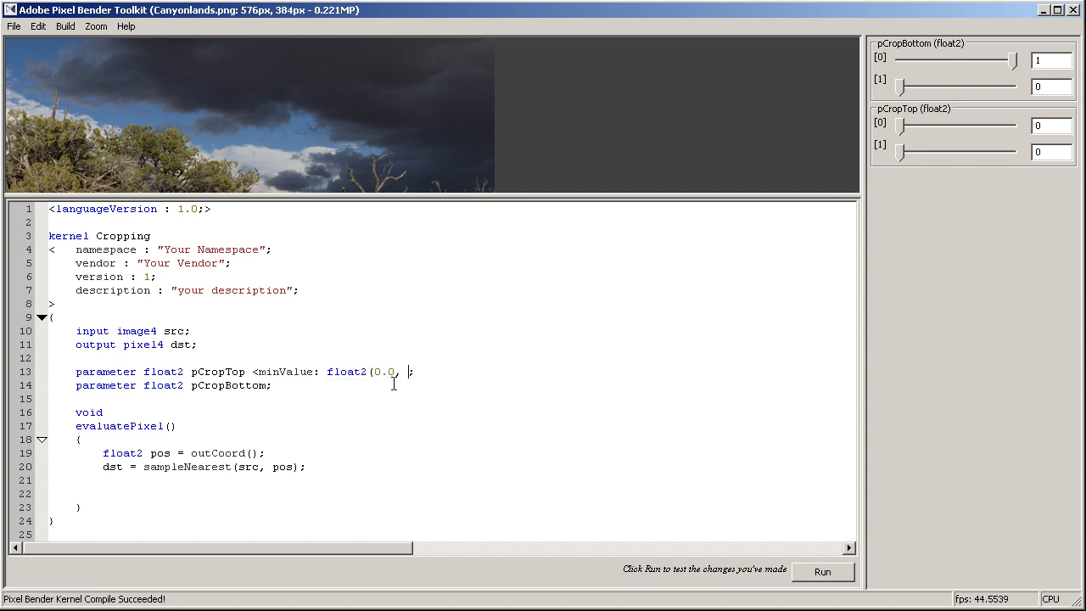
text(0.0))
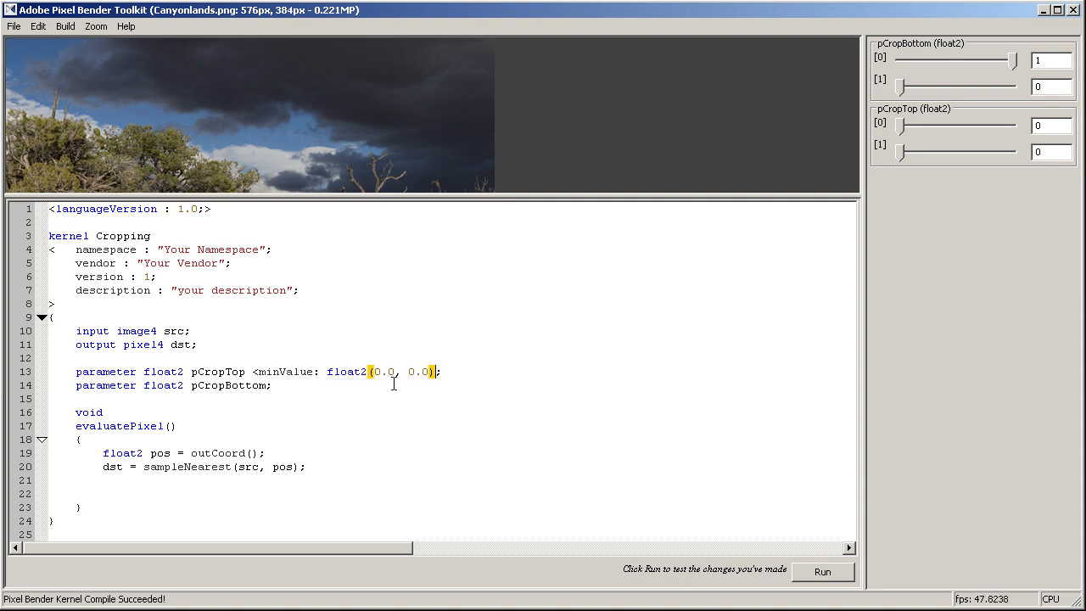
text(;)
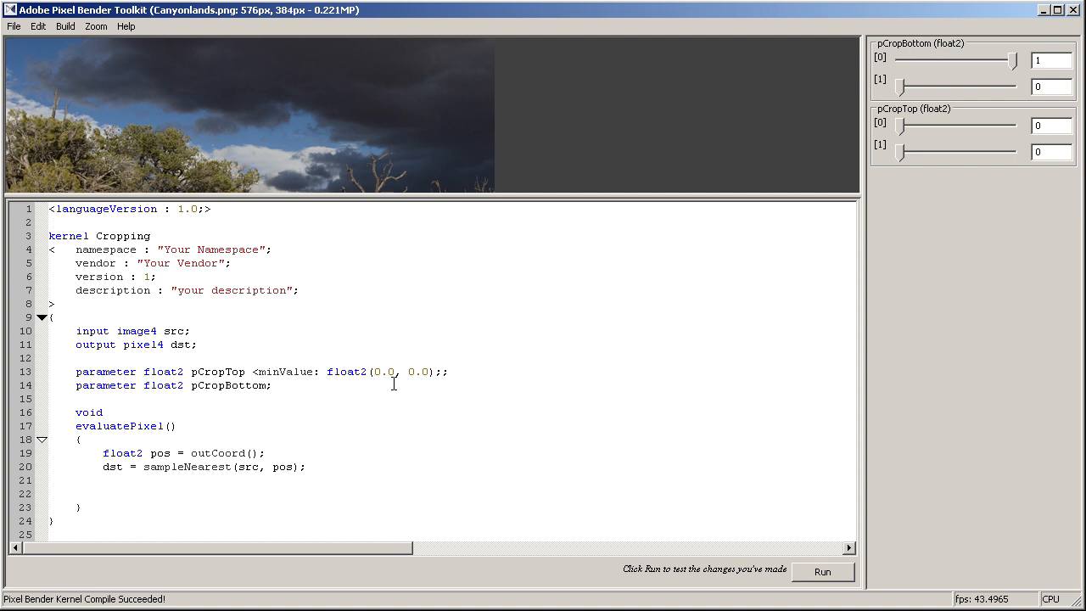
Add maxValue float2(500.0, 500.0) and defaultValue float2(0.0, 0.0), then run.
text(ma)
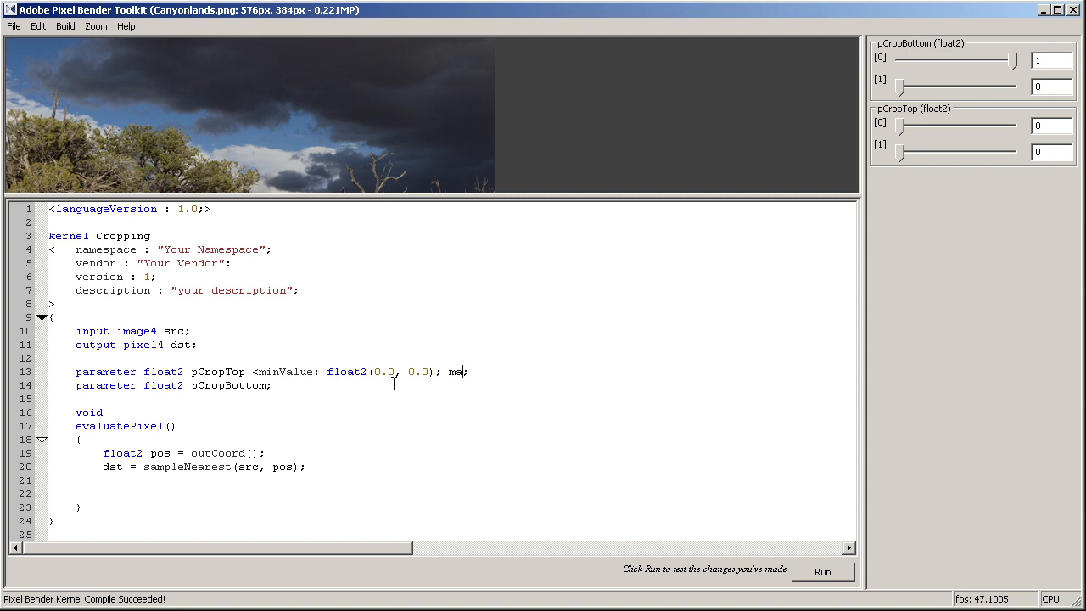
text(xValue;)
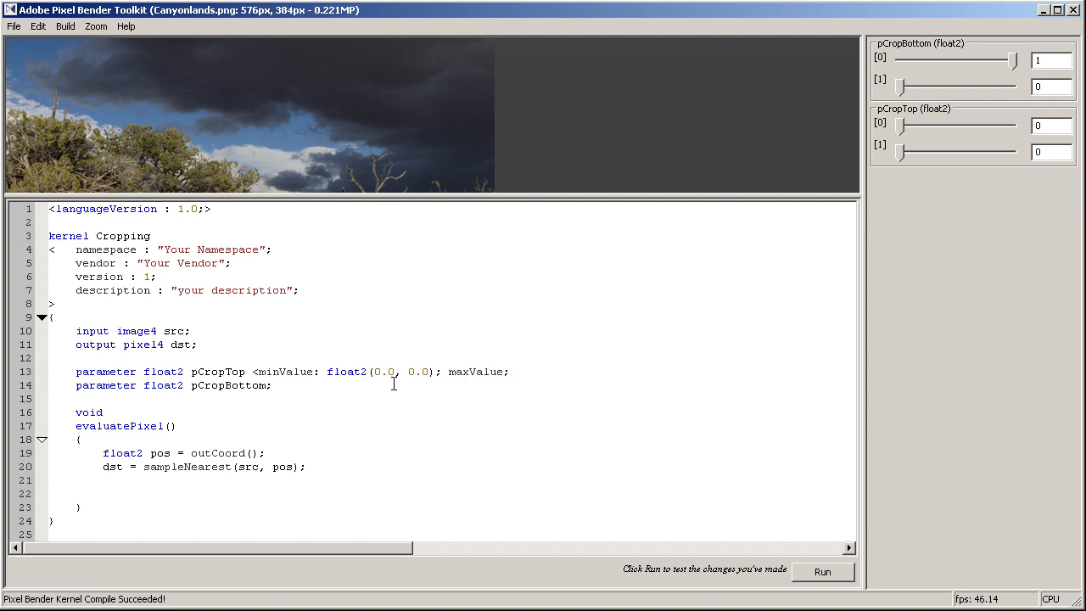
text(float2(500.0,)
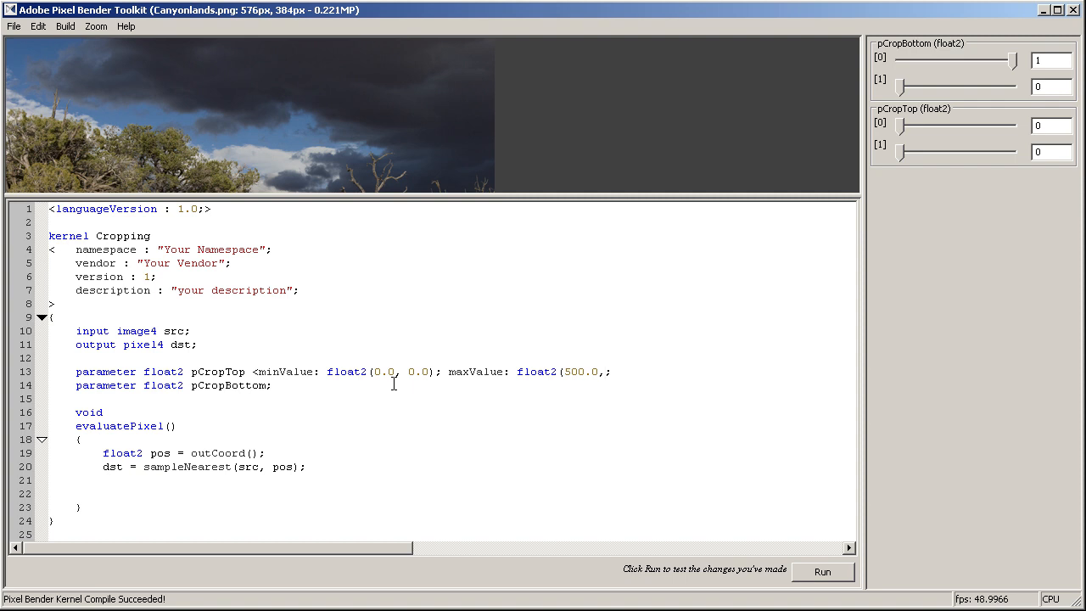
text(500.)
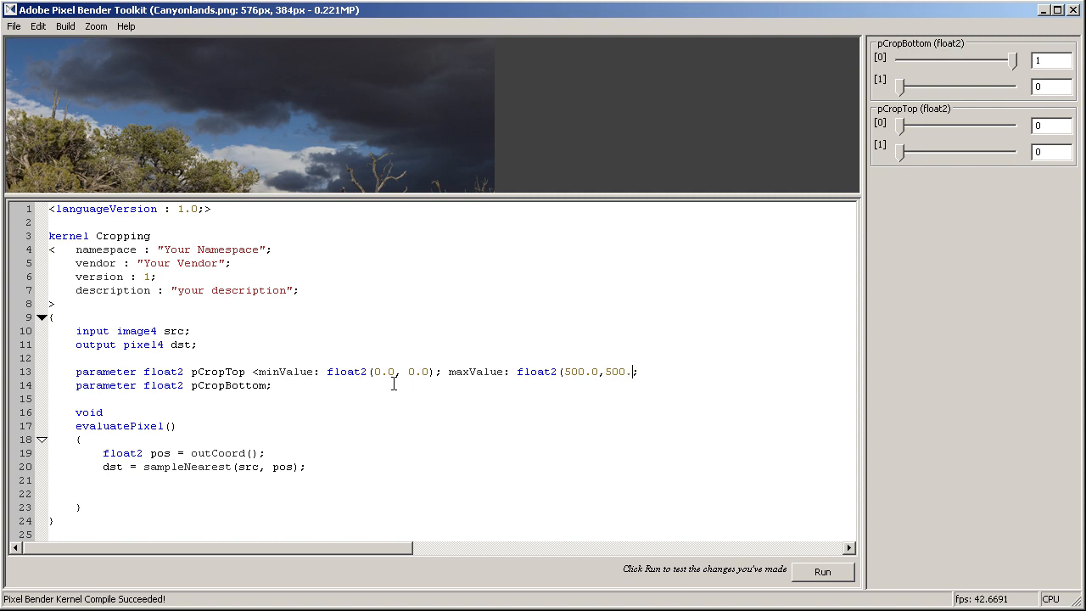
text();)
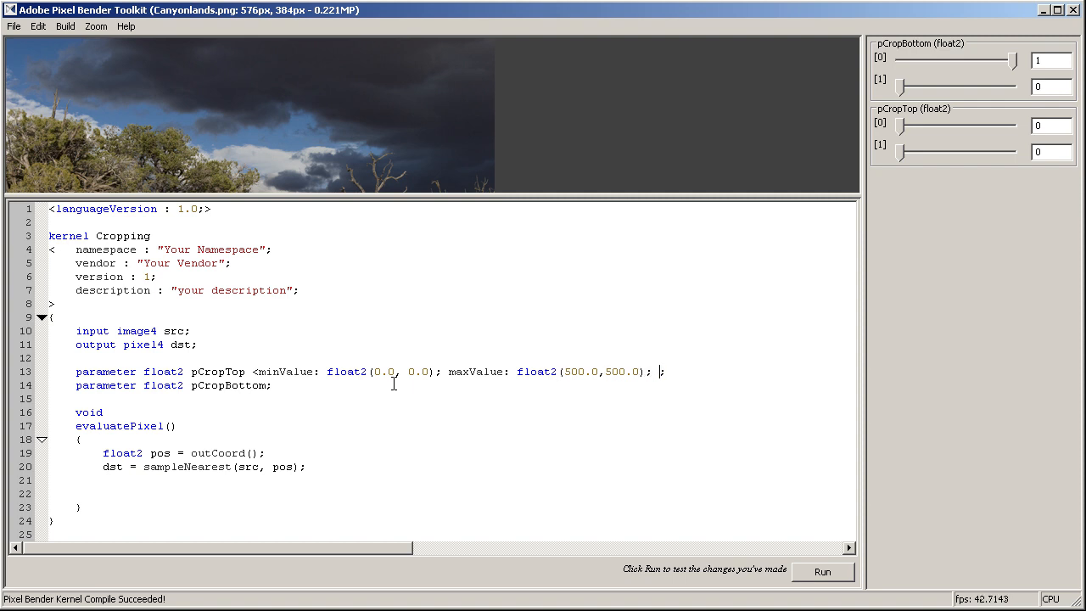
text(defaultValue:)
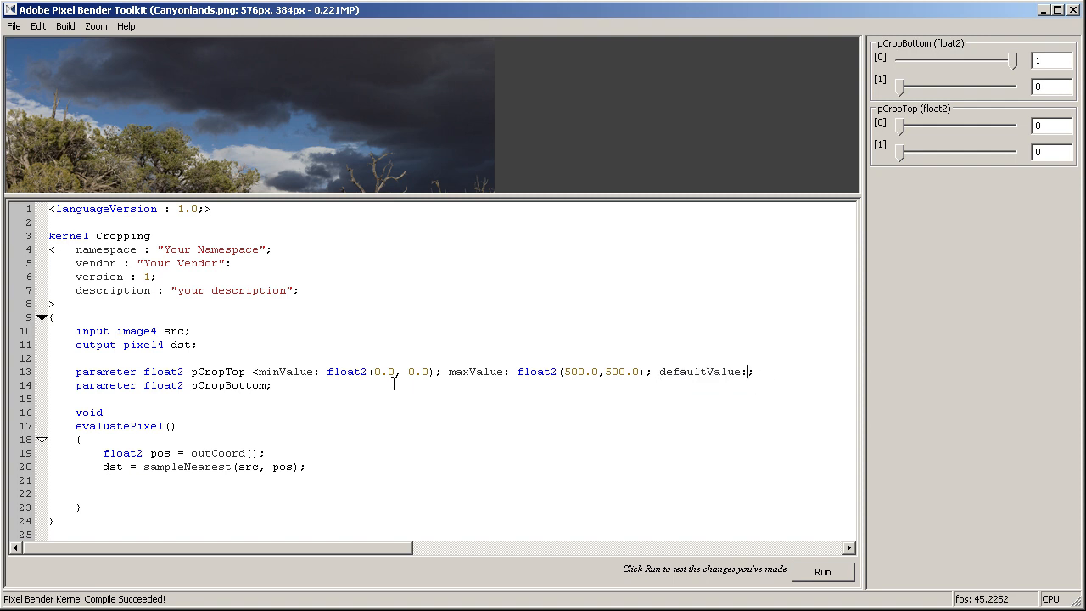
text(float2(0.0, 0.0))
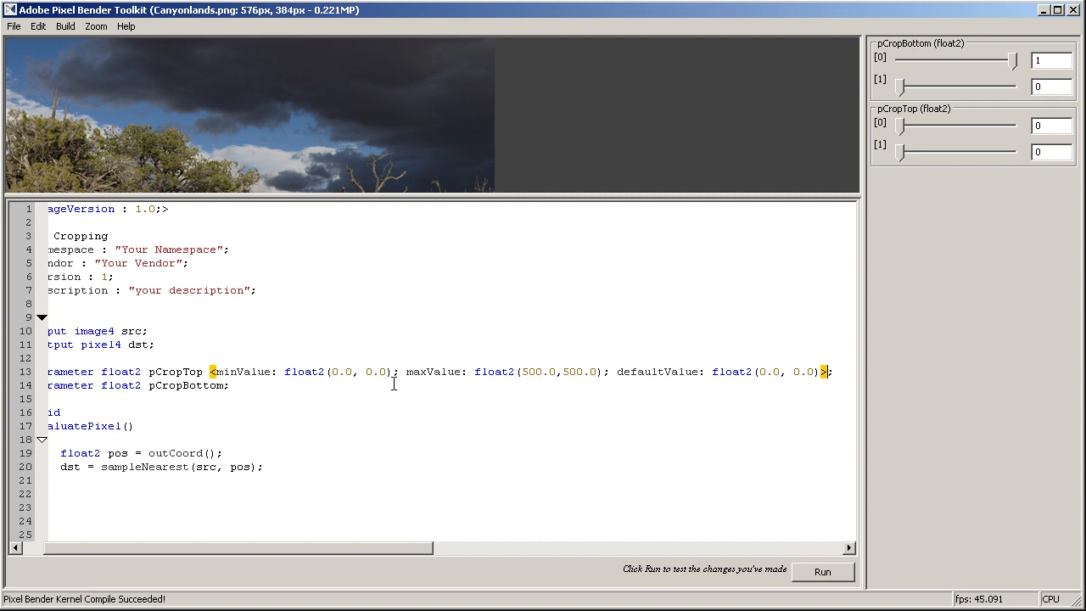
click(823, 572)
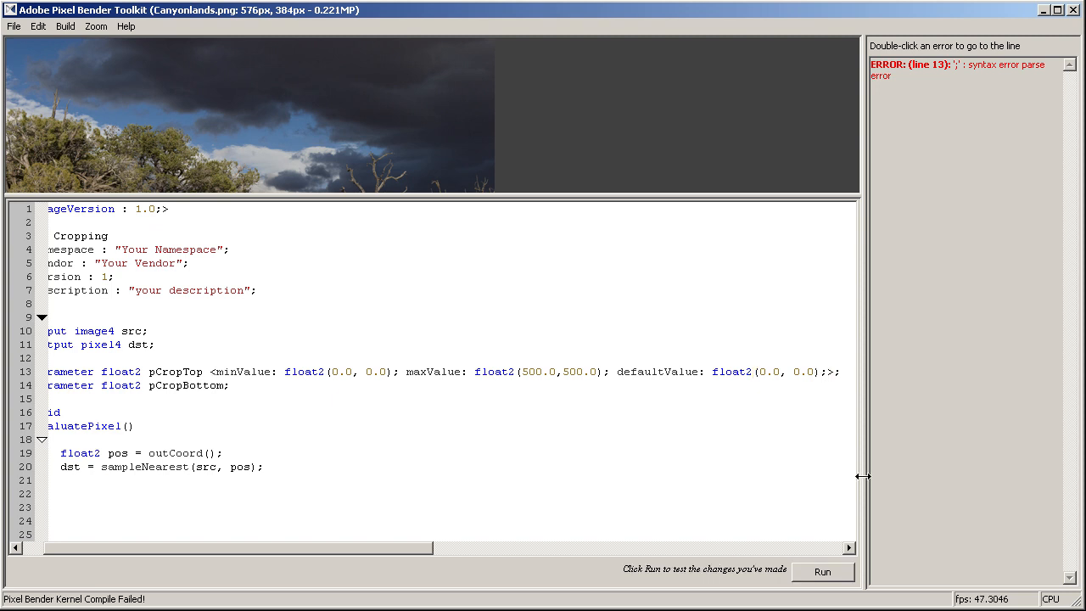
Rerun the kernel and drag the pCropTop [0] slider up and back to test it.
click(821, 572)
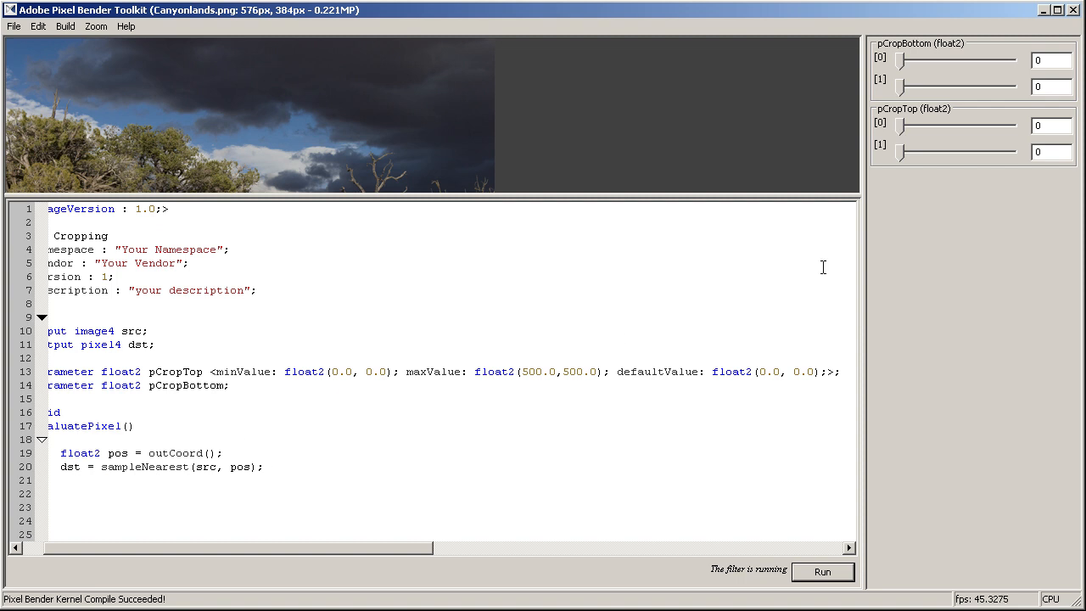
drag(914, 126, 982, 126)
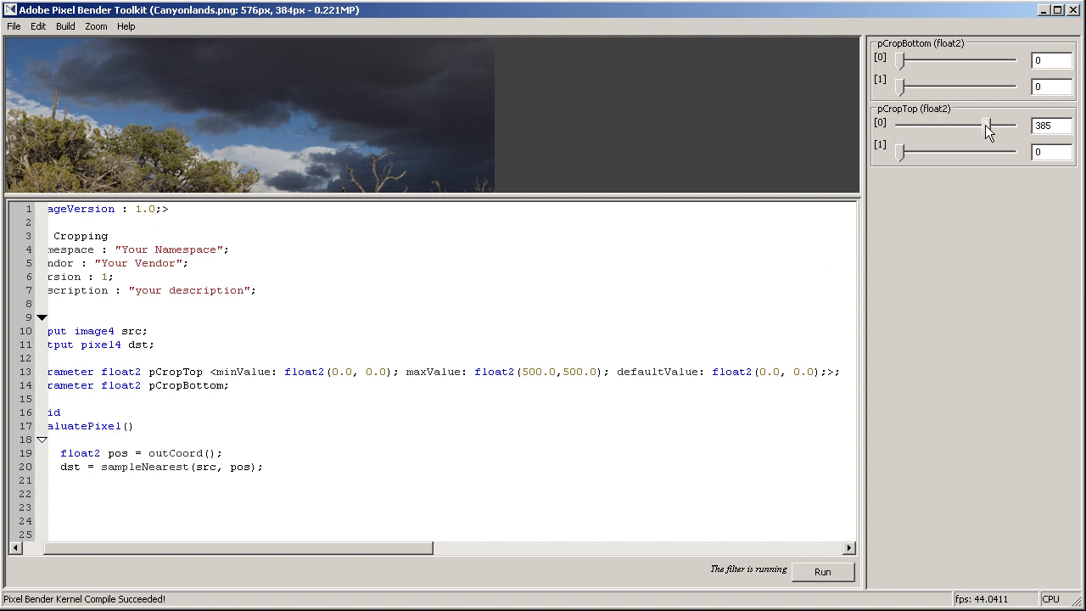
drag(984, 126, 911, 126)
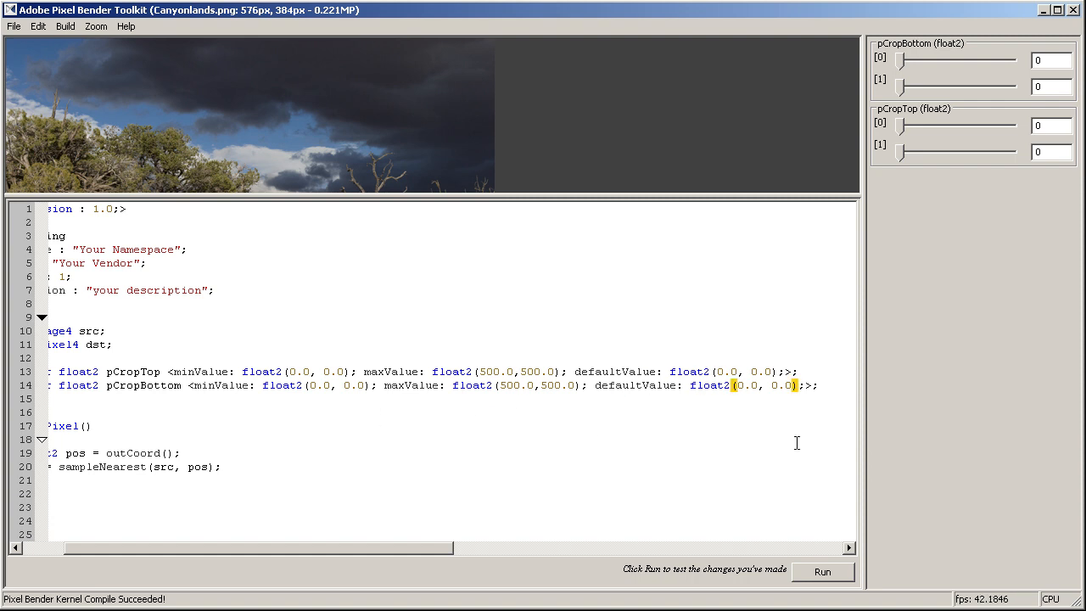
Set pCropBottom's defaultValue to float2(500.0, 500.0) and rerun the kernel.
text(500.0)
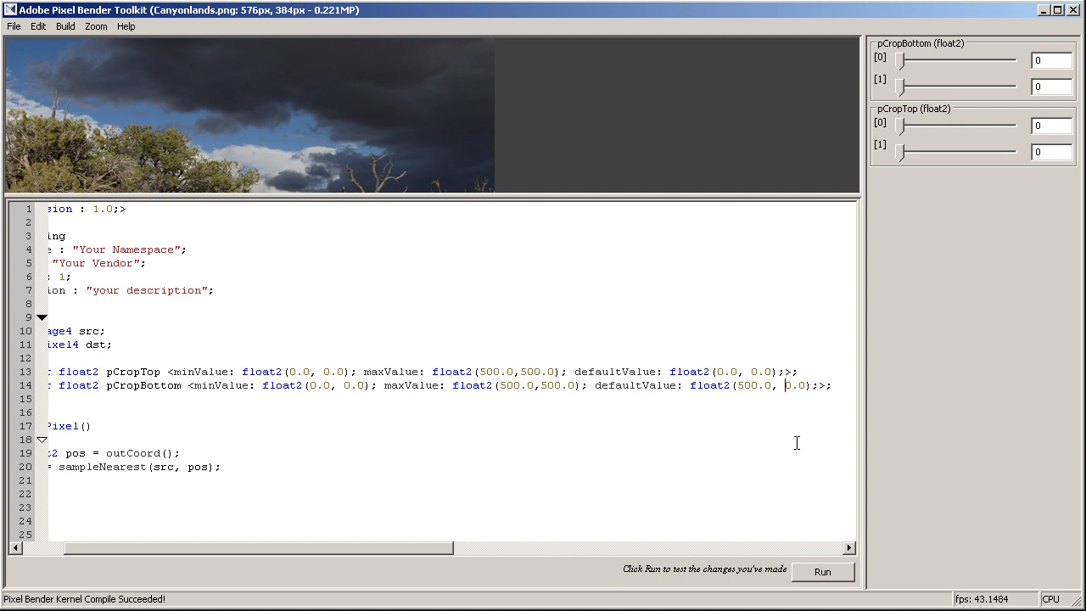
text(500.0)
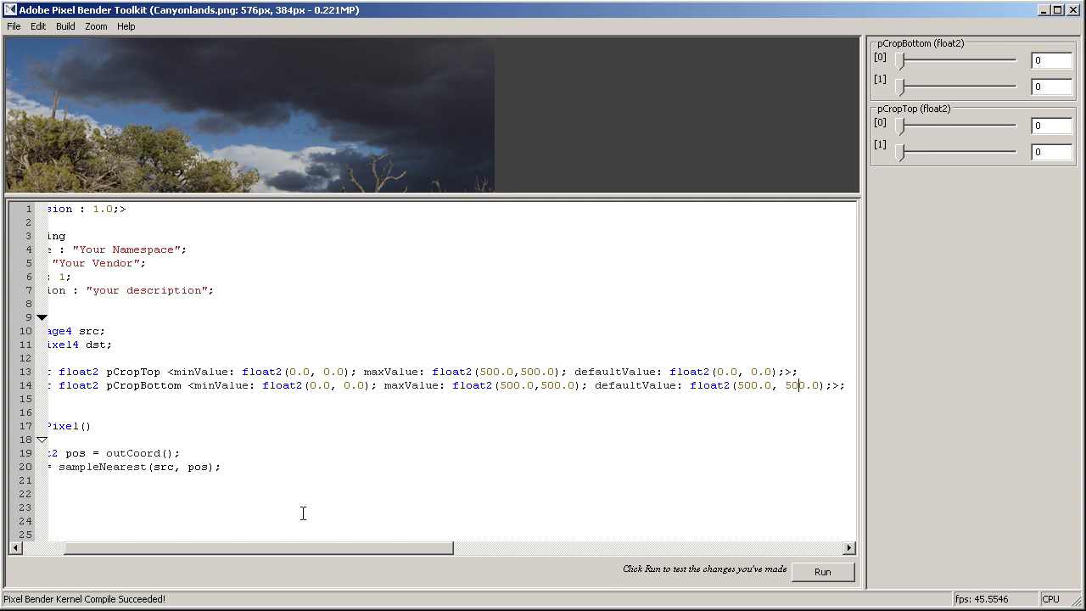
click(821, 571)
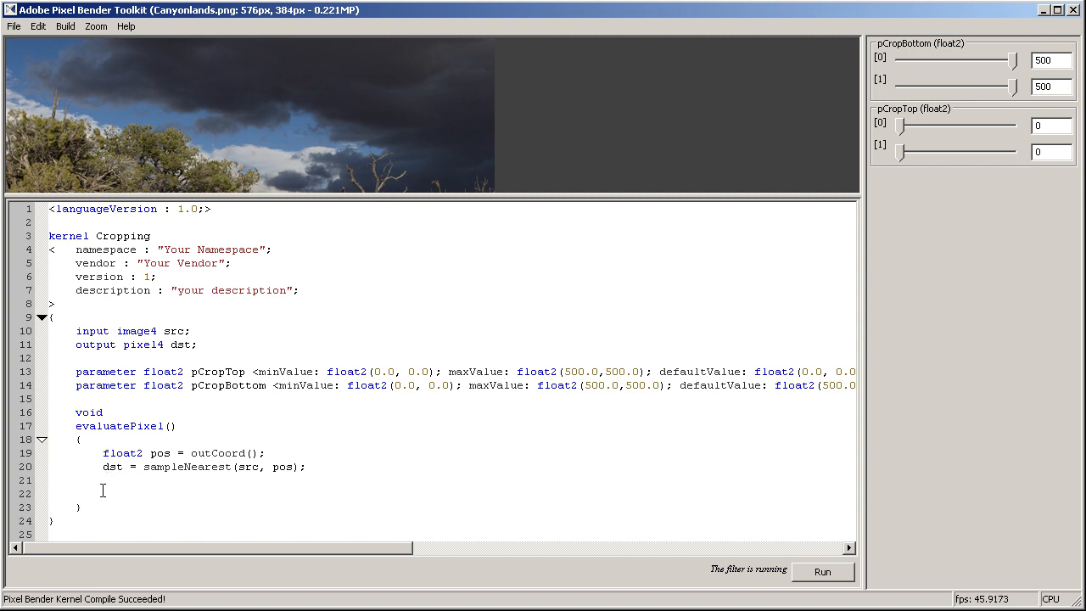
Begin the if condition checking pos.x >= pCropTop.x and pos.y >= pCropTop.y.
text(if()
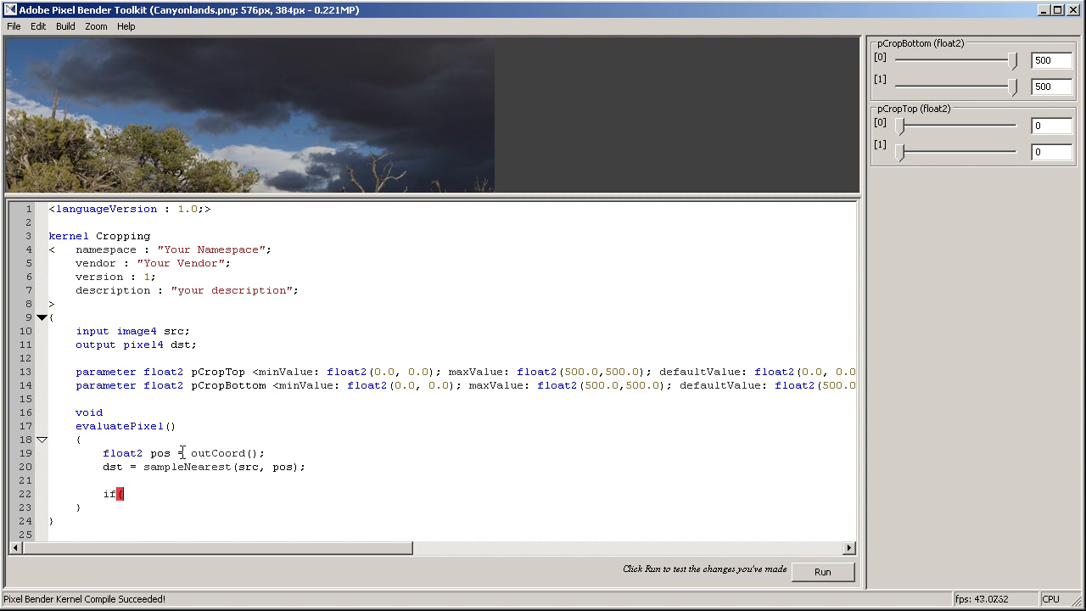
mouse_move(166, 487)
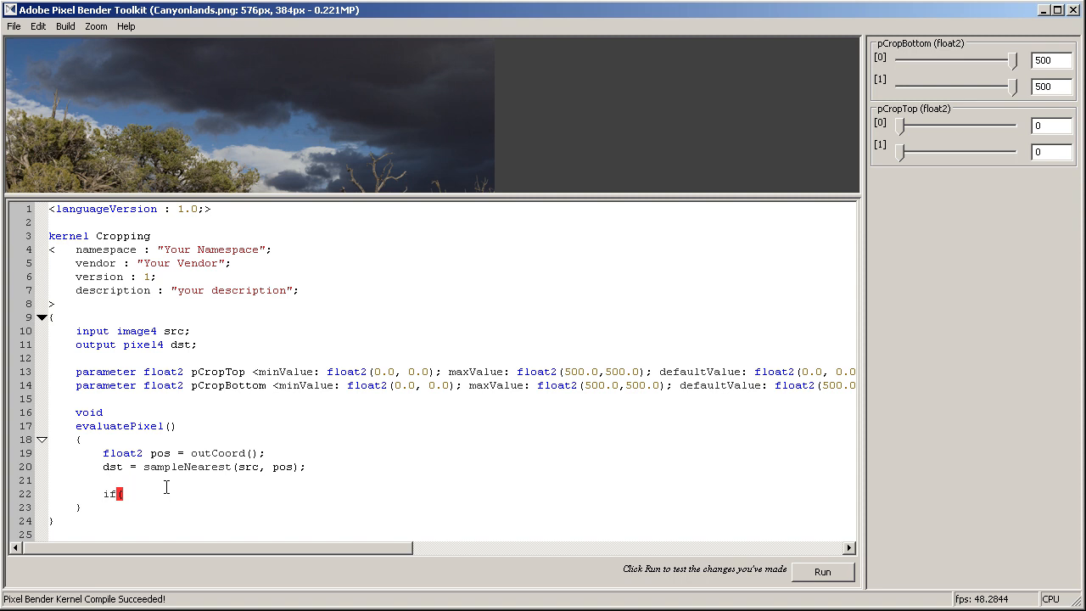
text((pos)
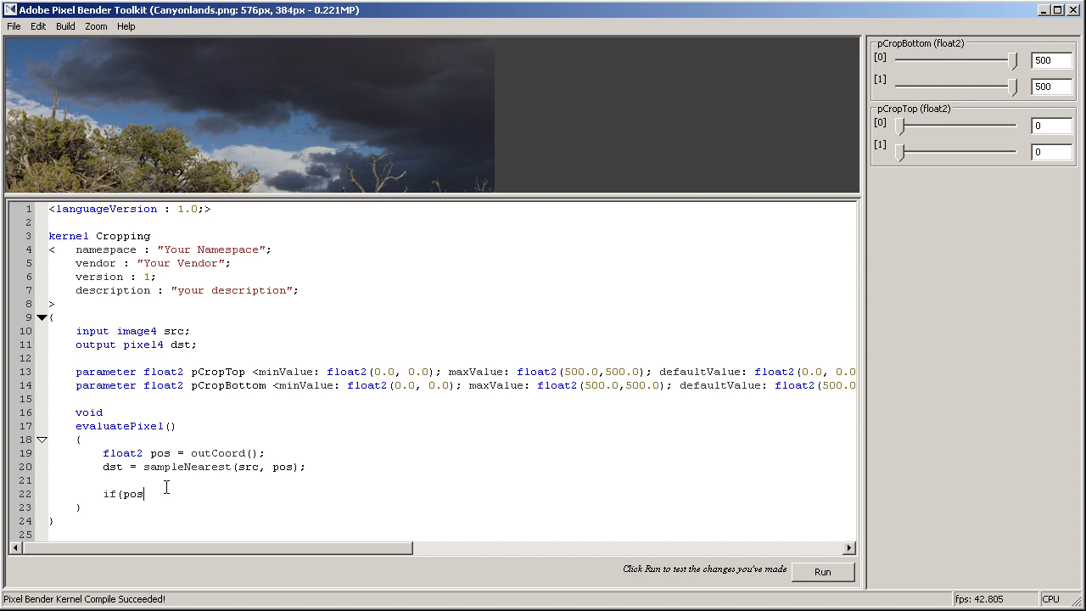
text(.x <)
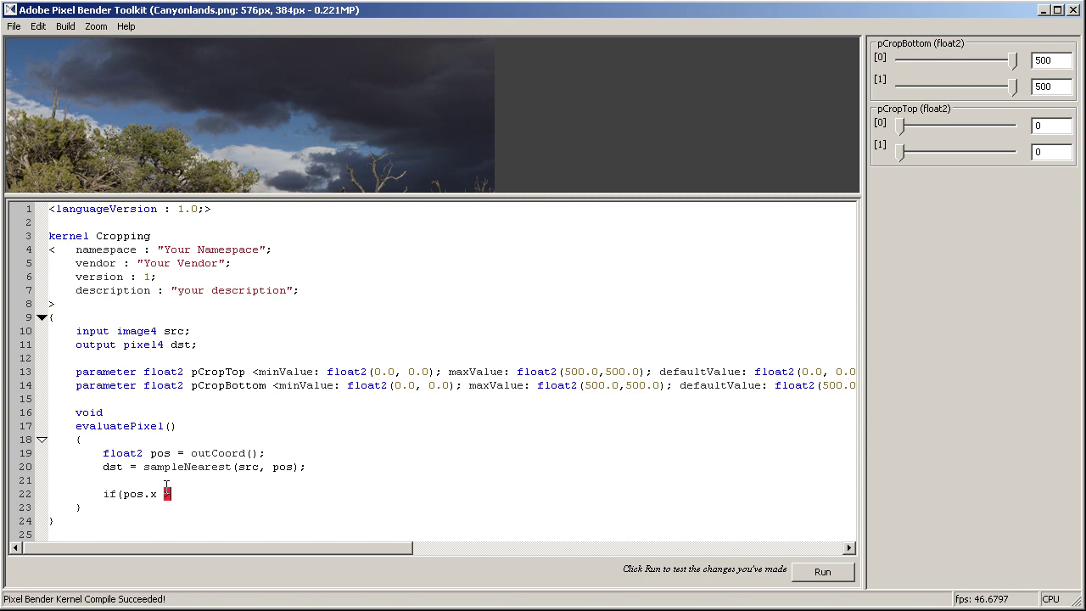
text(>=)
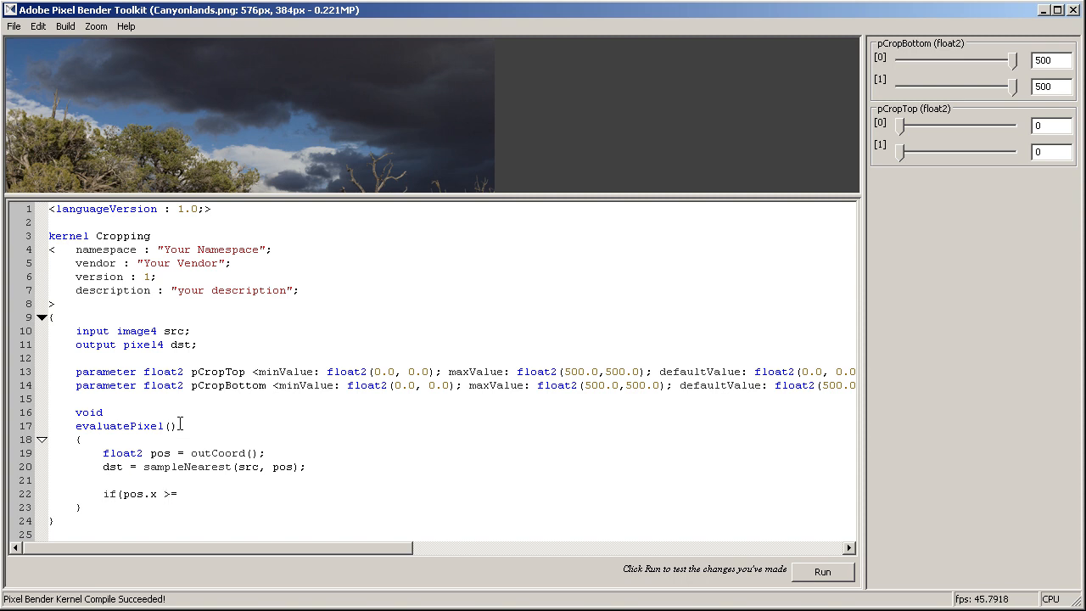
text(pCropTop.x)
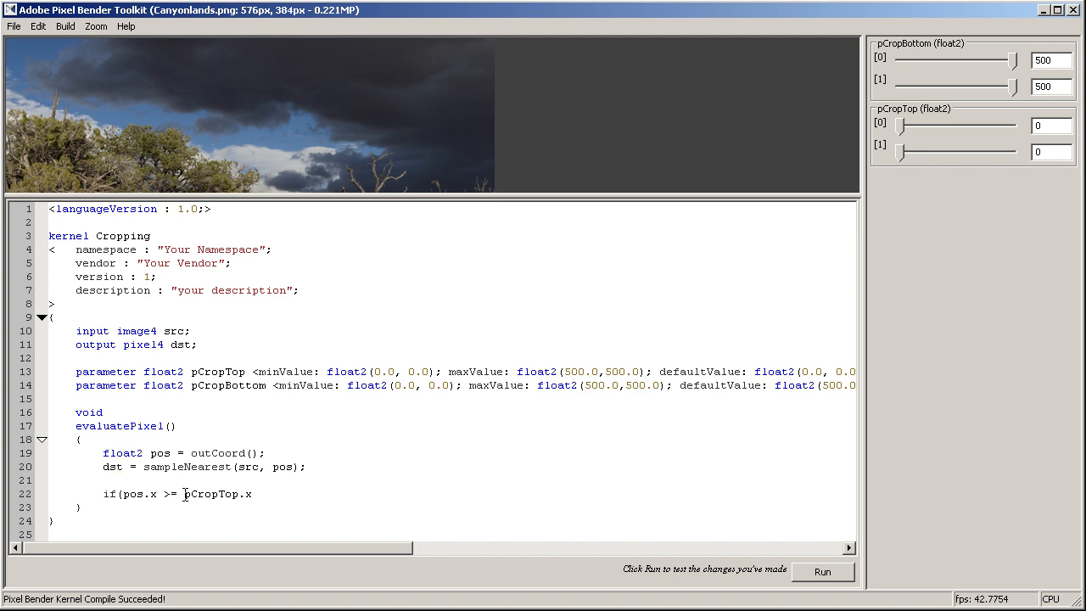
mouse_move(92, 100)
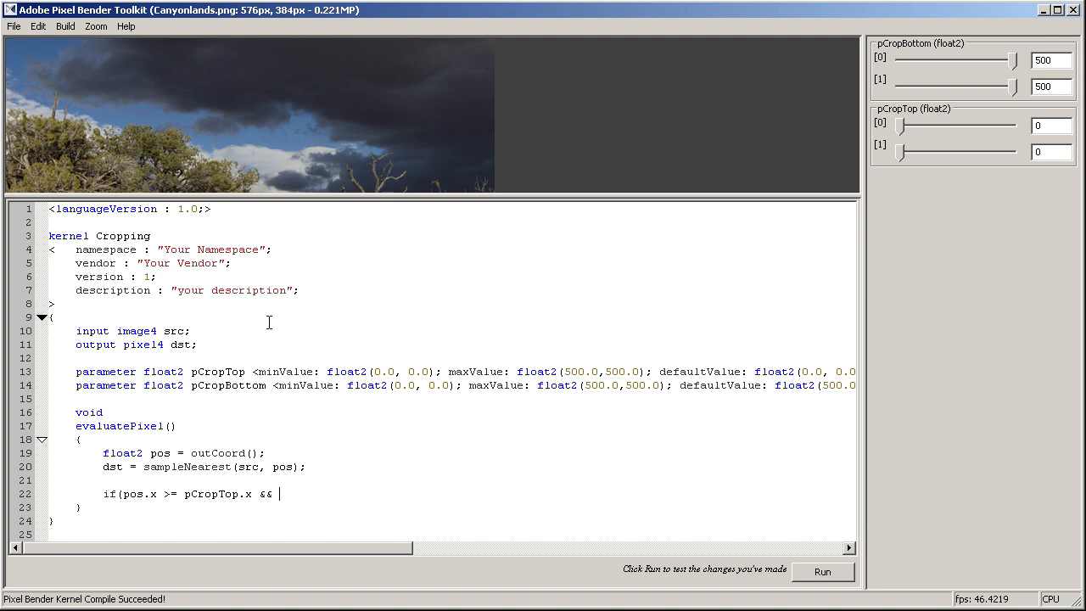
text(pos.y)
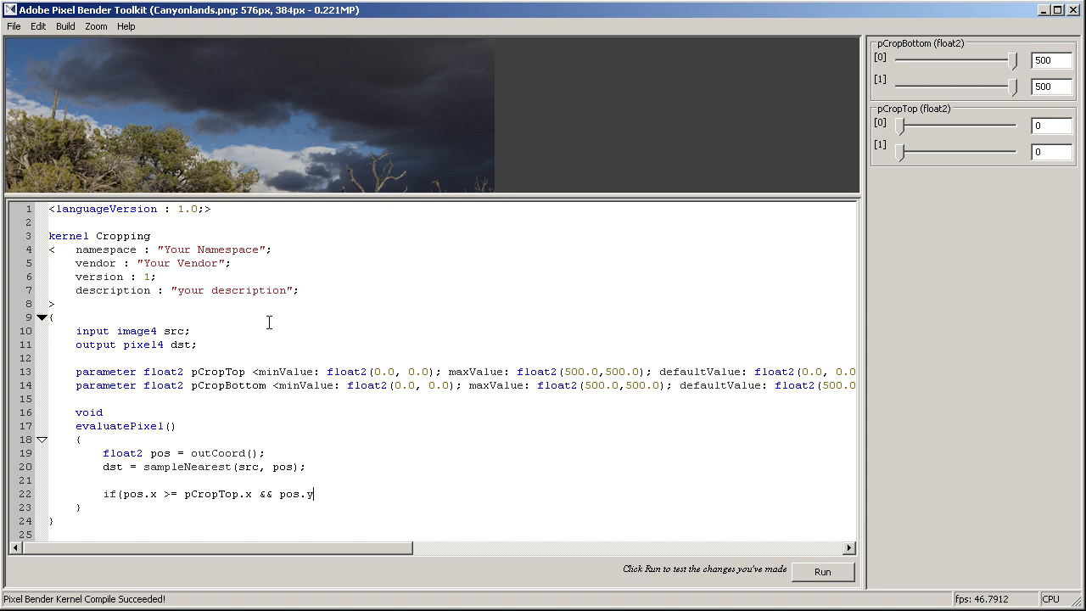
text(>=)
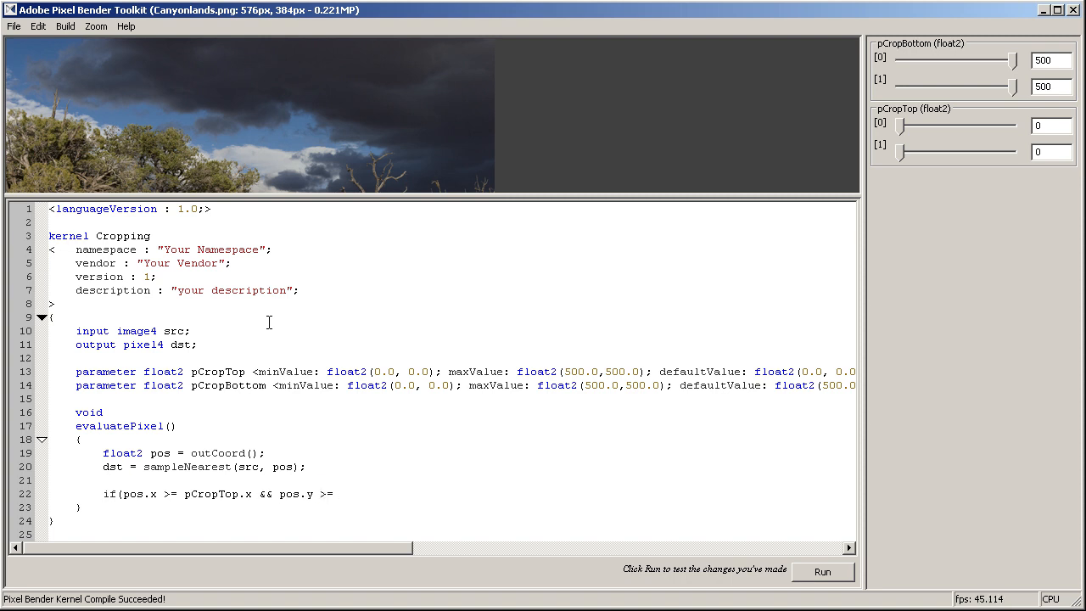
text(pCropTop.y)
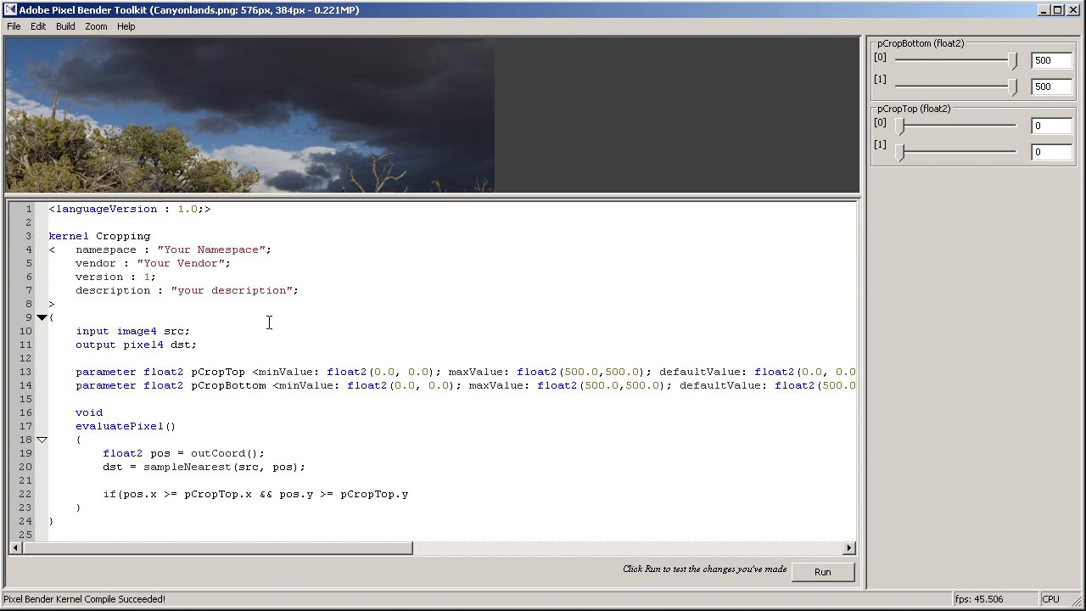
Add the upper bounds '&& pos.x <= pCropBottom.x && pos.y <= pCropBottom.y)' to the condition.
text(&&)
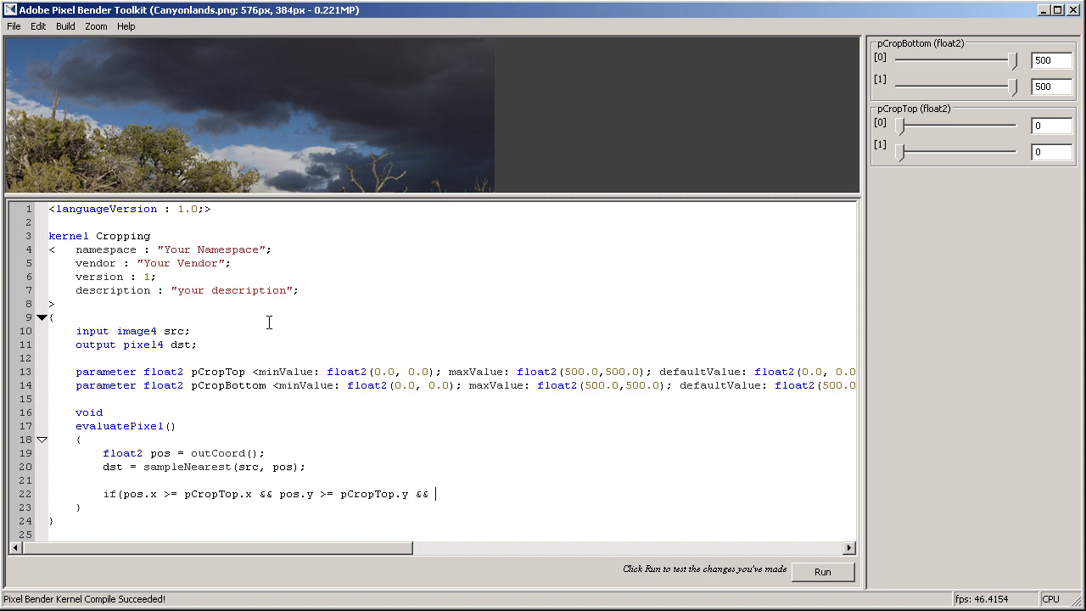
text(pos.x)
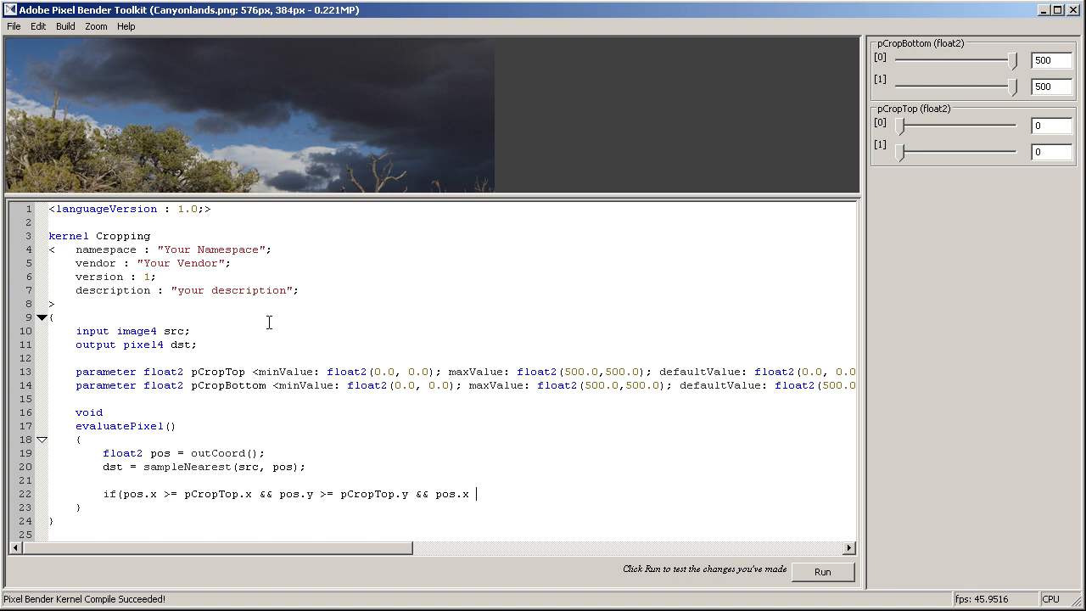
text(<=)
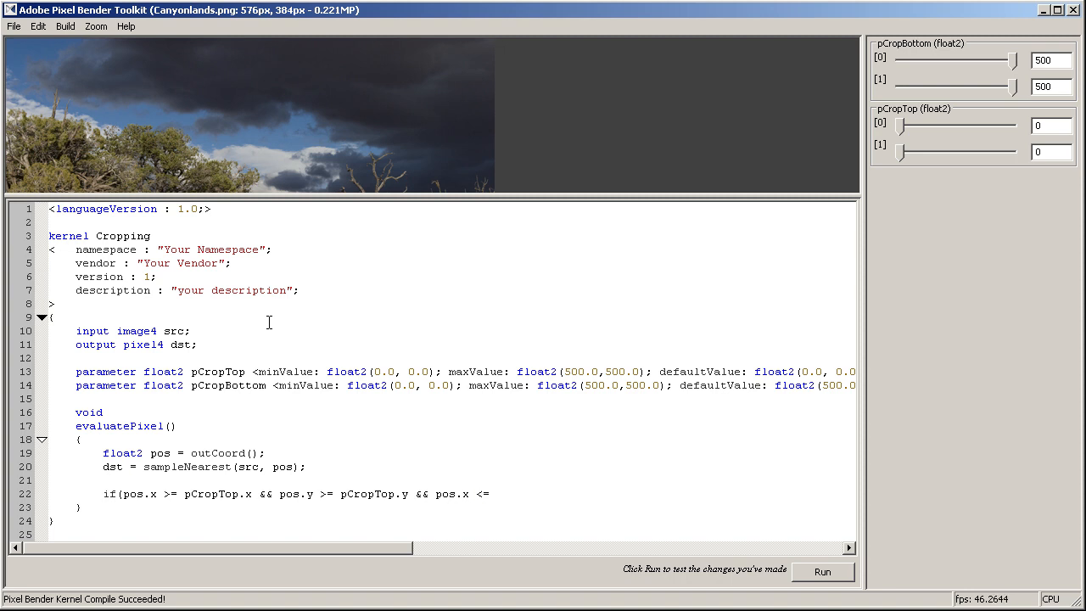
text(pCrop)
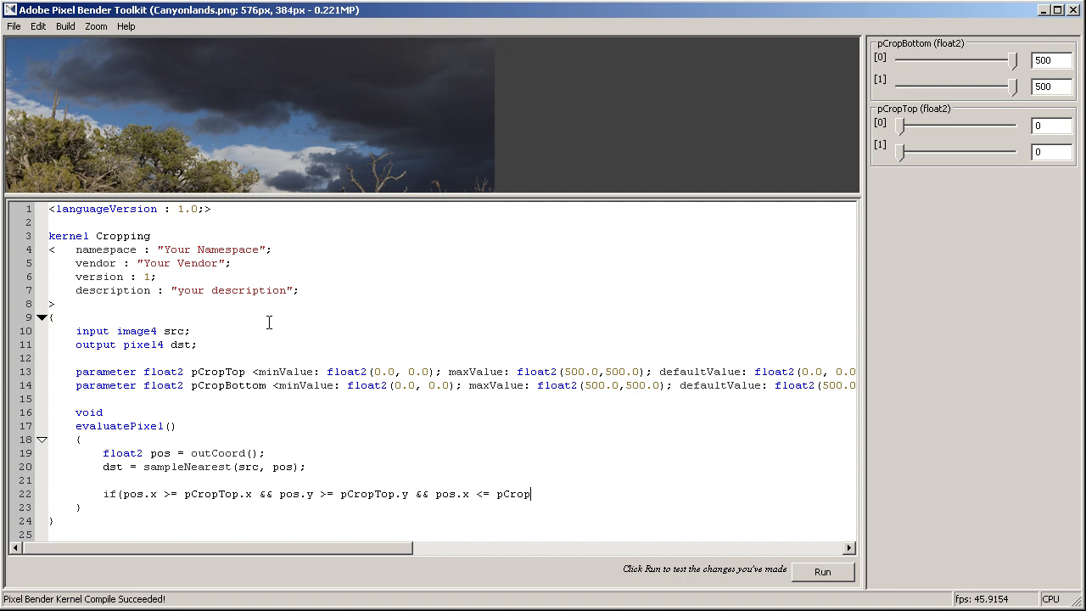
text(Bptt)
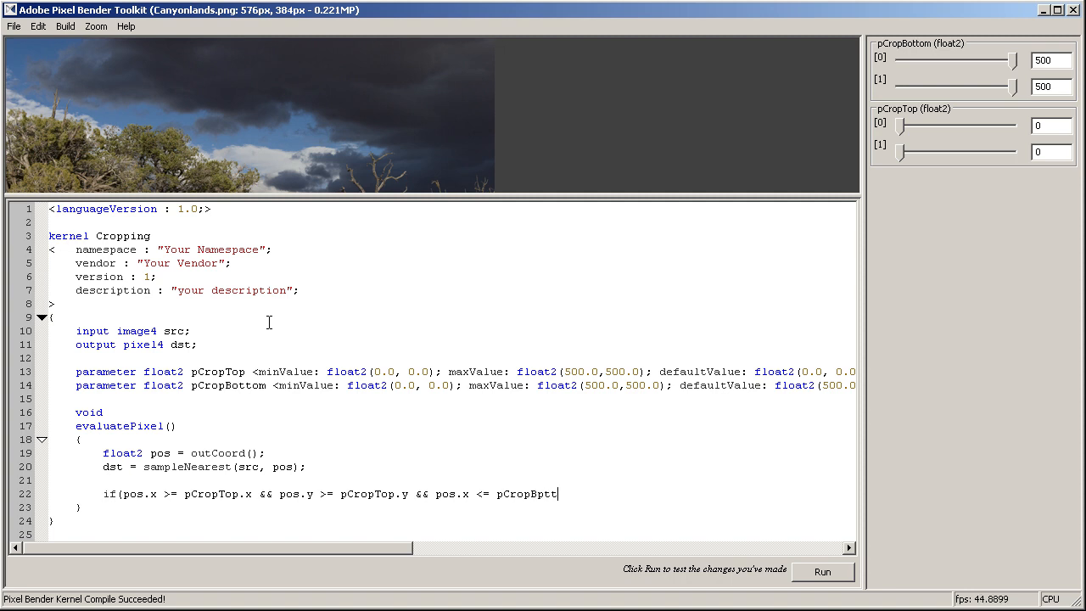
text(om)
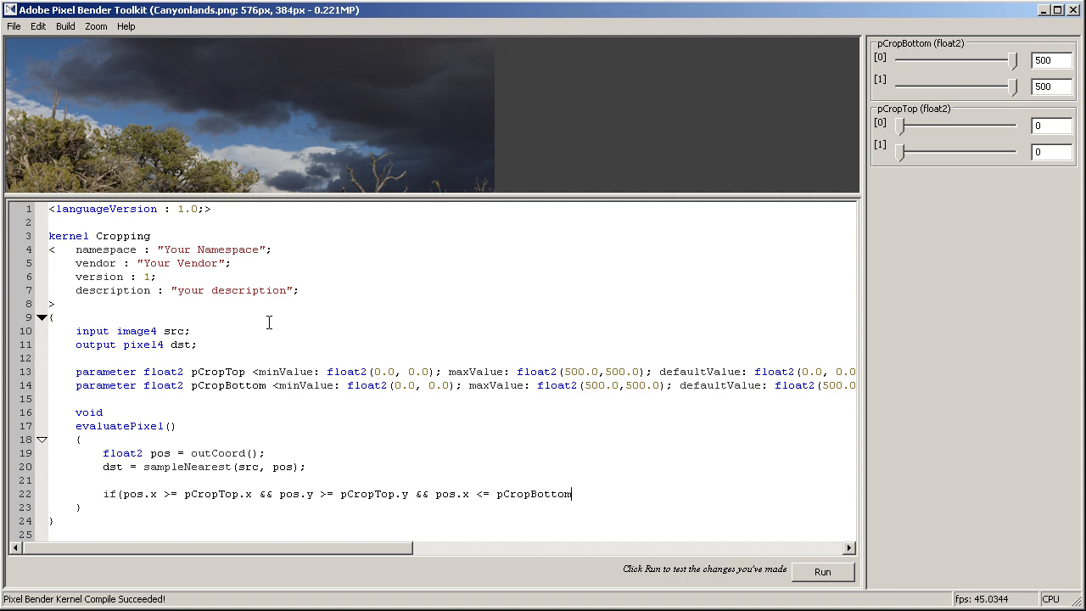
text(.x)
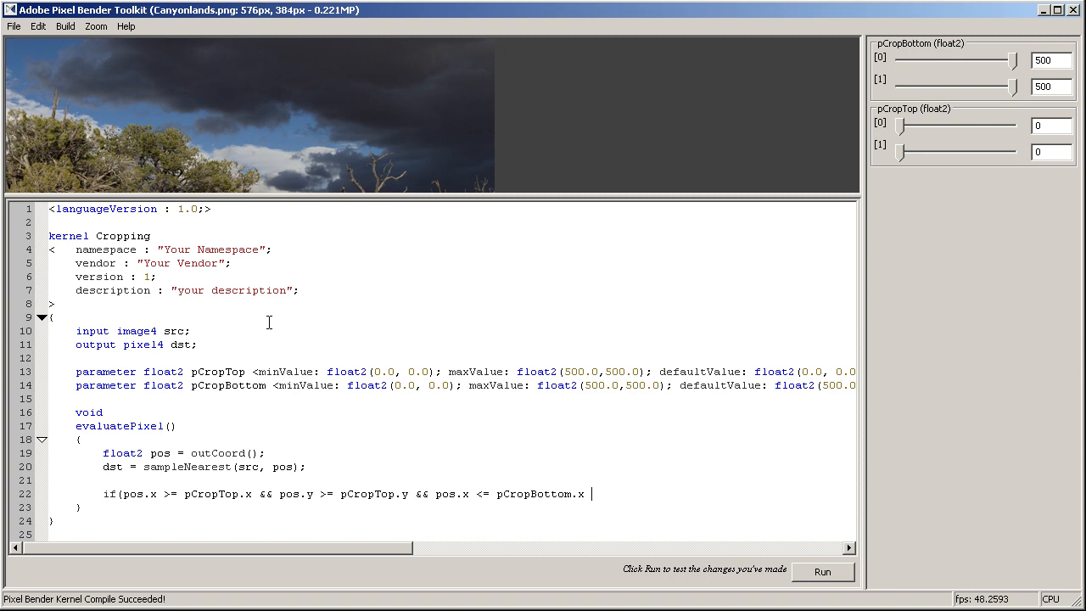
text(&&)
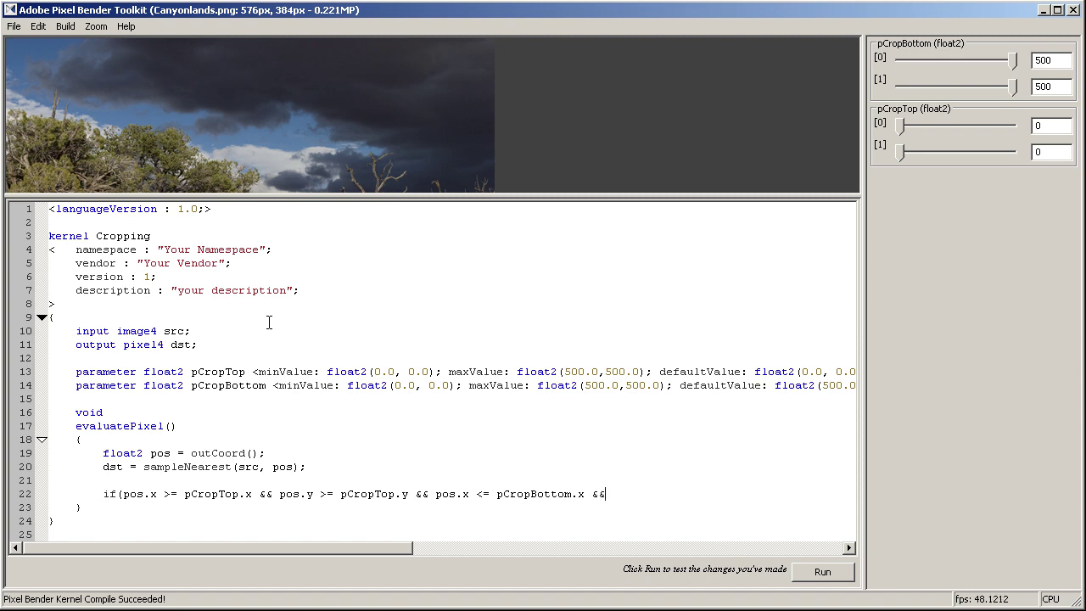
text(pos.y)
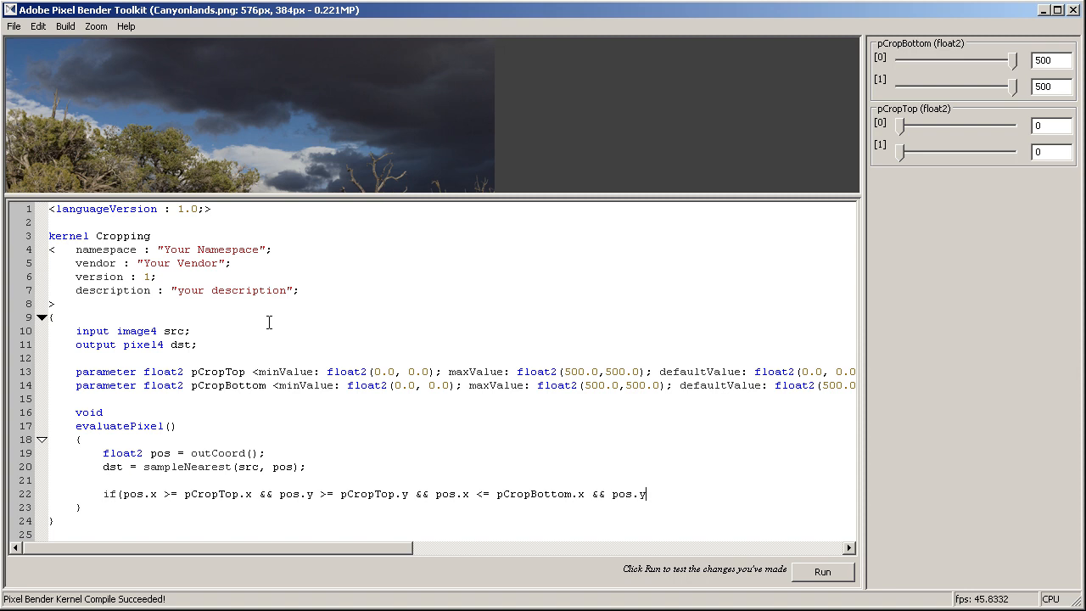
text(<=)
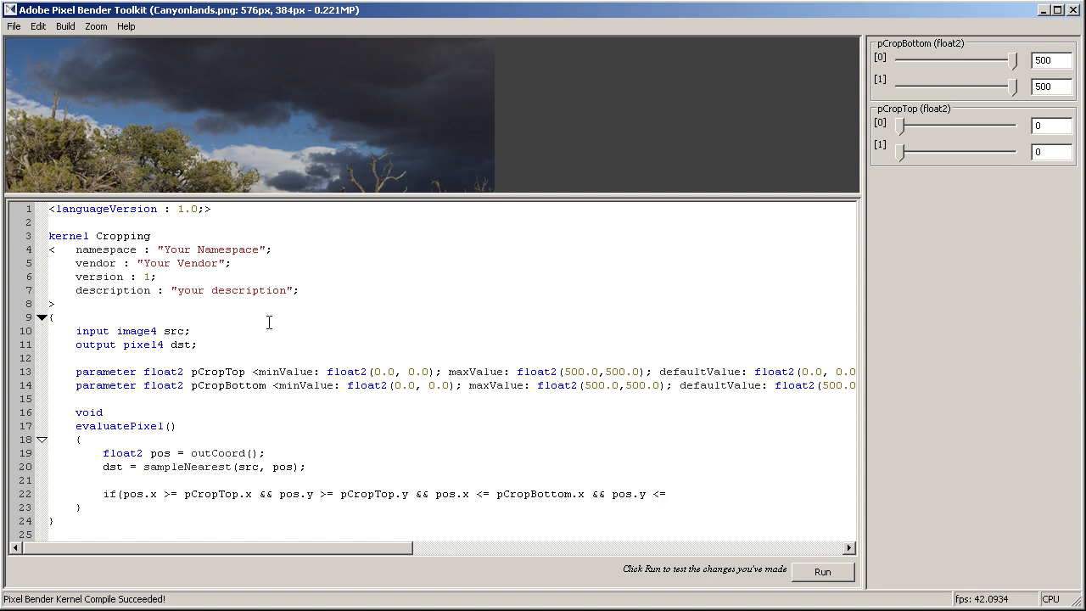
text(pcrop)
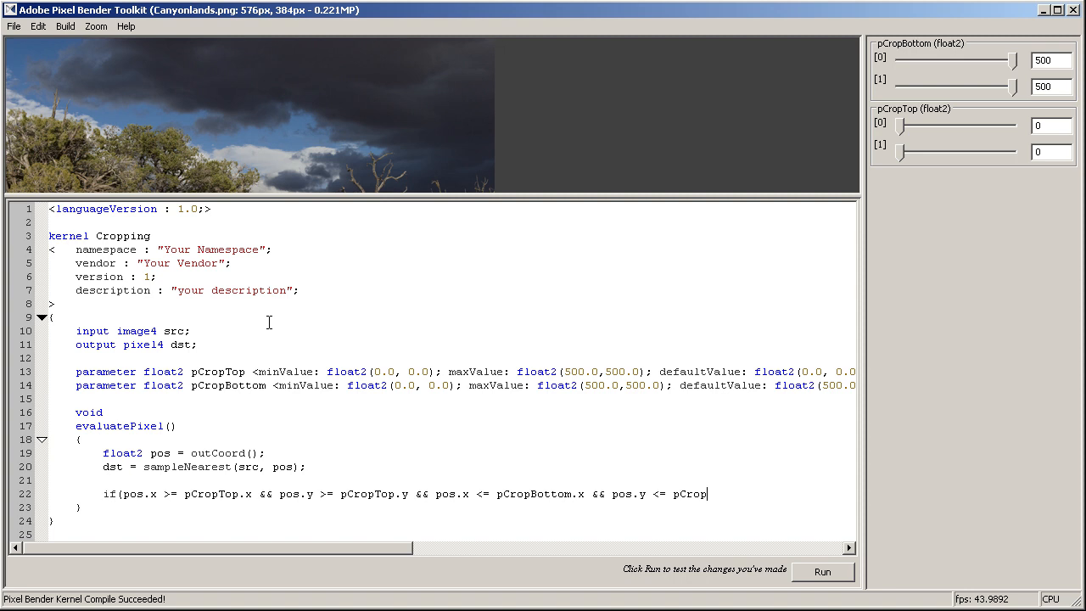
text(Bottom.)
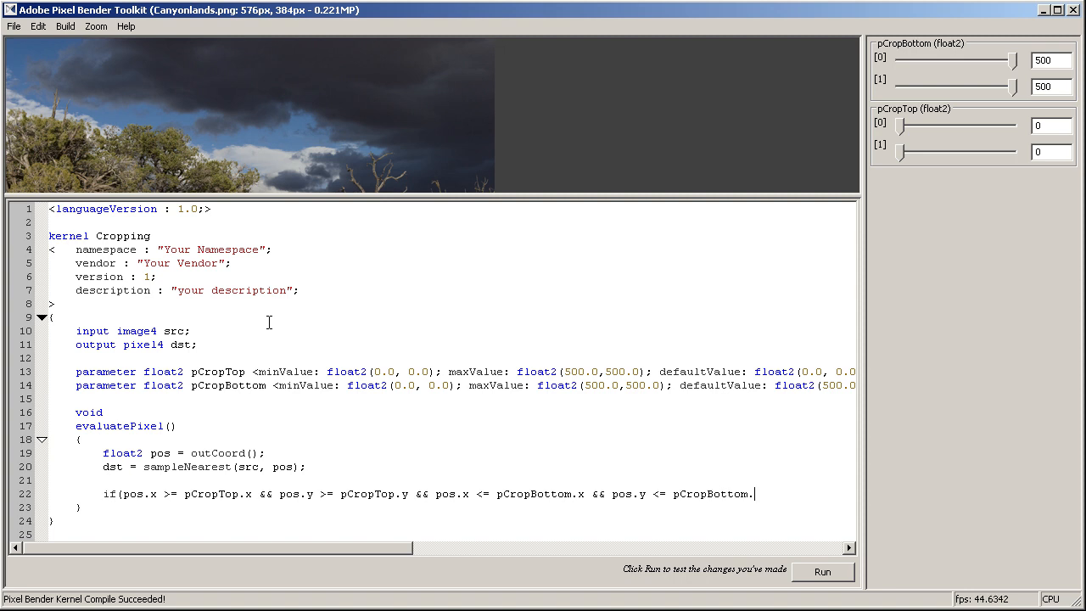
text(y))
text({)
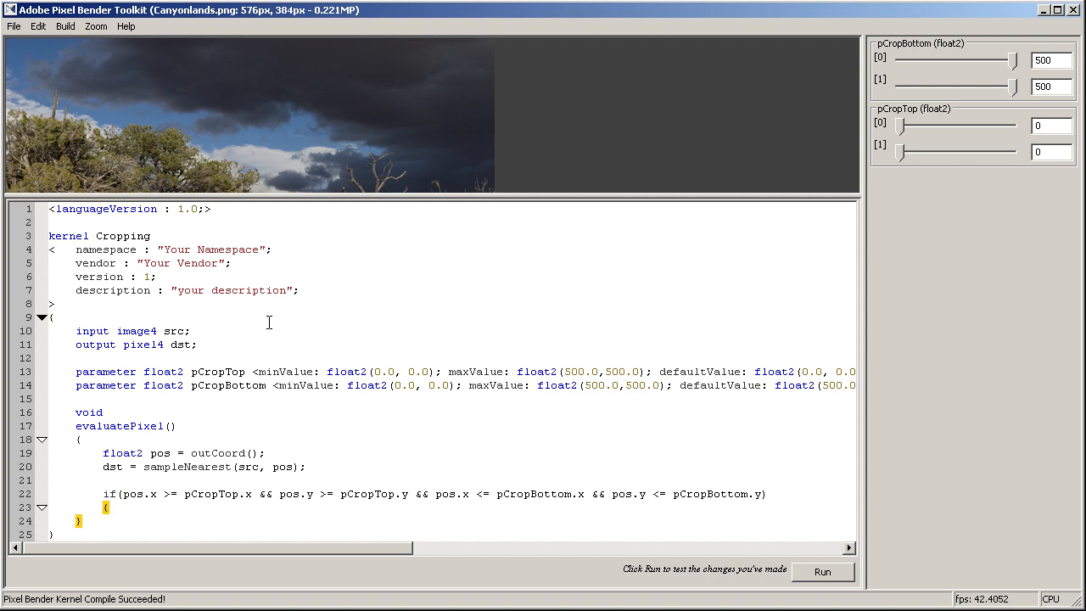
Set dst.a = 1.0 inside the if block and dst.a = 0.0 in an else branch.
text(d)
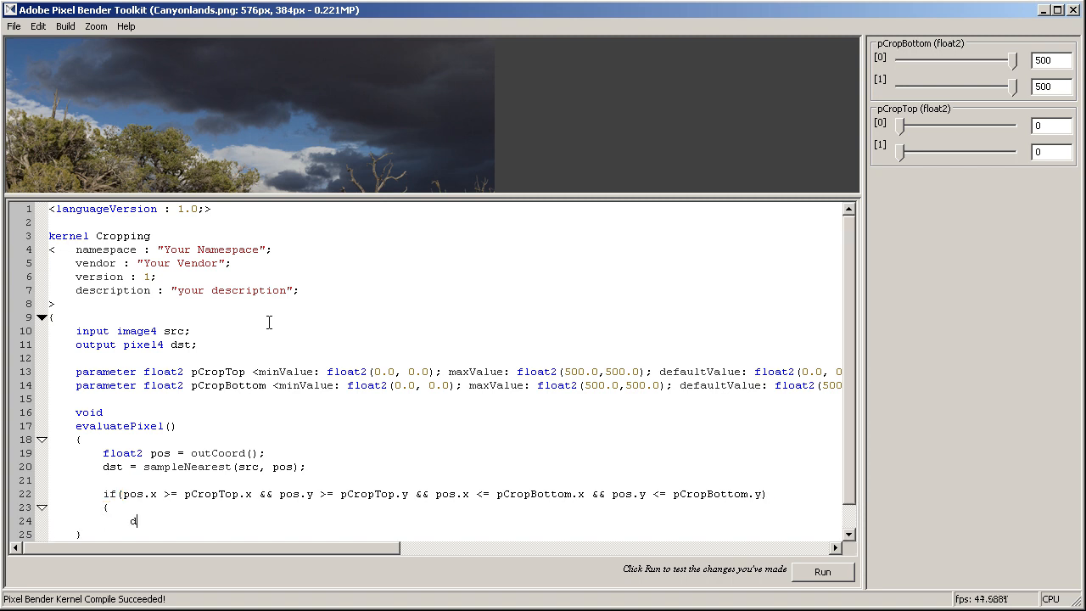
text(st.s)
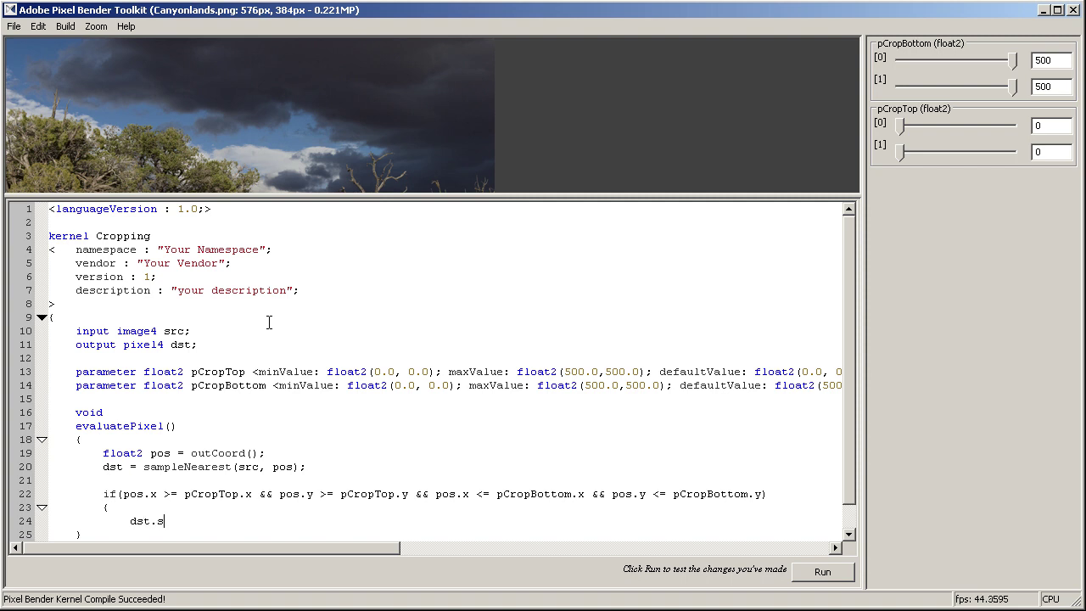
text(a)
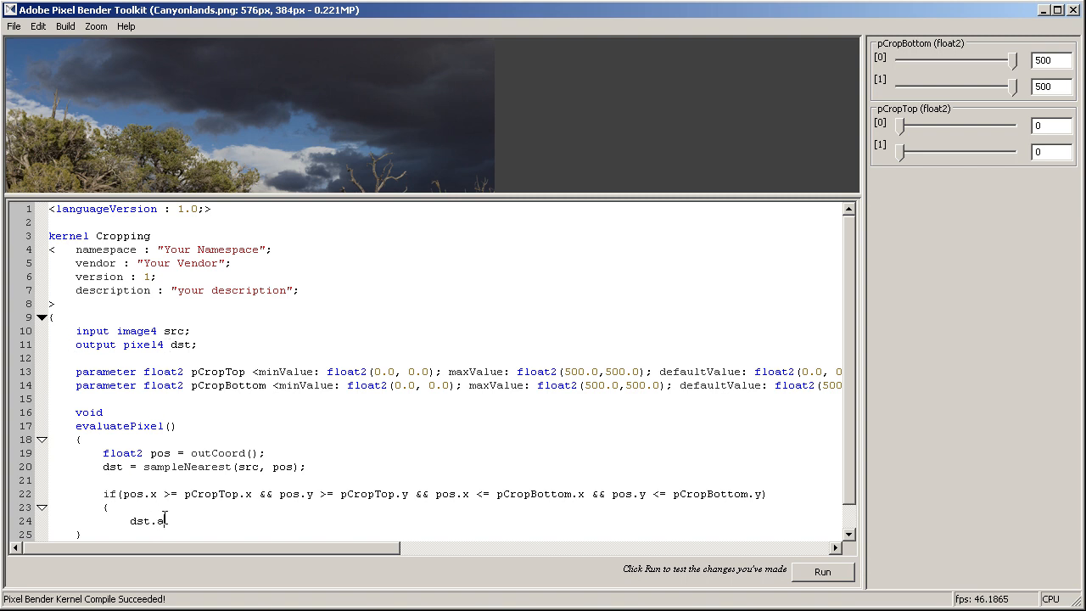
text(=)
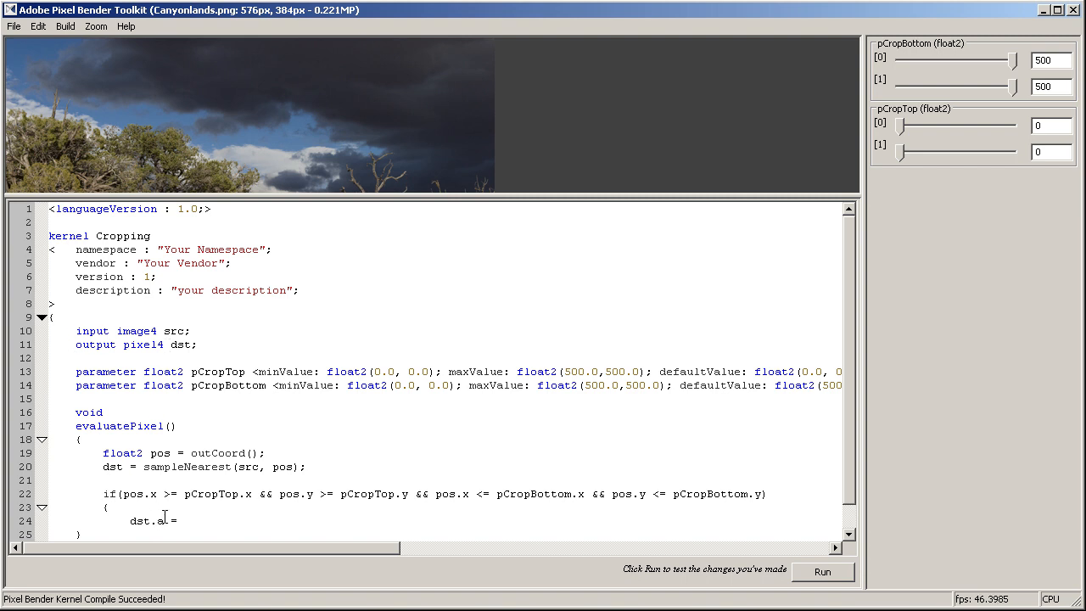
text(1.0;)
text(})
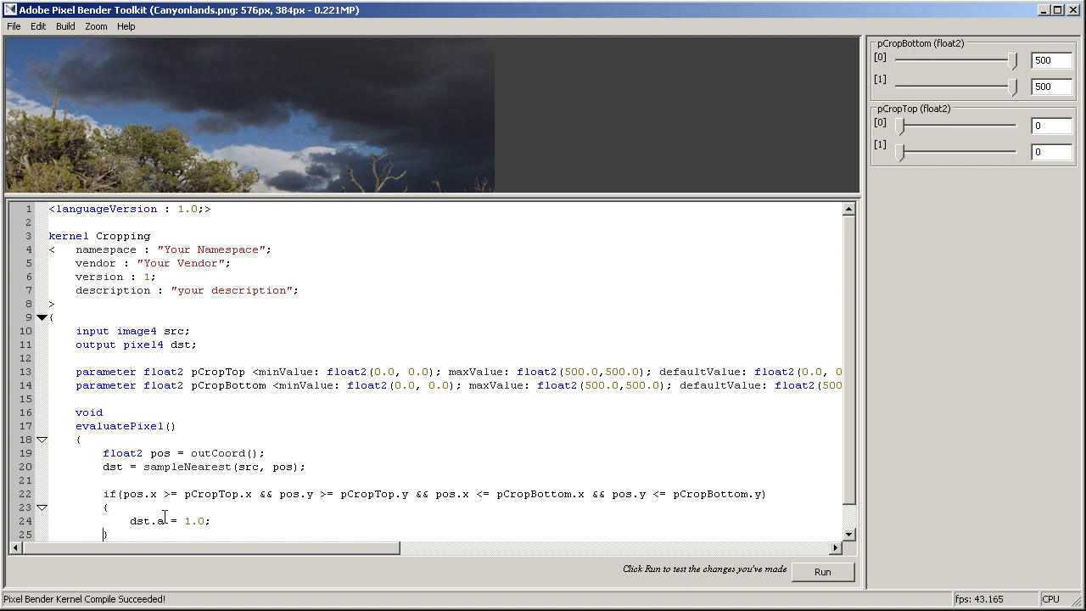
text(else)
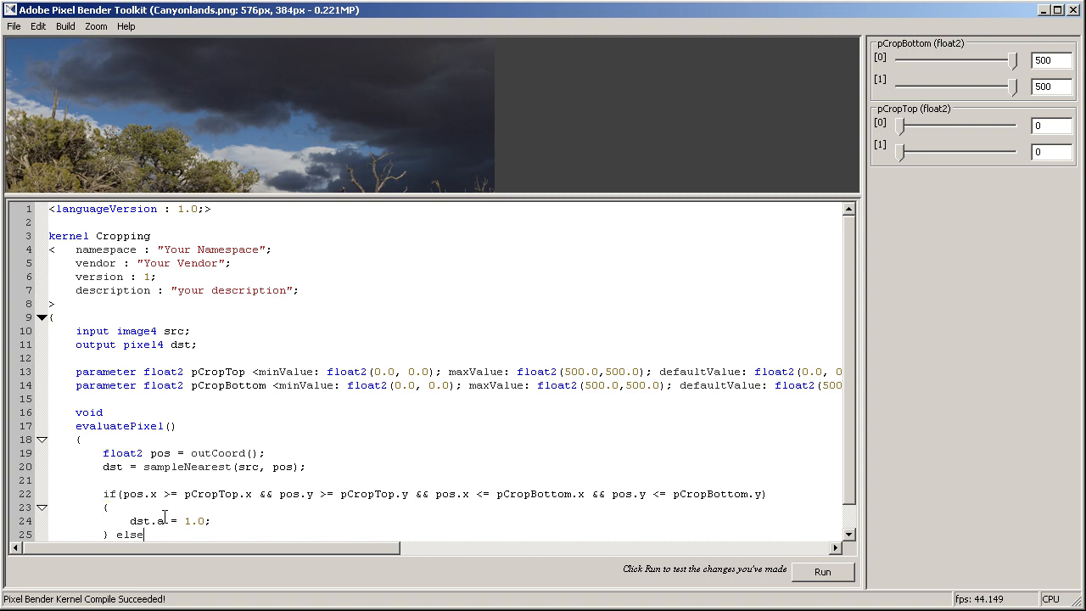
text({)
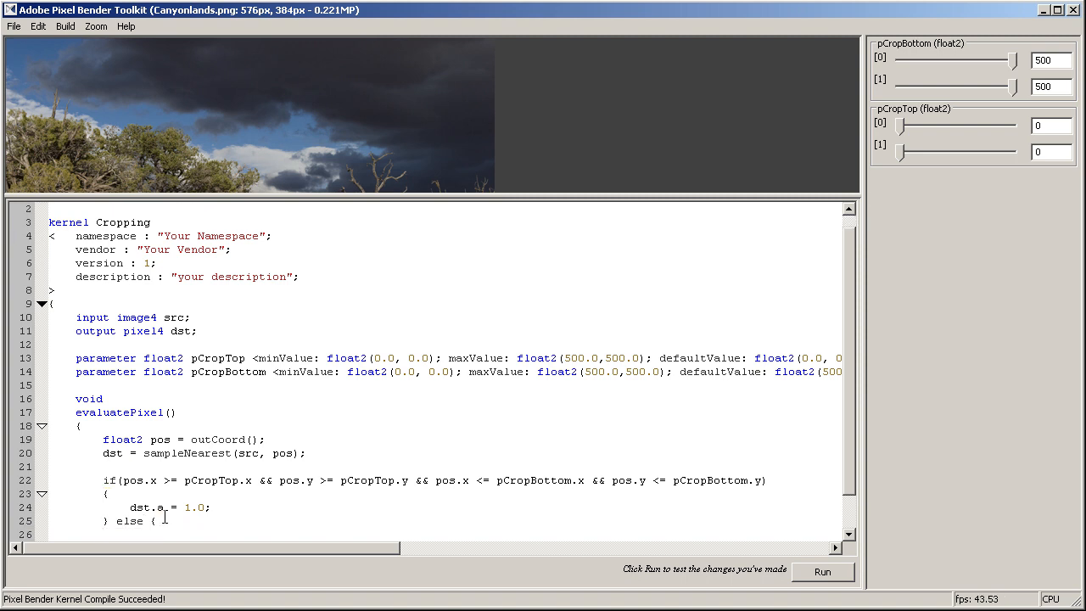
text(dst.a = 0.0;)
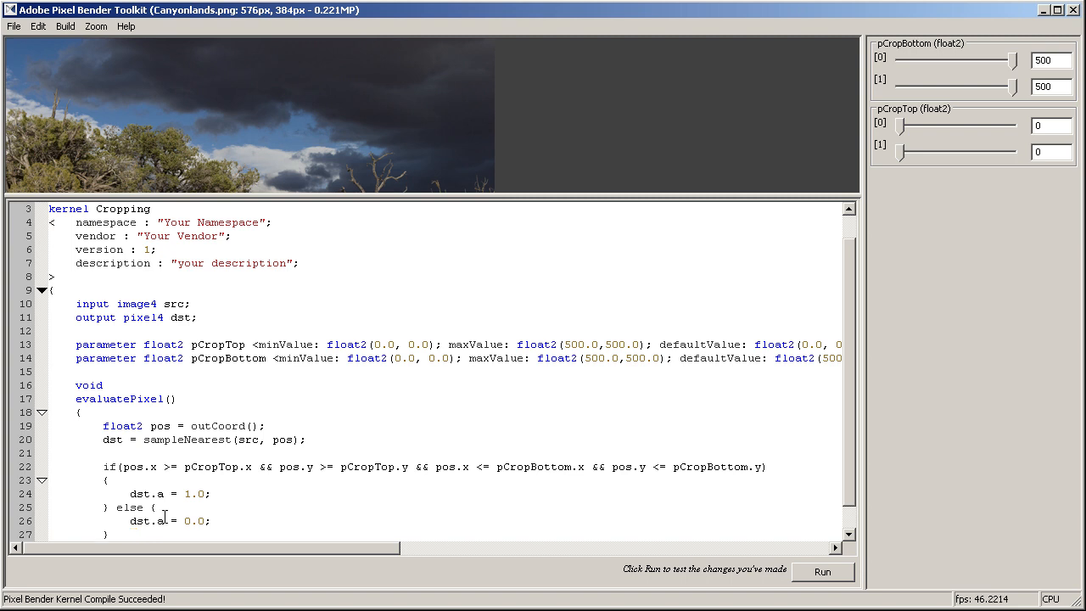
scroll(down, 3)
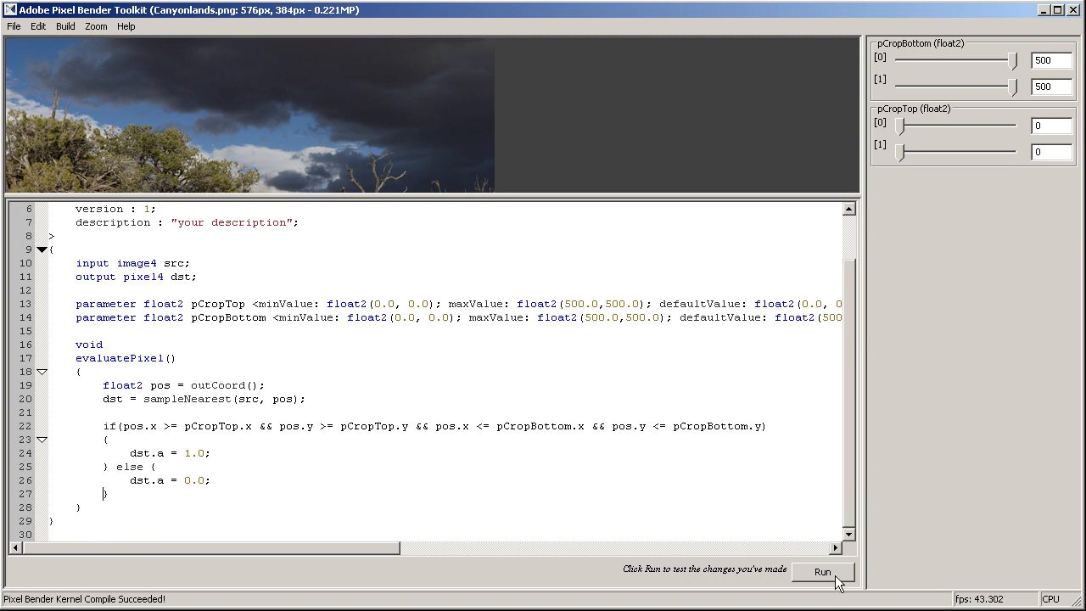
Run the kernel and set pCropBottom to (430, 305) and pCropTop to (165, 140).
click(821, 572)
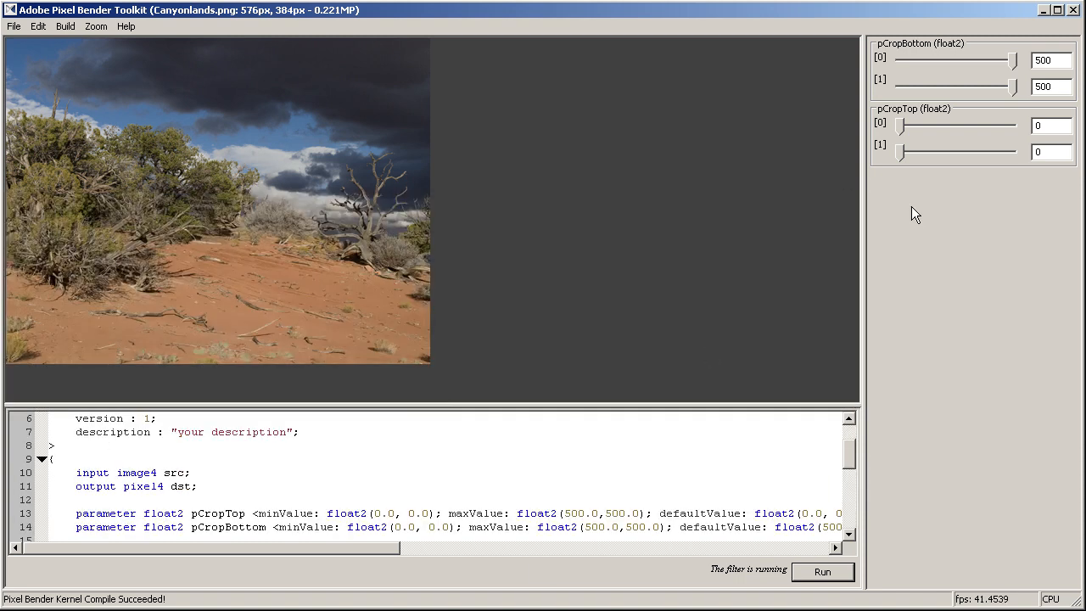
drag(1010, 85, 946, 85)
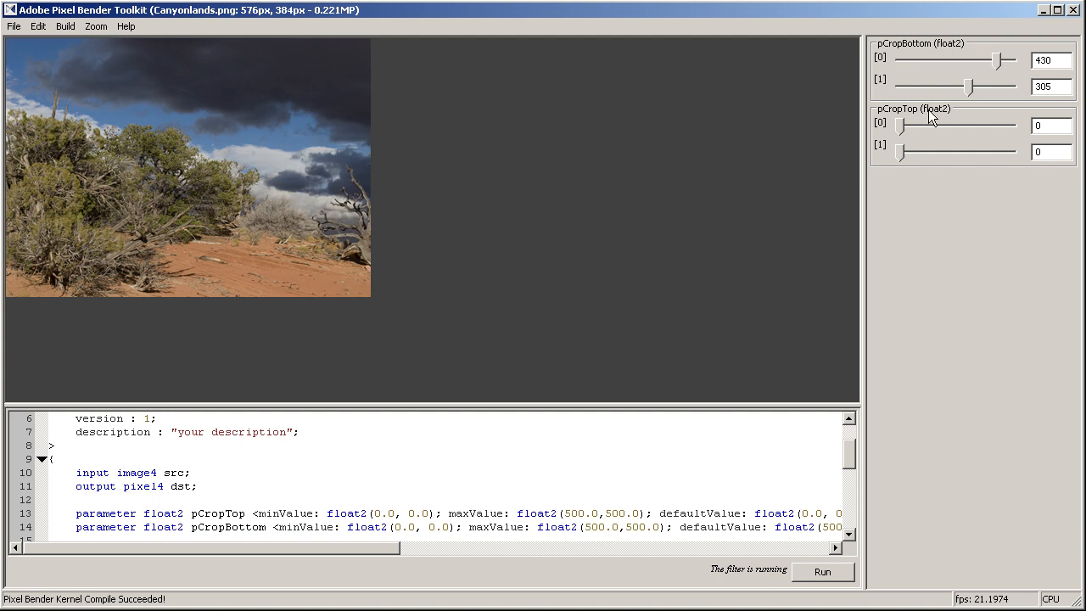
drag(903, 125, 939, 125)
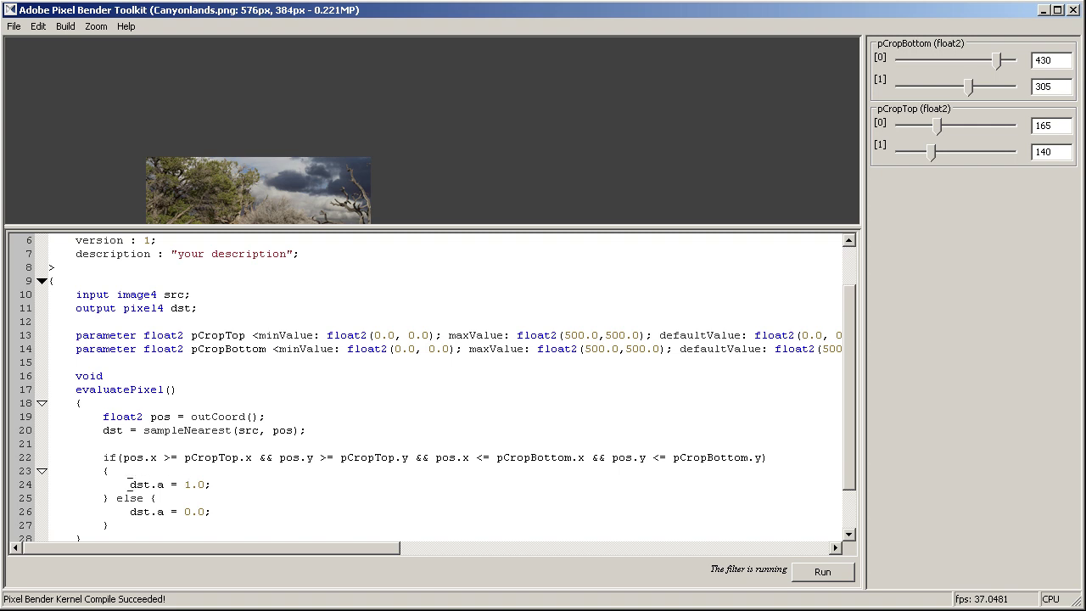
Replace 'dst.a = 1.0;' with '// do nothing. it's all cool baby!' and rerun the kernel.
text(//)
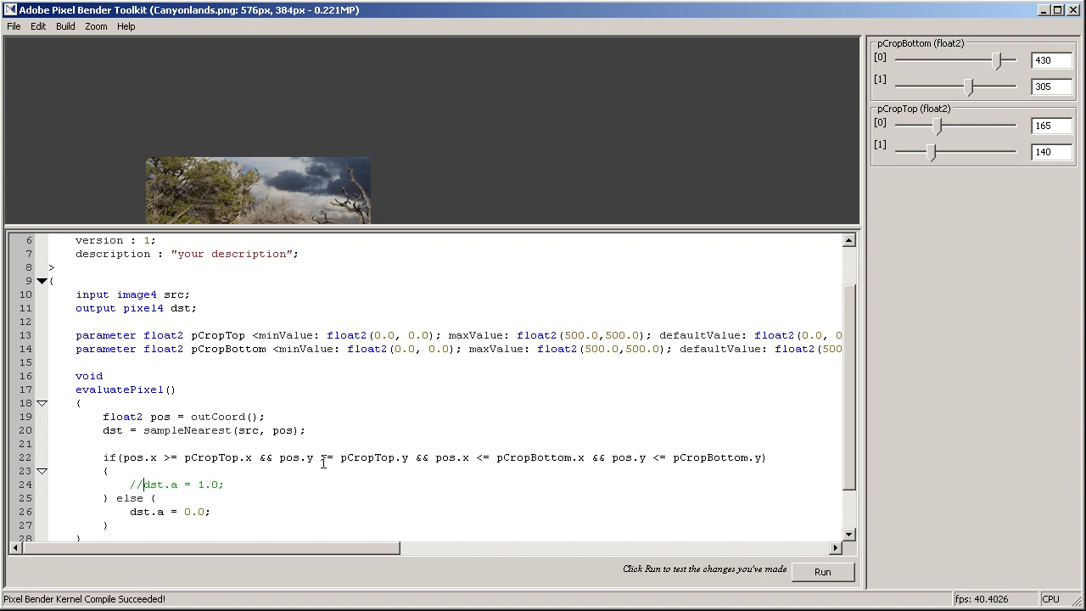
drag(144, 485, 224, 484)
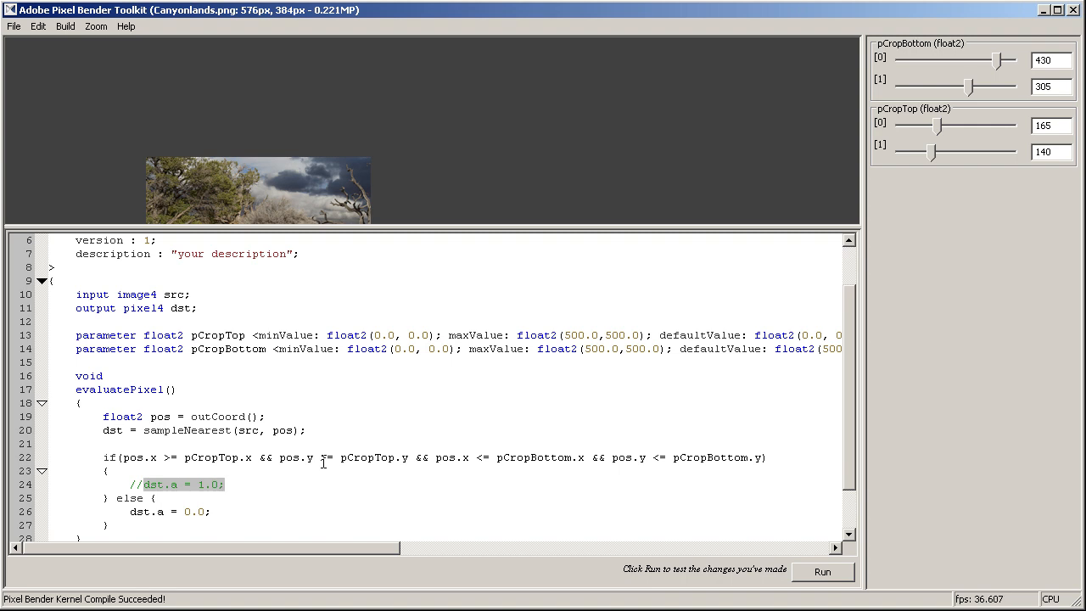
text(do)
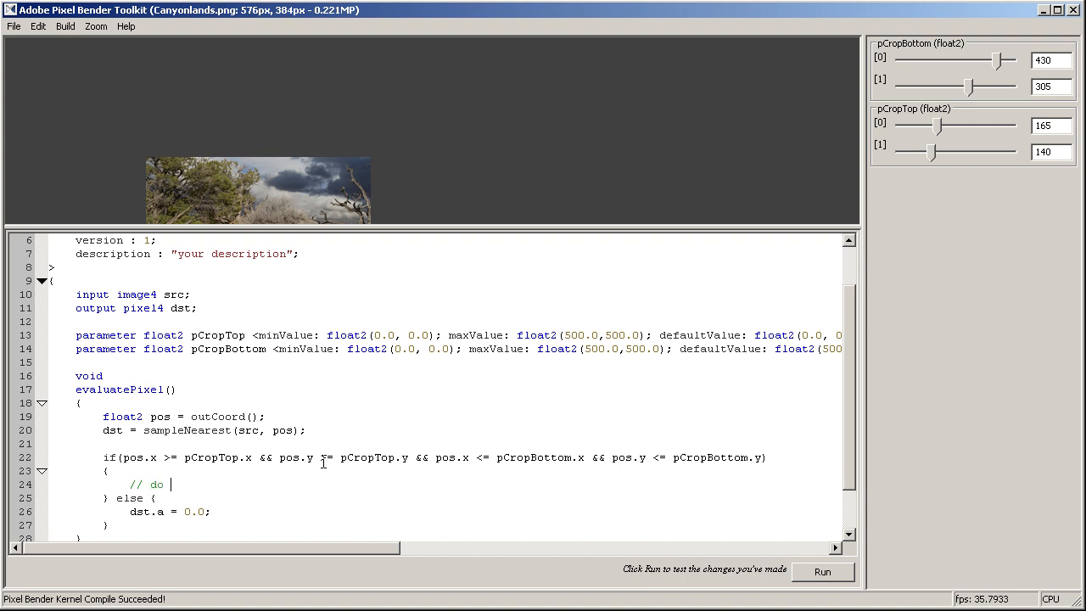
text(nothing)
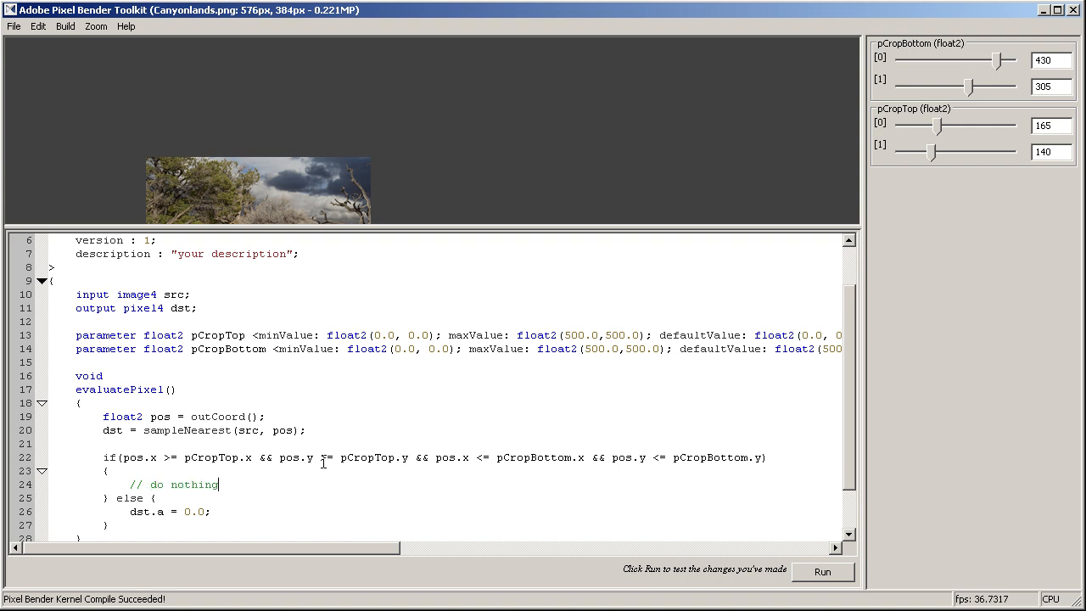
text(. it's all)
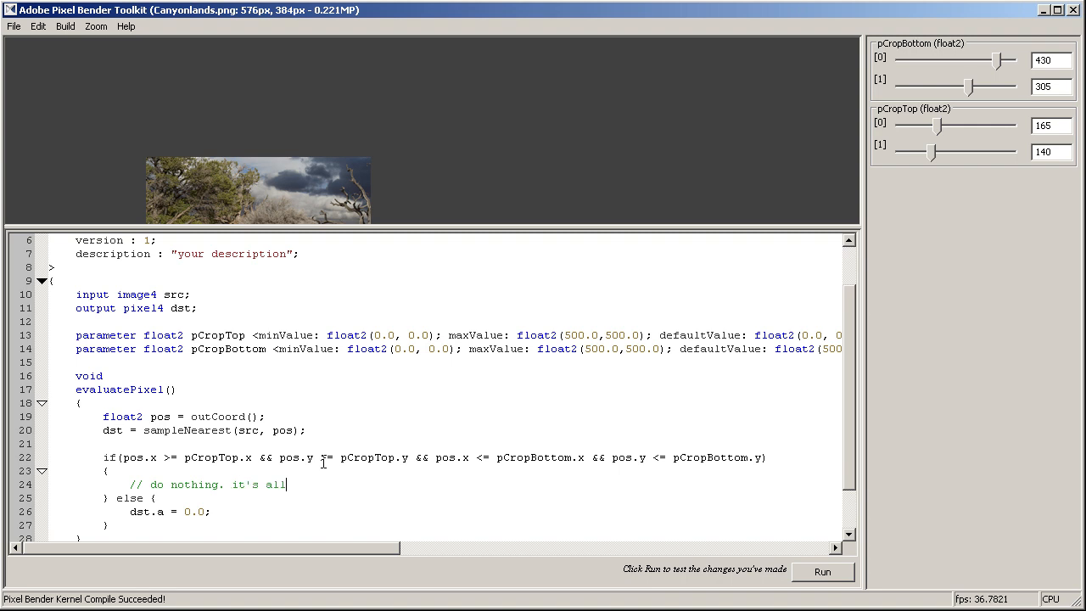
text(cool baby!)
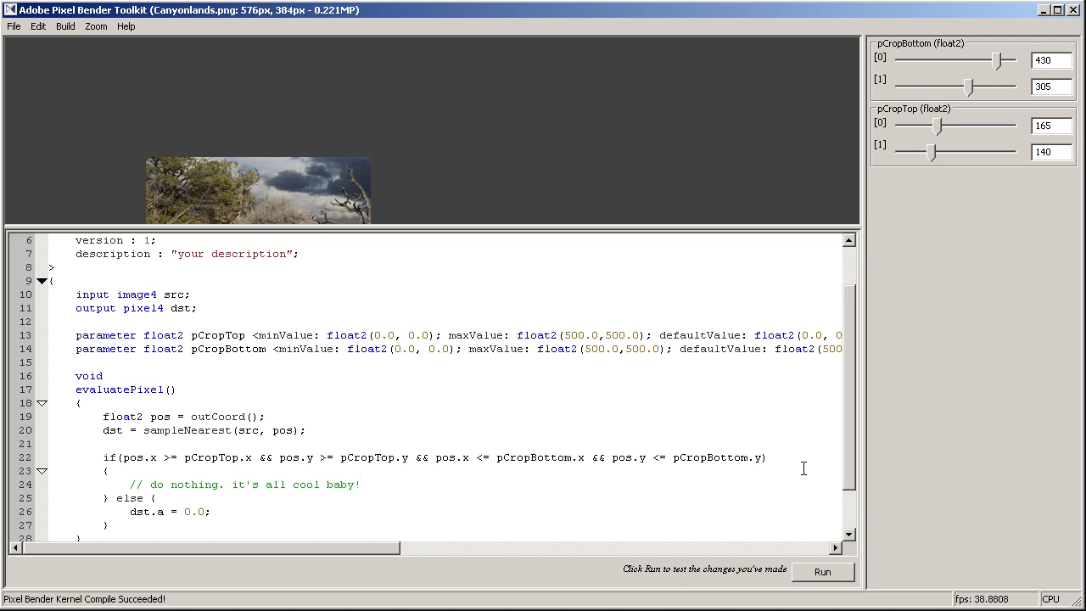
click(821, 572)
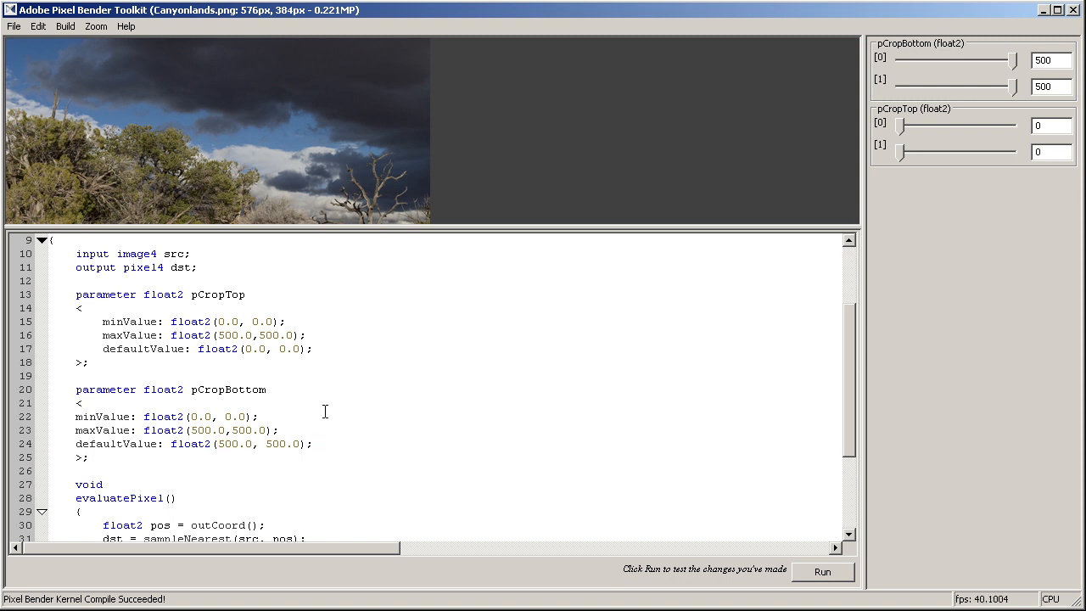
Reformat pCropBottom's minValue, maxValue and defaultValue metadata onto separate indented lines.
drag(77, 417, 338, 444)
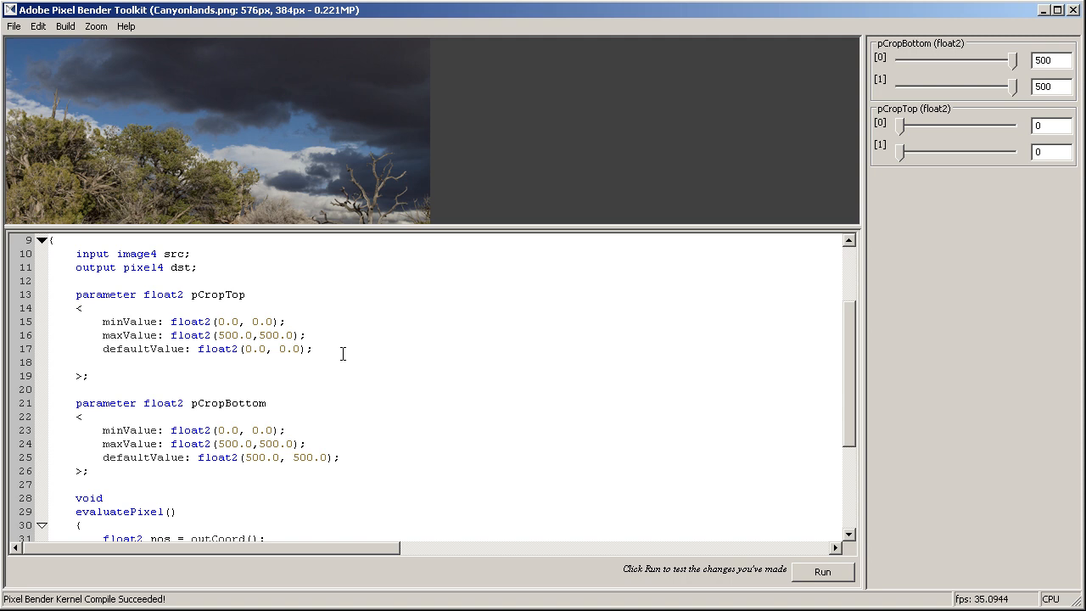
Add aeUIControl: "aePoint" to pCropTop and delete its minValue and maxValue lines.
text(ae)
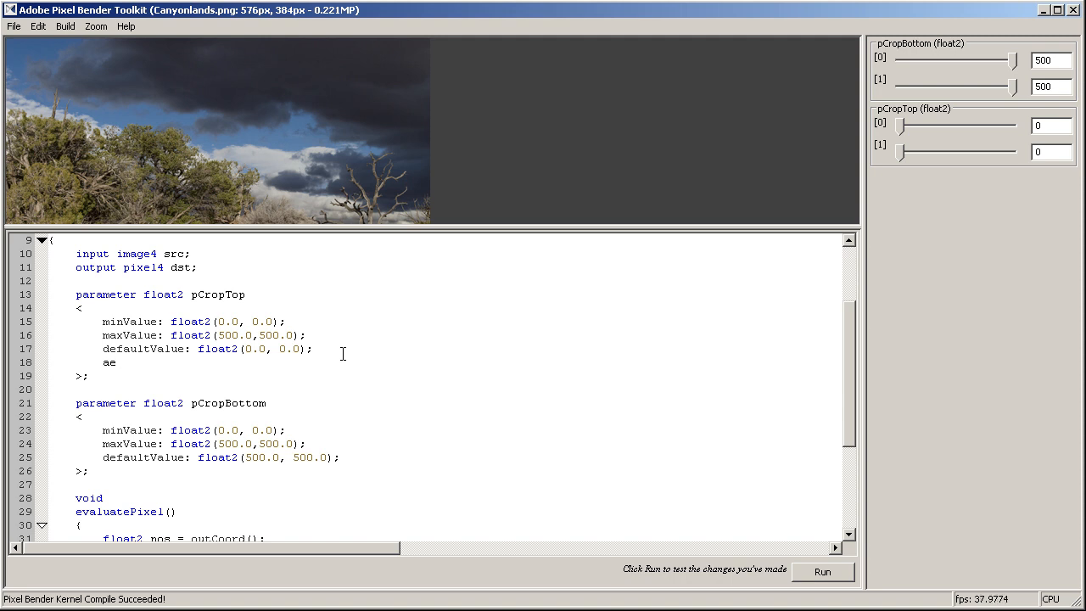
text(UI)
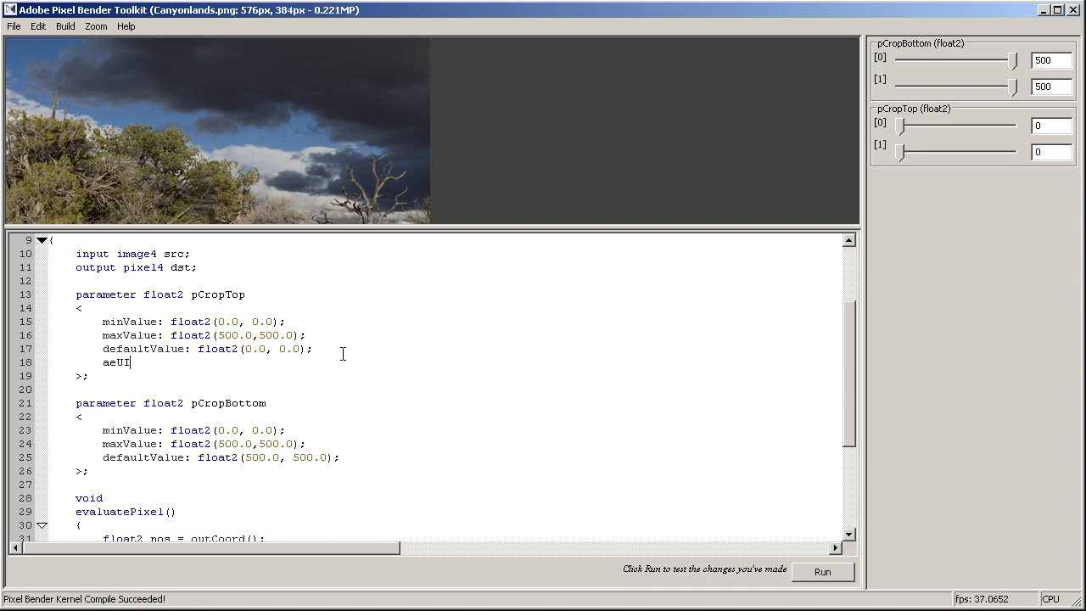
text(Control: ")
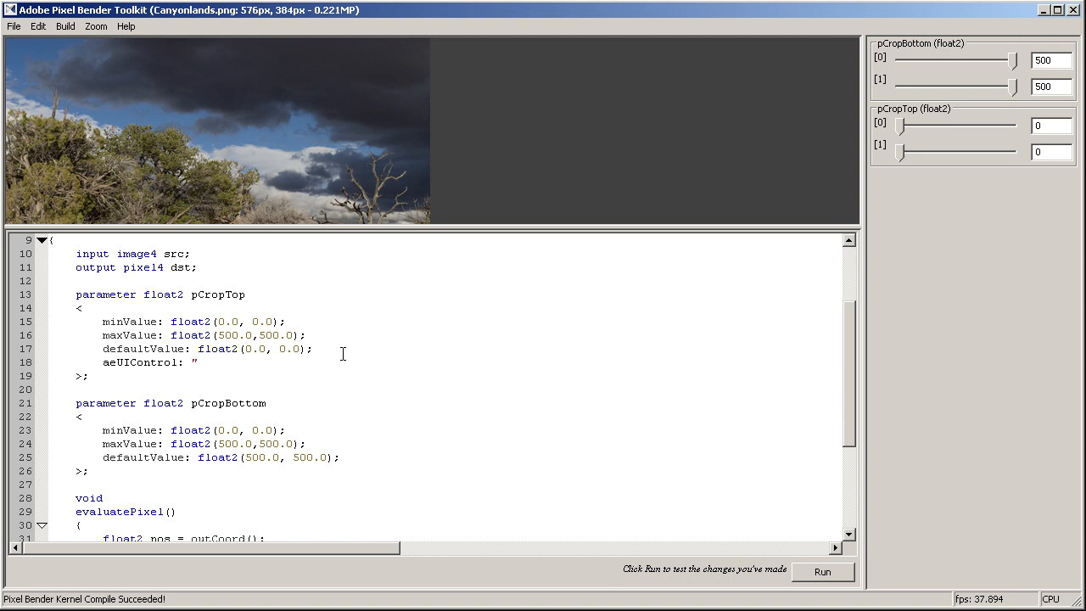
text(aePoint";)
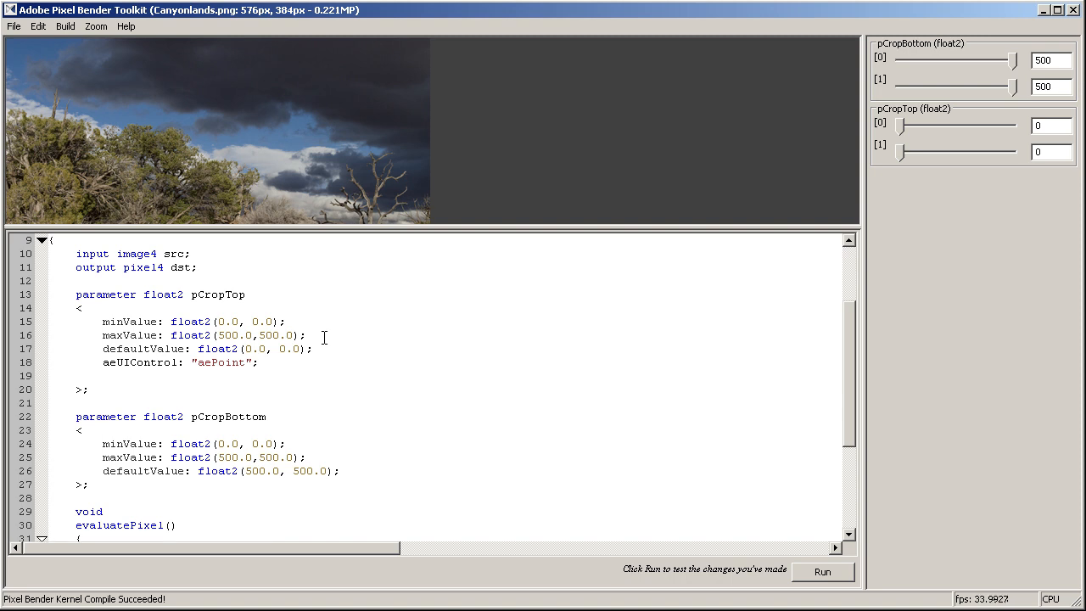
drag(102, 320, 305, 334)
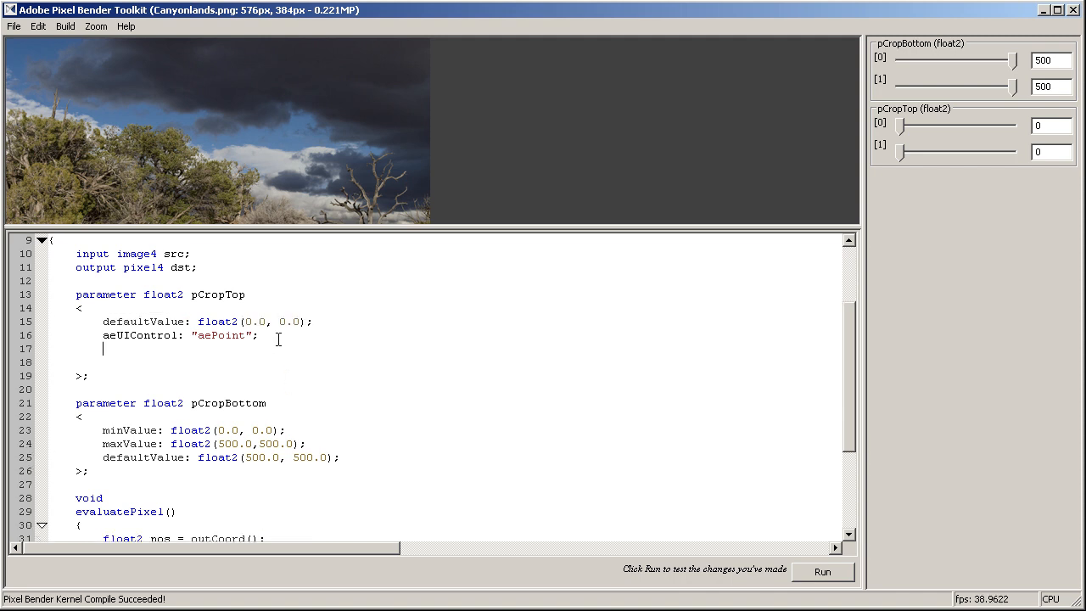
Add aePointRelativeDefaultValue: float2(0.0, 0.0); to the pCropTop metadata.
text(aePoin)
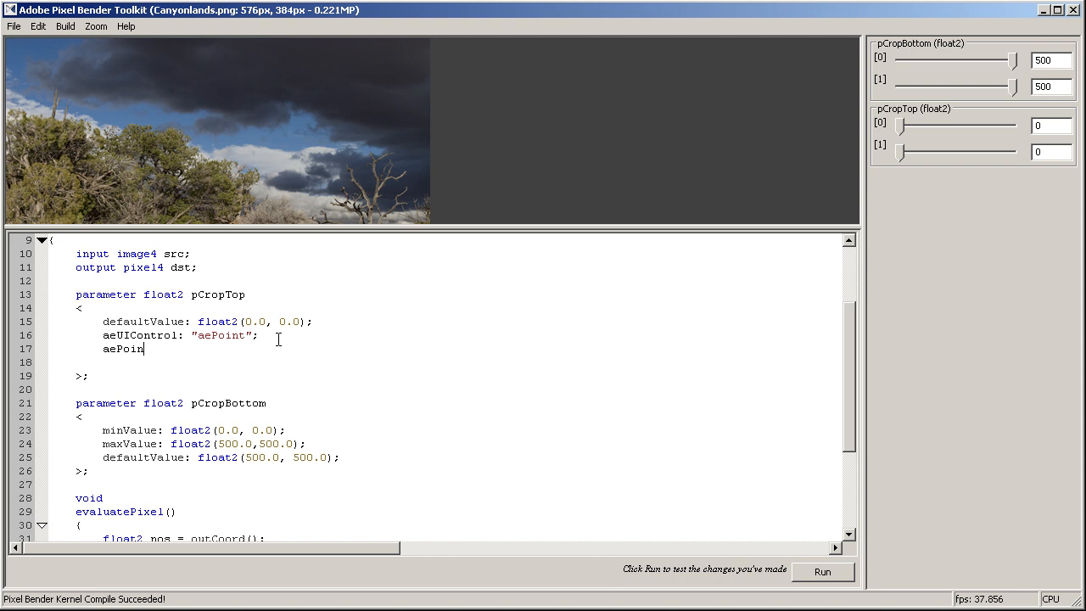
text(tRea)
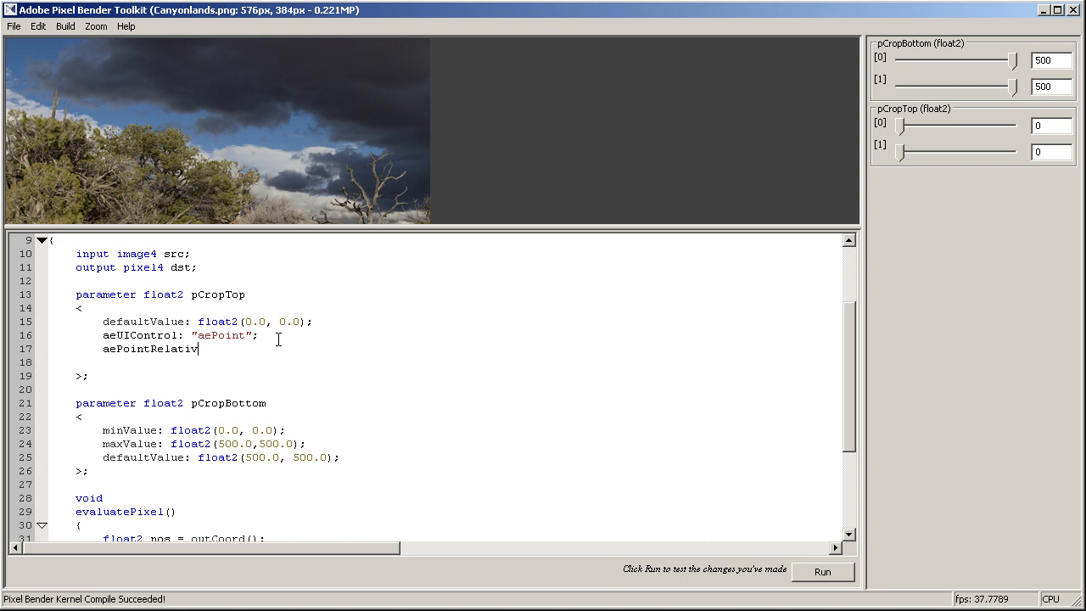
text(Defau)
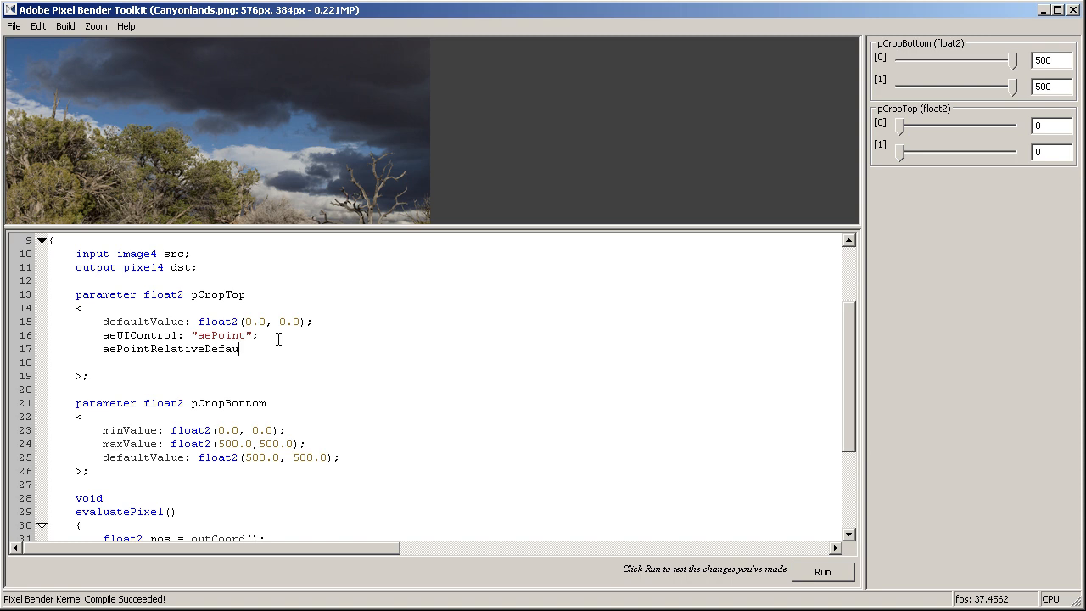
text(tValue:)
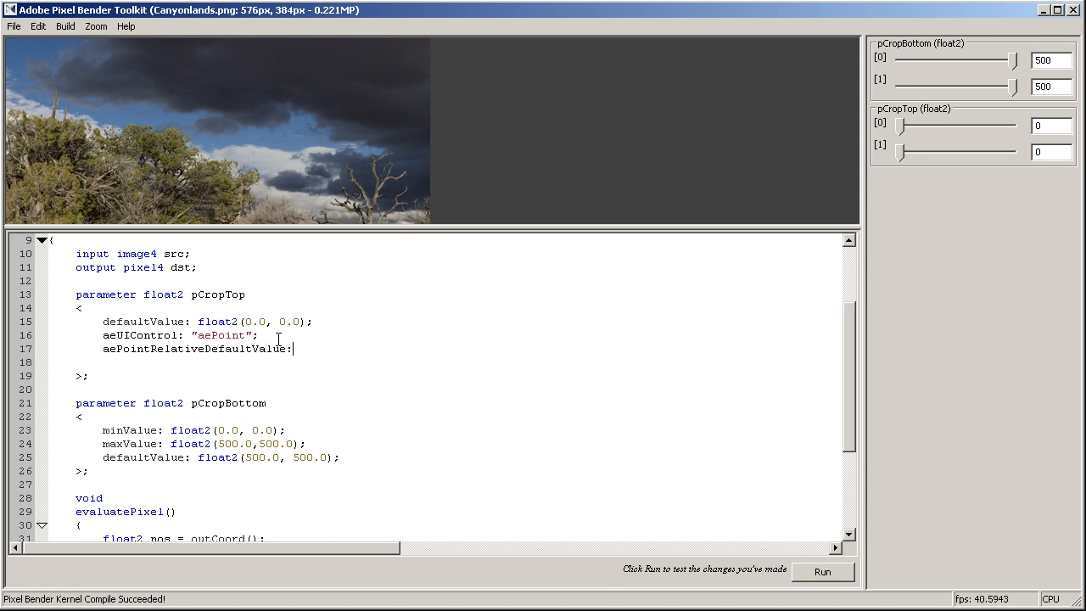
text(flo)
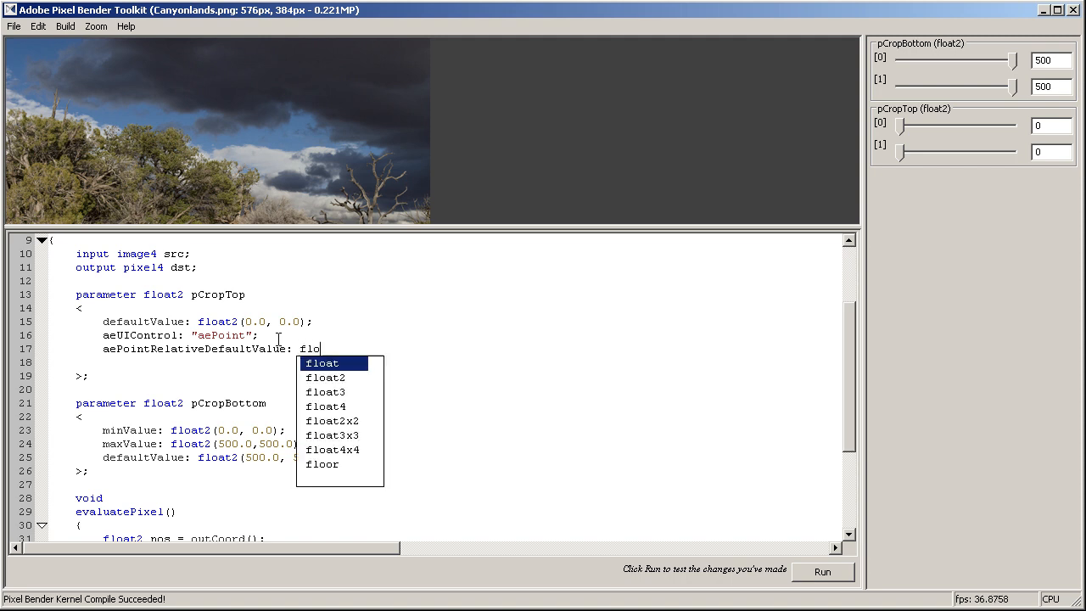
click(324, 378)
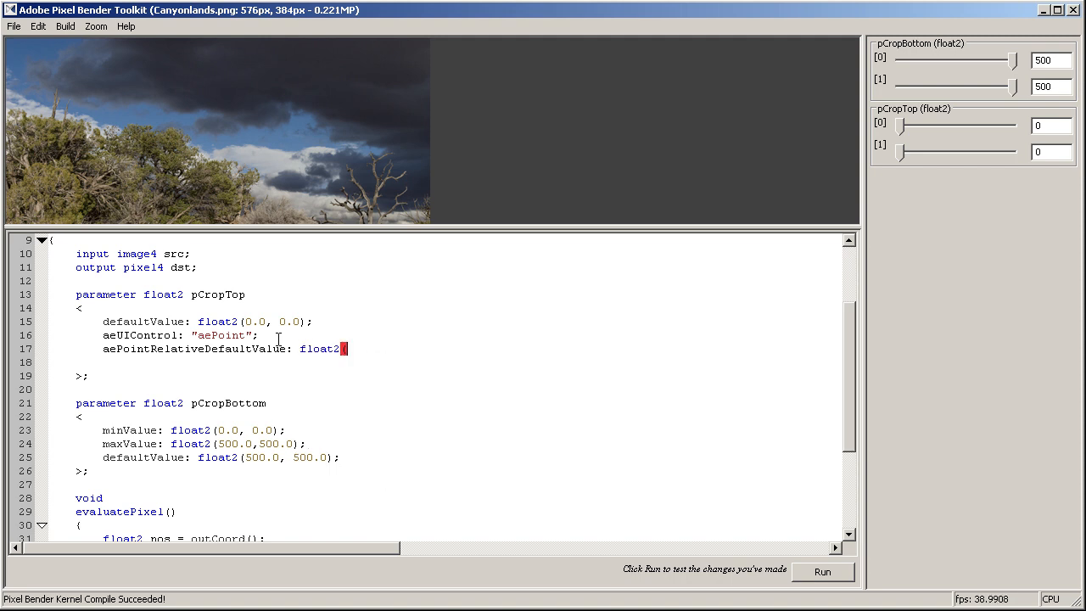
text((0.0)
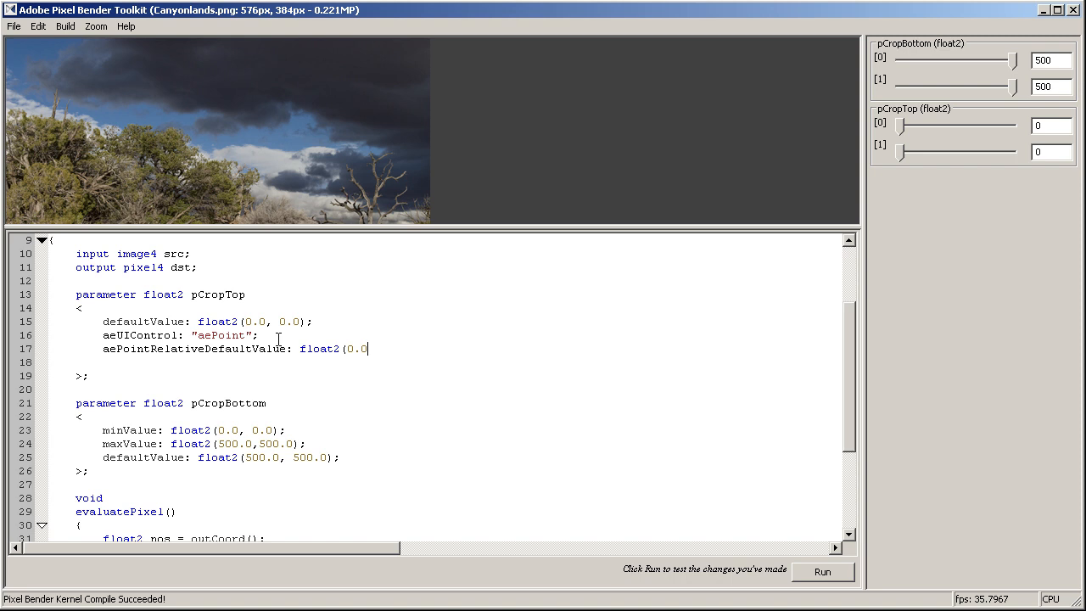
text(, 0.0)
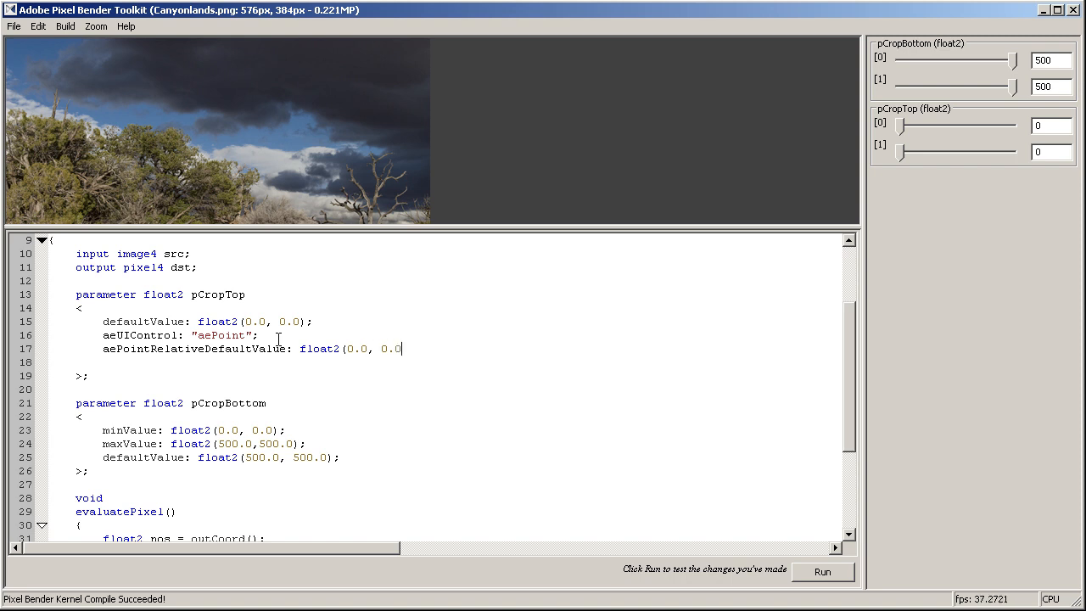
text();)
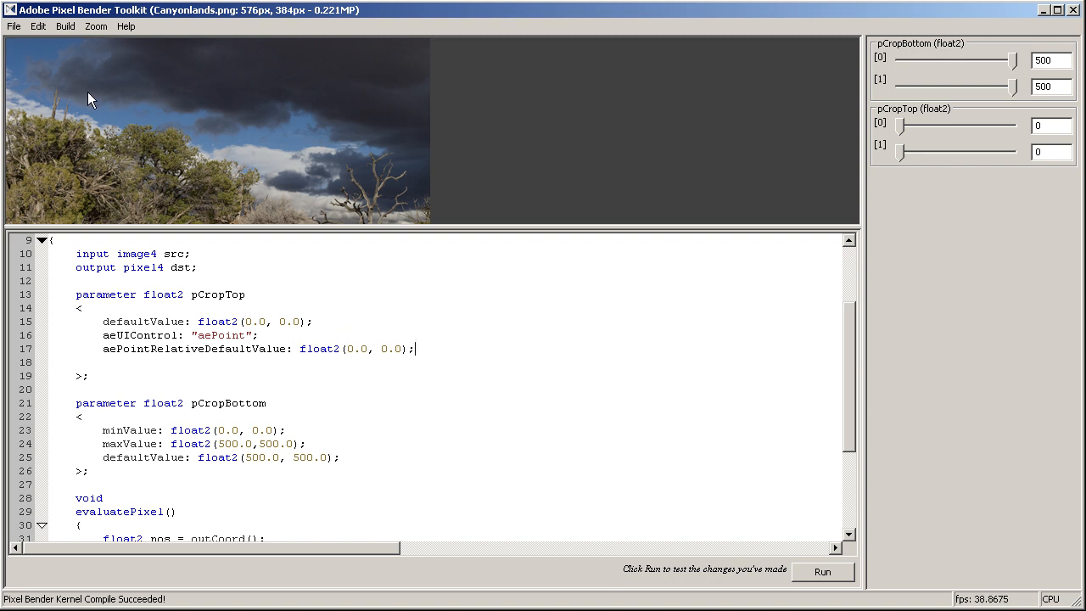
mouse_move(14, 44)
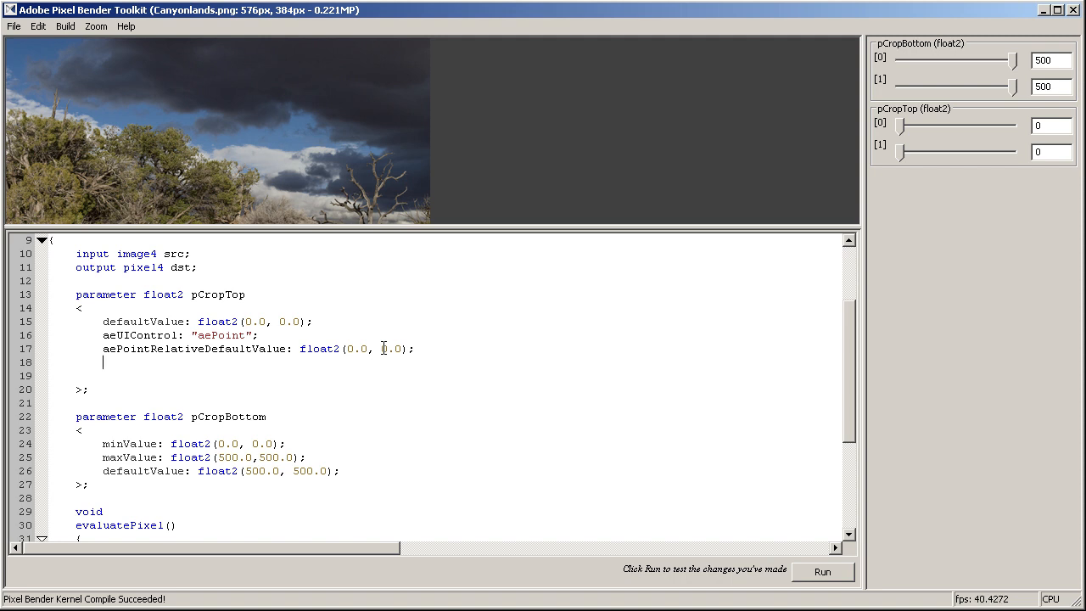
Add aeDisplayName "Crop Top" to pCropTop and rename the copied pCropBottom label to "Crop Bottom".
text(ae)
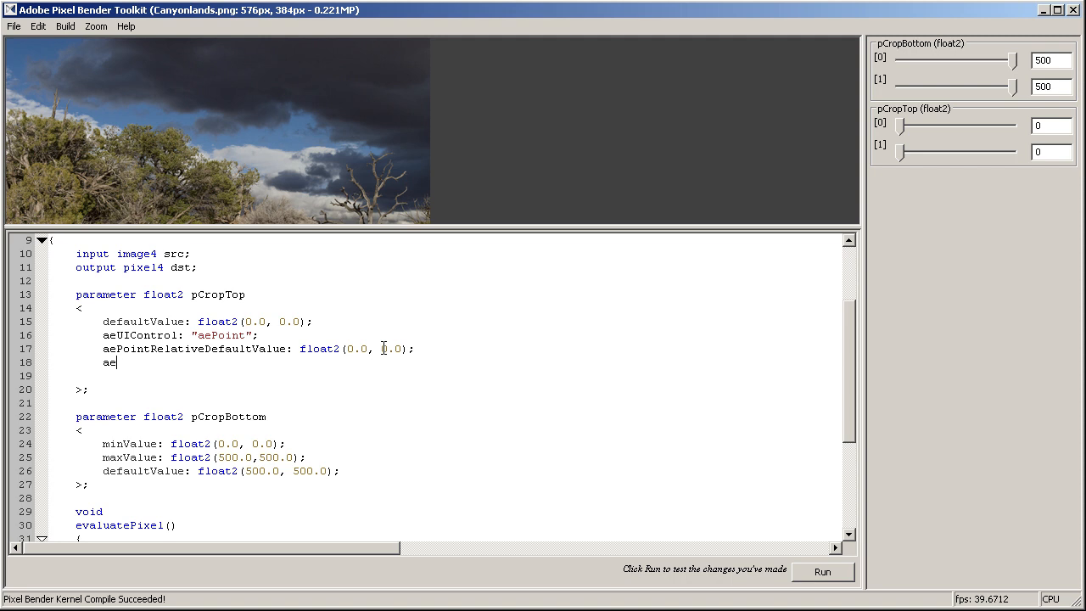
text(DisplayName: ")
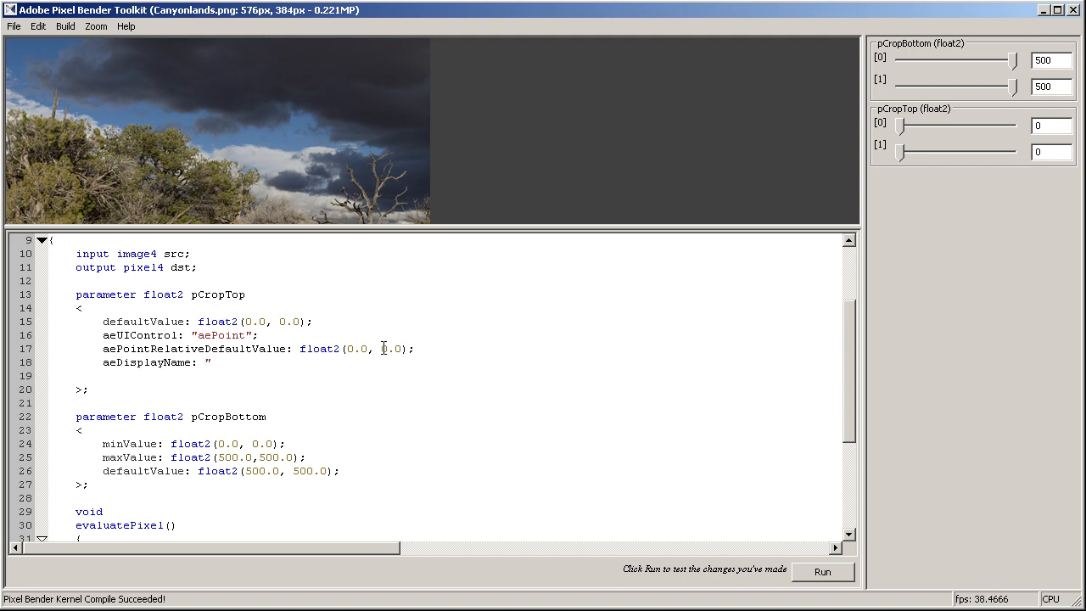
text(Crop T)
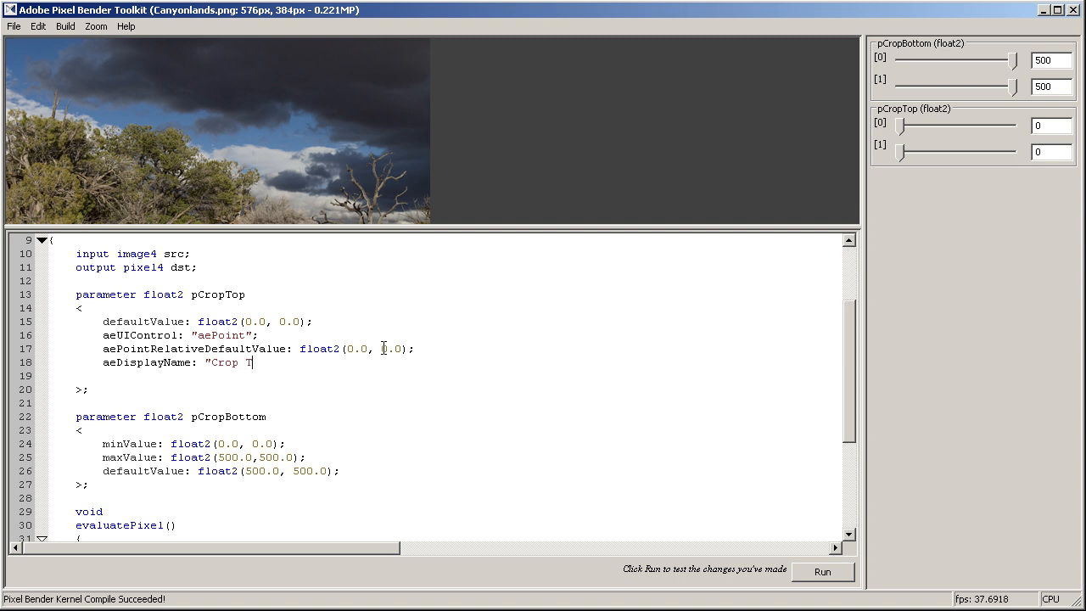
text(op";)
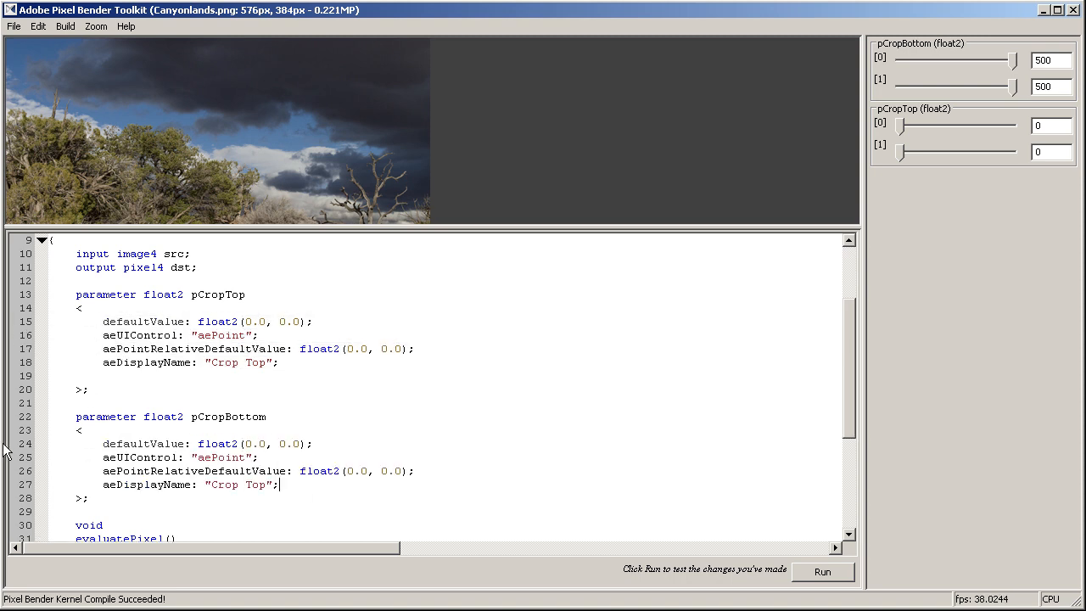
double_click(255, 484)
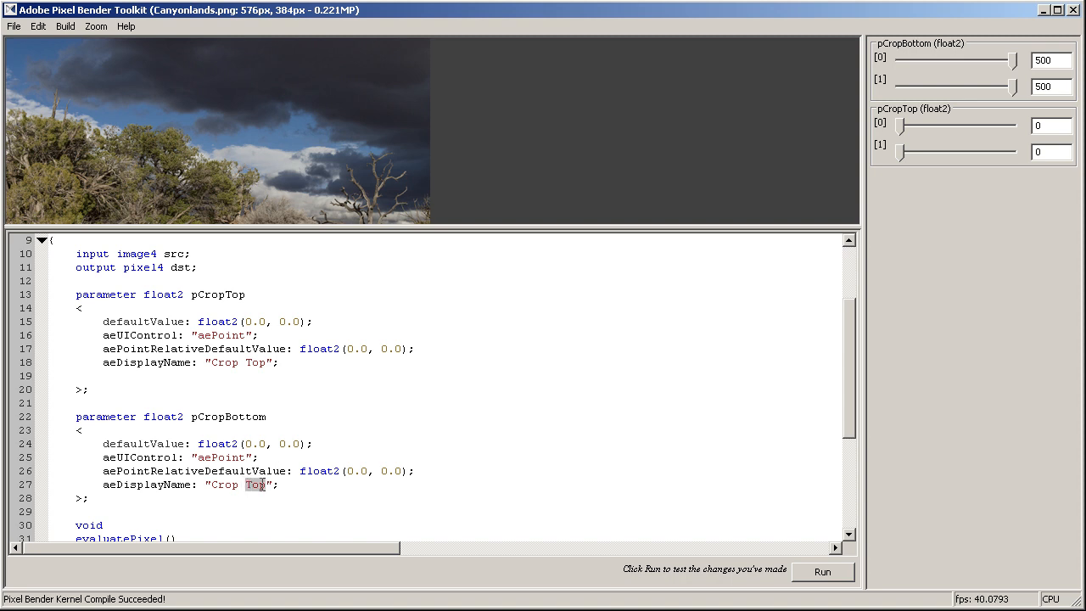
text(Bottom)
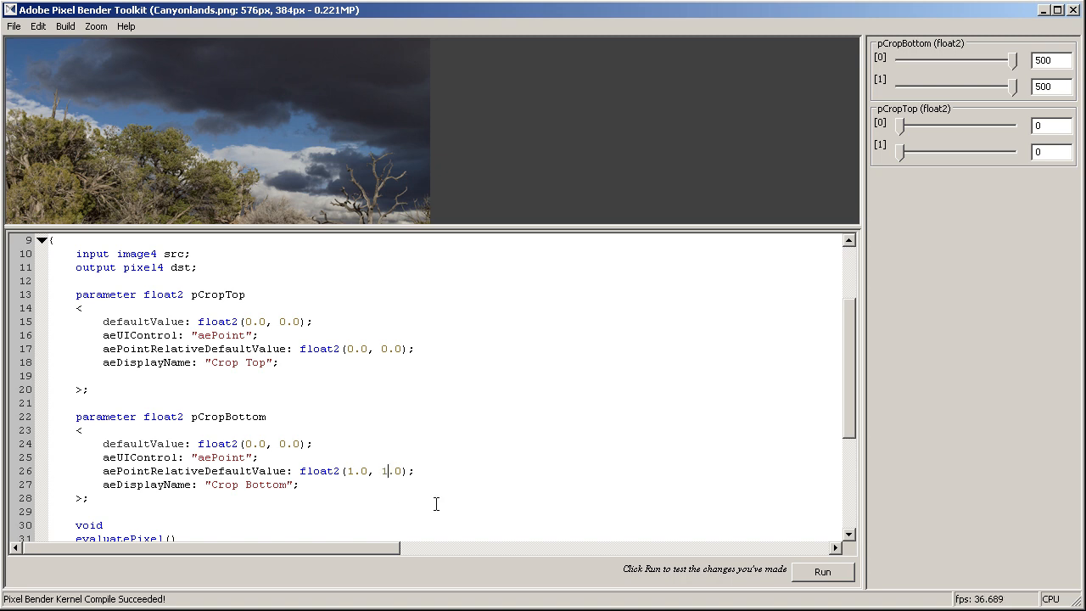
scroll(down, 3)
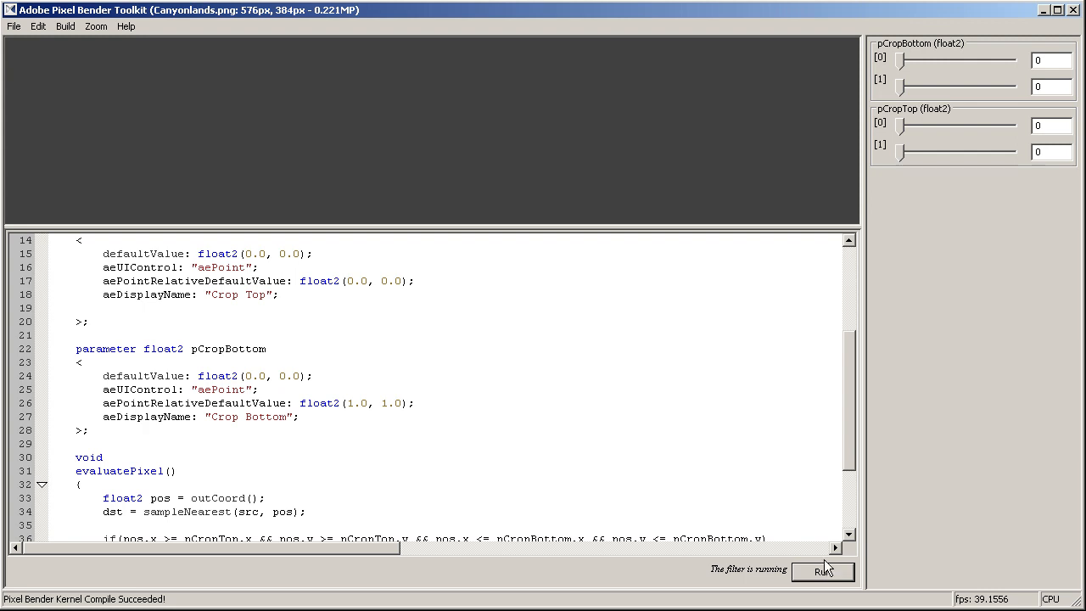
mouse_move(901, 76)
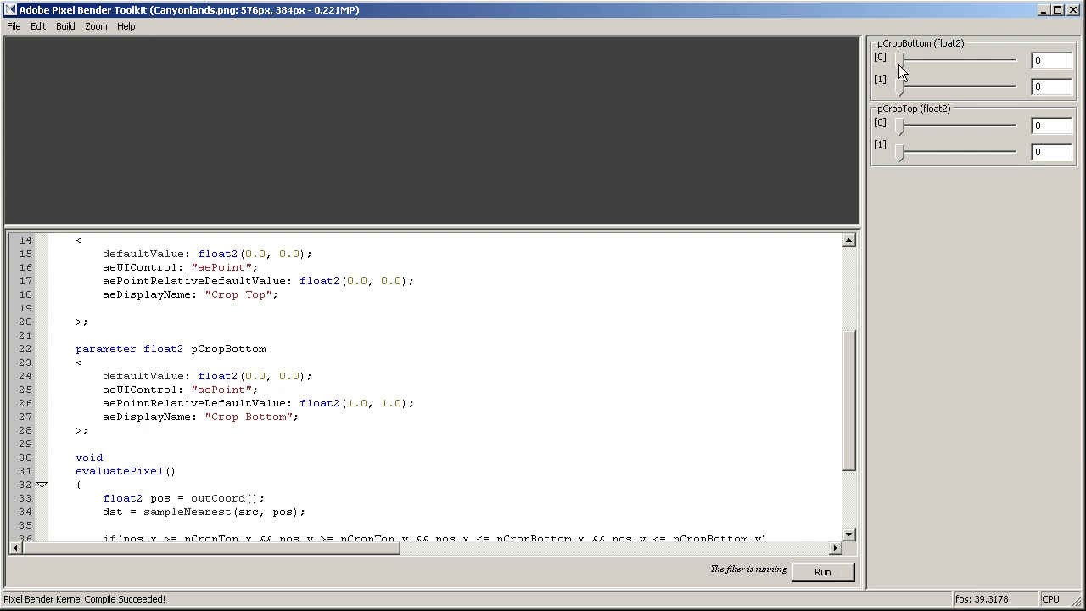
Drag the pCropBottom and pCropTop sliders fully right to (1, 1).
drag(903, 59, 1009, 59)
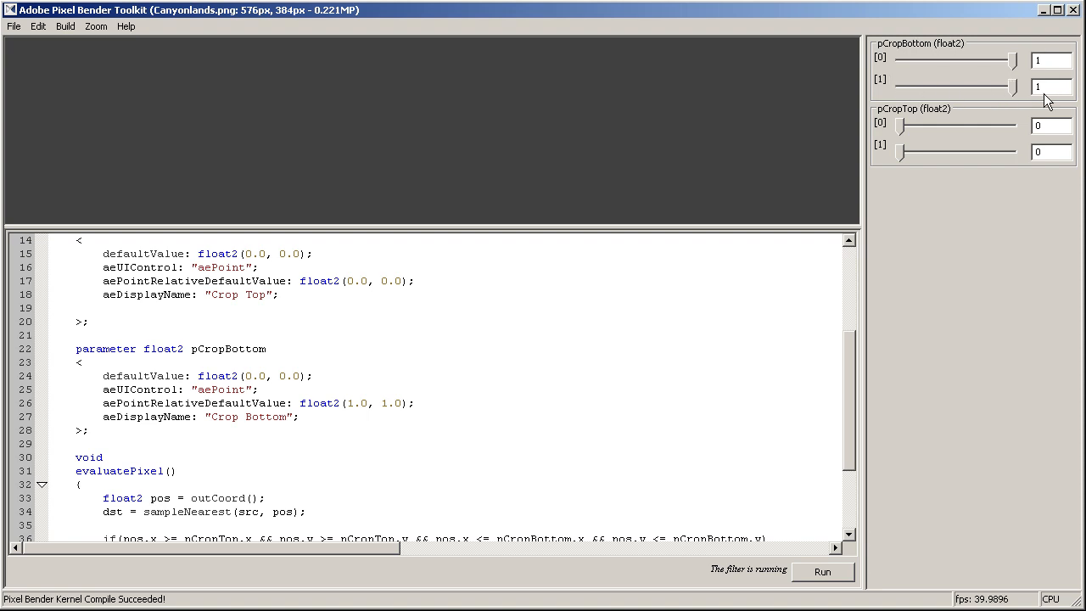
drag(899, 126, 1010, 125)
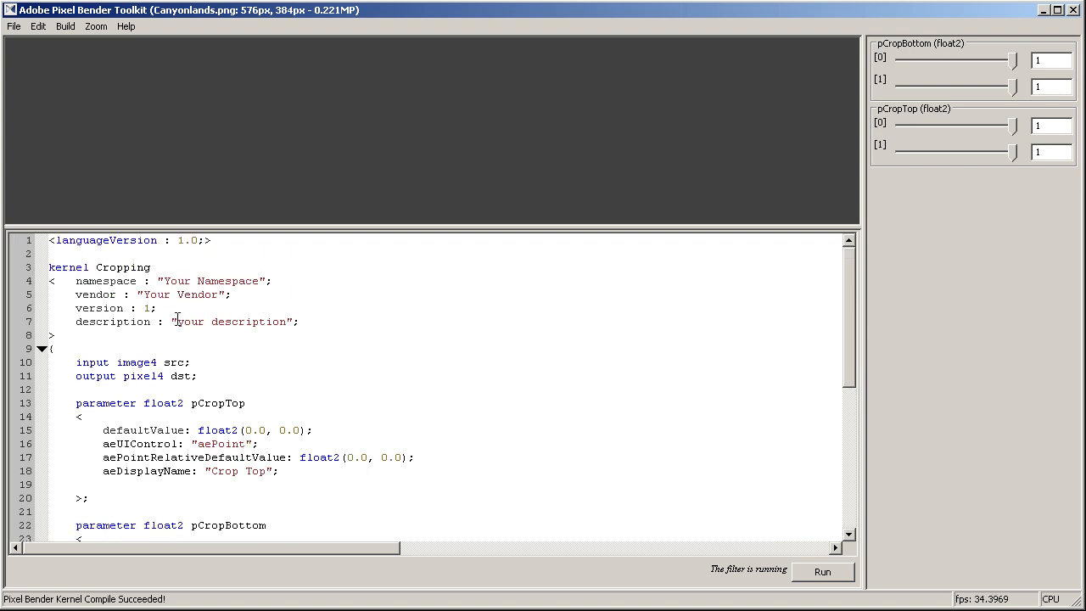
Set the kernel description to 'Simple cropping plugin' and vendor to "My loyal fans".
double_click(231, 322)
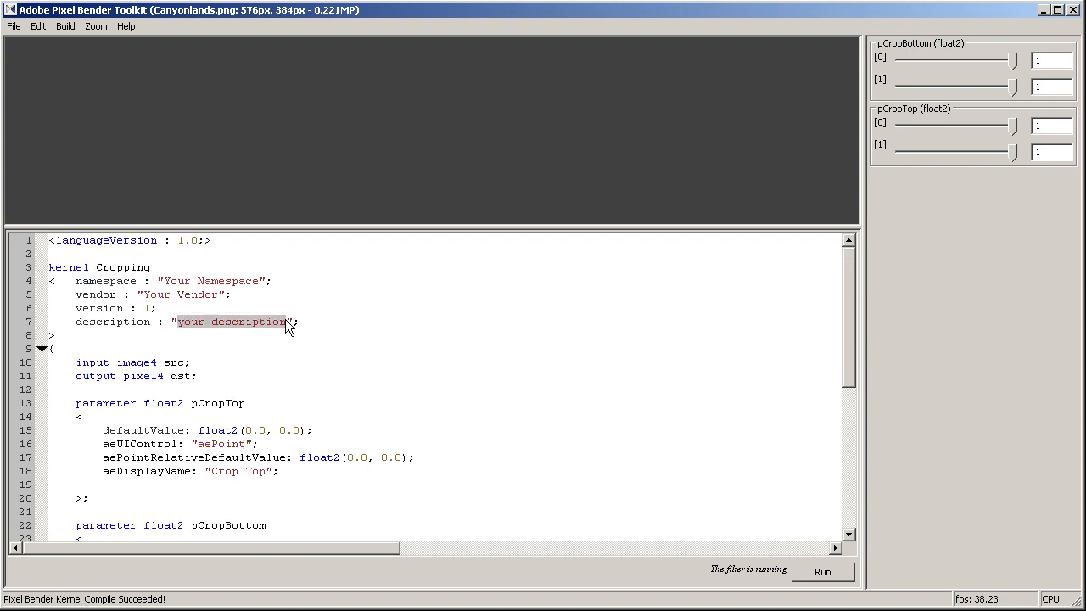
text(Simple c)
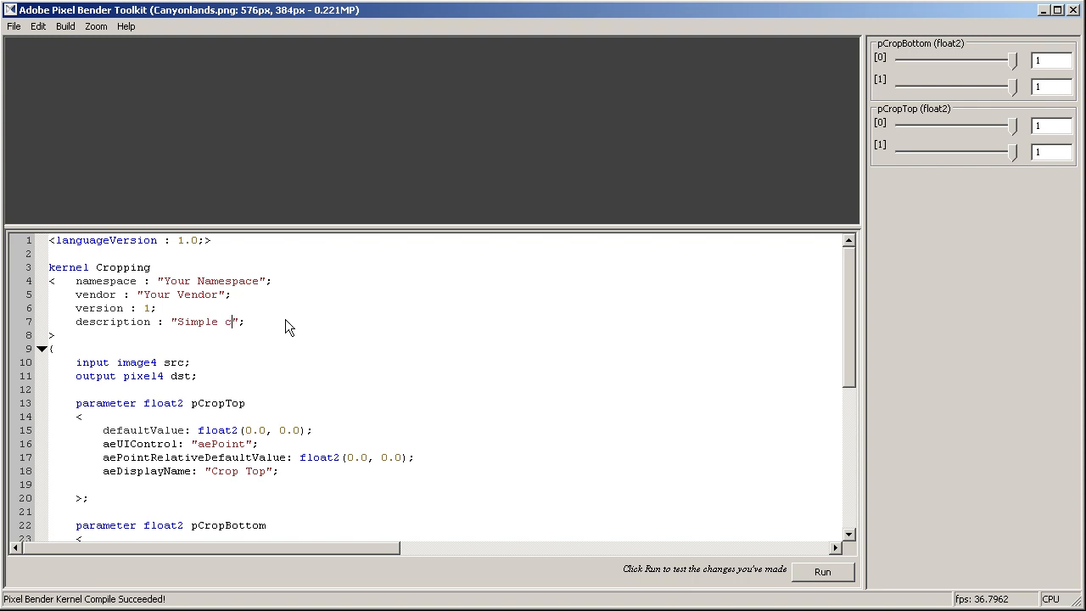
text(ropping plugin)
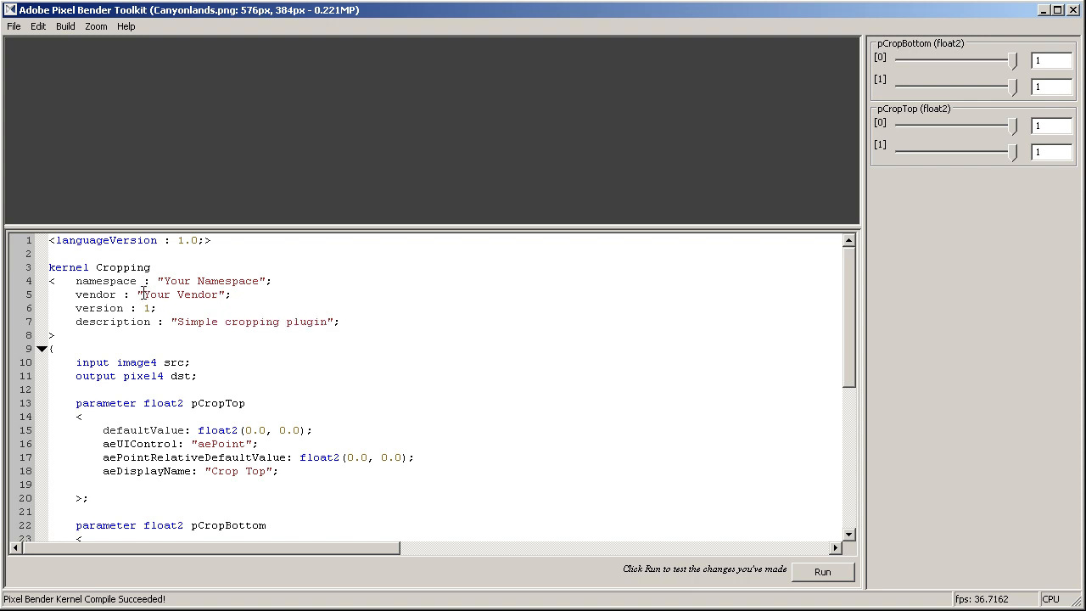
text(M)
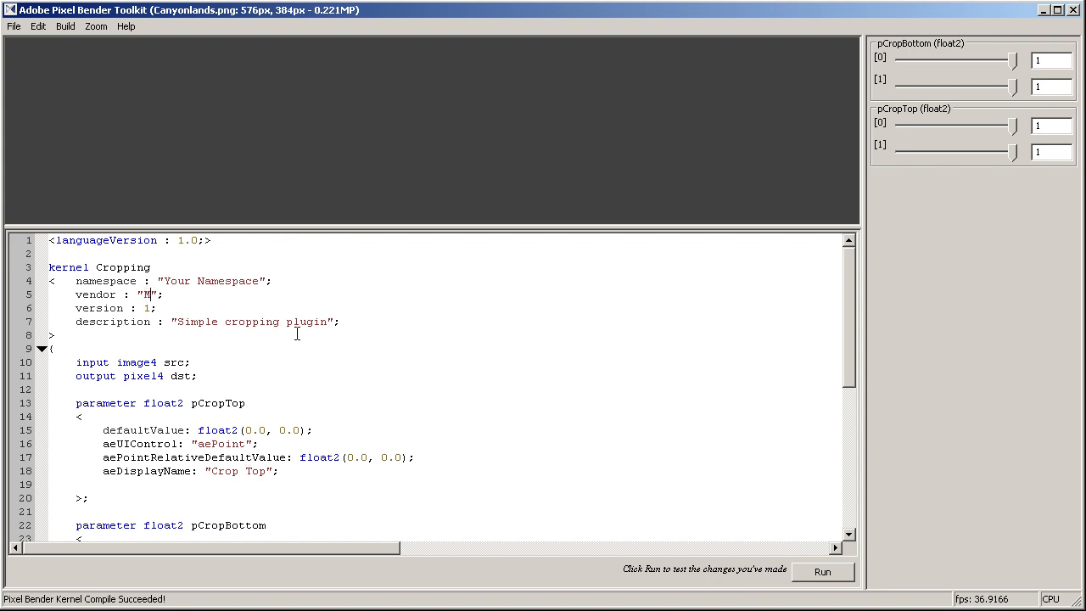
text(y loyal)
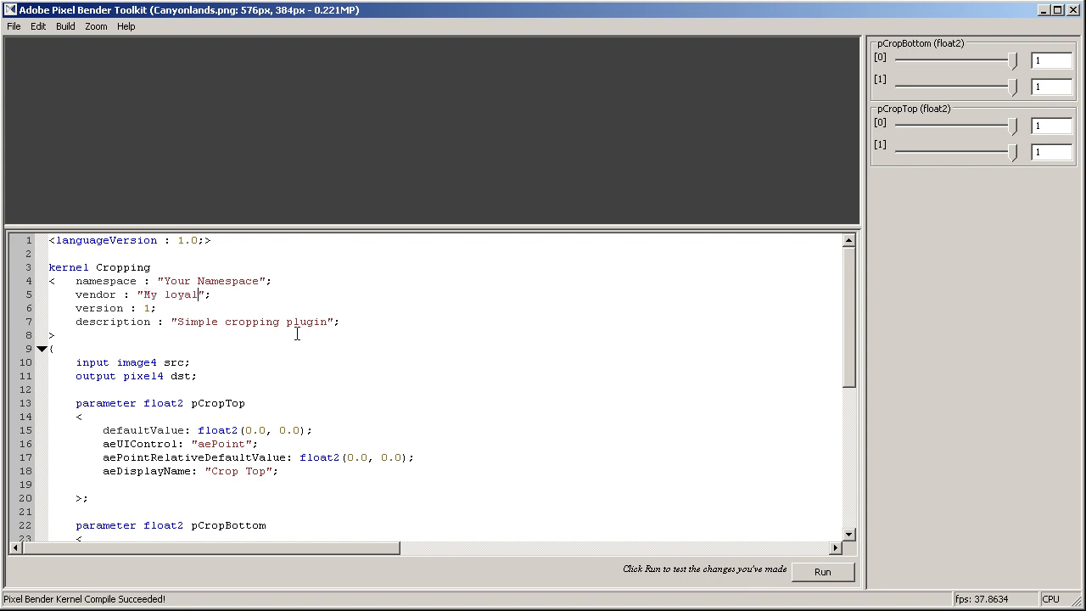
text(" ")
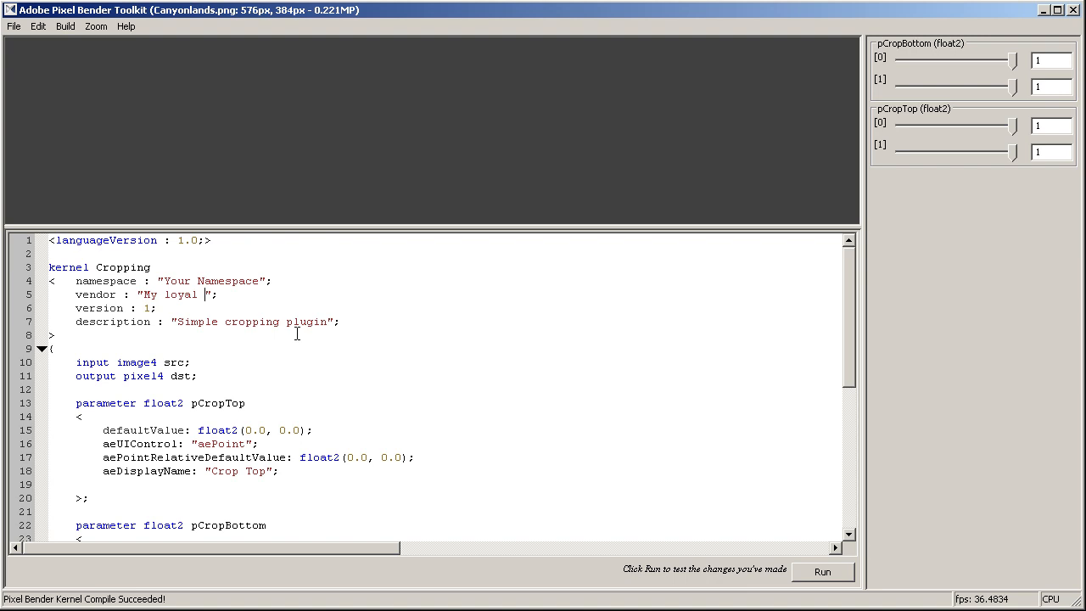
text(fans)
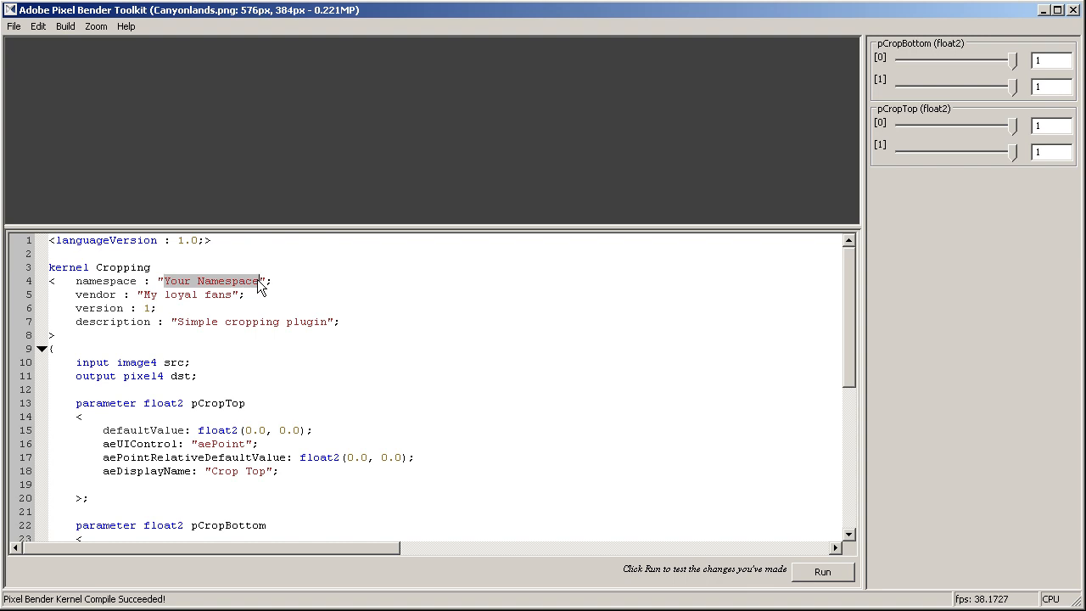
Set the namespace to "com.maltaannon" and scroll through the code.
text(com.malt)
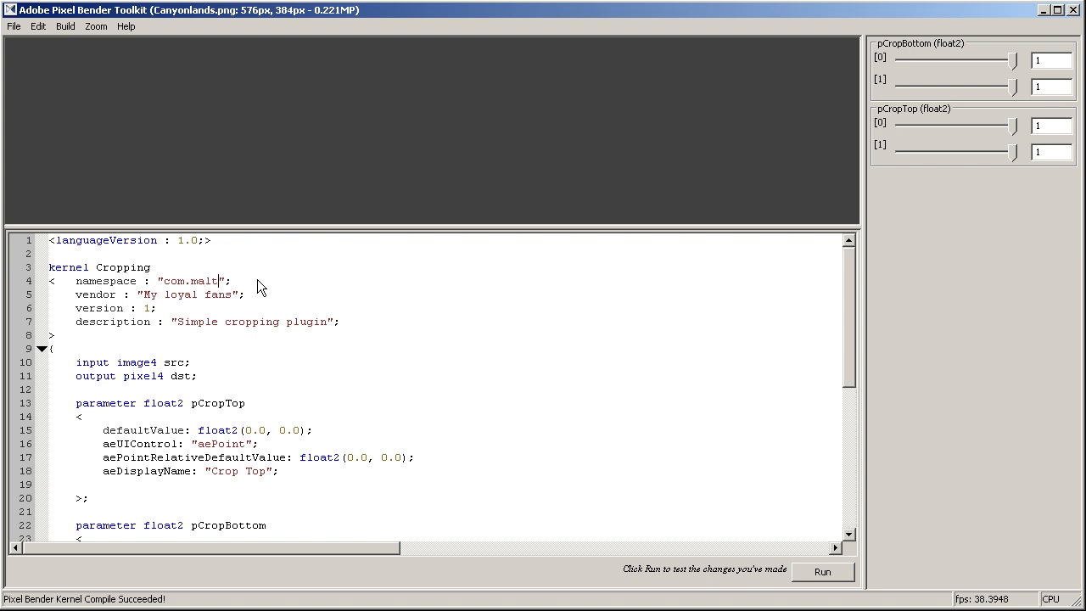
text(aannon)
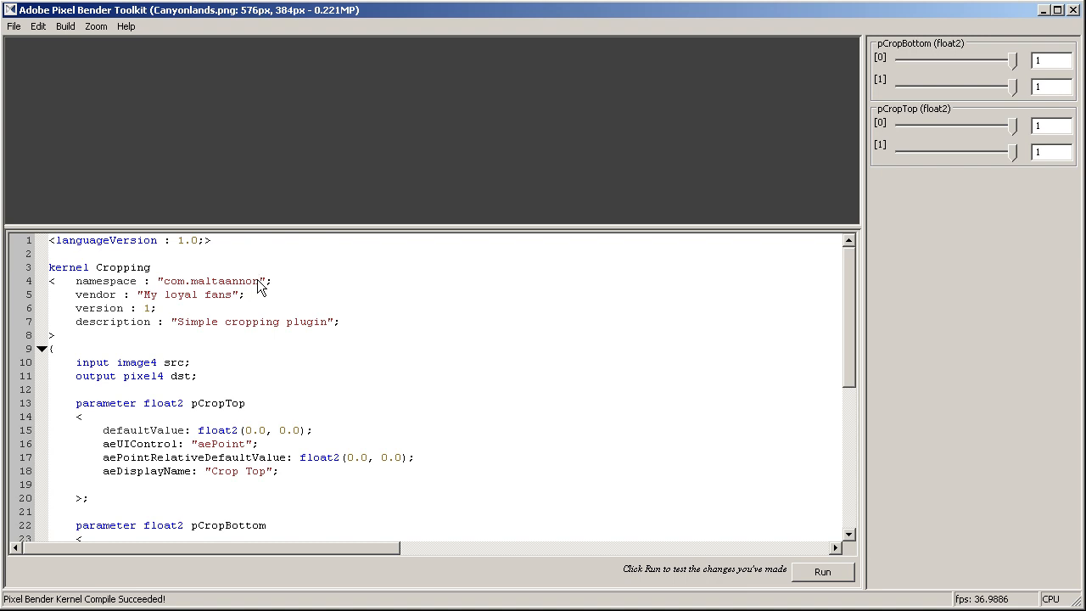
scroll(down, 3)
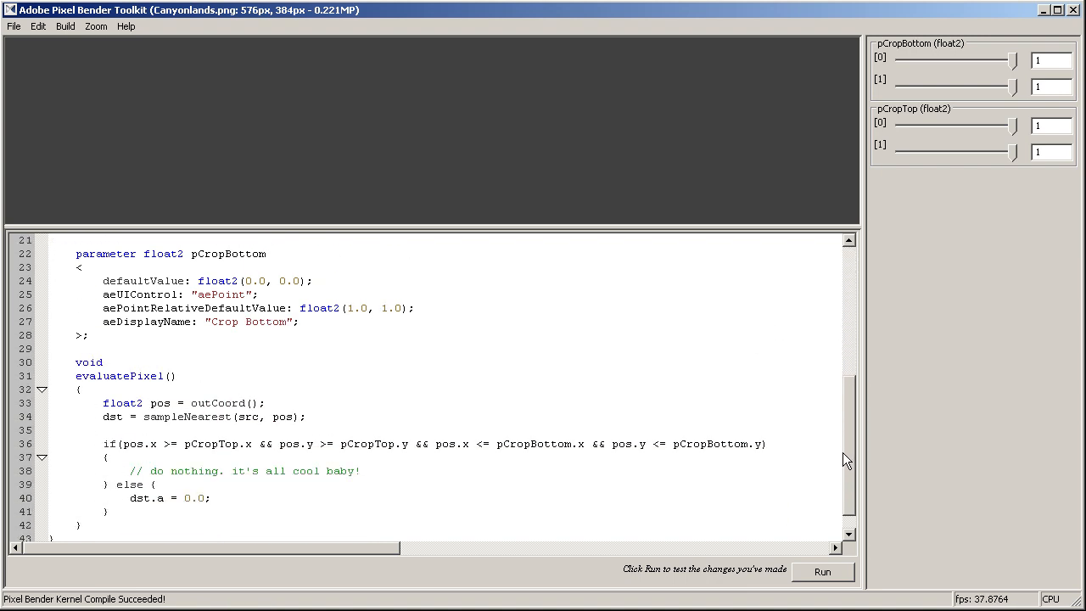
scroll(down, 3)
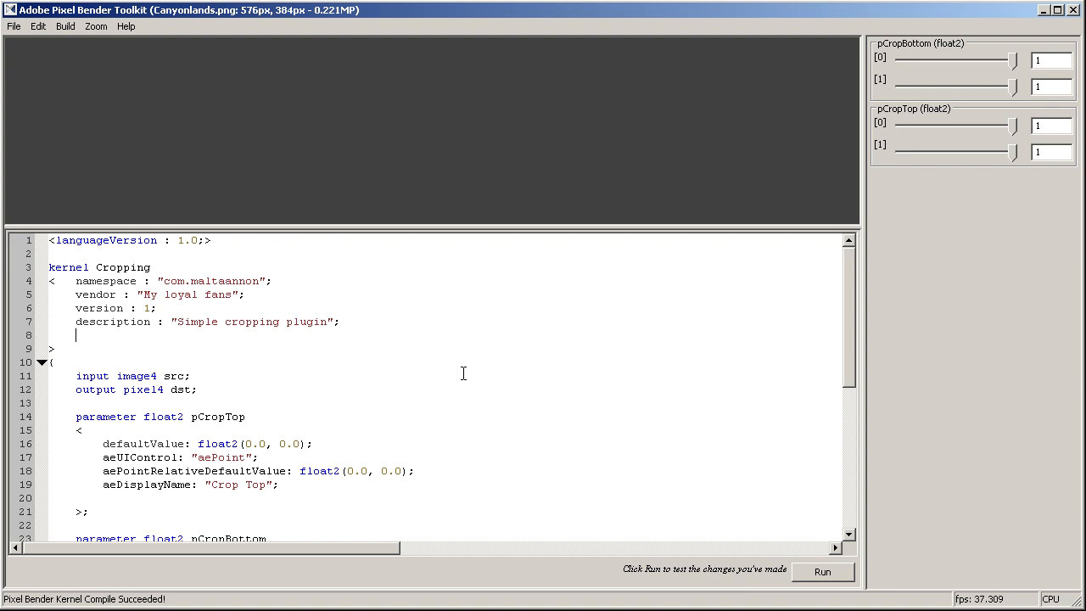
Add category: "maltaannon.com"; to the kernel header and rerun the filter.
text(category:)
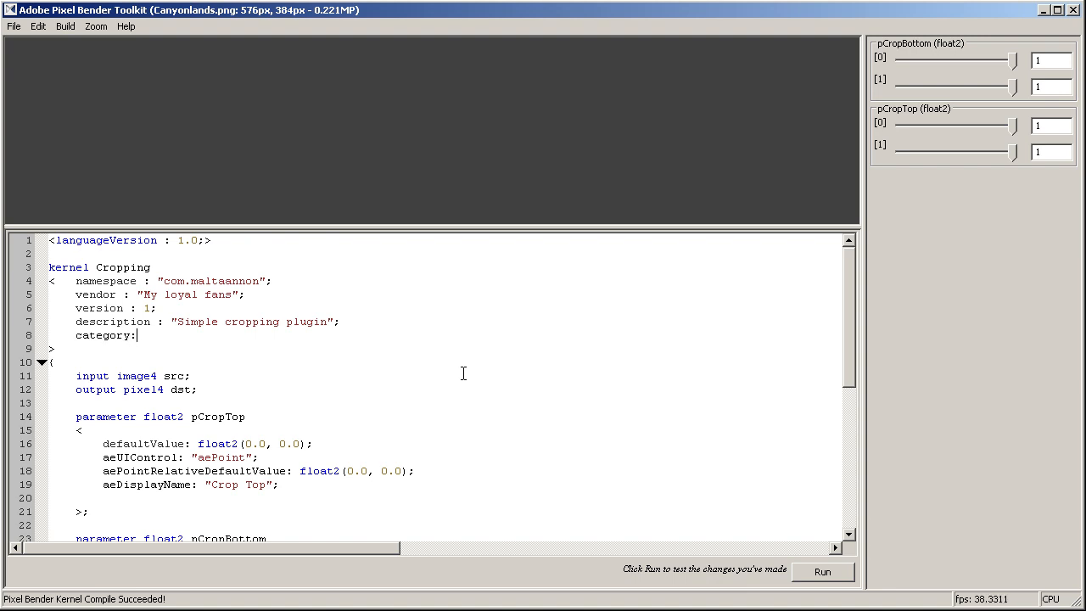
text(")
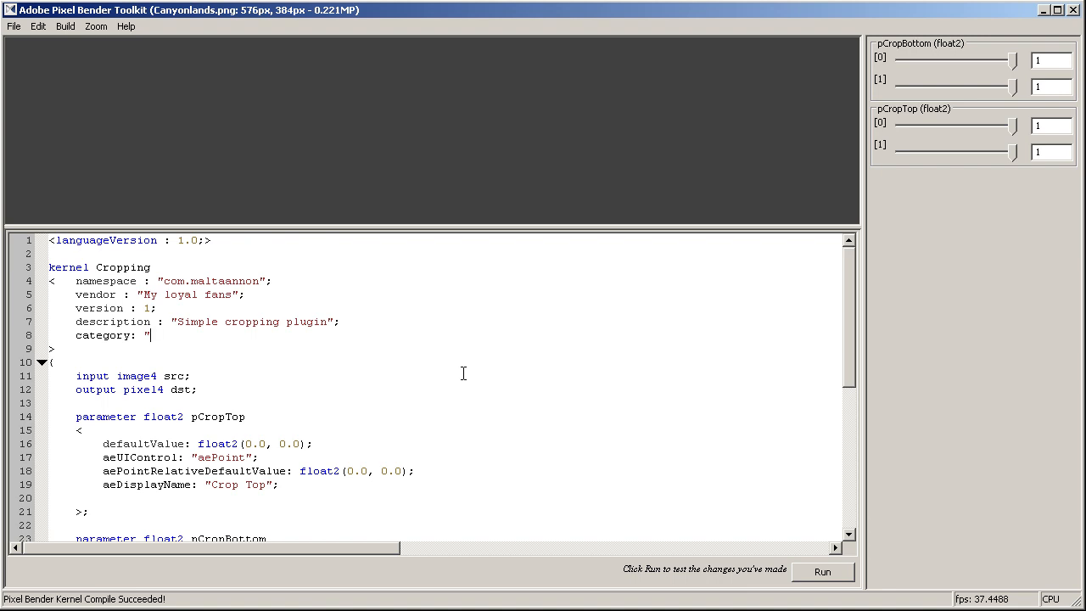
text(maltaannon.)
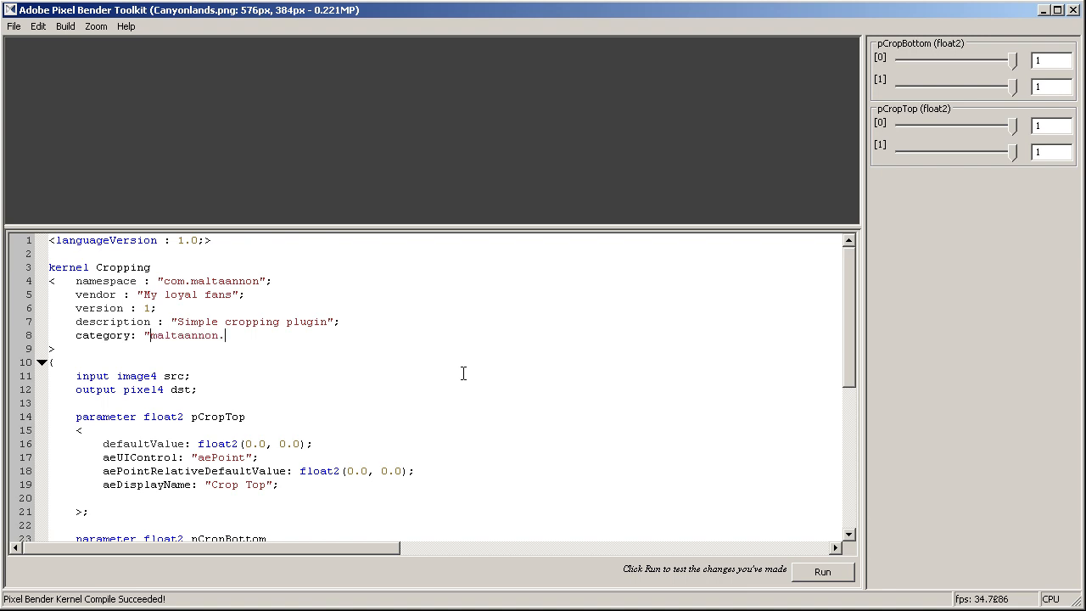
text(com)
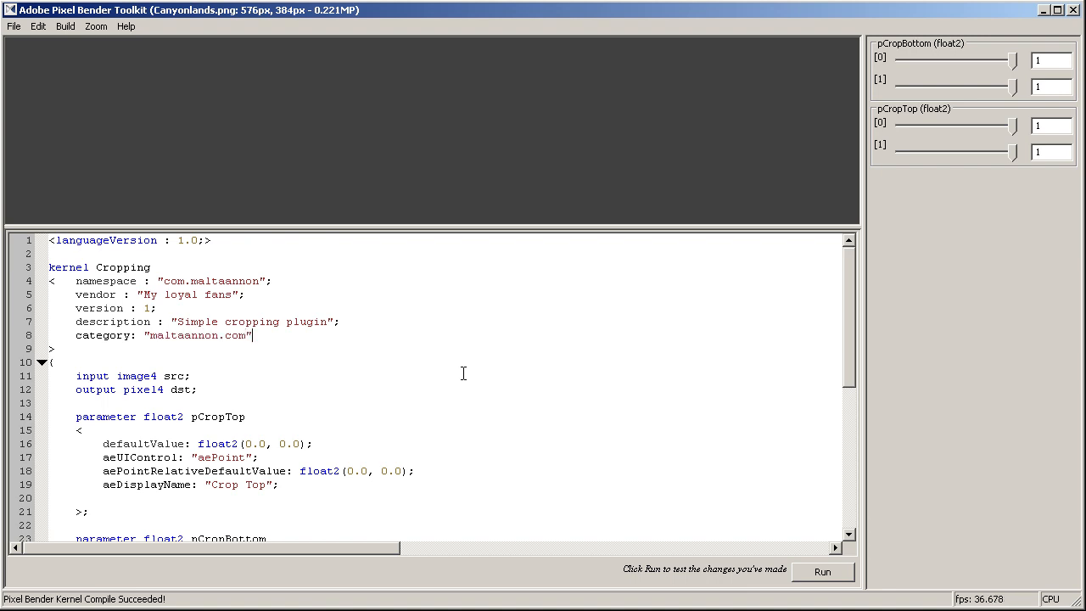
text(;)
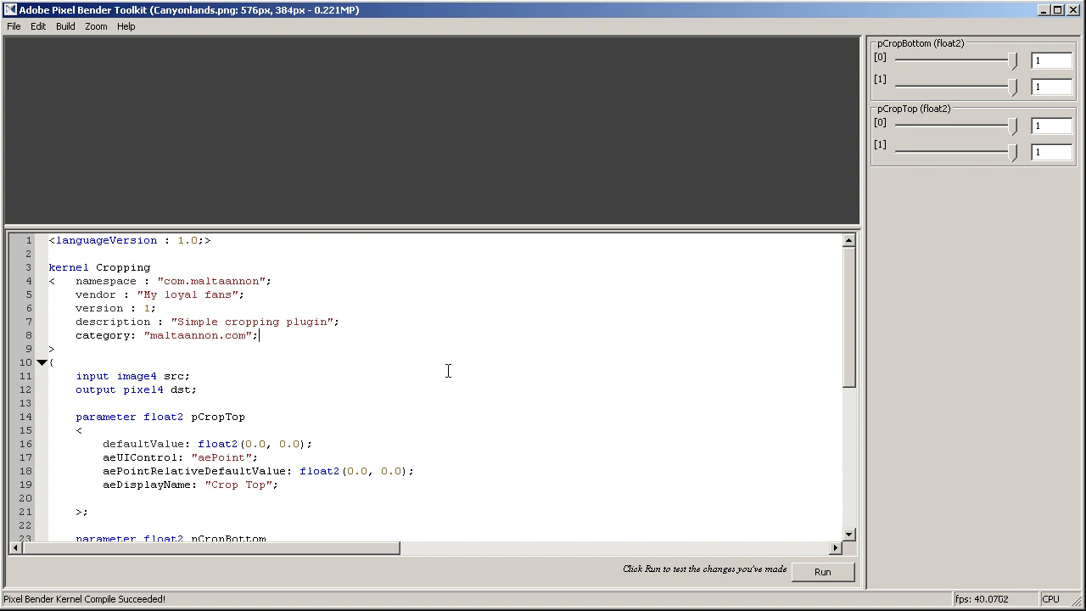
click(822, 572)
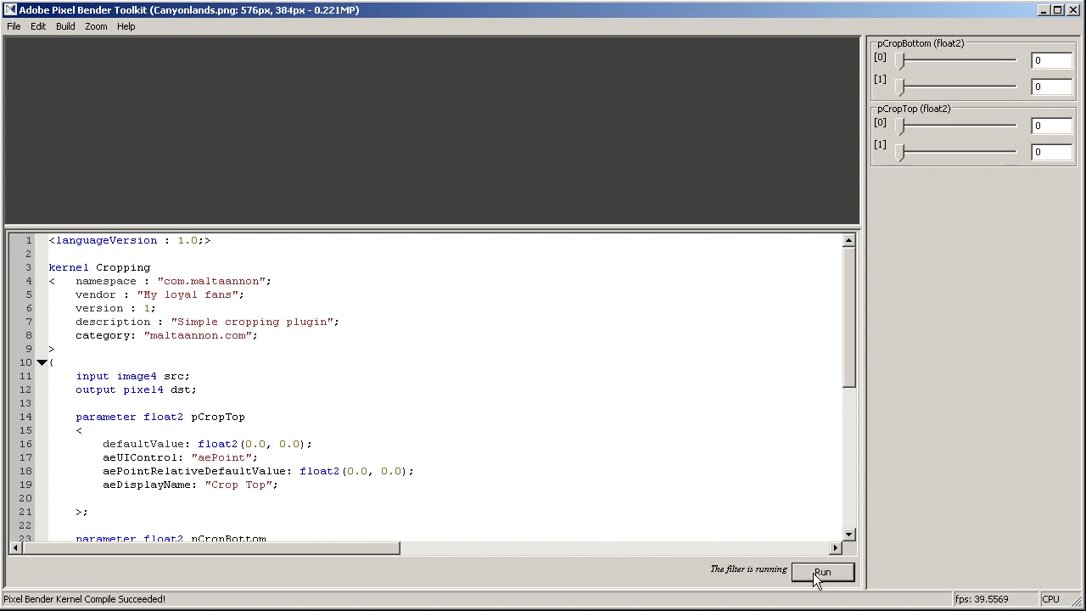
click(14, 32)
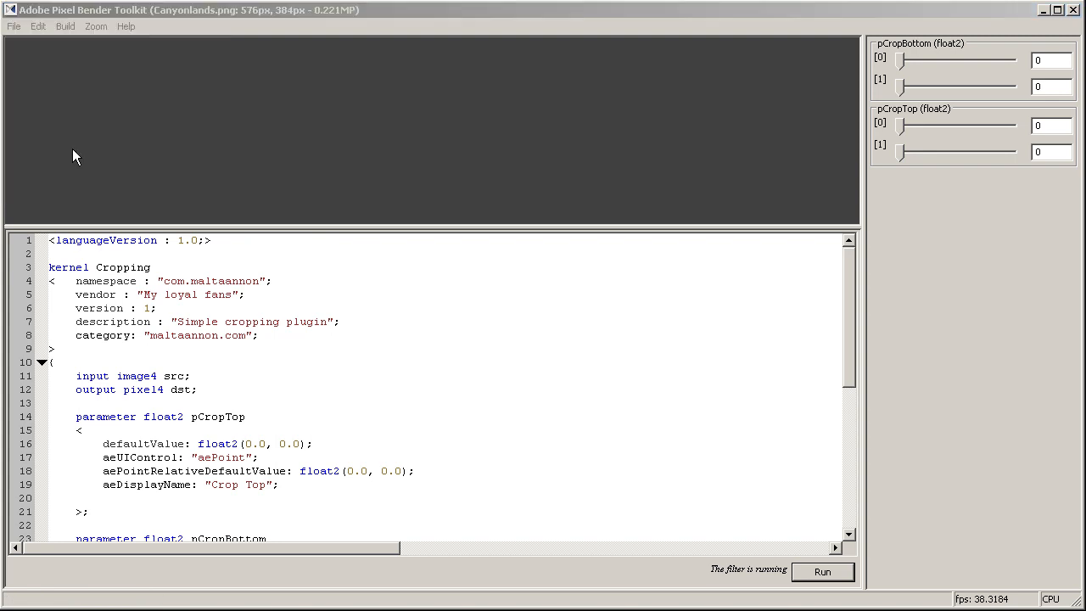
Save the kernel as simple_cropping in After Effects CS4 > Support Files > Plug-ins.
click(12, 33)
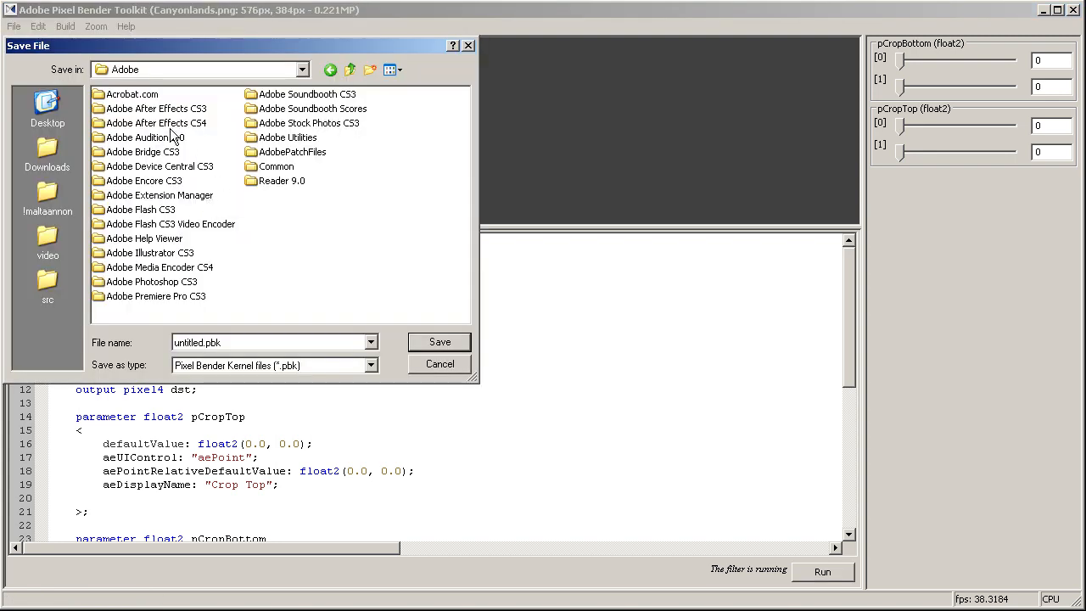
double_click(156, 122)
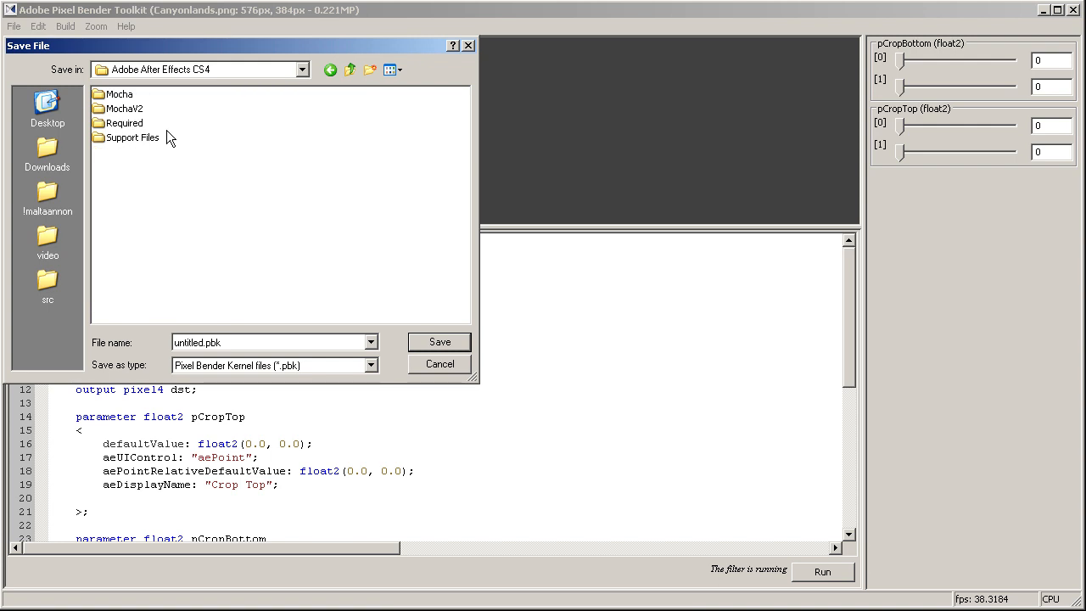
double_click(132, 137)
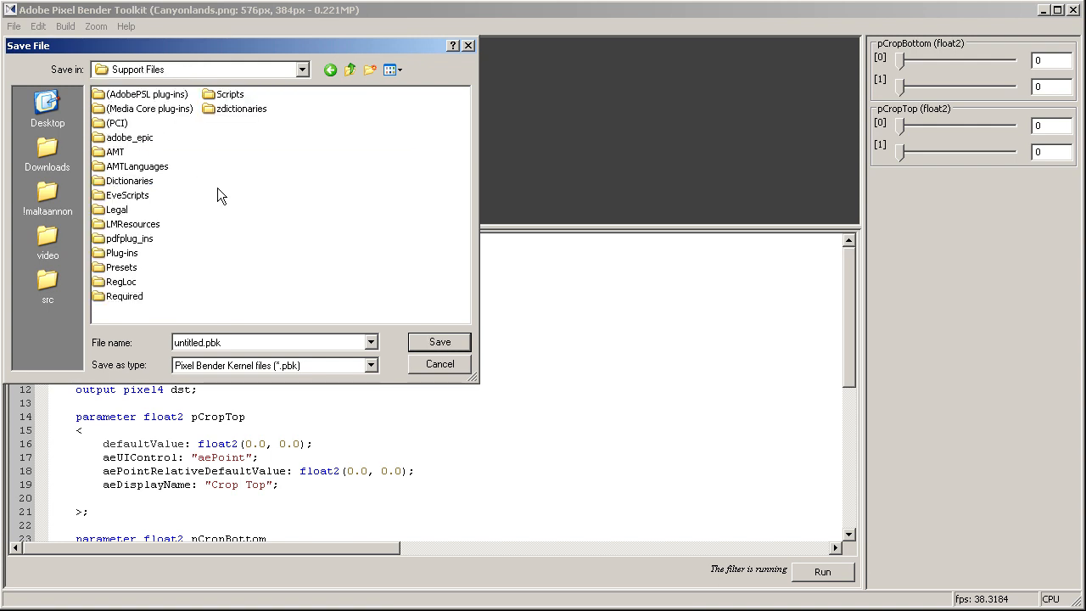
double_click(123, 253)
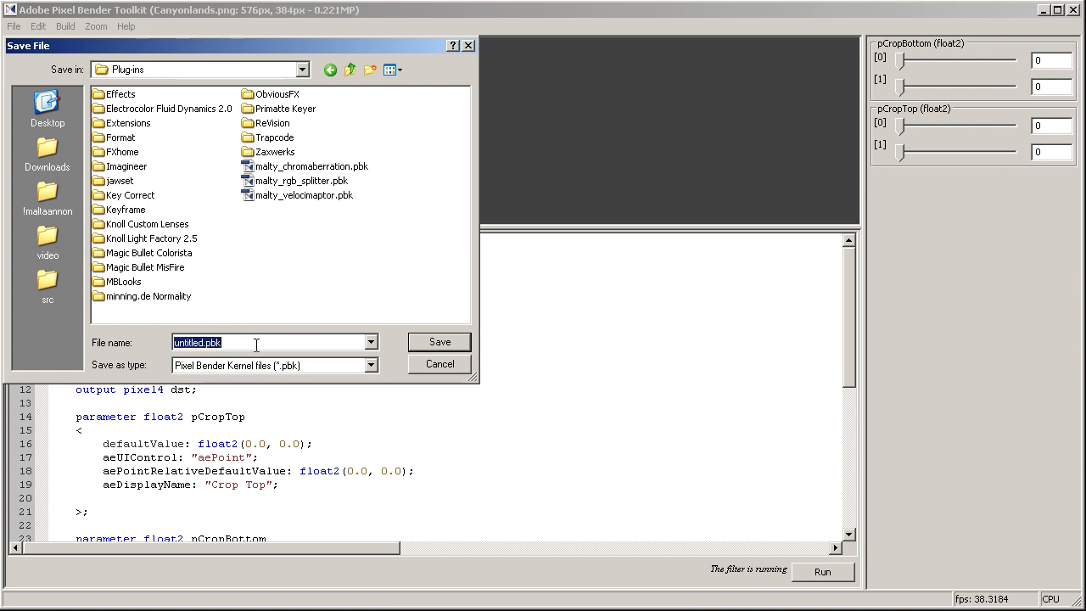
text(simple_cropping)
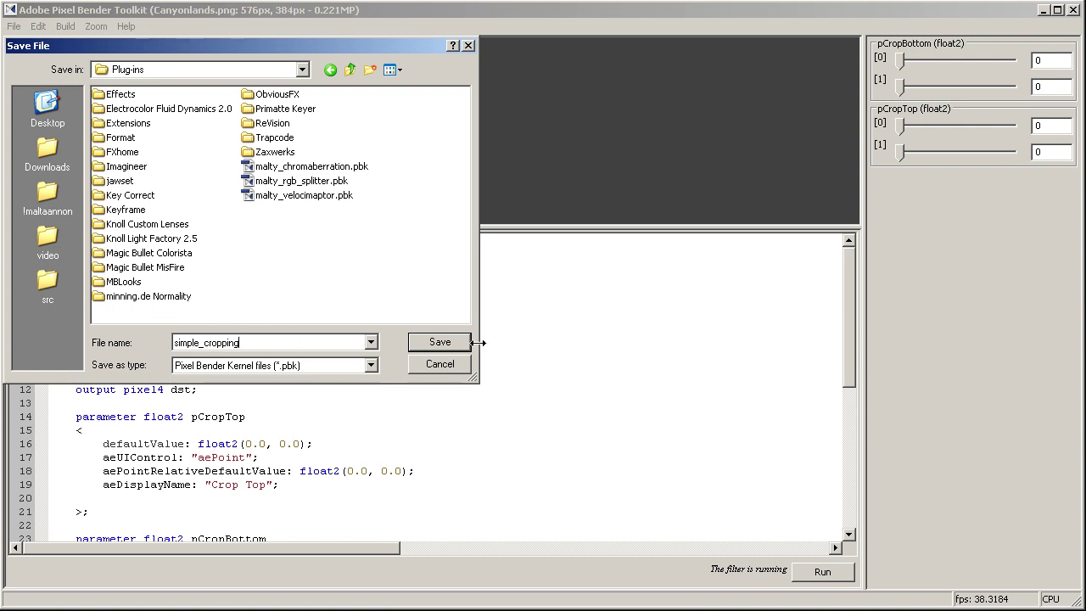
click(439, 342)
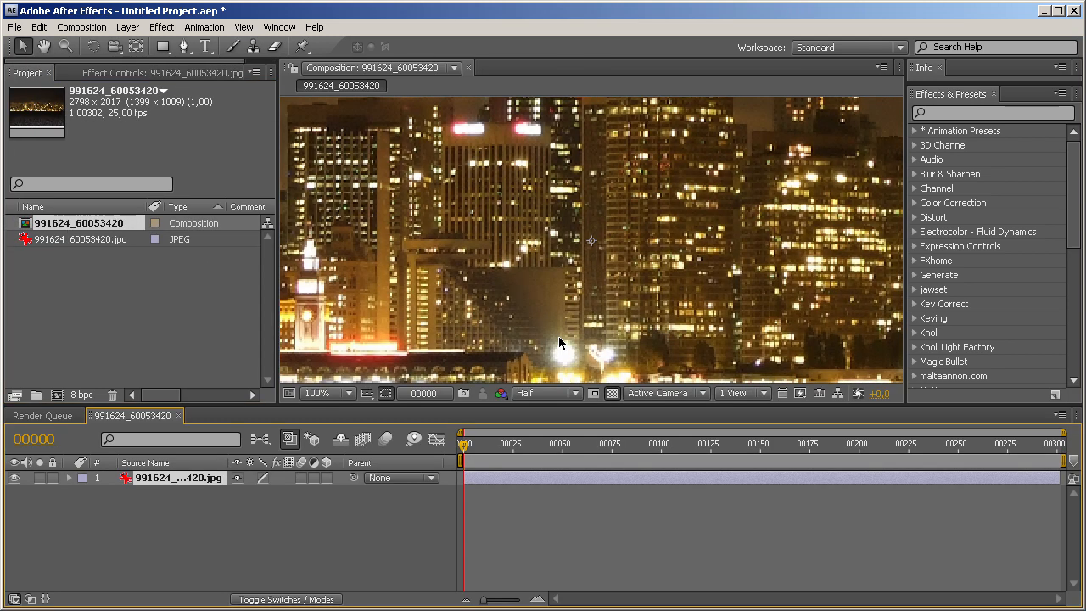
Switch the composition viewer from Half to Full resolution and zoom out to 50%.
click(544, 393)
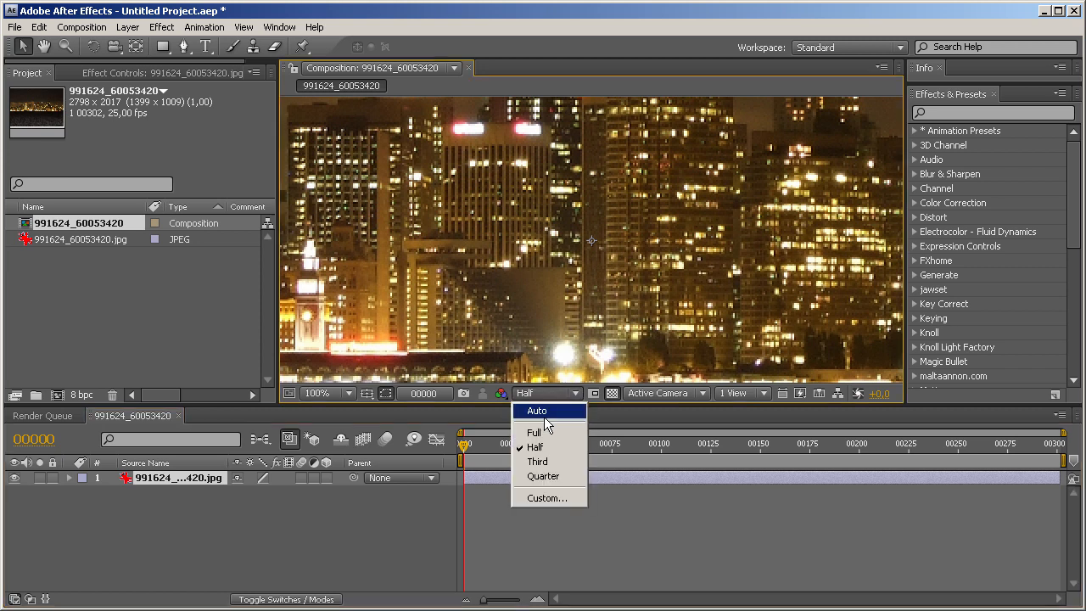
click(533, 432)
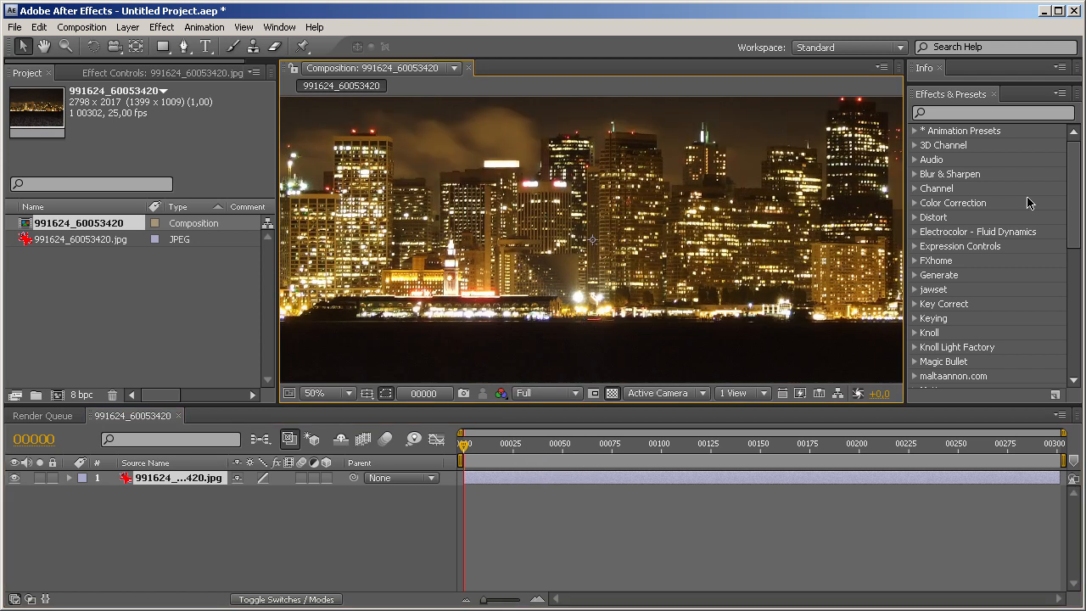
scroll(down, 3)
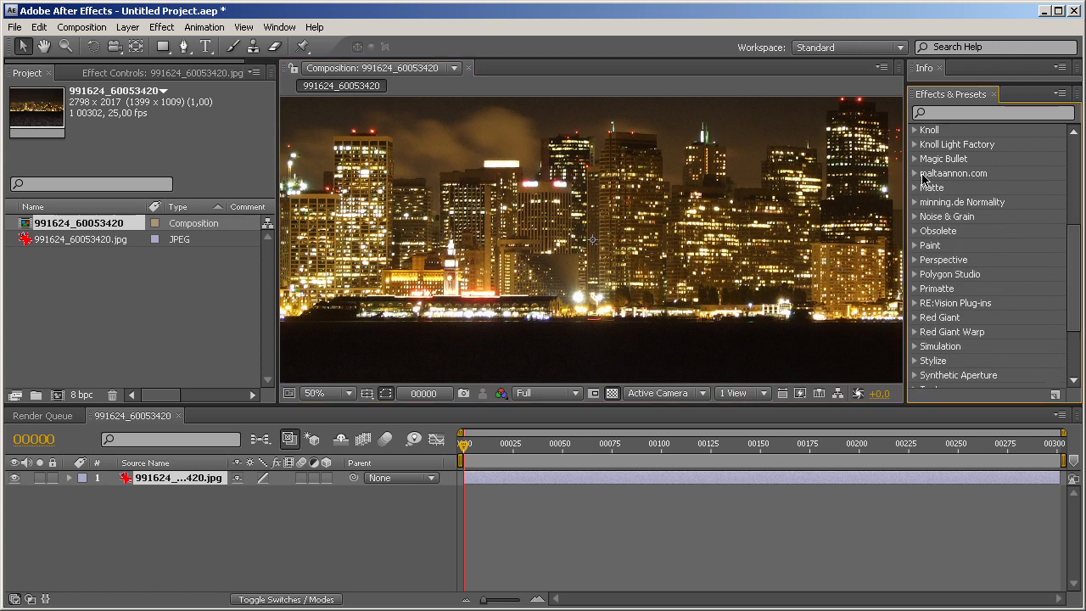
Apply Cropping from maltaannon.com, setting Crop Top (664, 416) and Crop Bottom (2006, 1289).
click(916, 173)
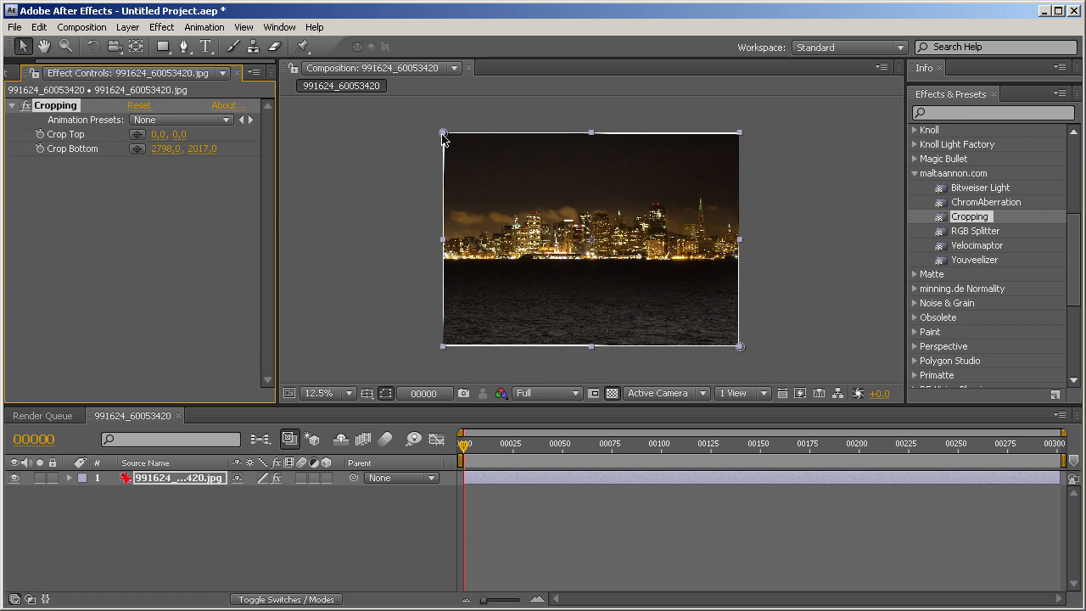
drag(441, 133, 512, 184)
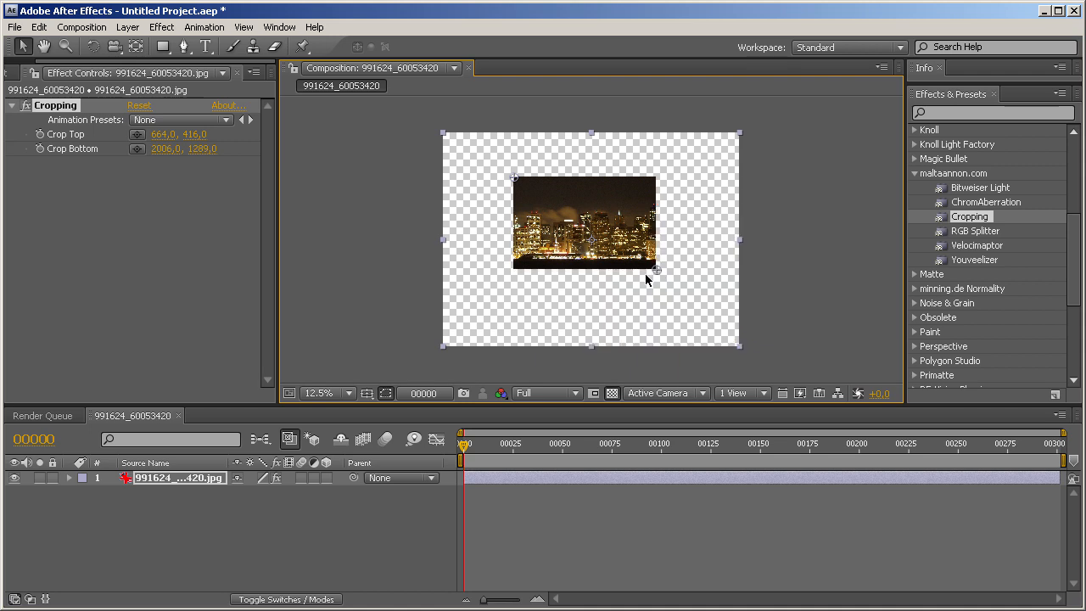
mouse_move(642, 273)
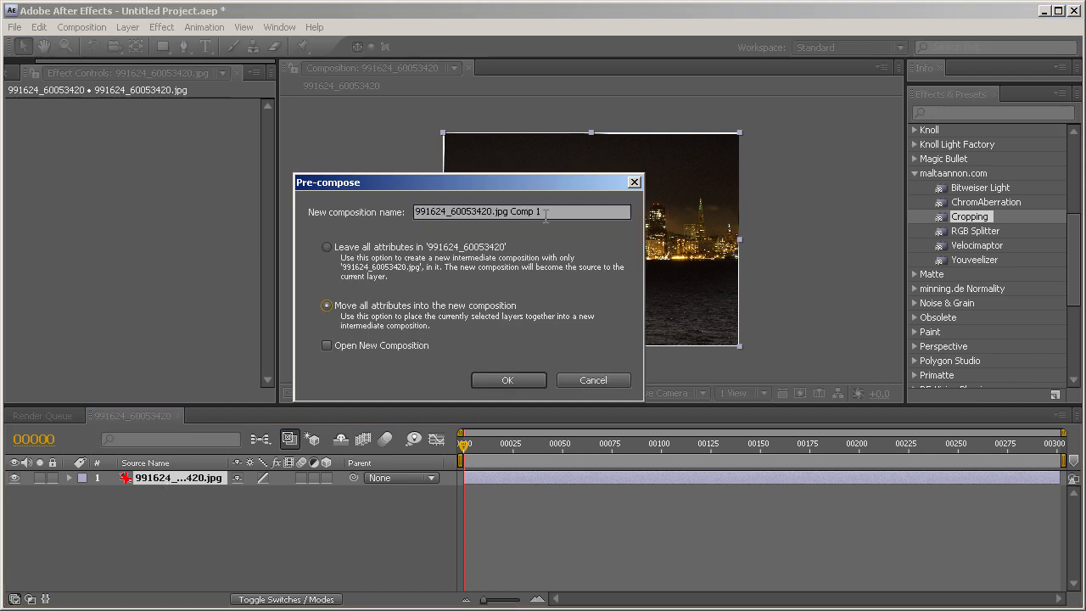
Precompose the skyline into Comp 1 and apply Set Matte using Luminance.
click(508, 379)
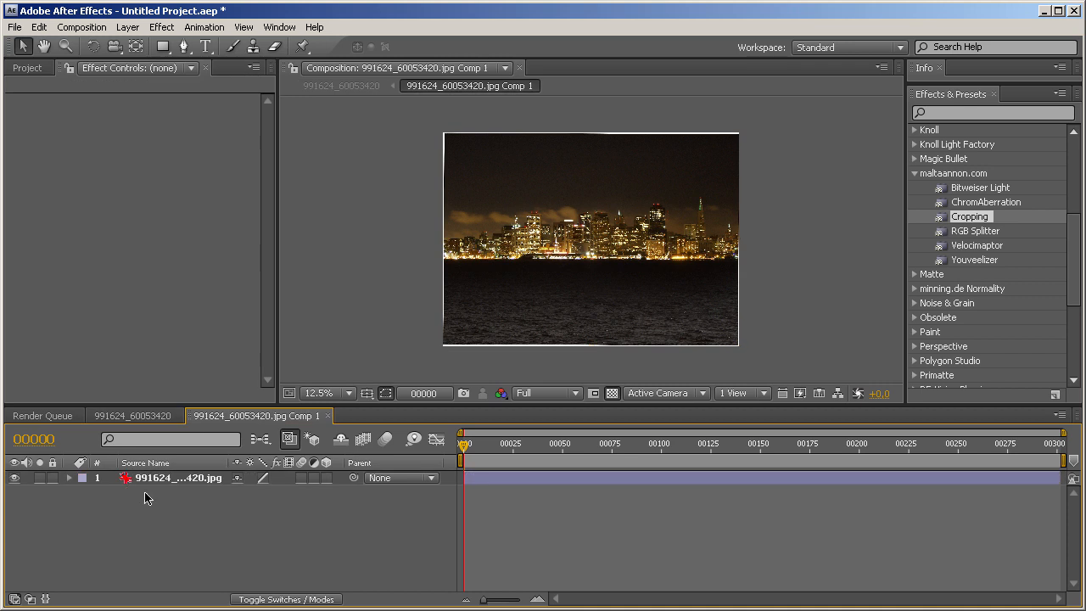
click(178, 477)
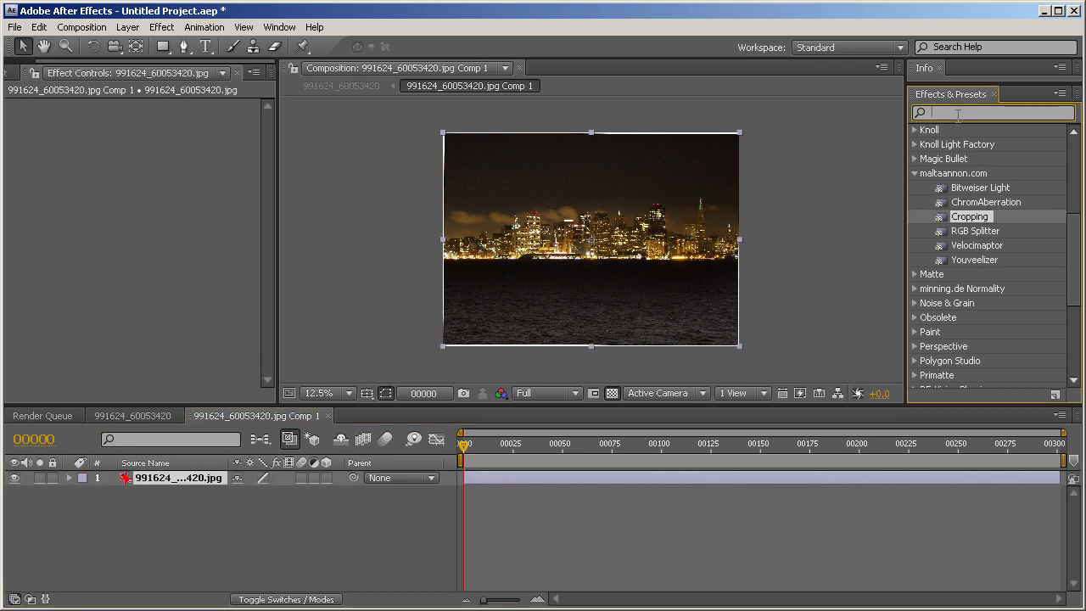
text(set)
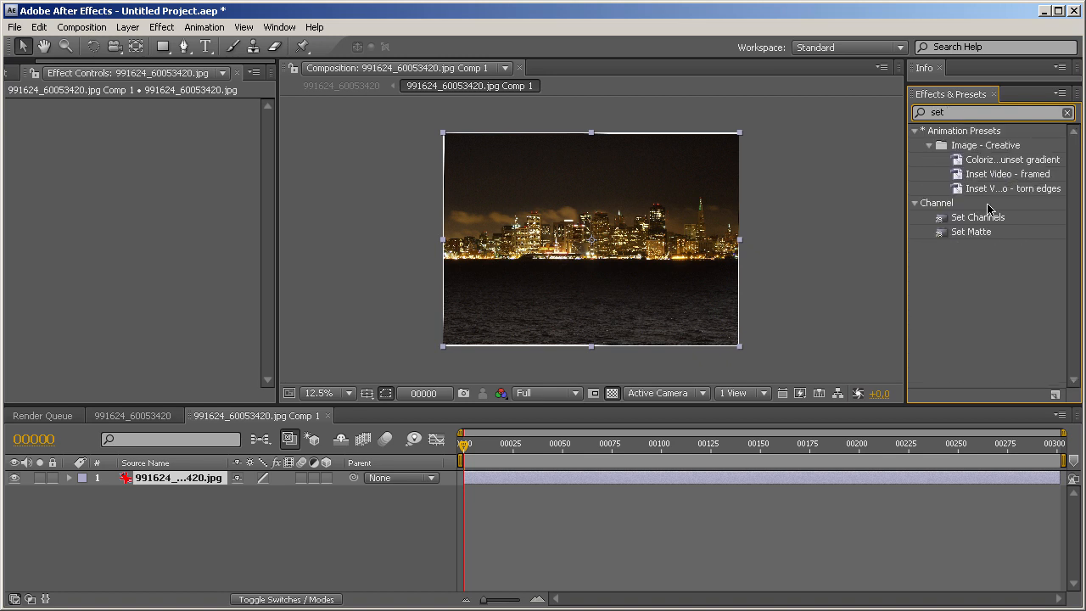
double_click(971, 231)
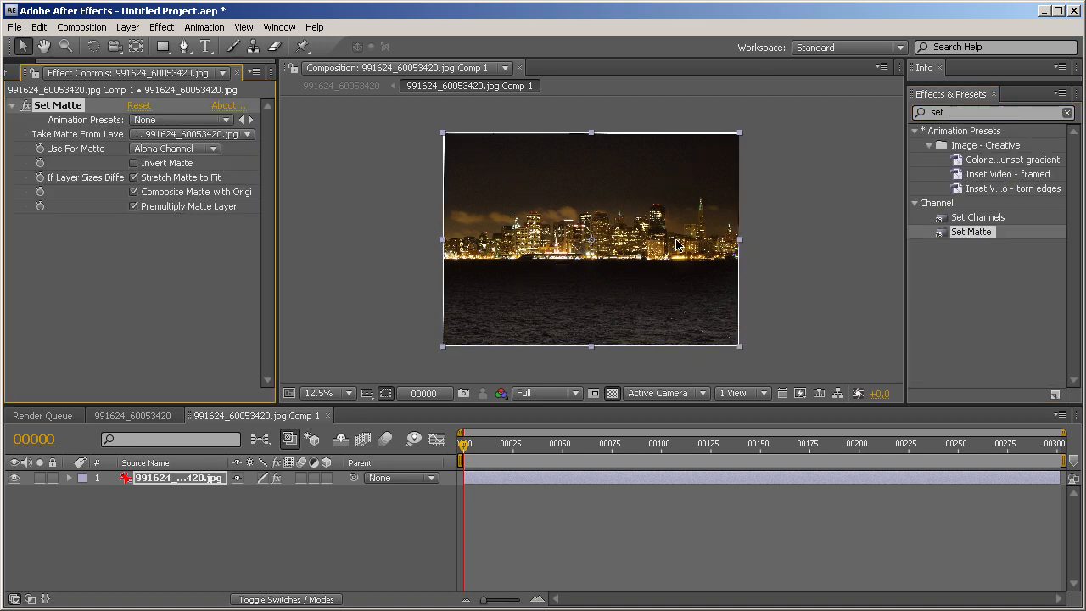
click(174, 148)
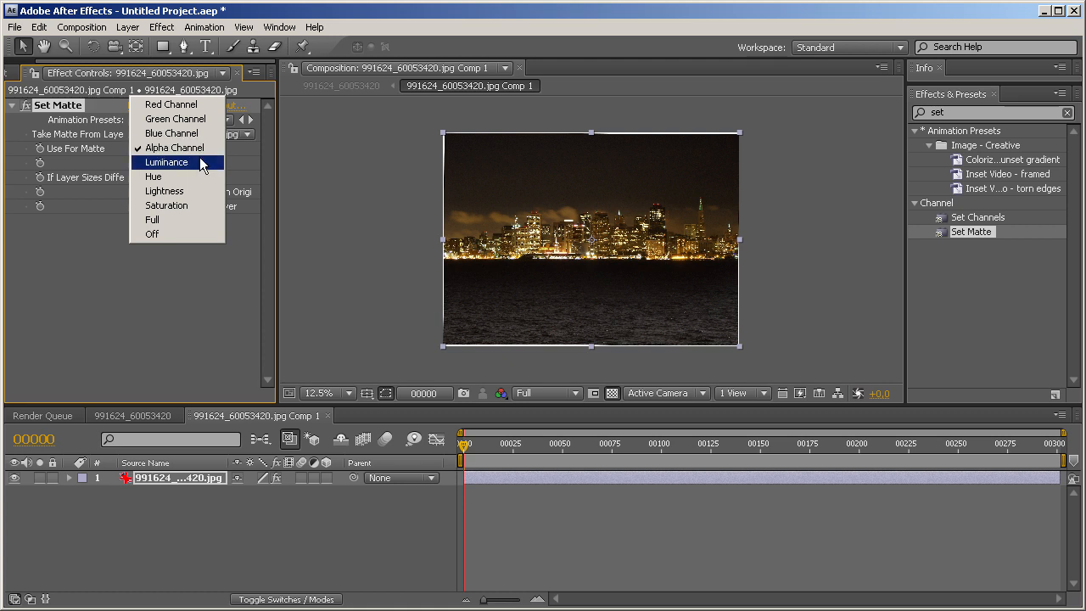
click(165, 162)
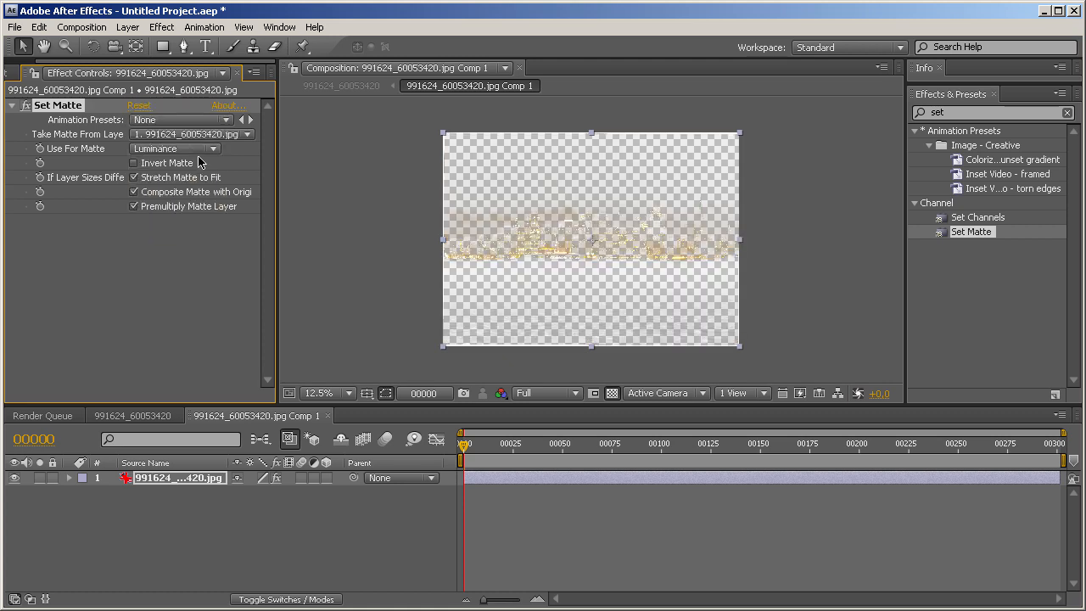
mouse_move(338, 277)
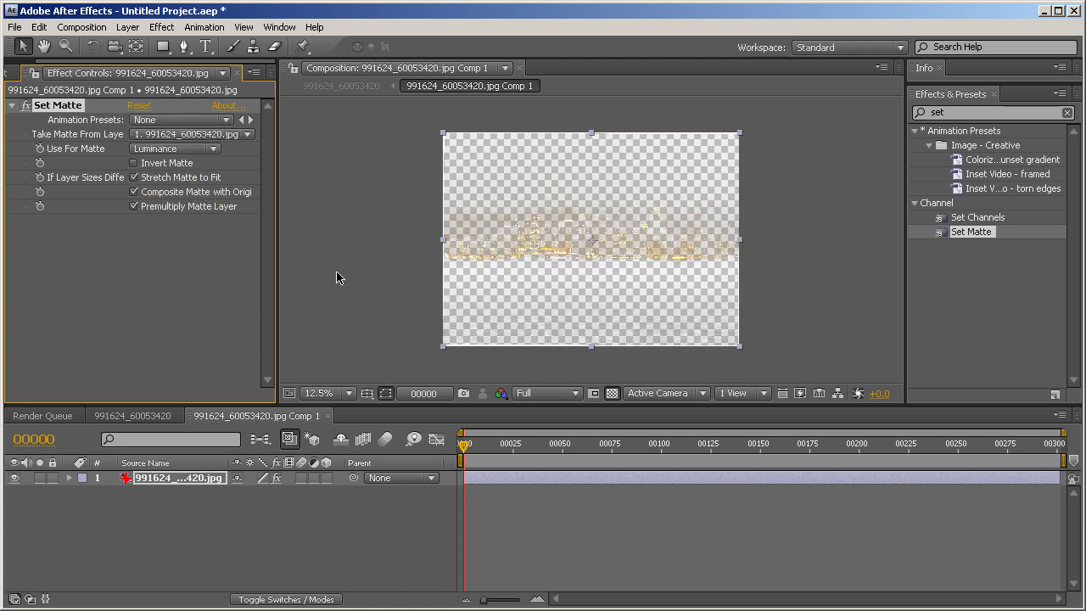
mouse_move(575, 384)
text(cropp)
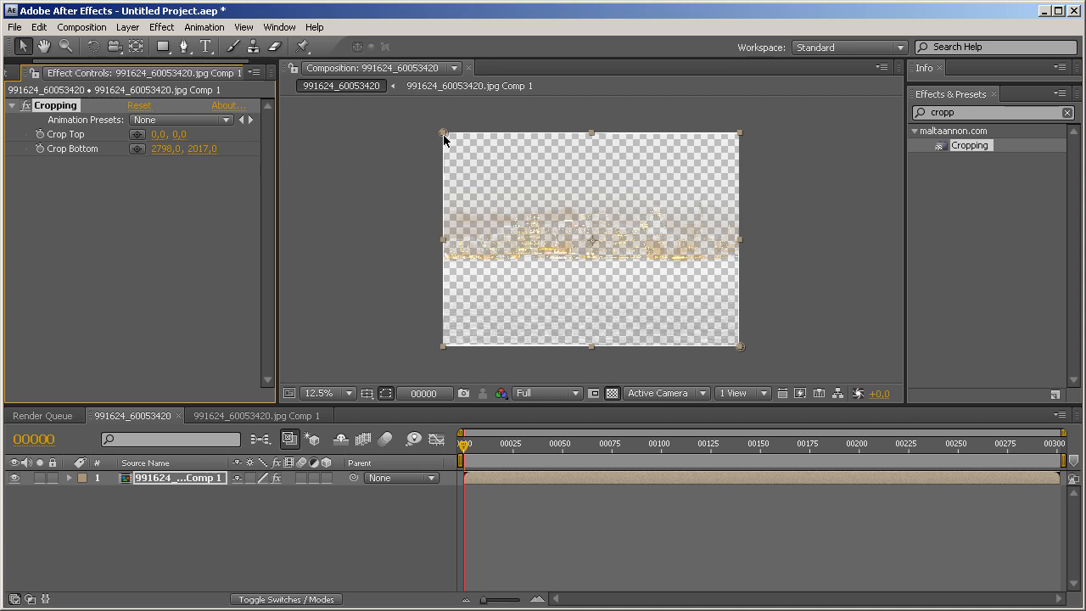
Drag the Comp 1 crop's top corner toward the centre, to (848, 568).
drag(445, 136, 534, 194)
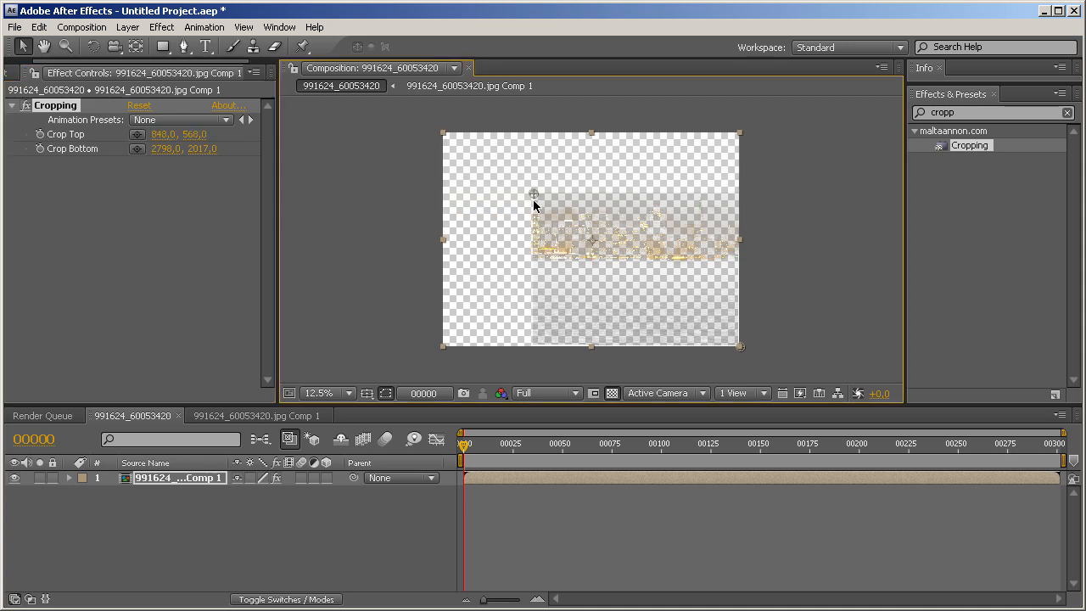
mouse_move(741, 349)
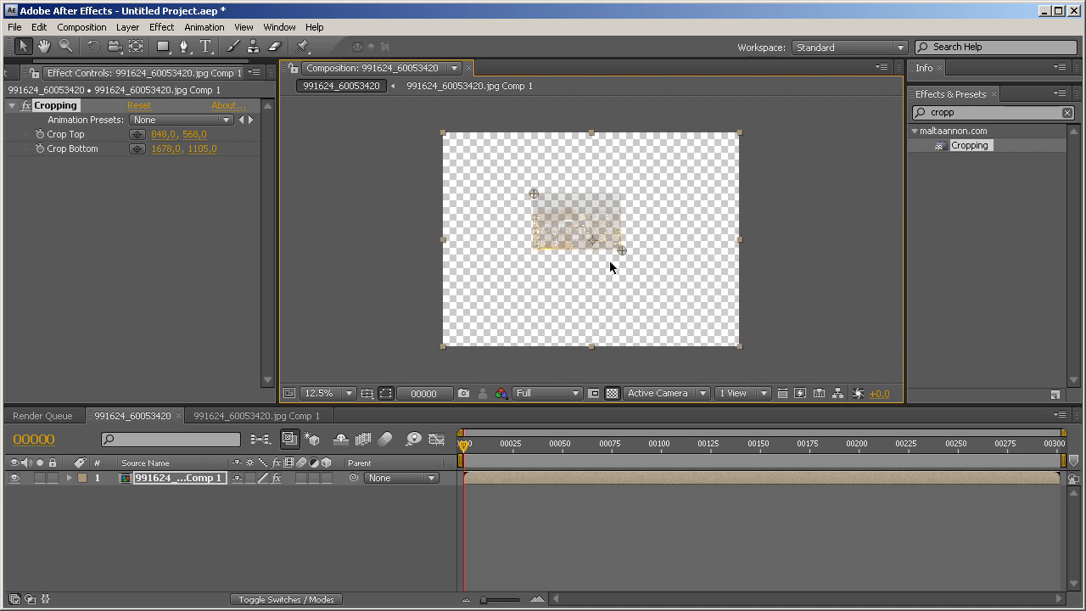
mouse_move(178, 125)
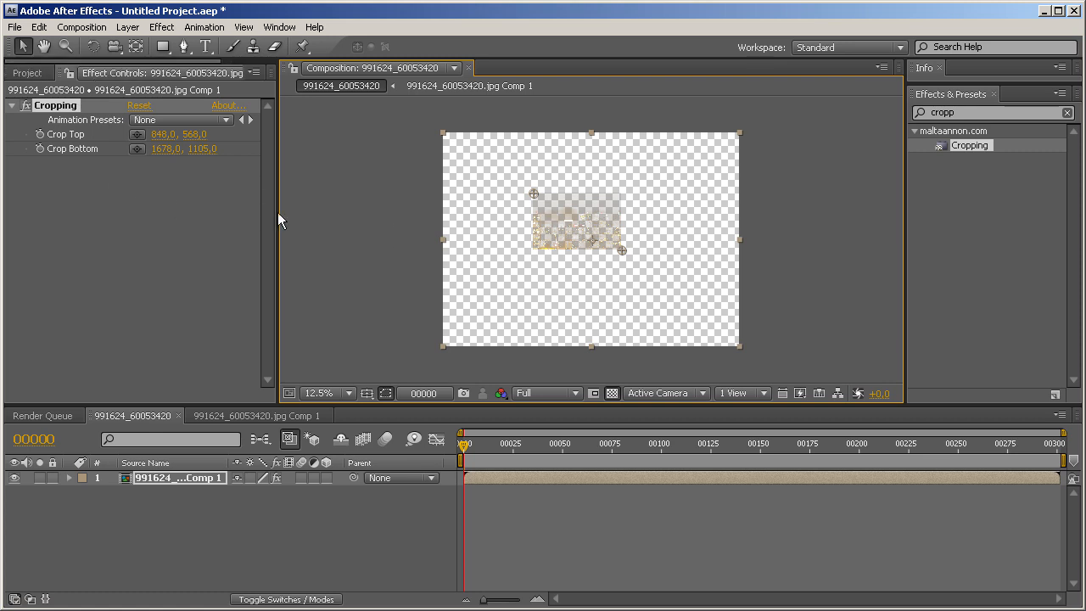
mouse_move(270, 210)
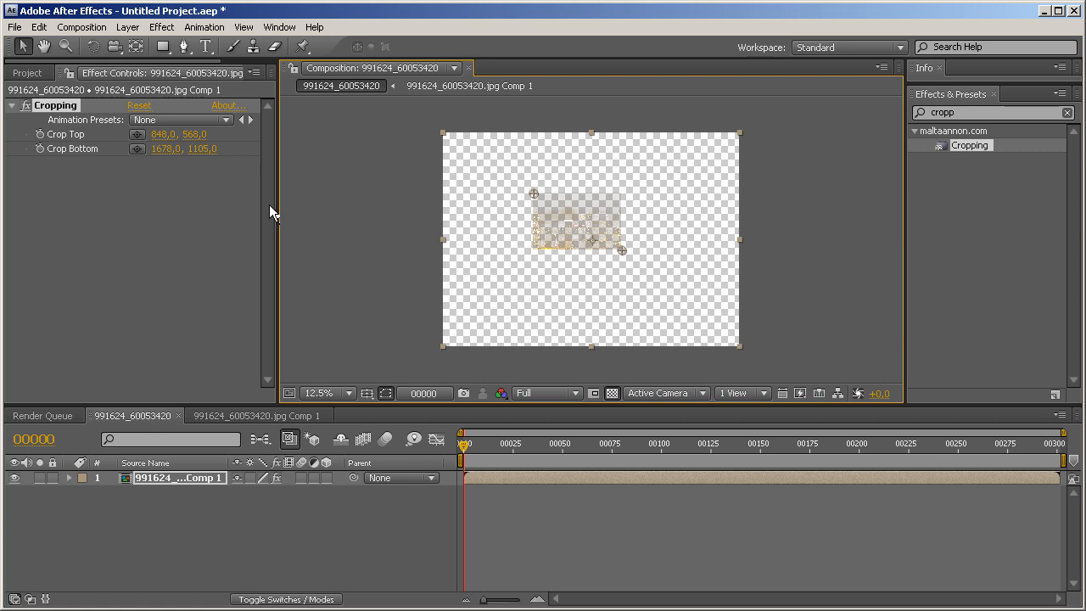
mouse_move(431, 253)
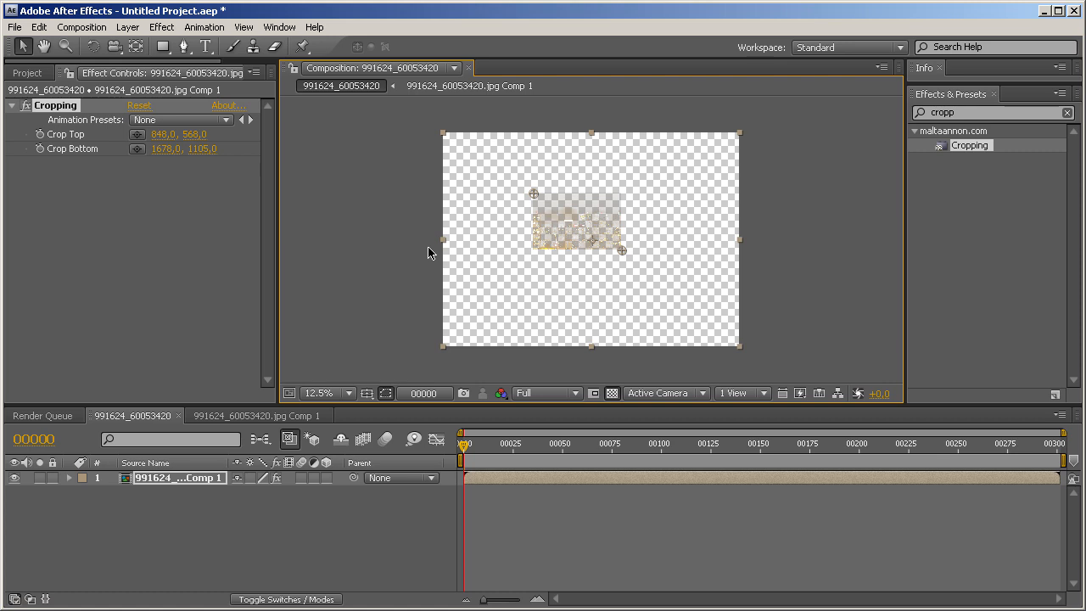
mouse_move(282, 256)
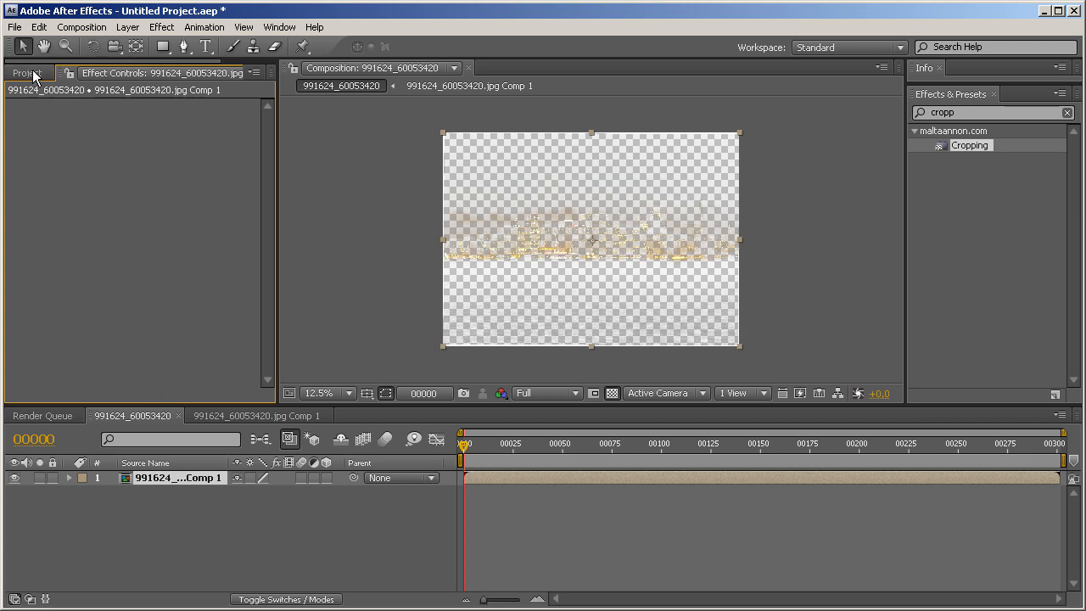
Zoom in on the night skyline and apply Fast Blur with Blurriness 30.
click(28, 72)
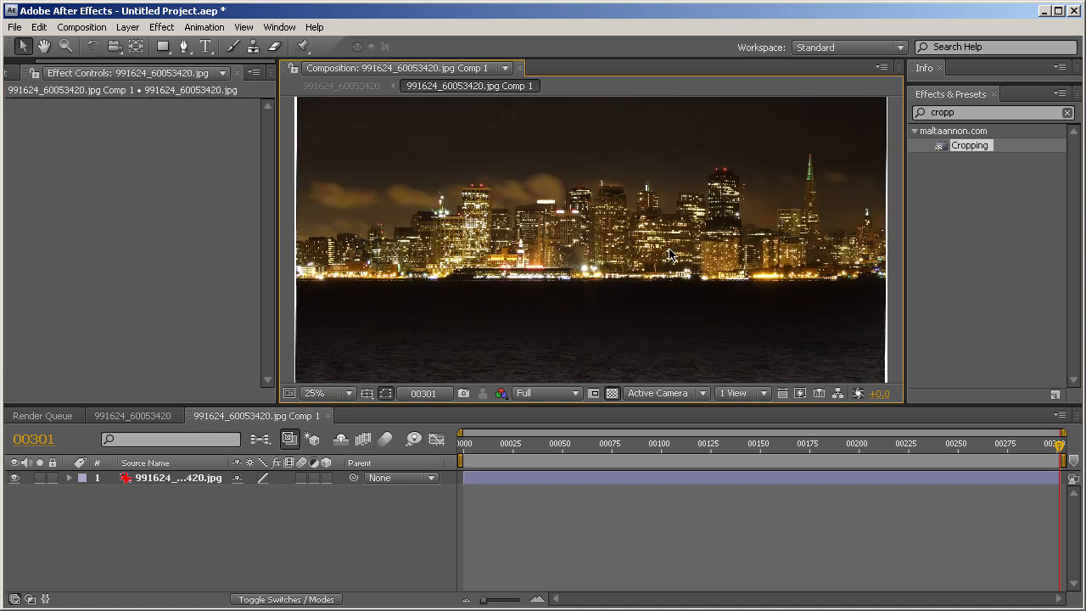
click(313, 393)
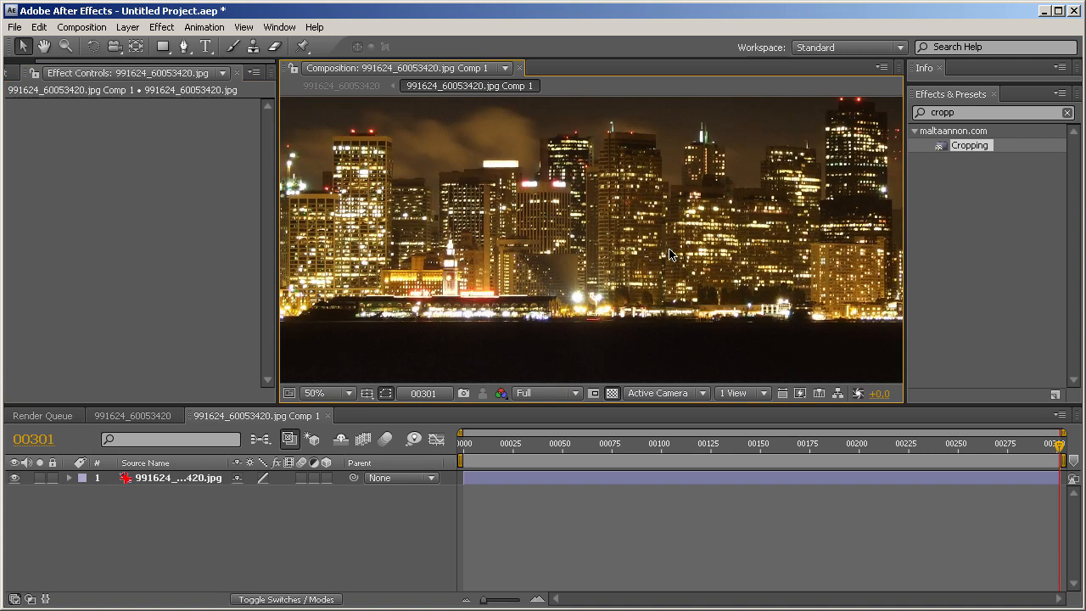
mouse_move(564, 232)
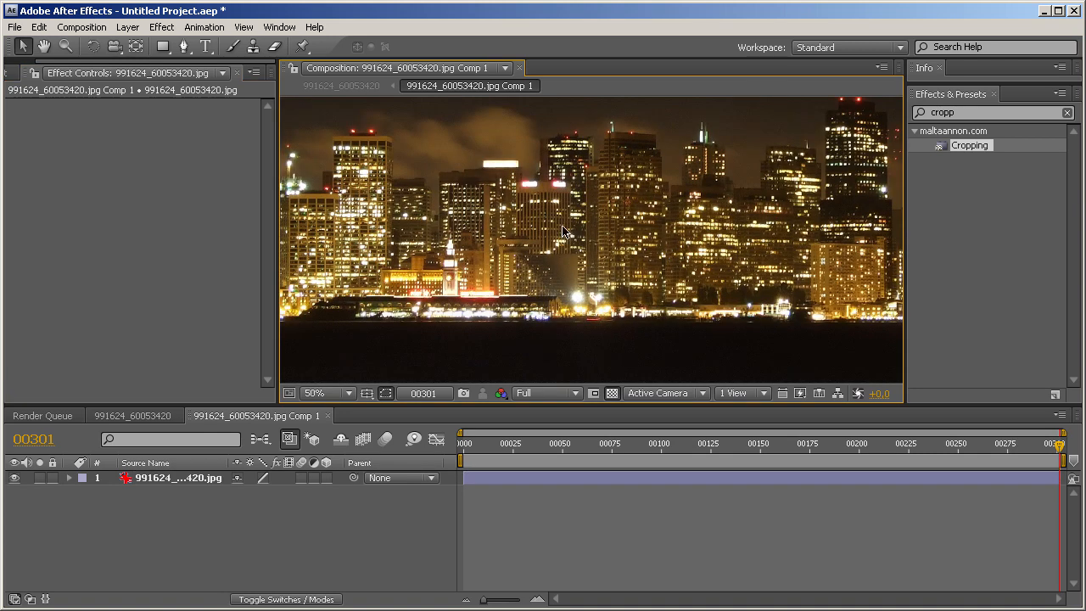
mouse_move(507, 237)
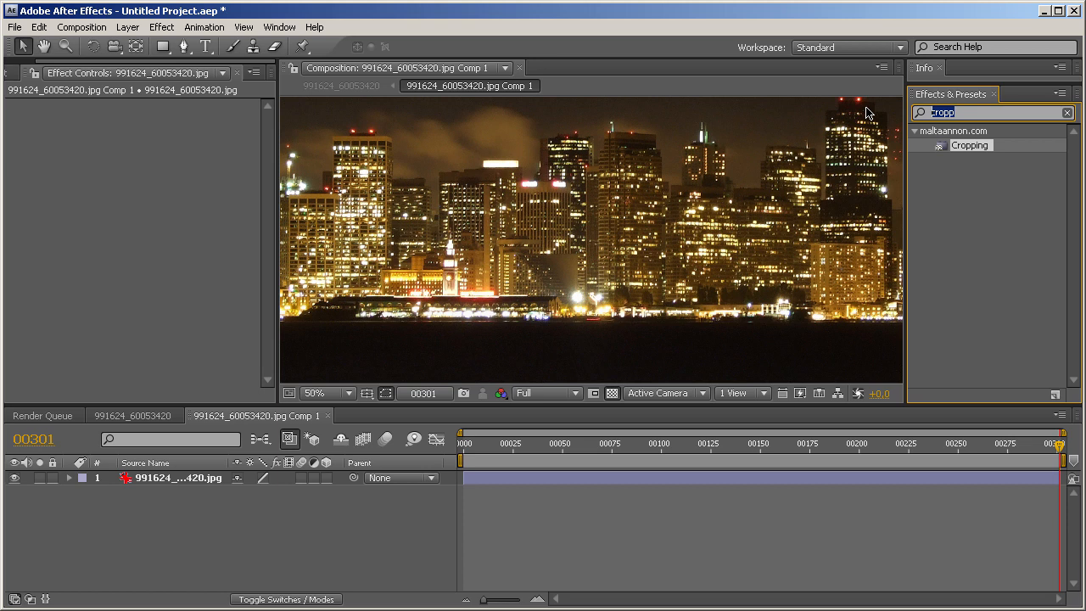
text(fast)
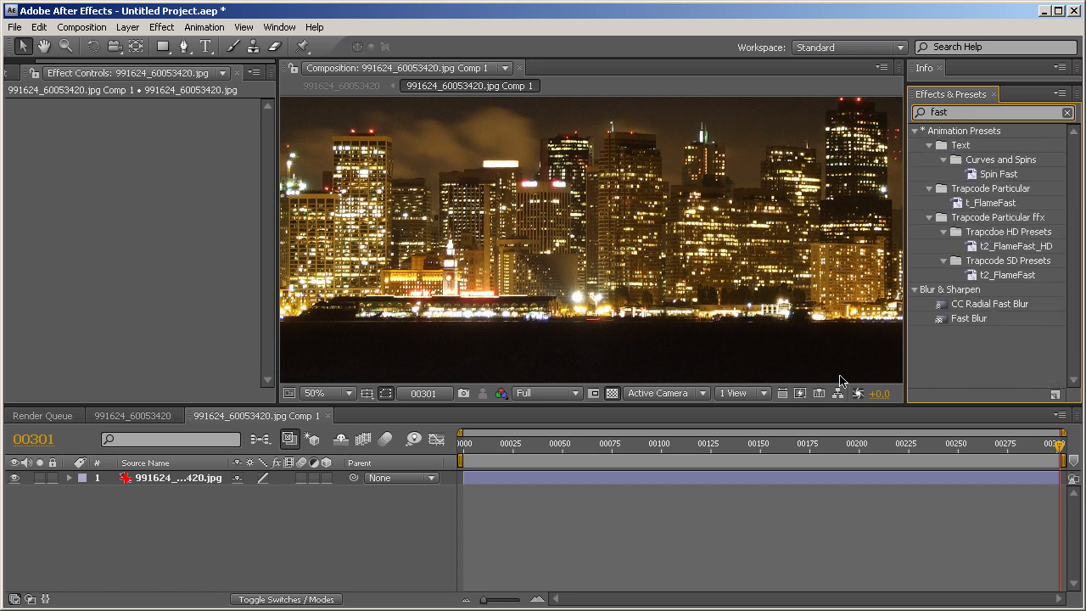
double_click(969, 317)
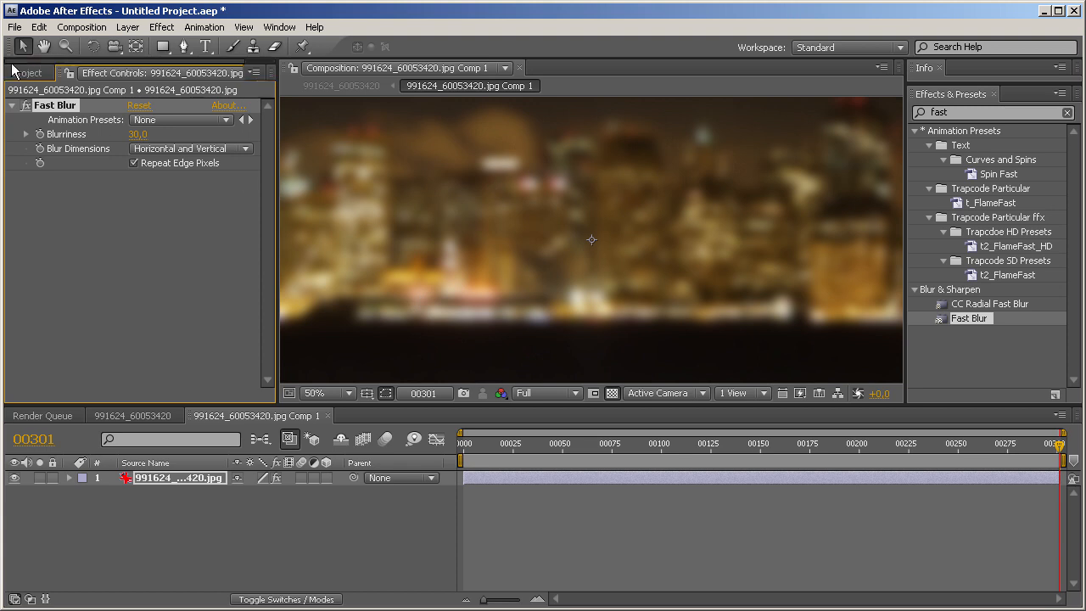
Search 'bitw' in Effects & Presets to add Bitweiser Light.
click(27, 73)
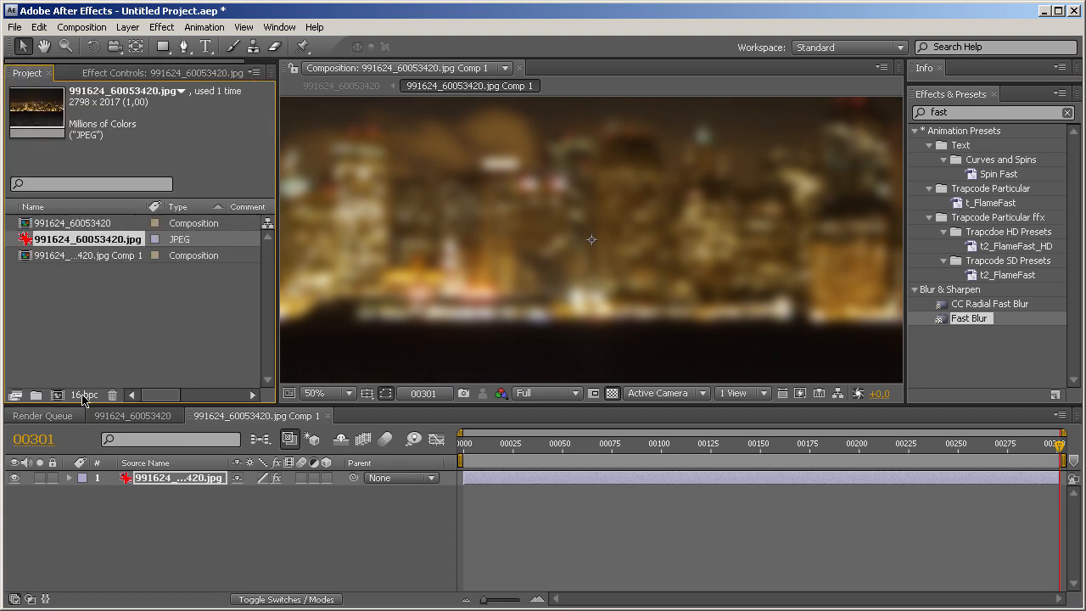
mouse_move(479, 274)
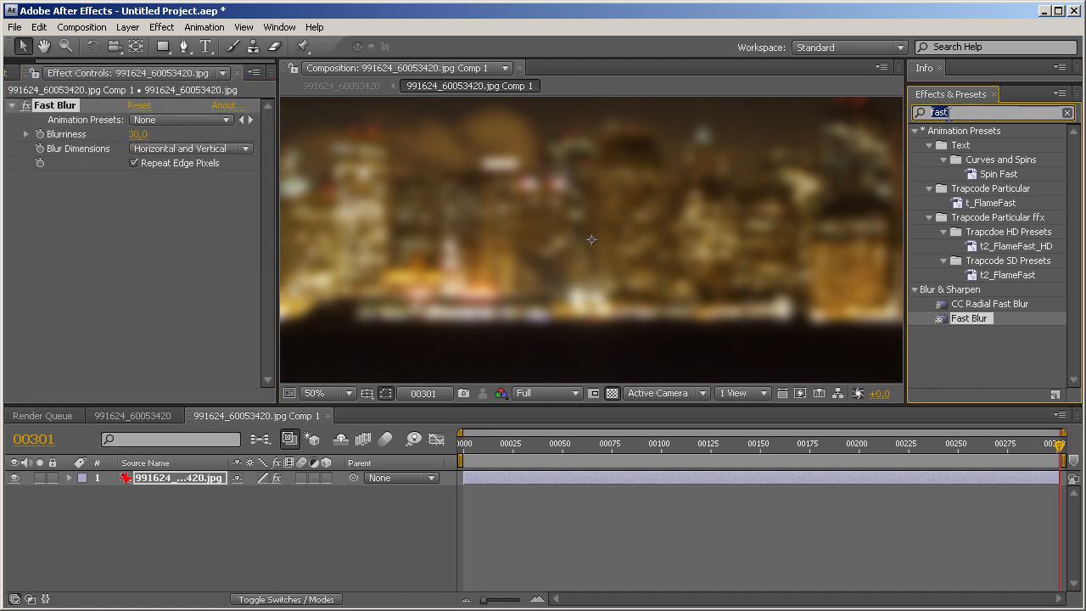
text(b)
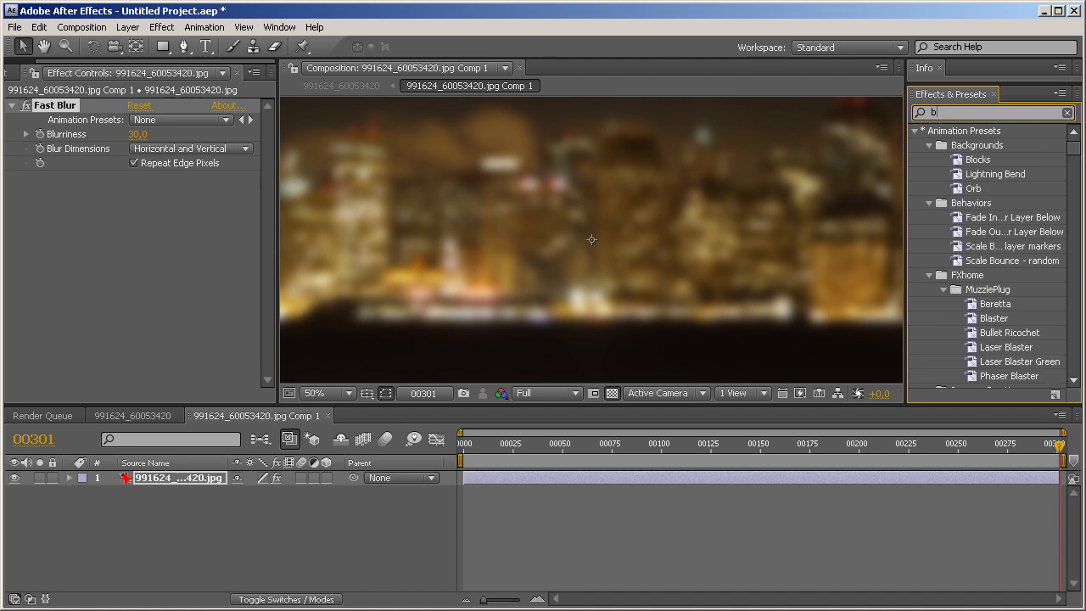
text(itw)
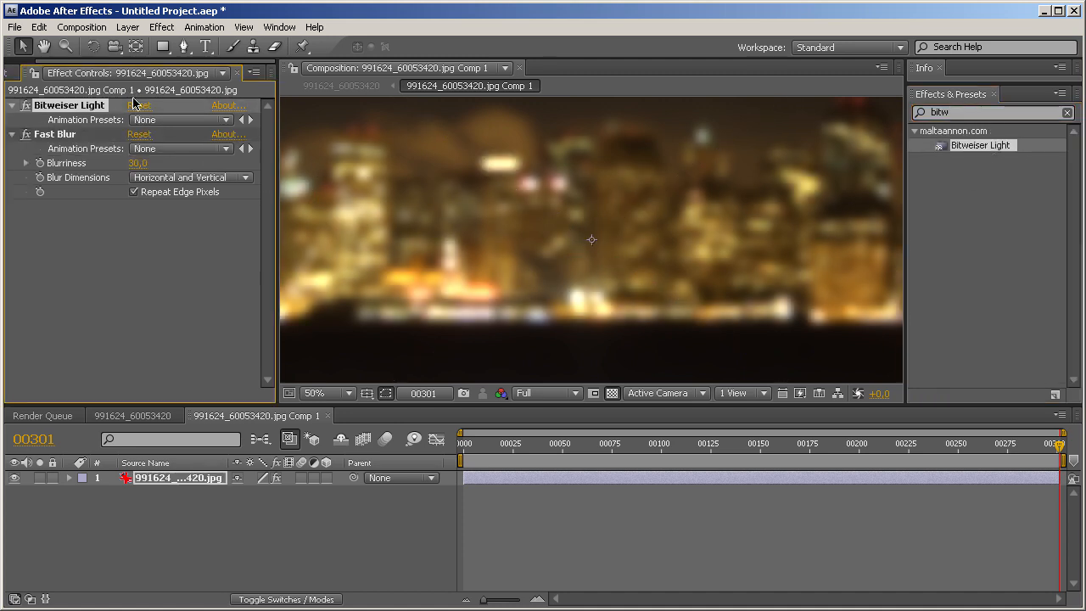
mouse_move(519, 201)
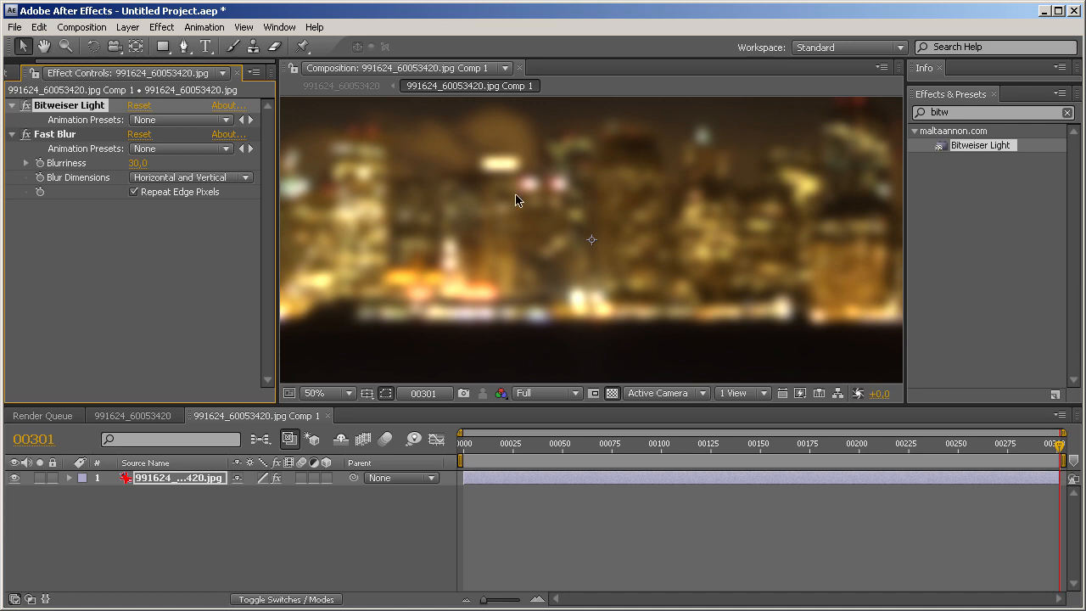
mouse_move(503, 179)
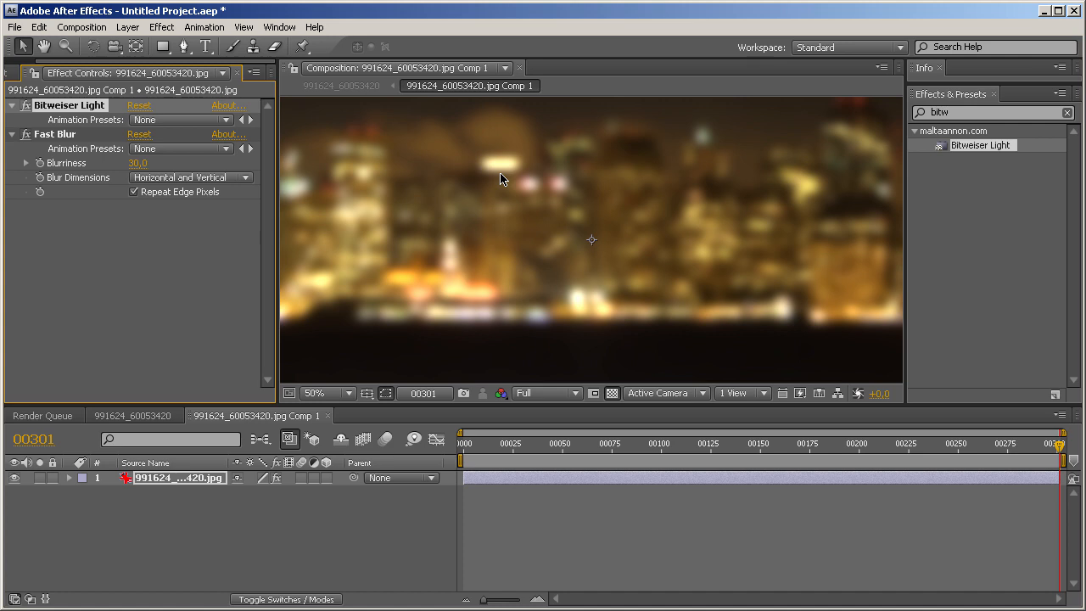
mouse_move(85, 134)
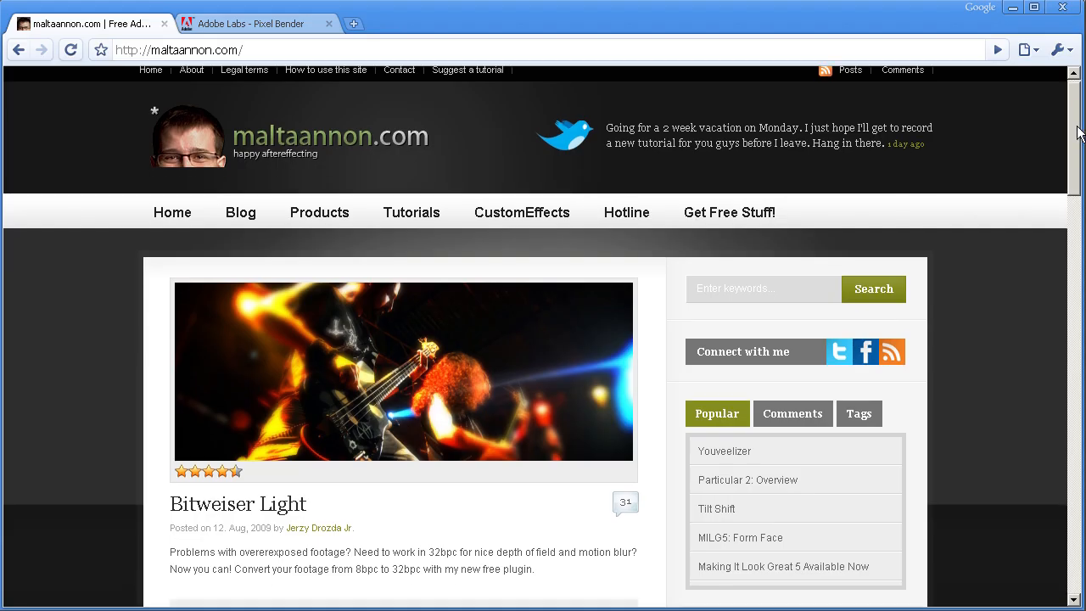
Scroll the maltaannon.com home page and open the Youveelizer article.
scroll(down, 3)
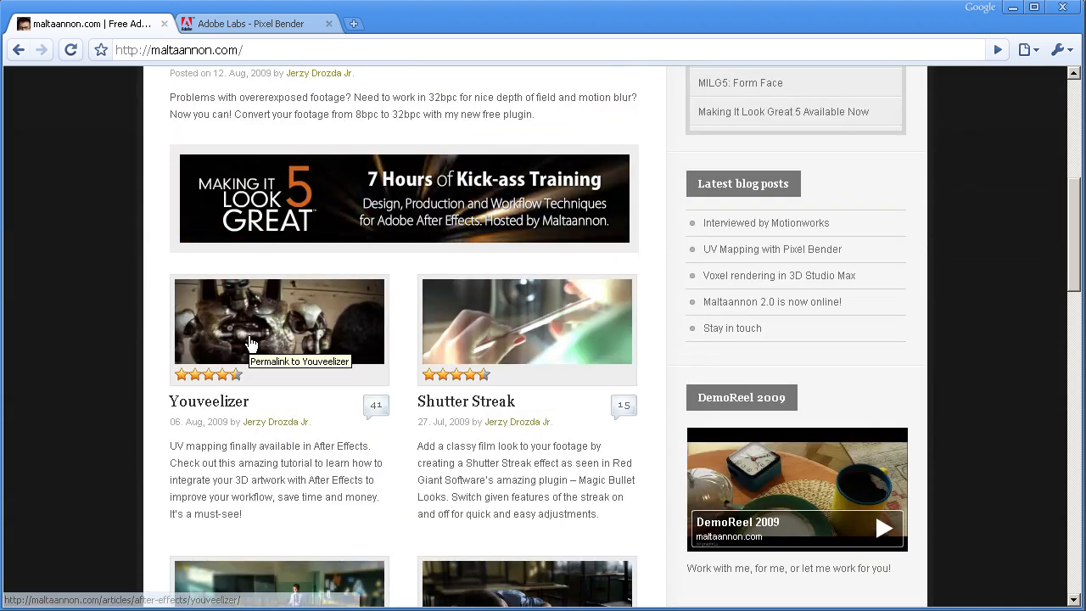
click(88, 48)
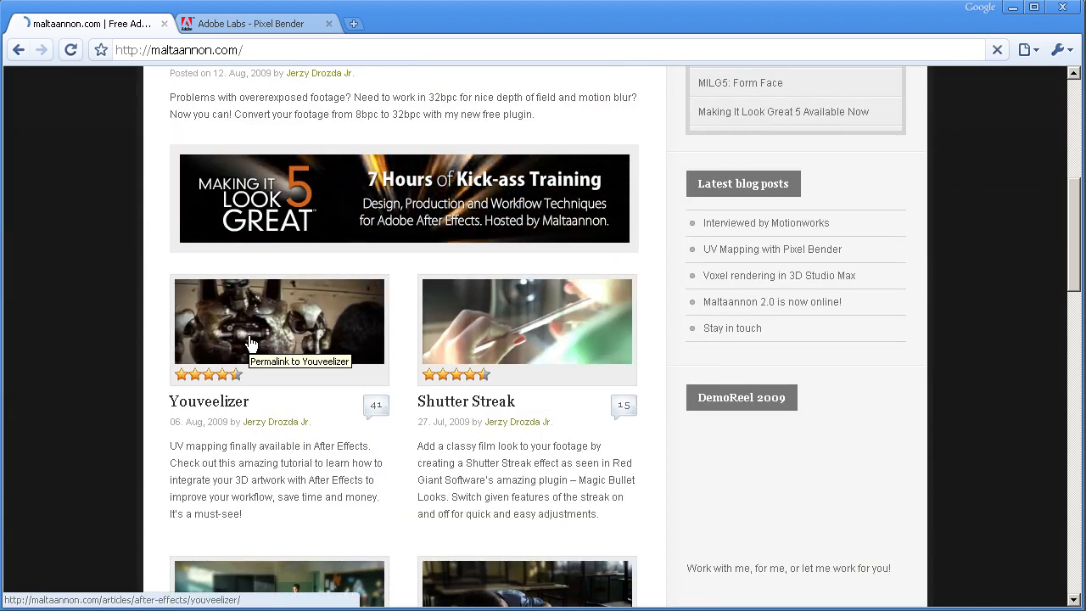
click(251, 321)
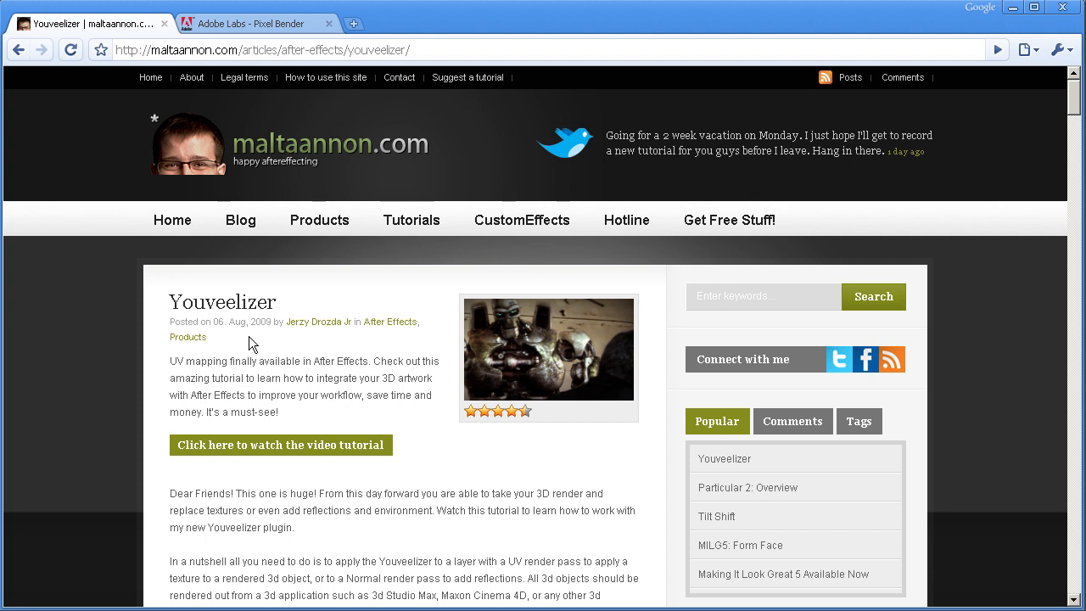
mouse_move(277, 456)
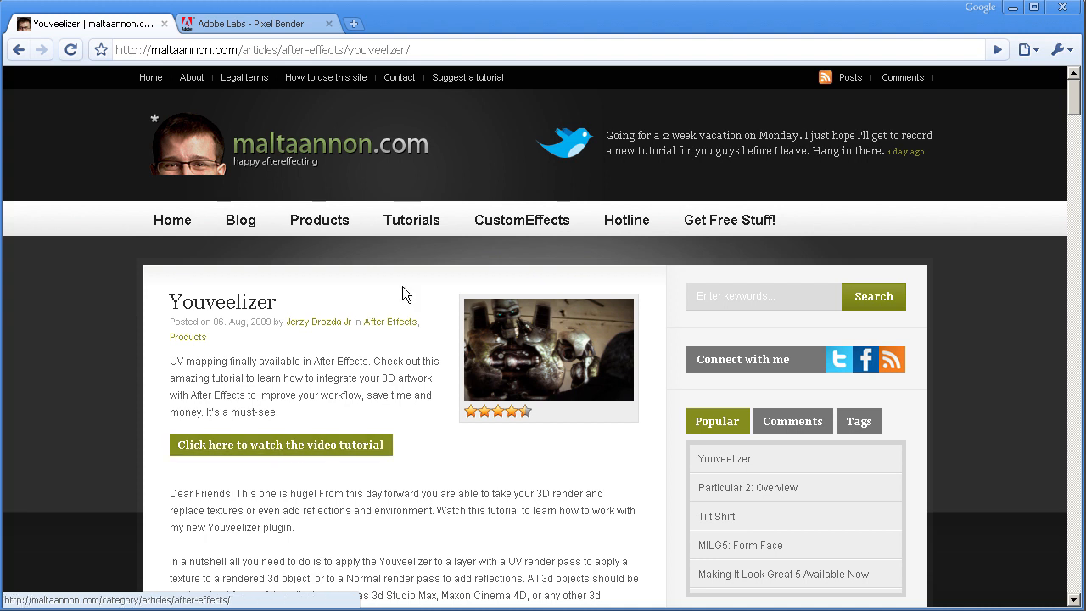
click(255, 24)
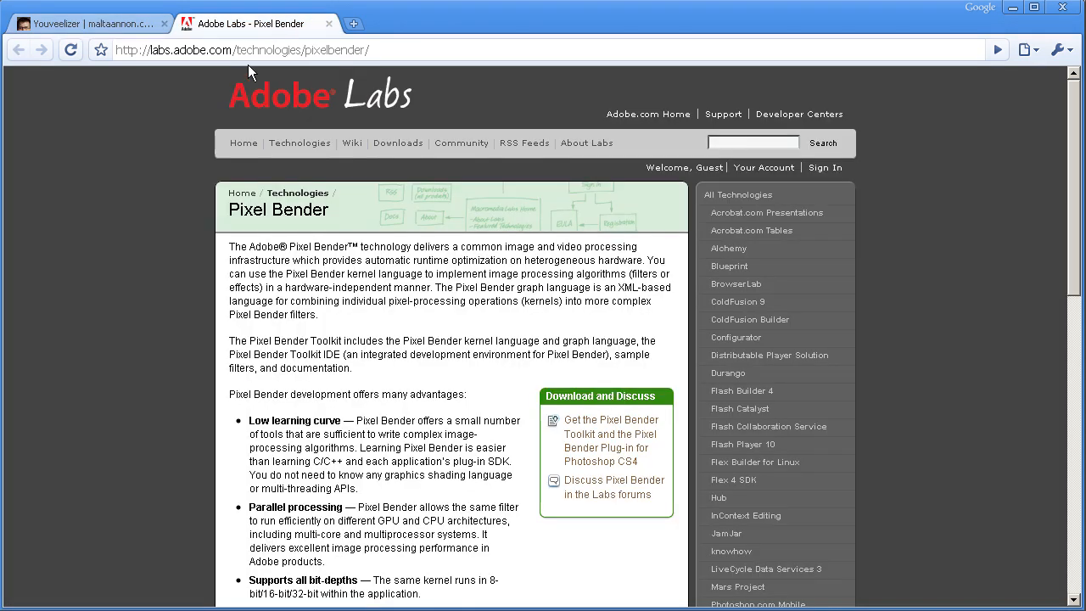
mouse_move(376, 209)
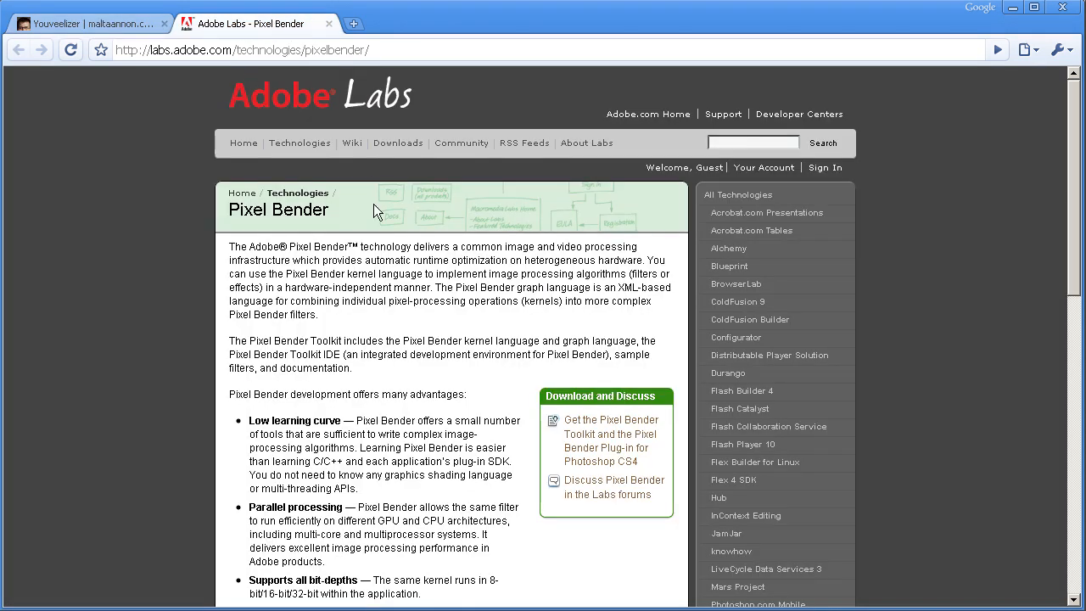
scroll(down, 3)
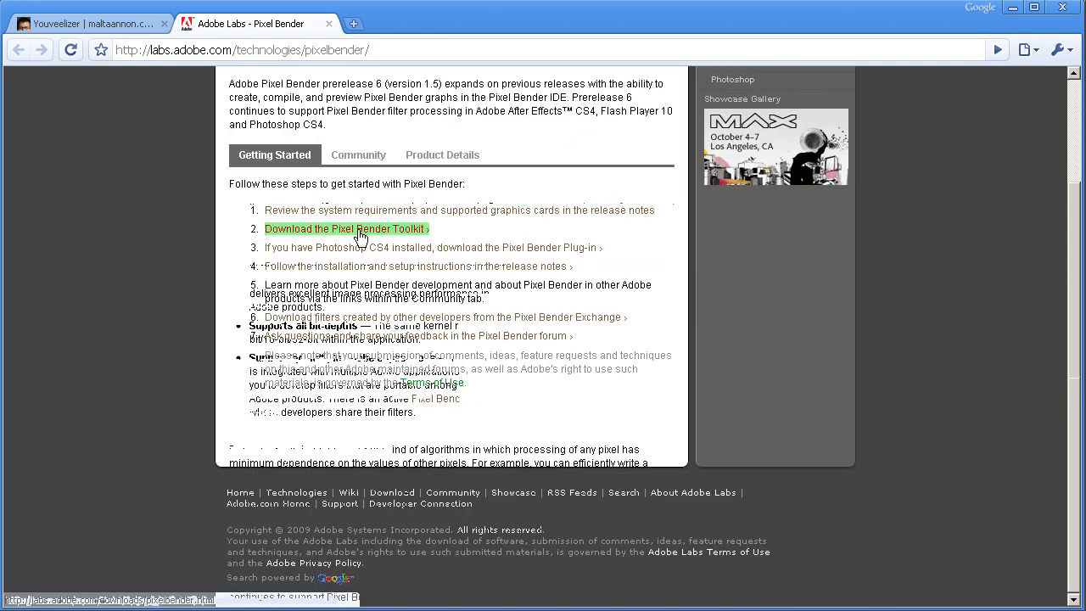
mouse_move(339, 247)
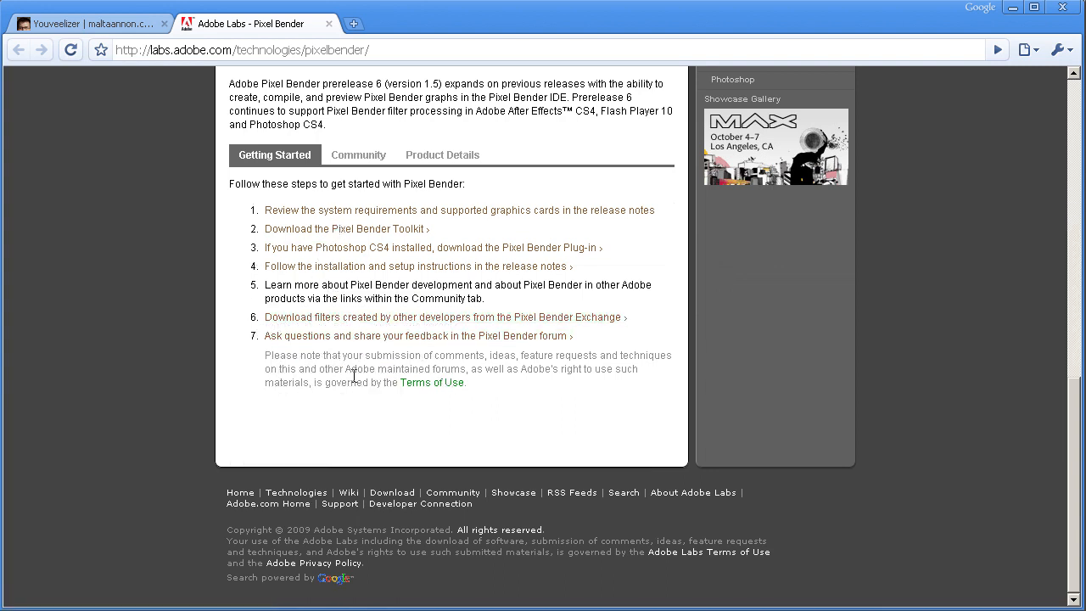
click(94, 21)
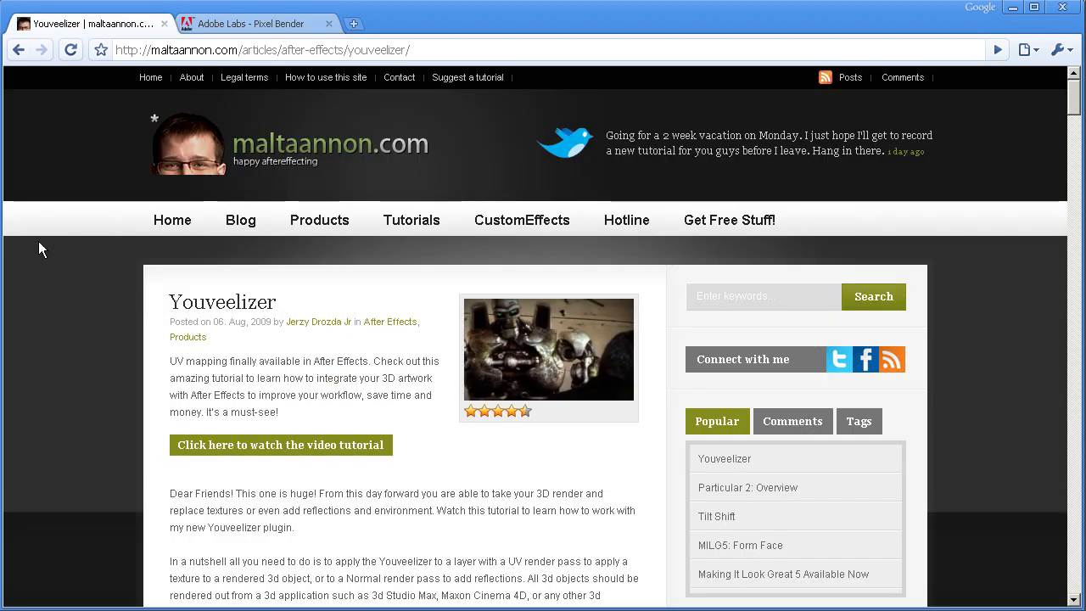
mouse_move(81, 291)
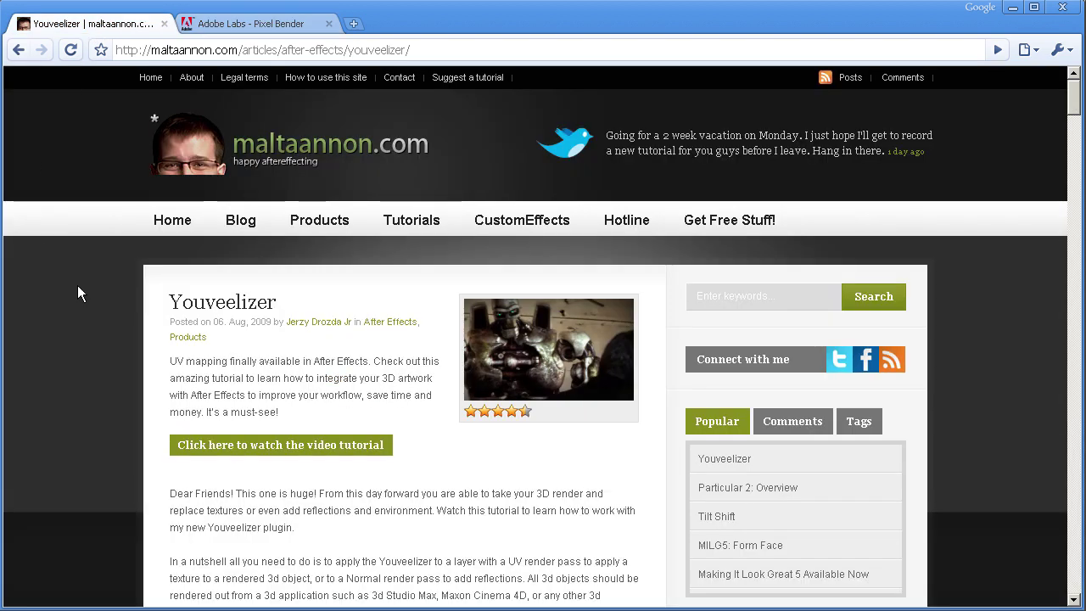